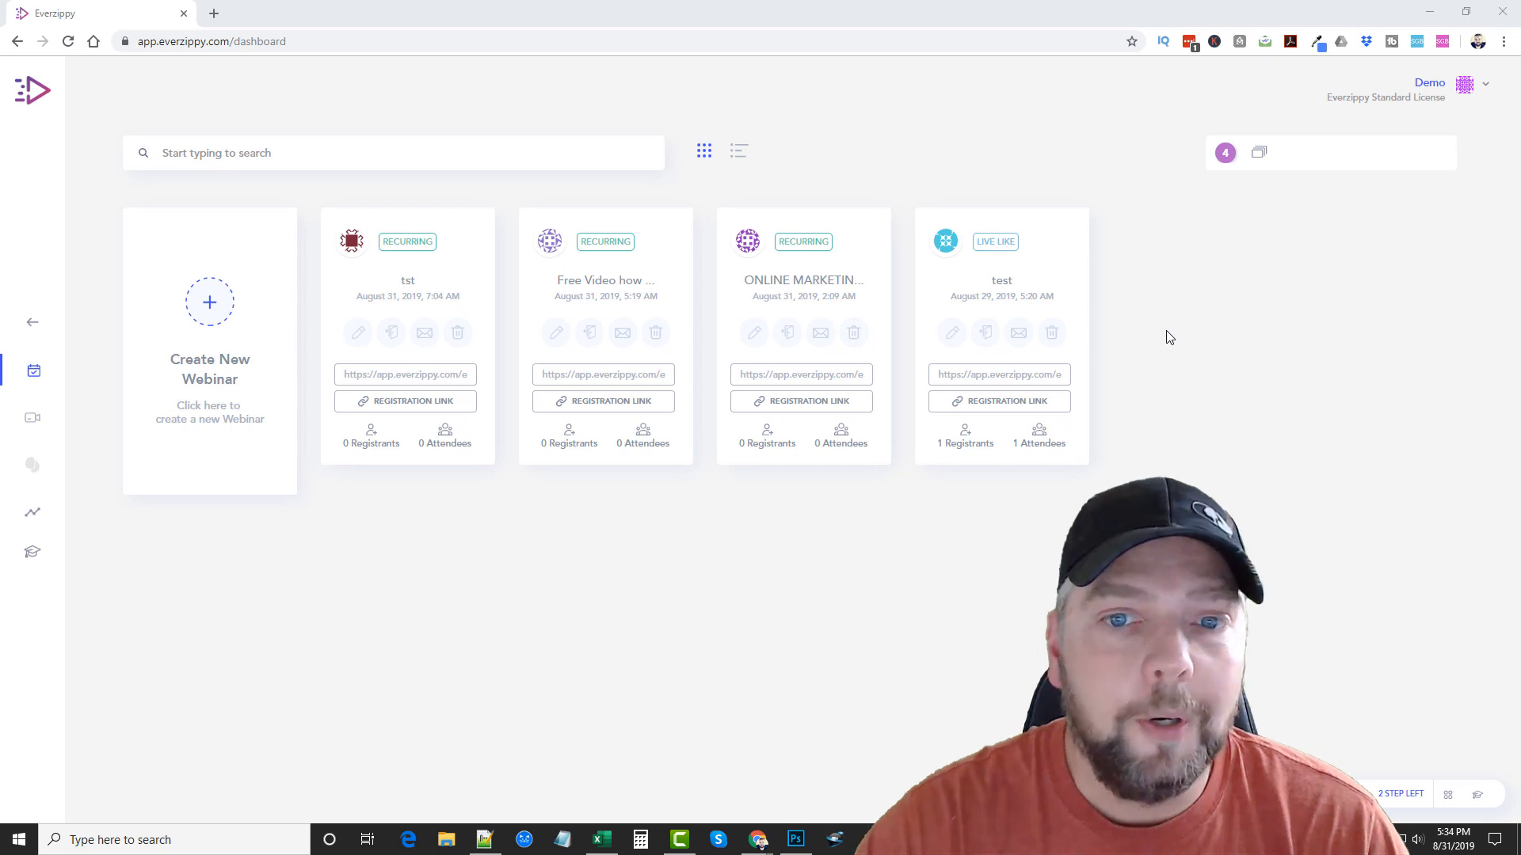
mouse_move(694, 620)
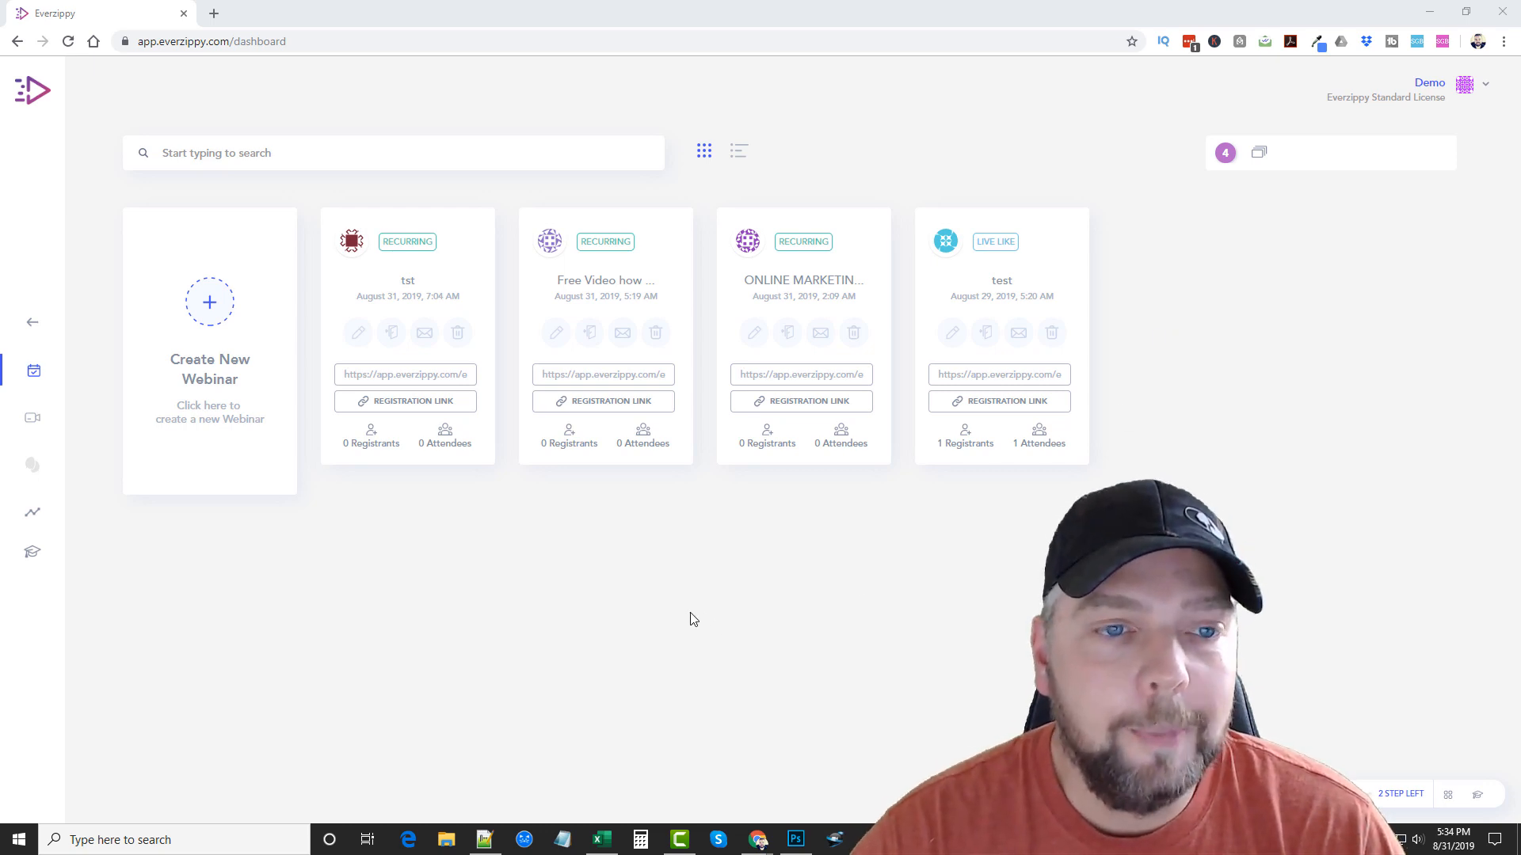
mouse_move(917, 357)
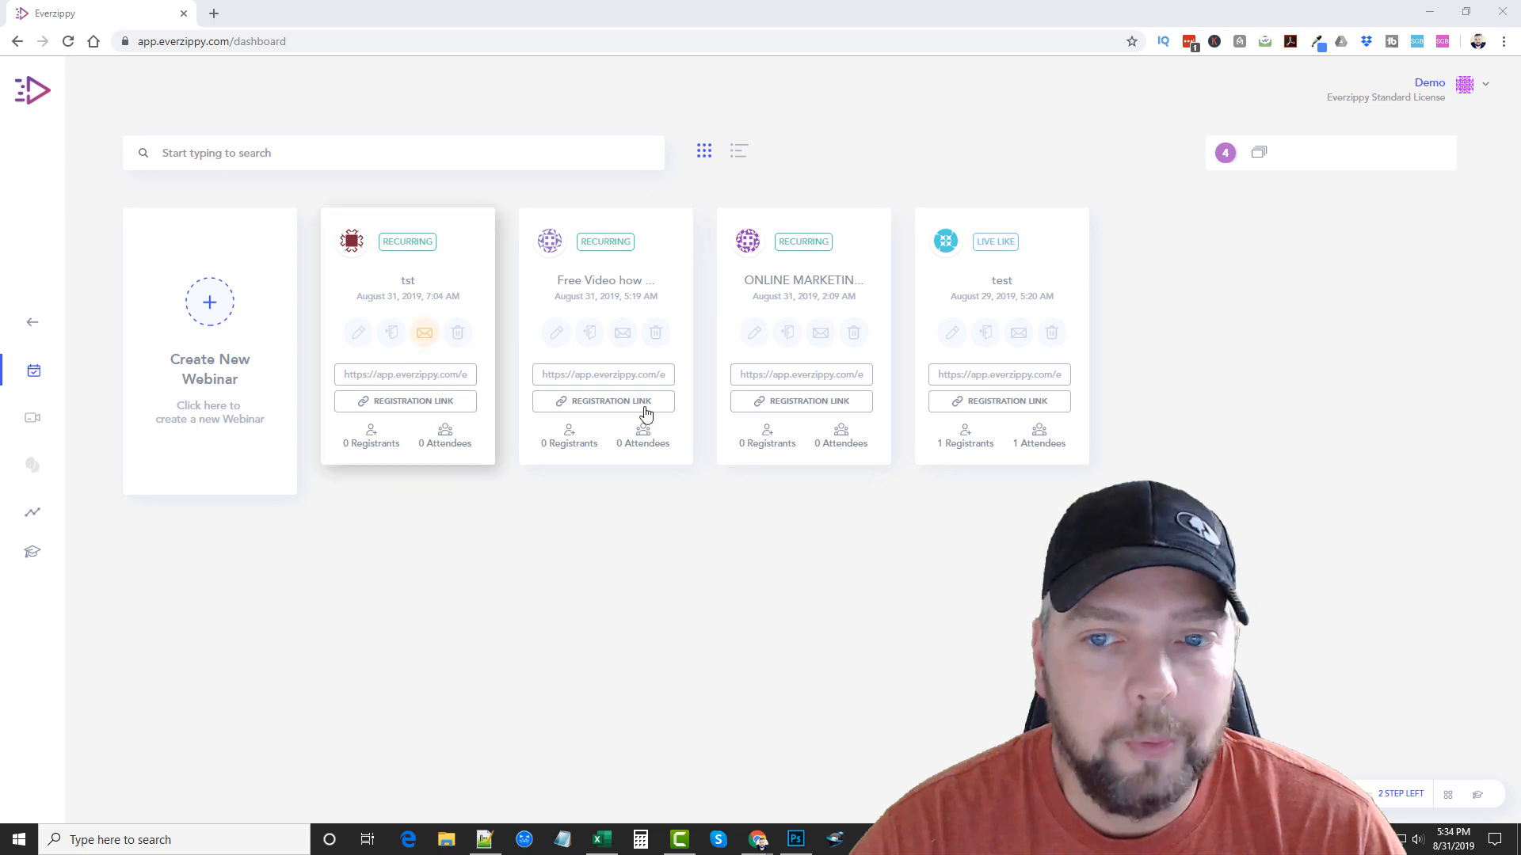
mouse_move(520, 531)
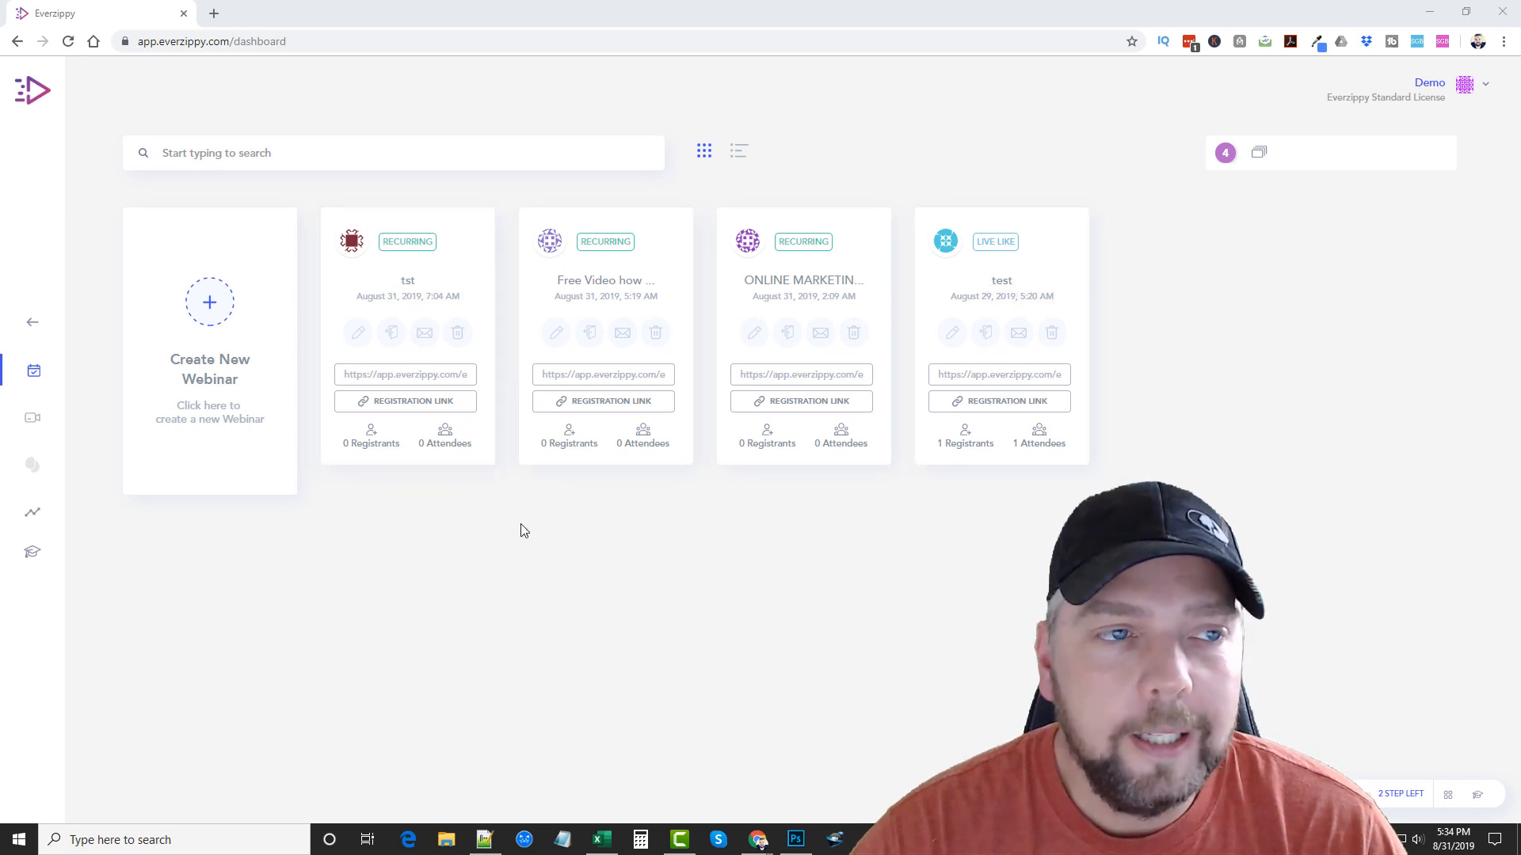
mouse_move(475, 580)
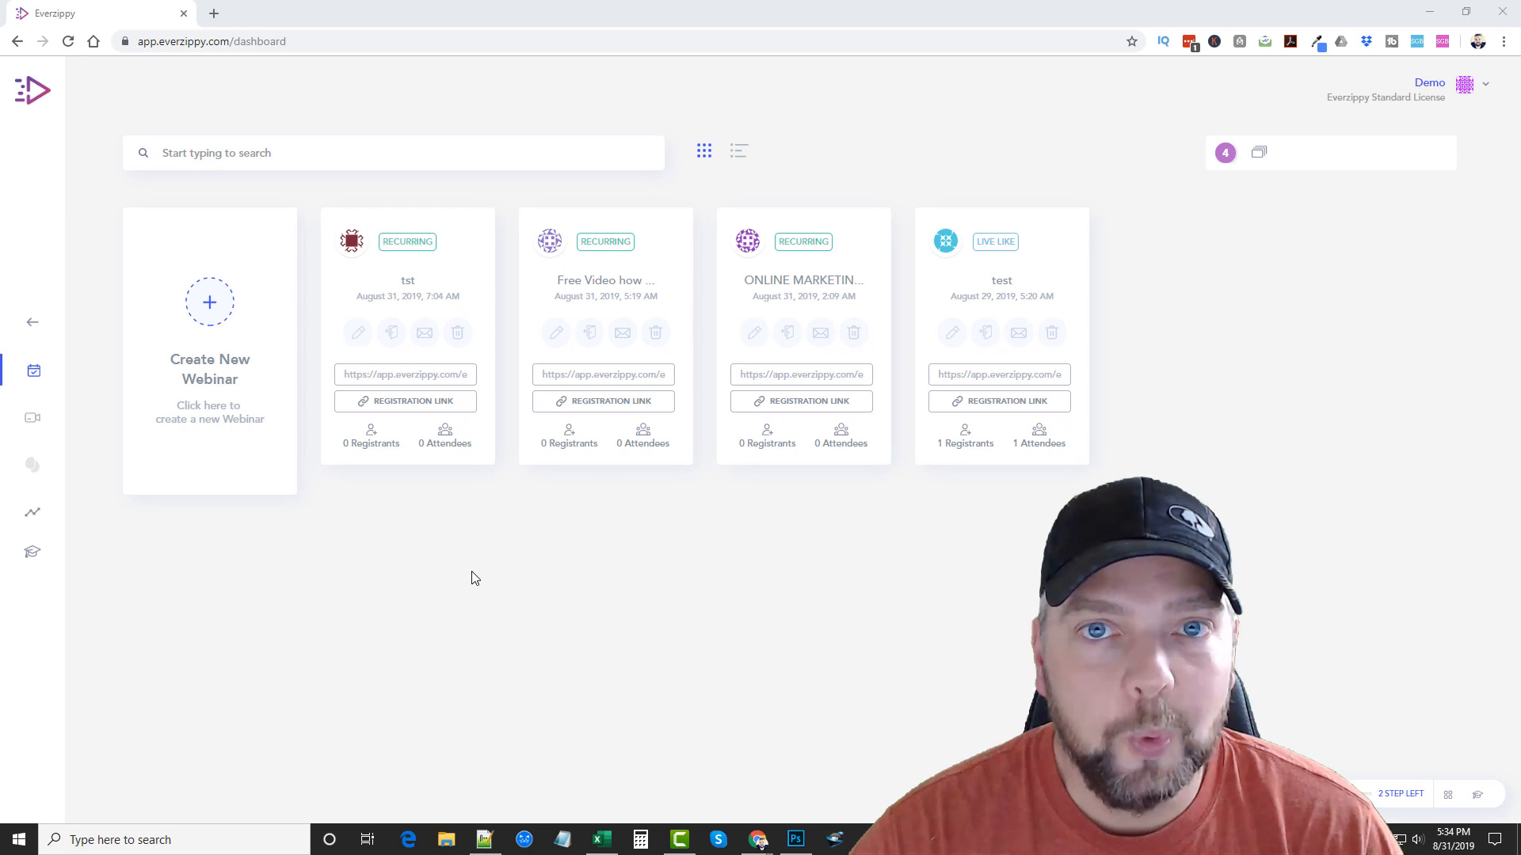
mouse_move(574, 515)
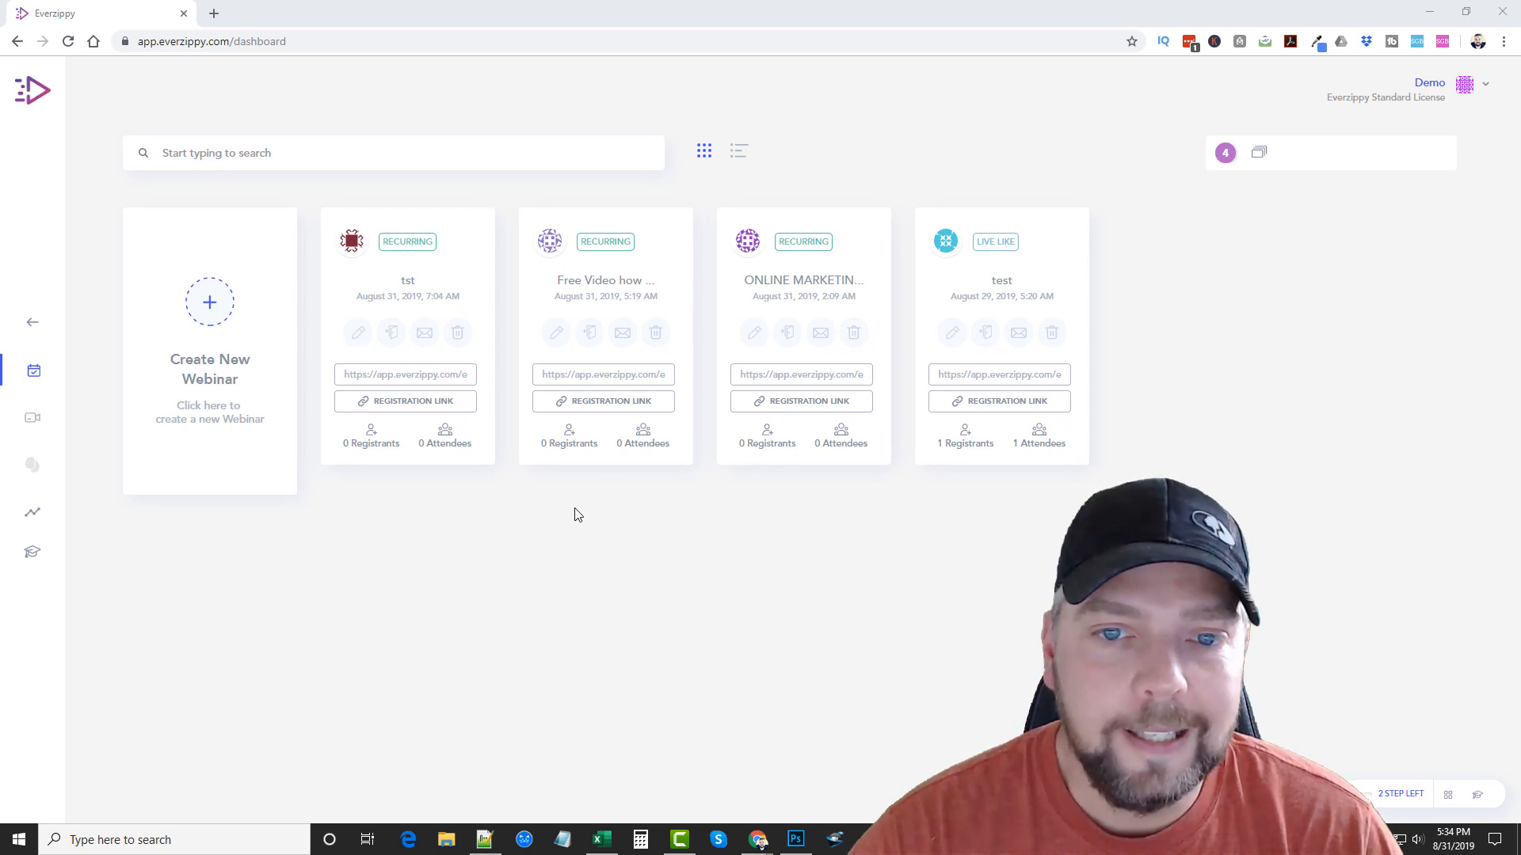
mouse_move(640, 567)
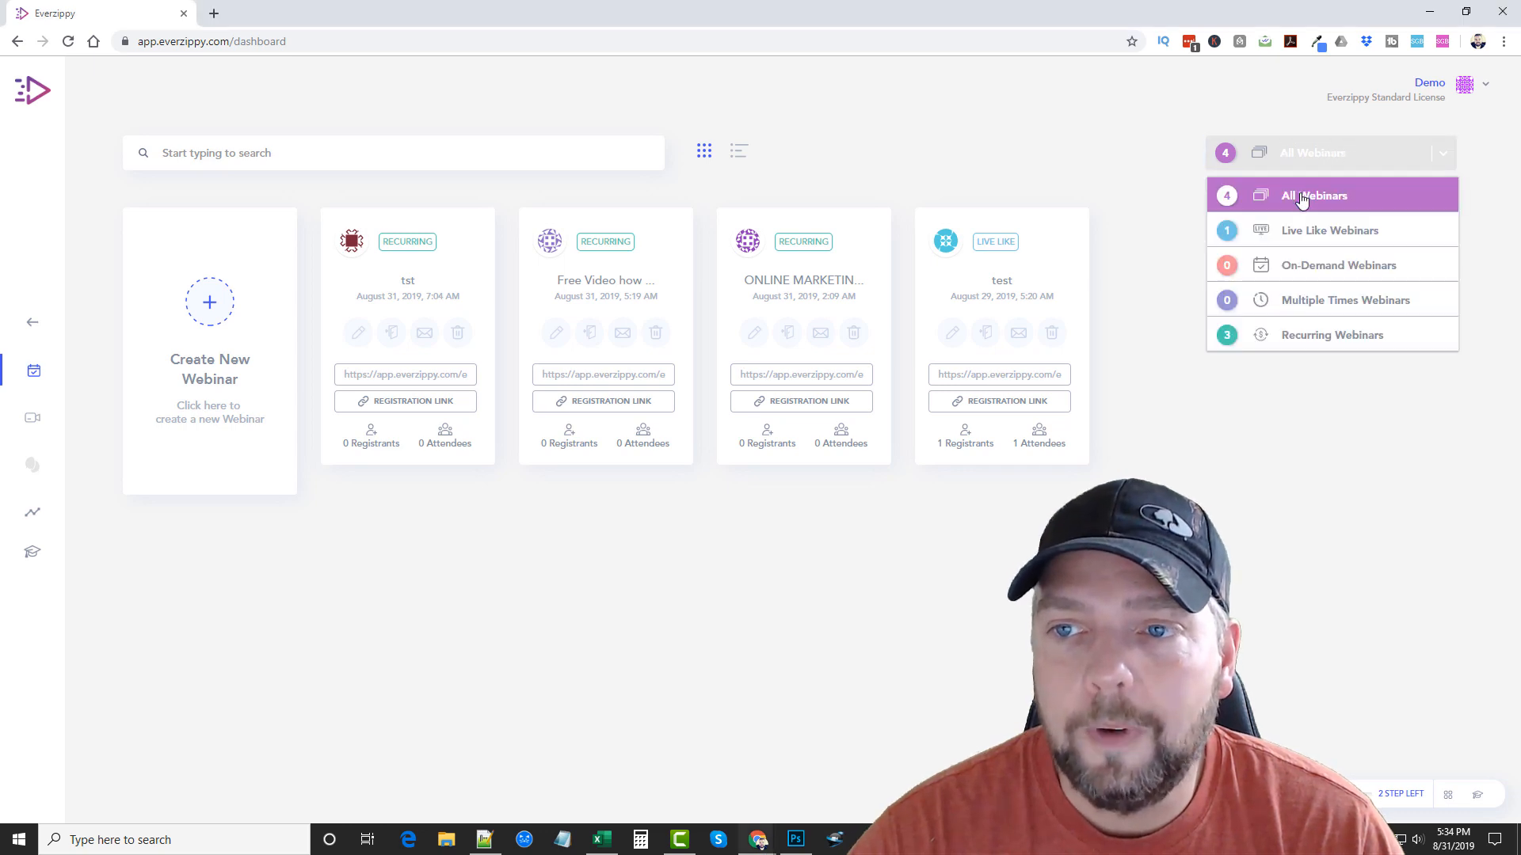
mouse_move(1330, 230)
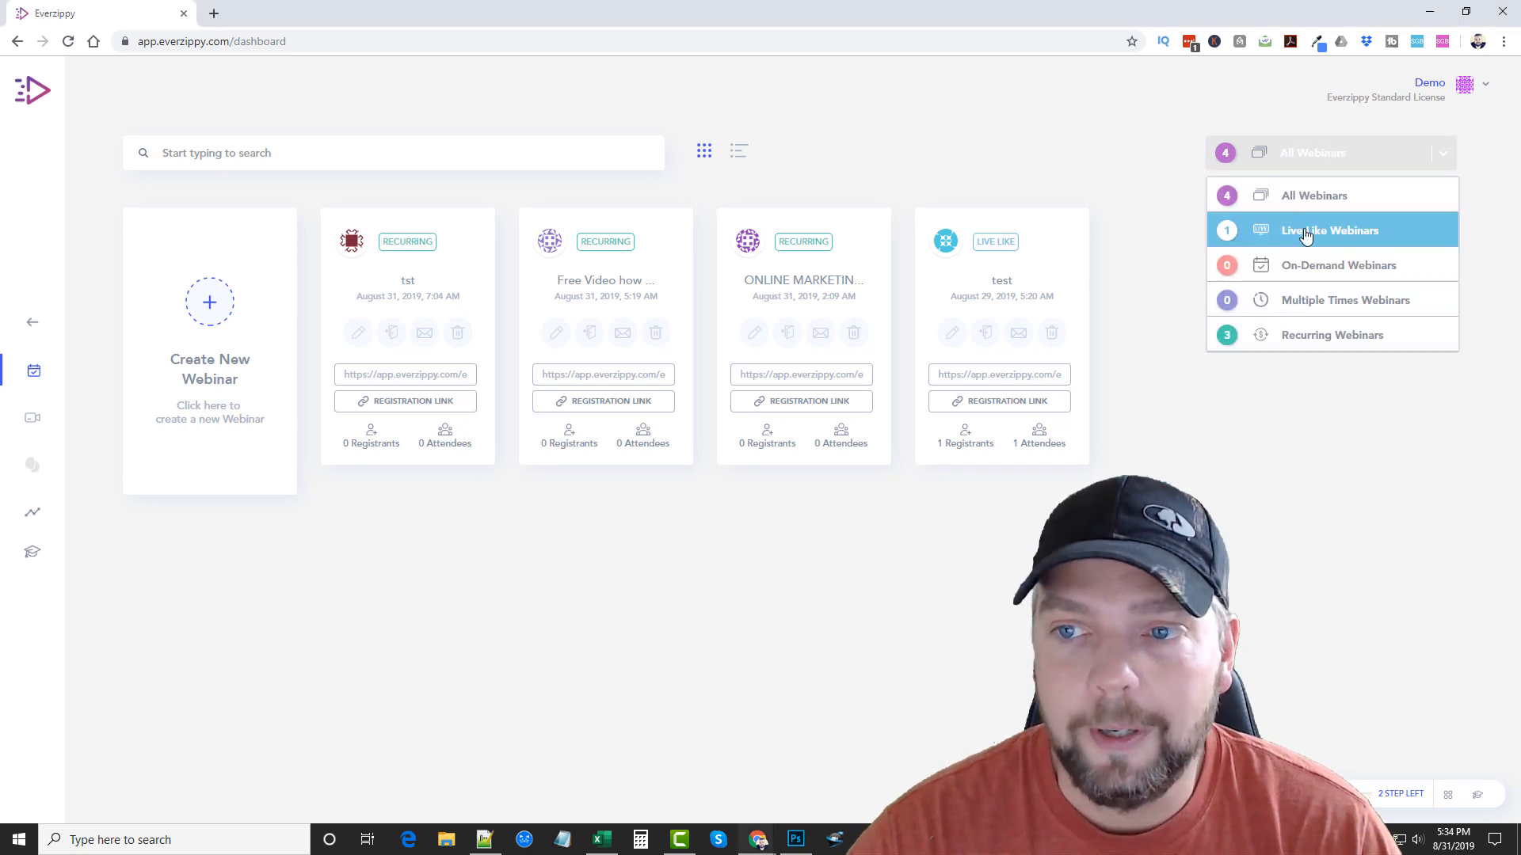
mouse_move(1339, 265)
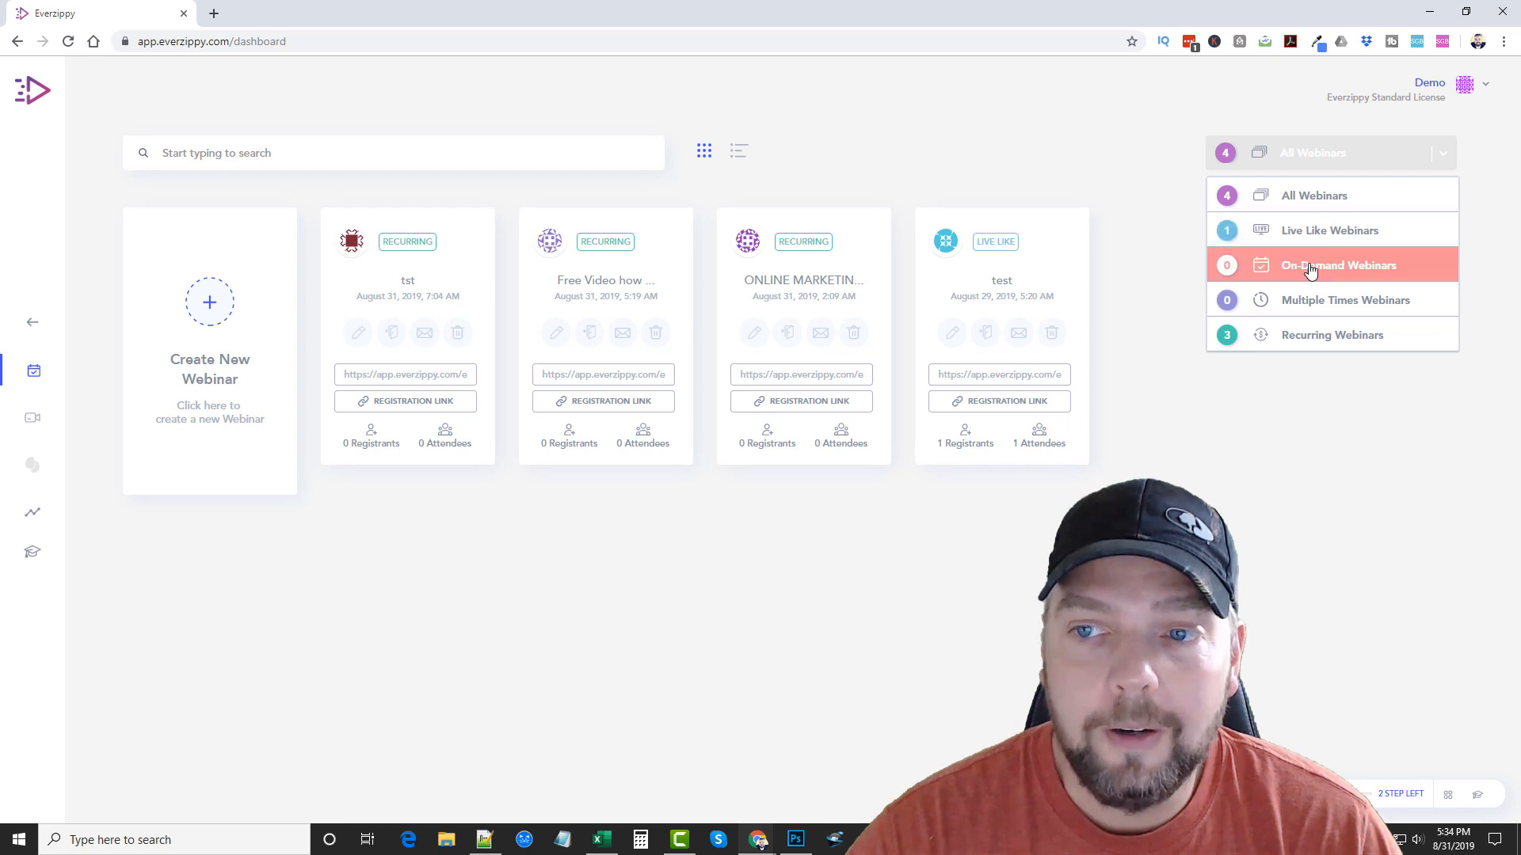
mouse_move(1332, 335)
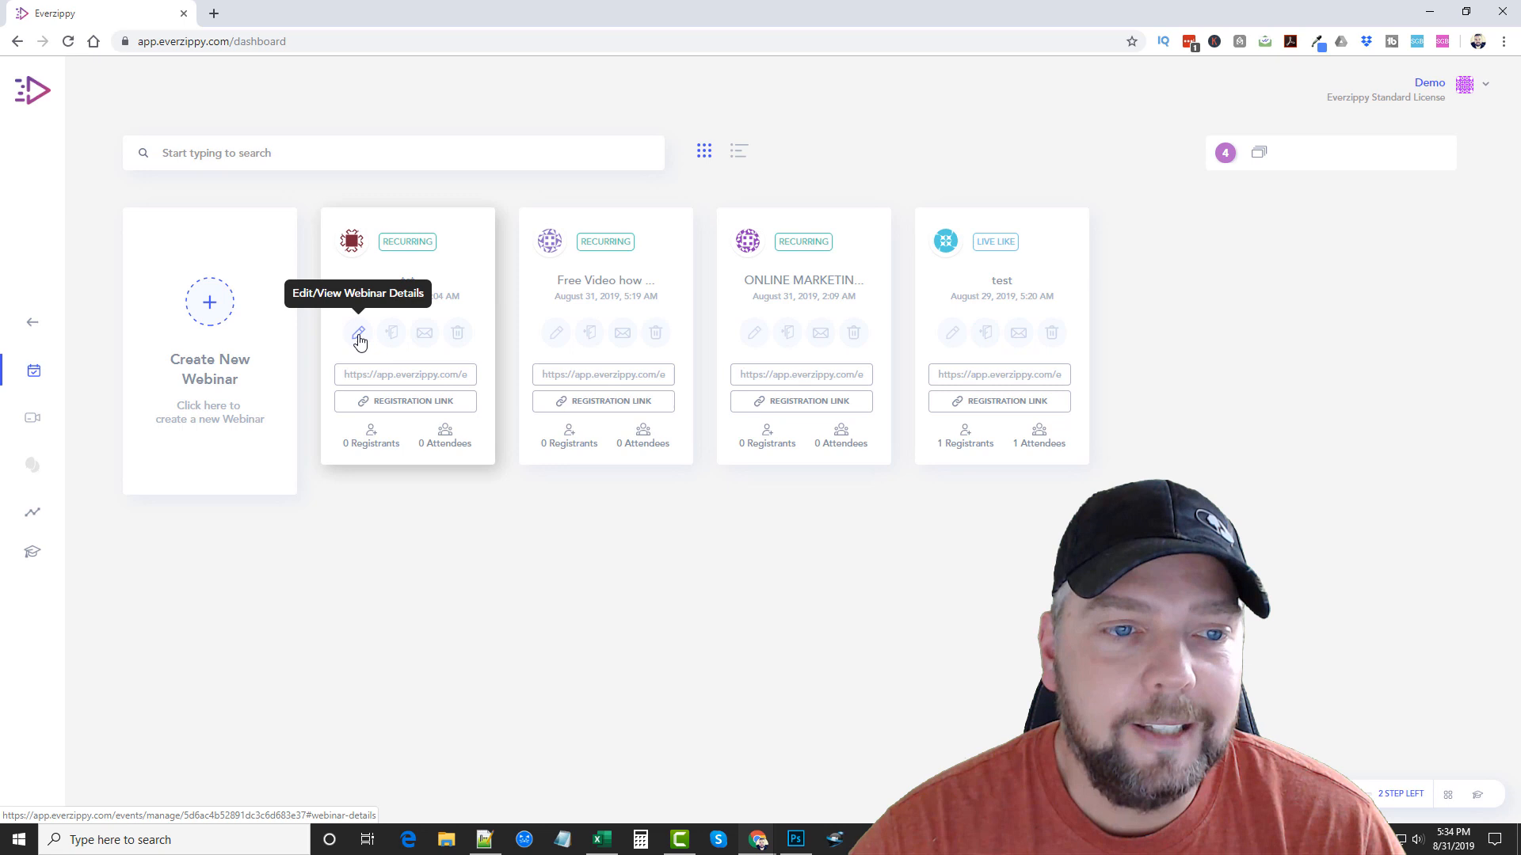
mouse_move(391, 334)
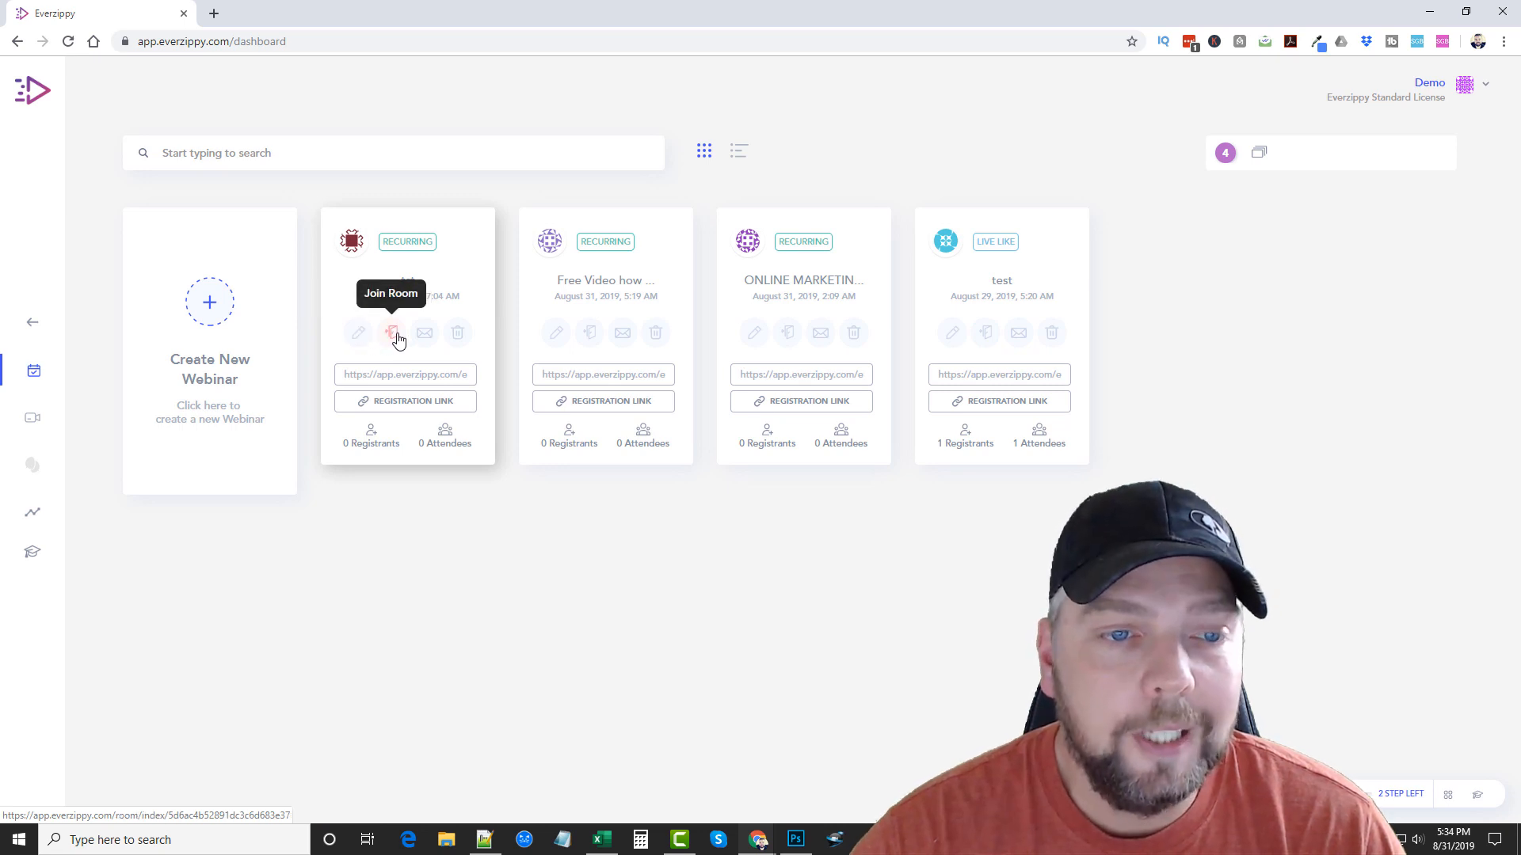
mouse_move(954, 334)
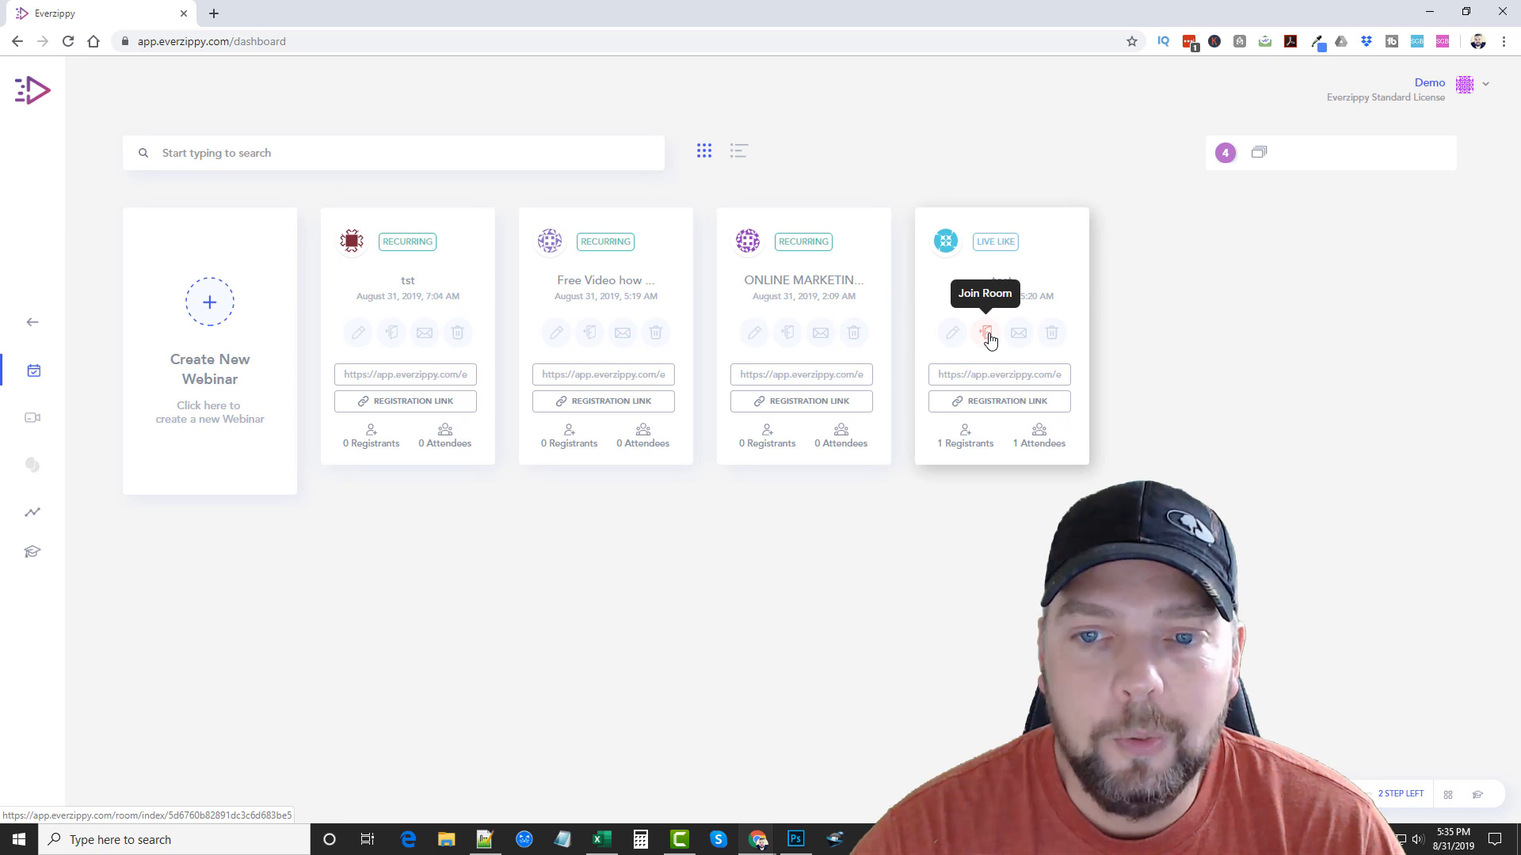
- Enter the test webinar's live room as presenter and look at the chat emoji and CTA/handout/poll options
left_click(987, 333)
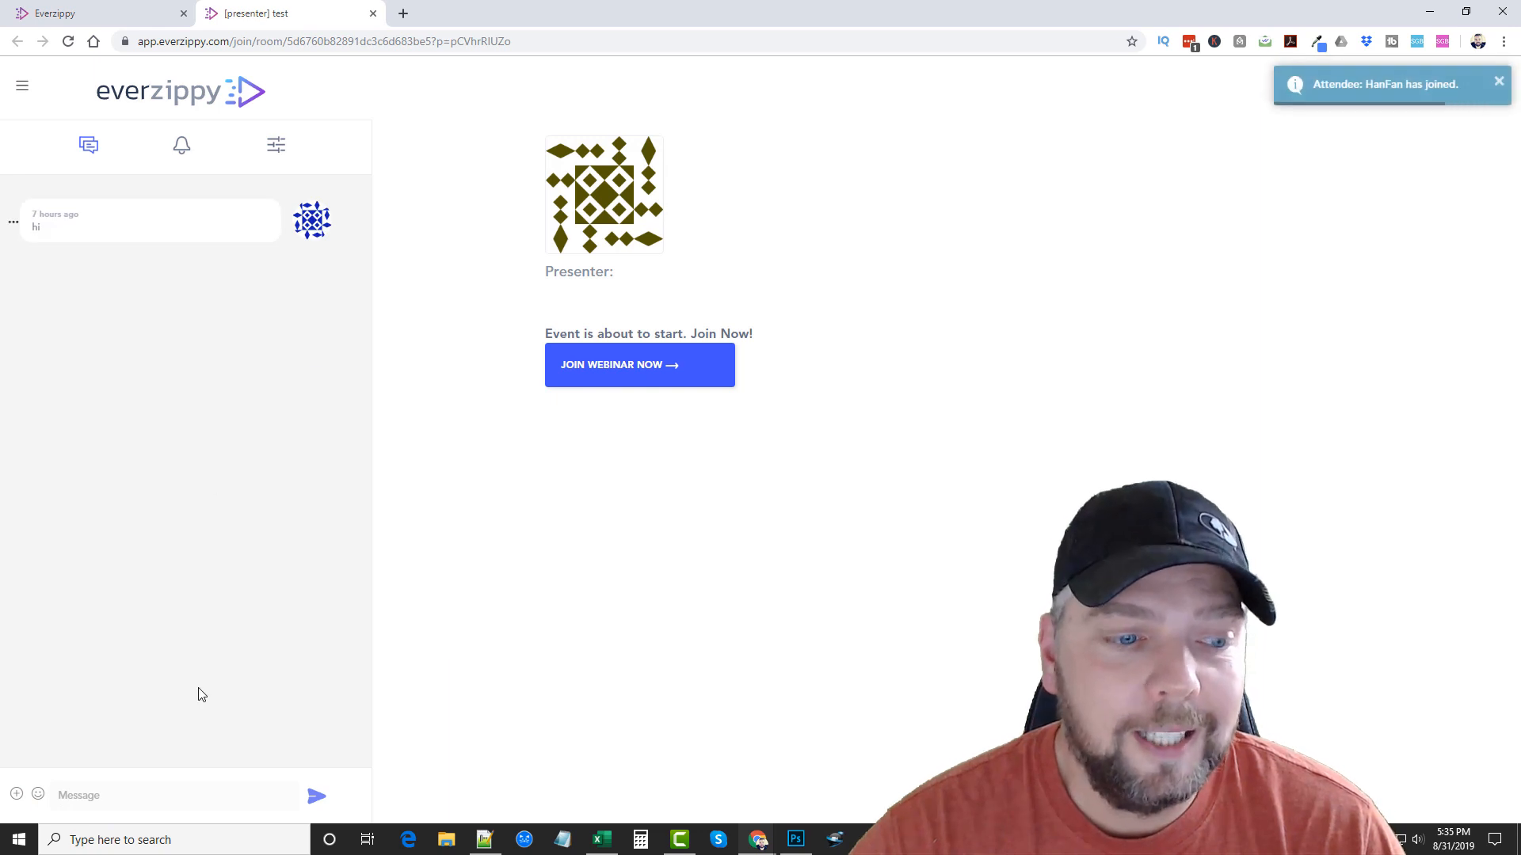
left_click(638, 364)
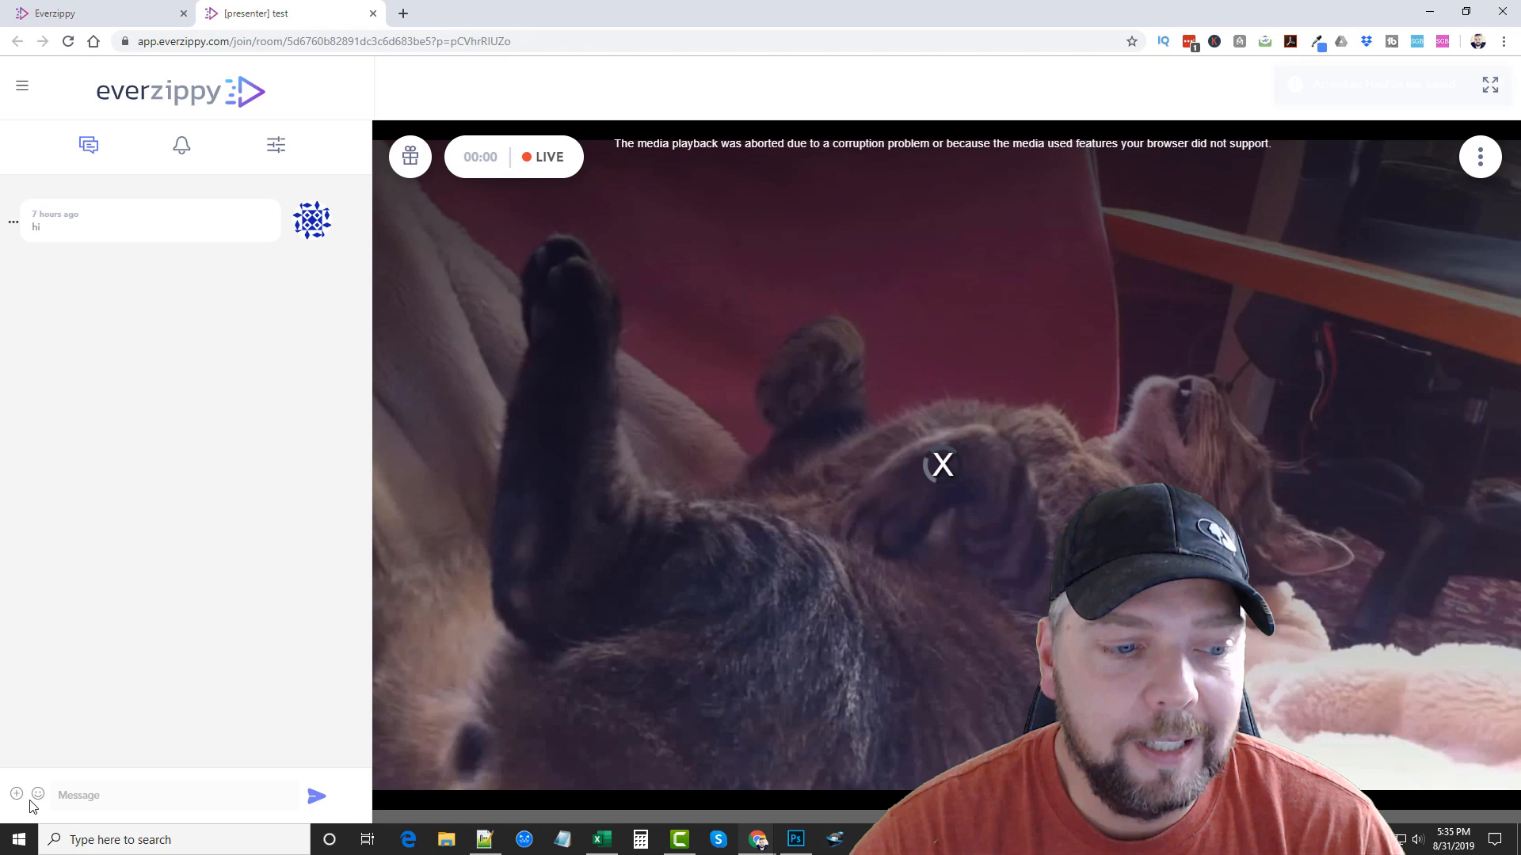
left_click(36, 794)
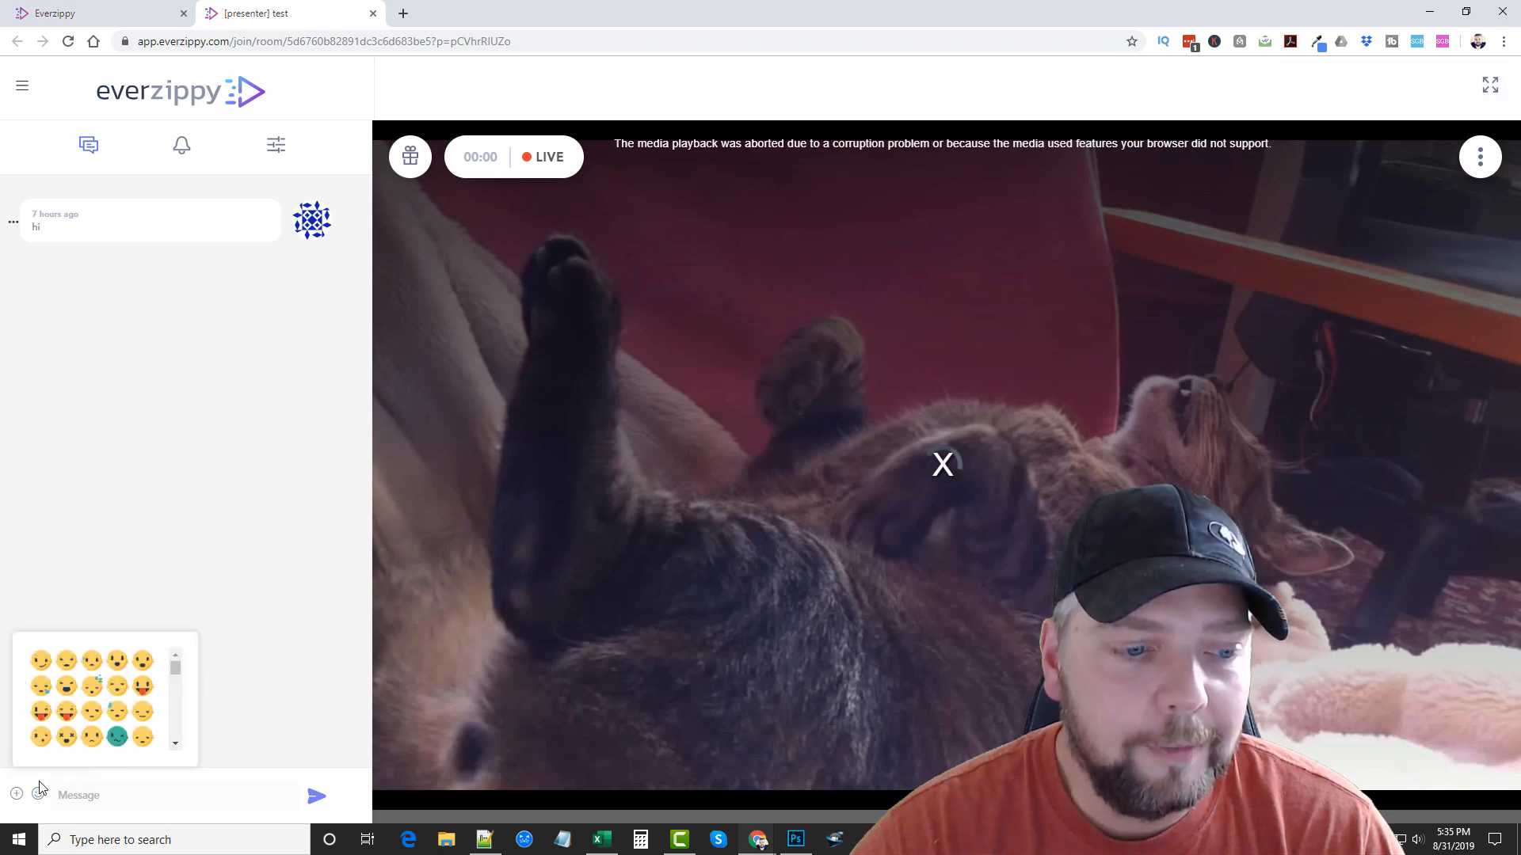
left_click(16, 794)
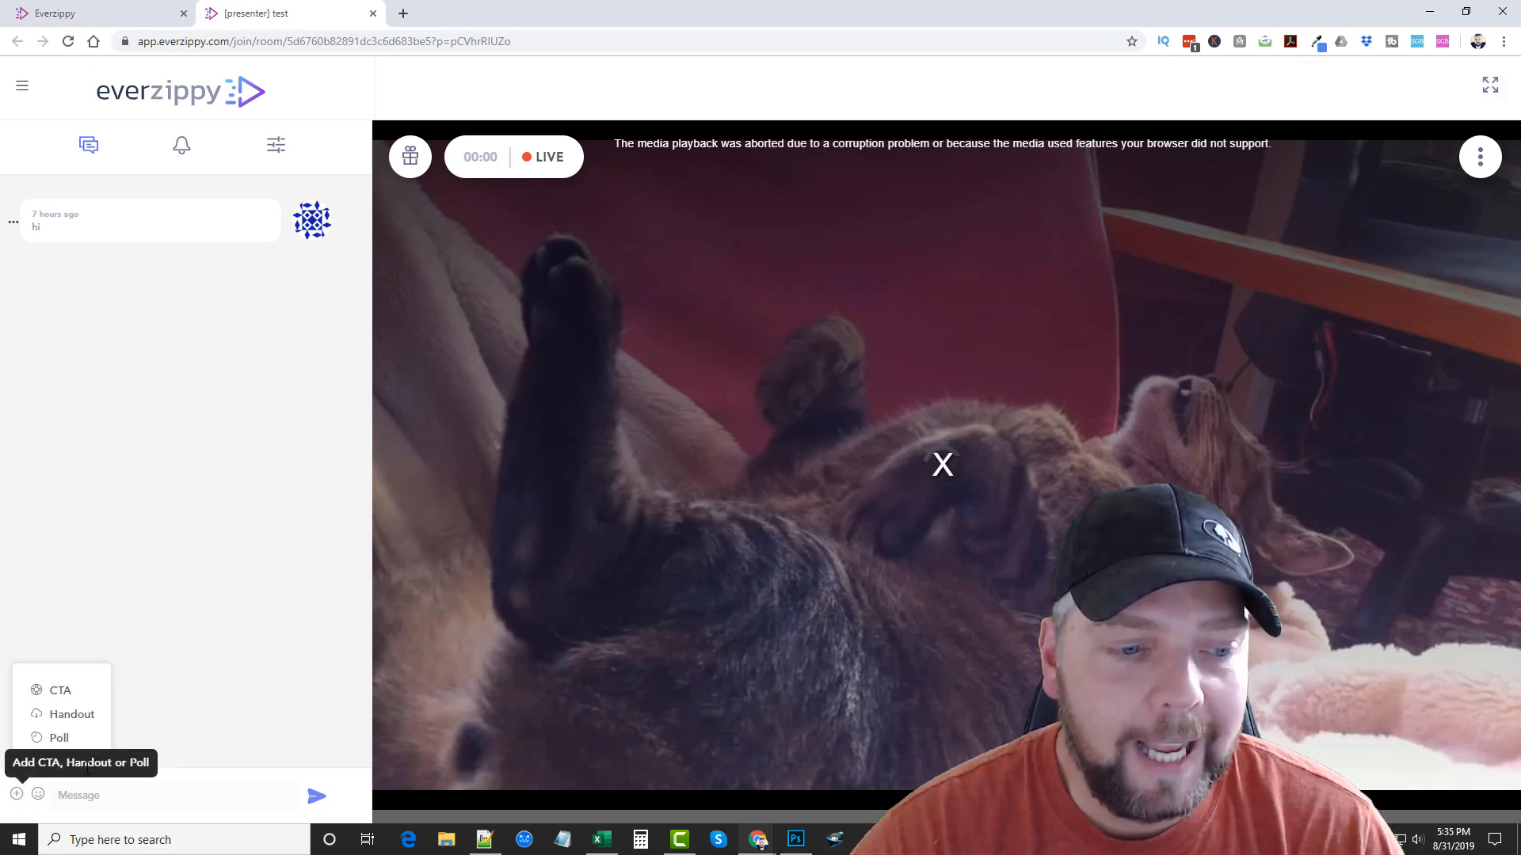
mouse_move(204, 309)
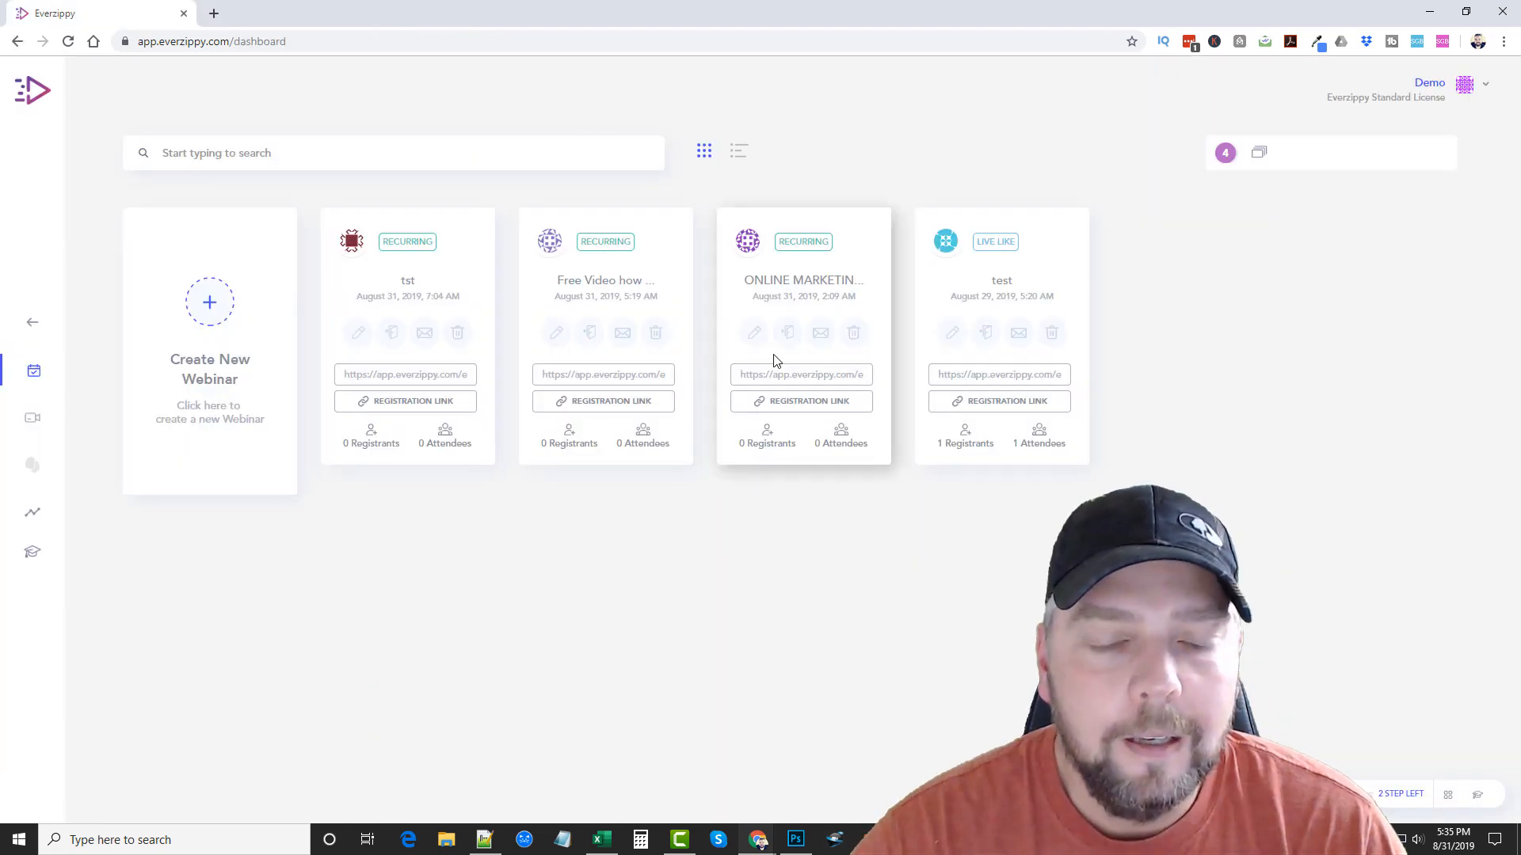
mouse_move(425, 332)
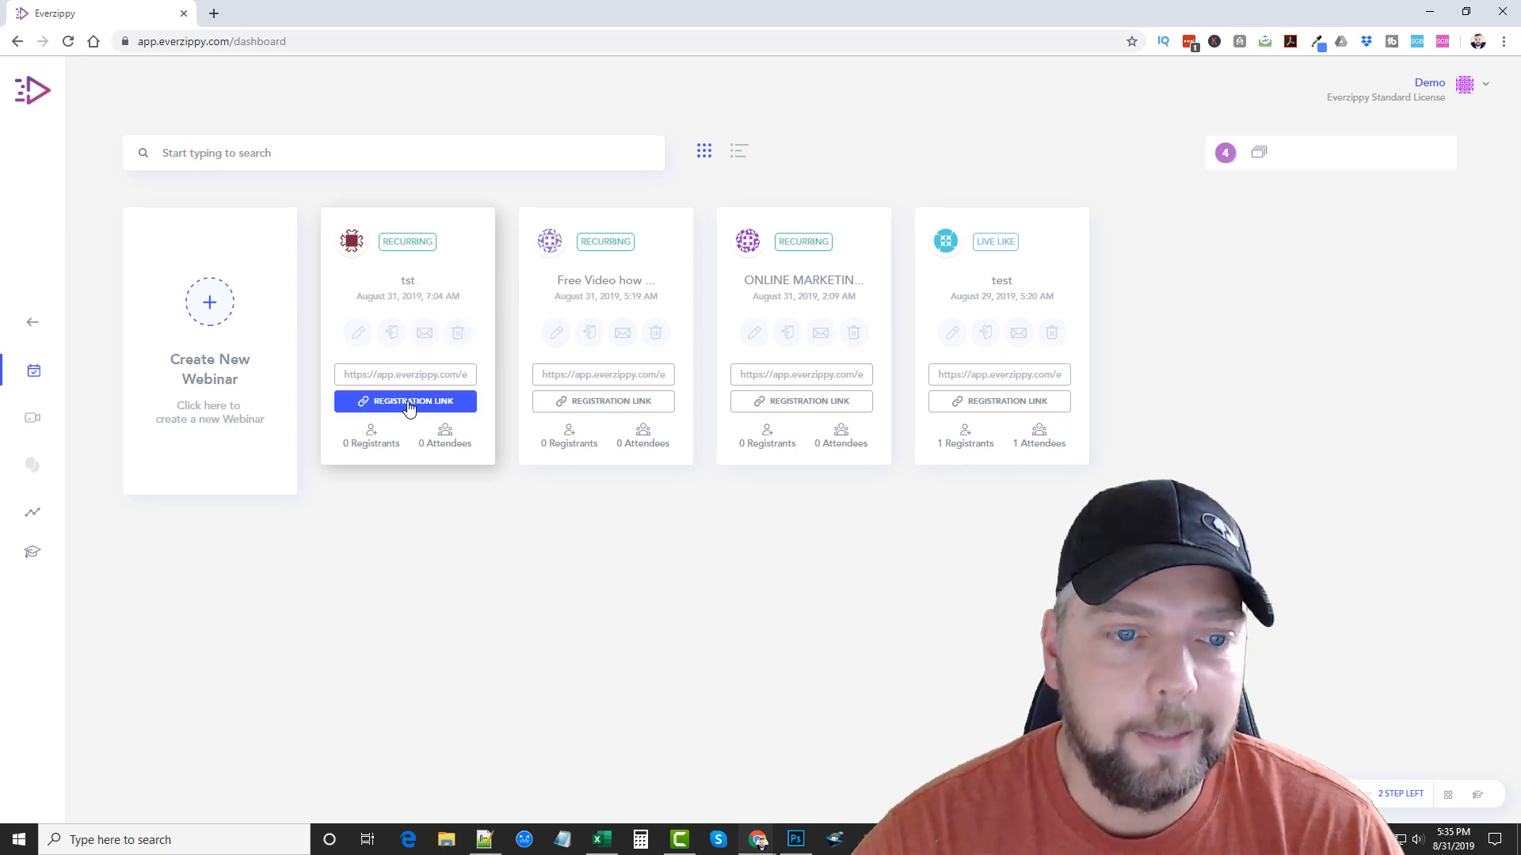
- Copy the registration links of the tst webinar and another webinar card
left_click(404, 401)
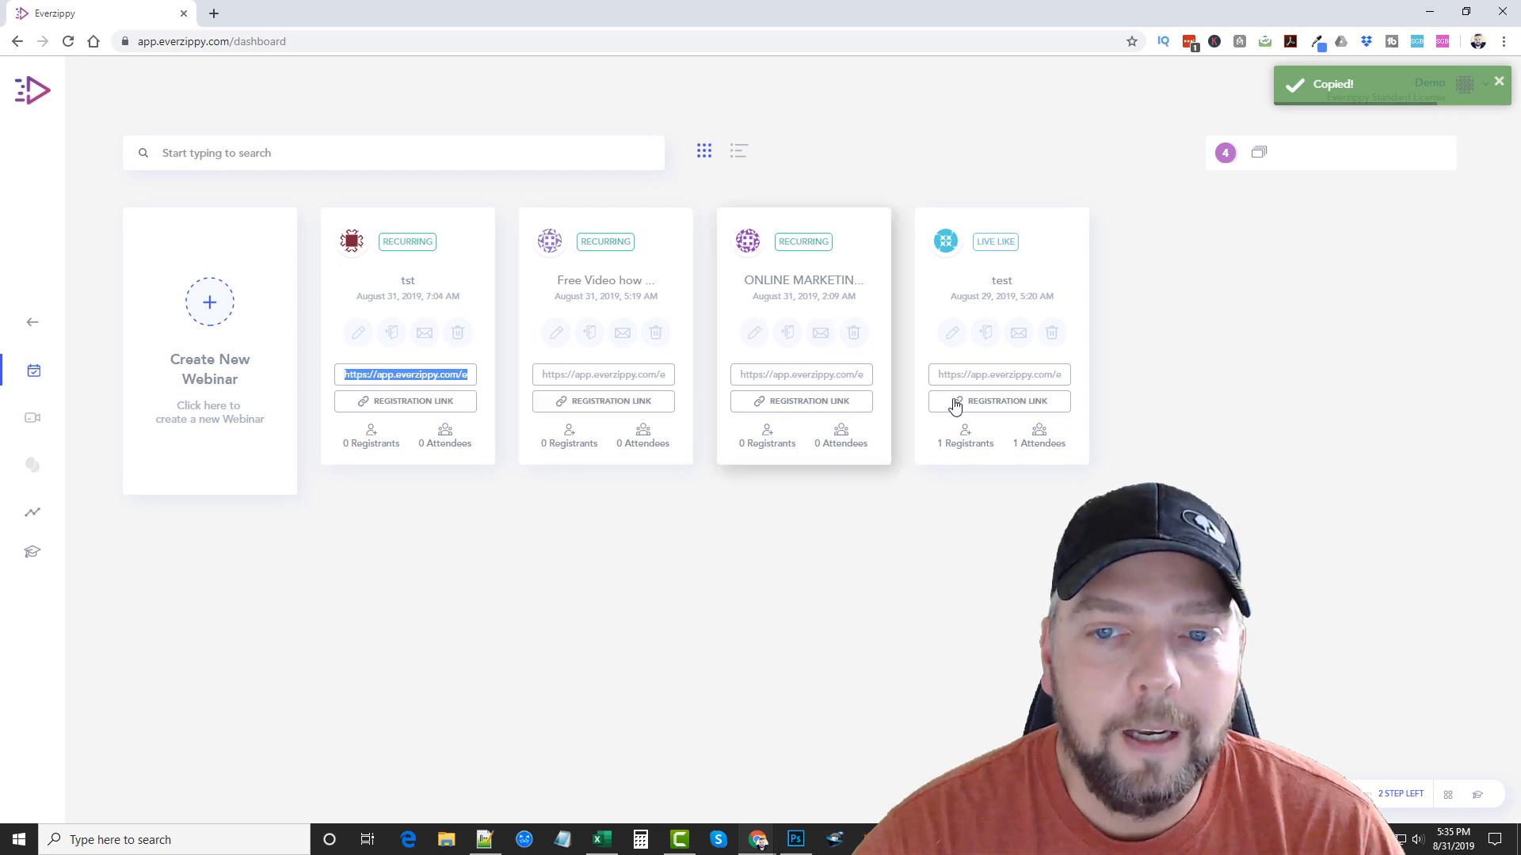
left_click(800, 374)
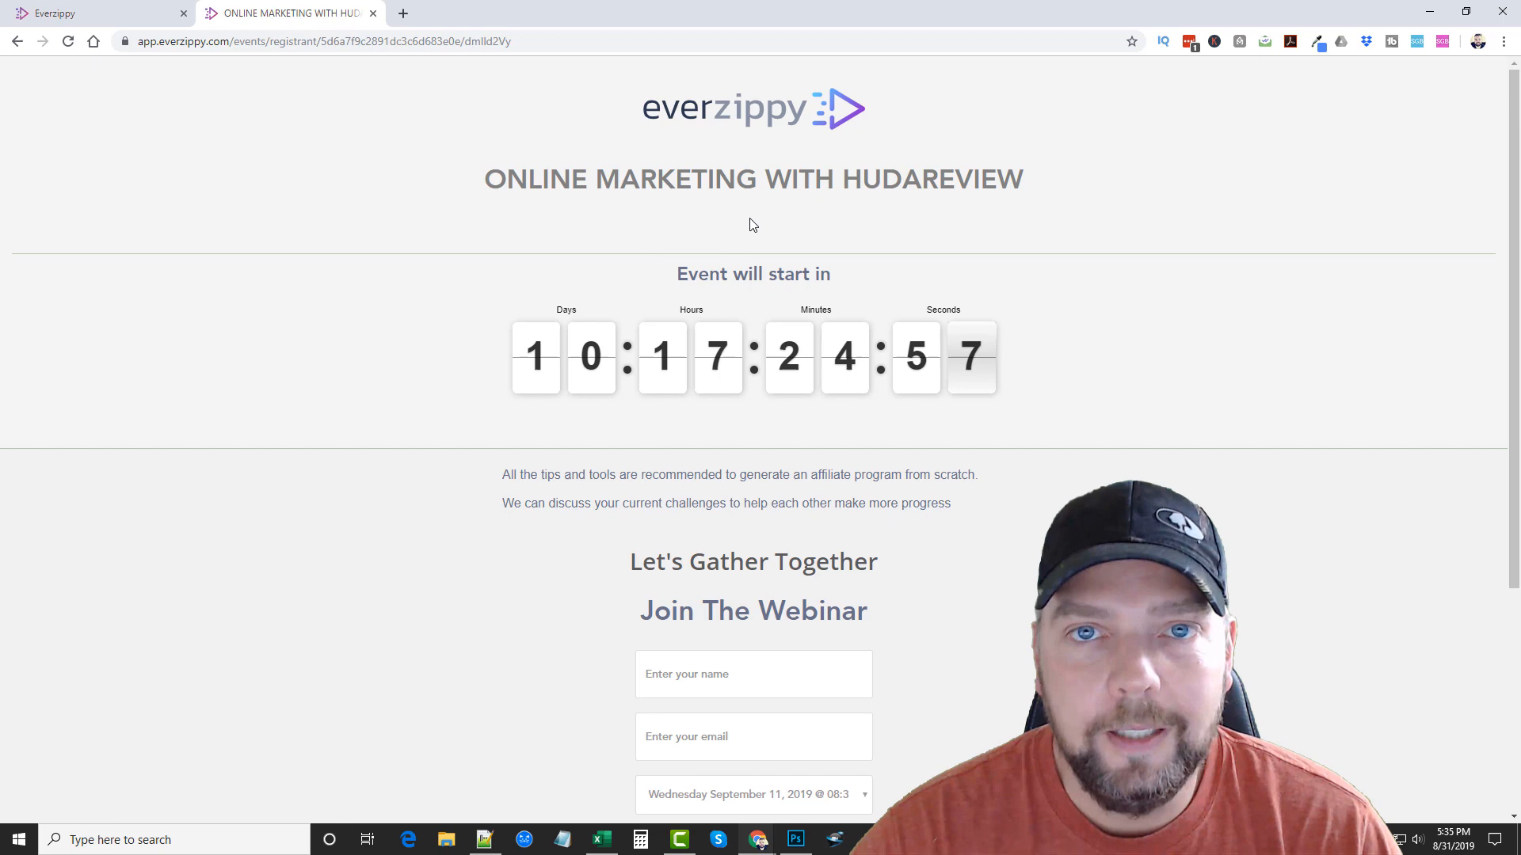
mouse_move(818, 145)
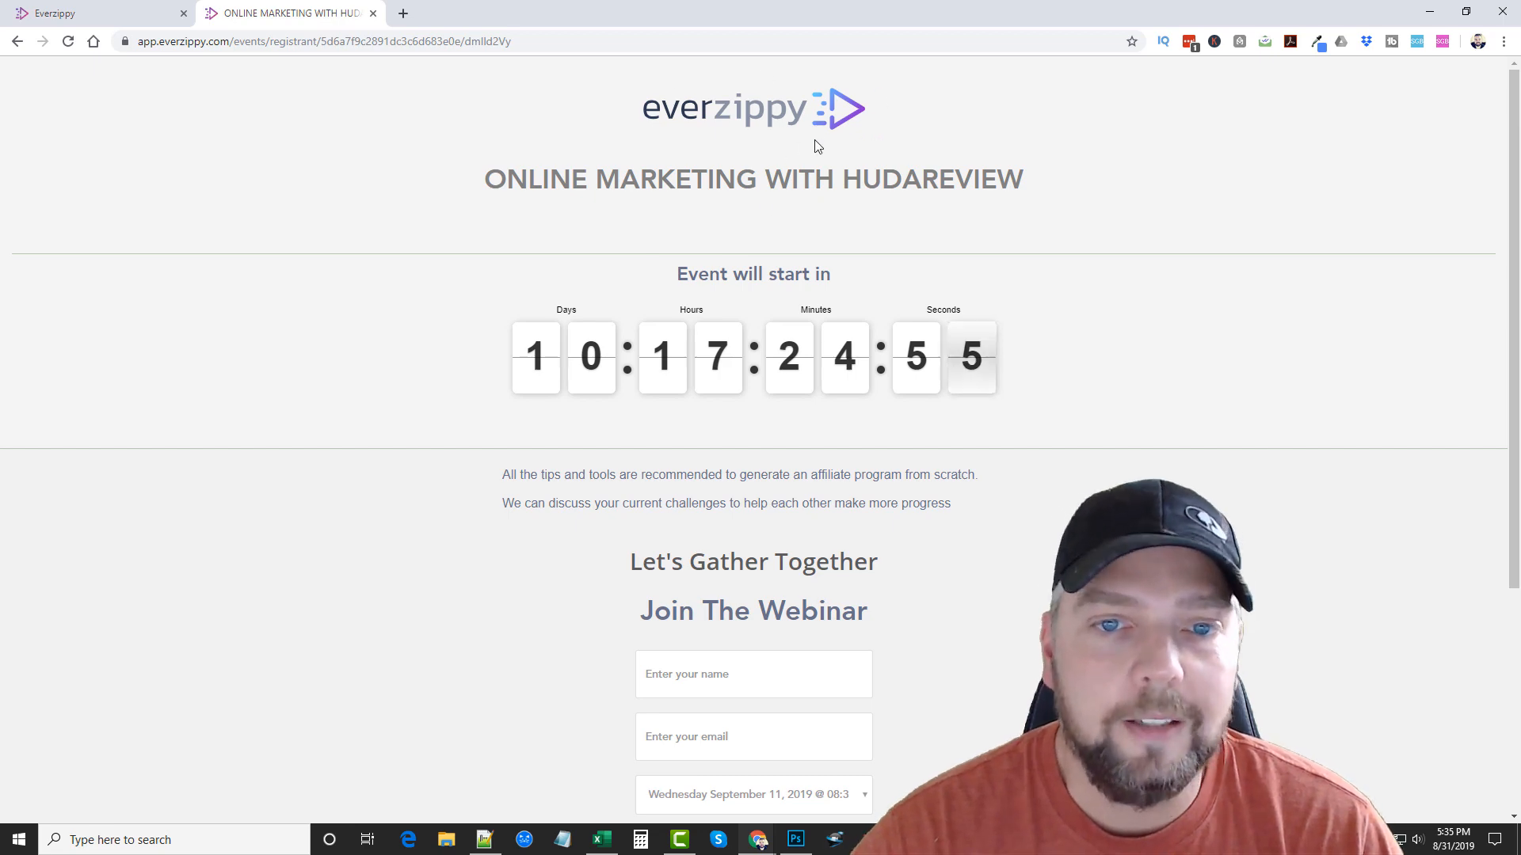
- Scroll through the ONLINE MARKETING WITH HUDAREVIEW registration page's countdown and sign-up form
scroll("down", 3)
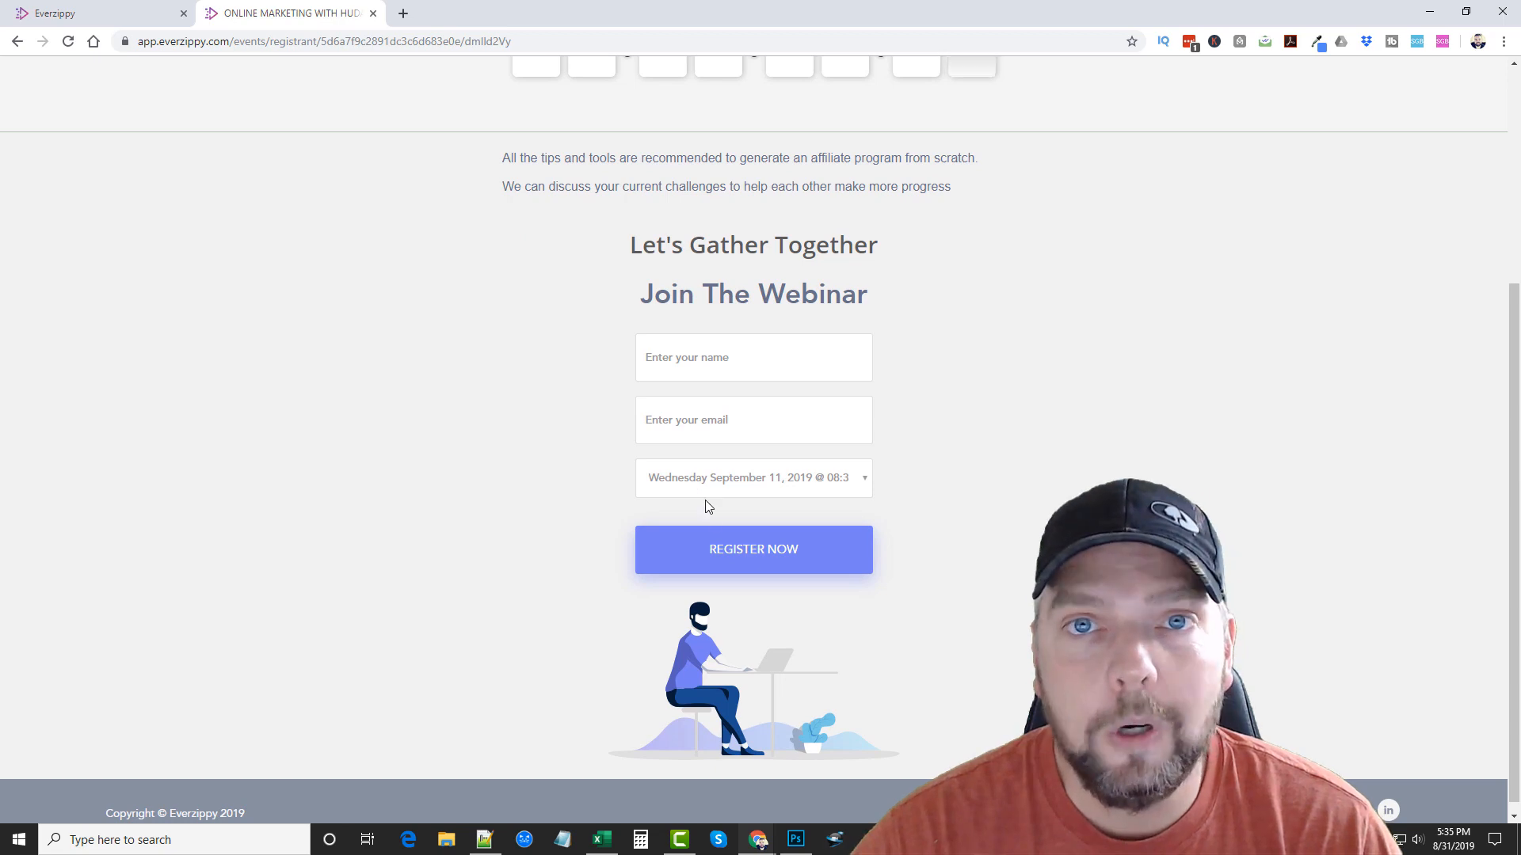
scroll("up", 3)
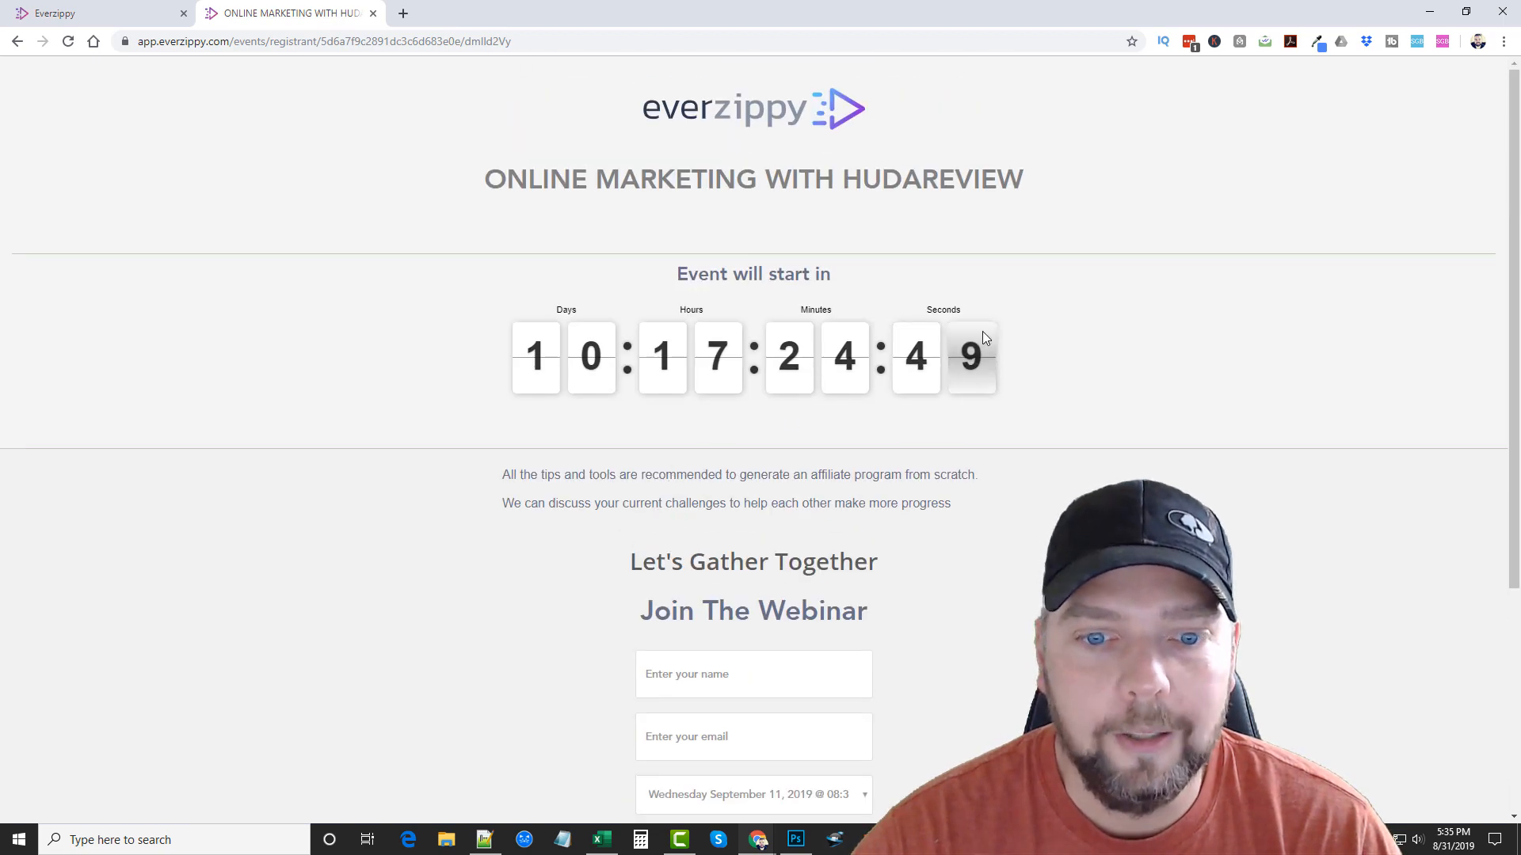
mouse_move(450, 349)
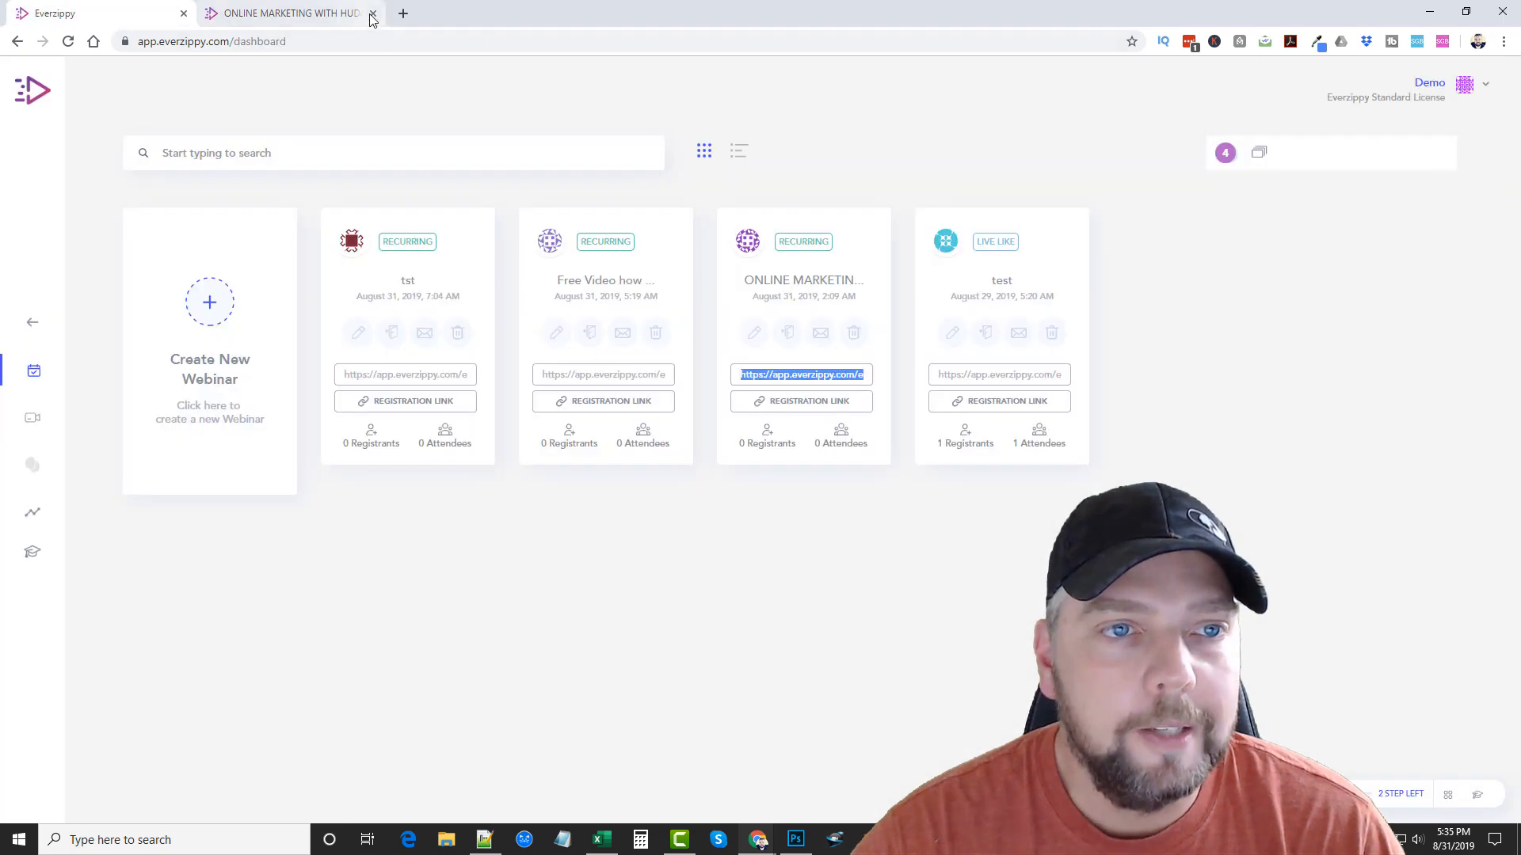
- Close the registration page tab, returning to the dashboard with its four webinar cards
left_click(371, 15)
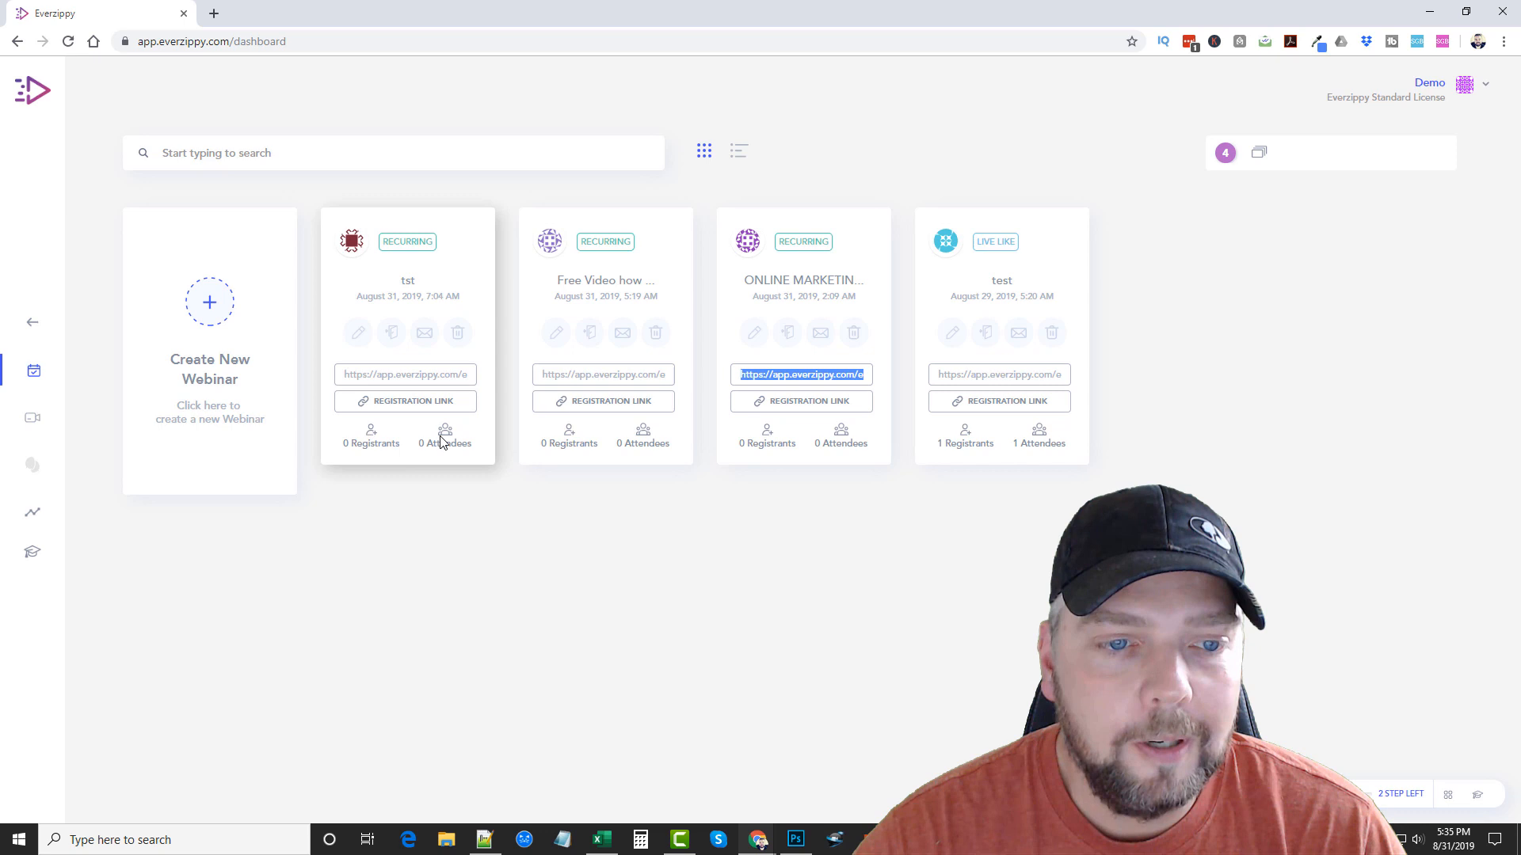
mouse_move(456, 524)
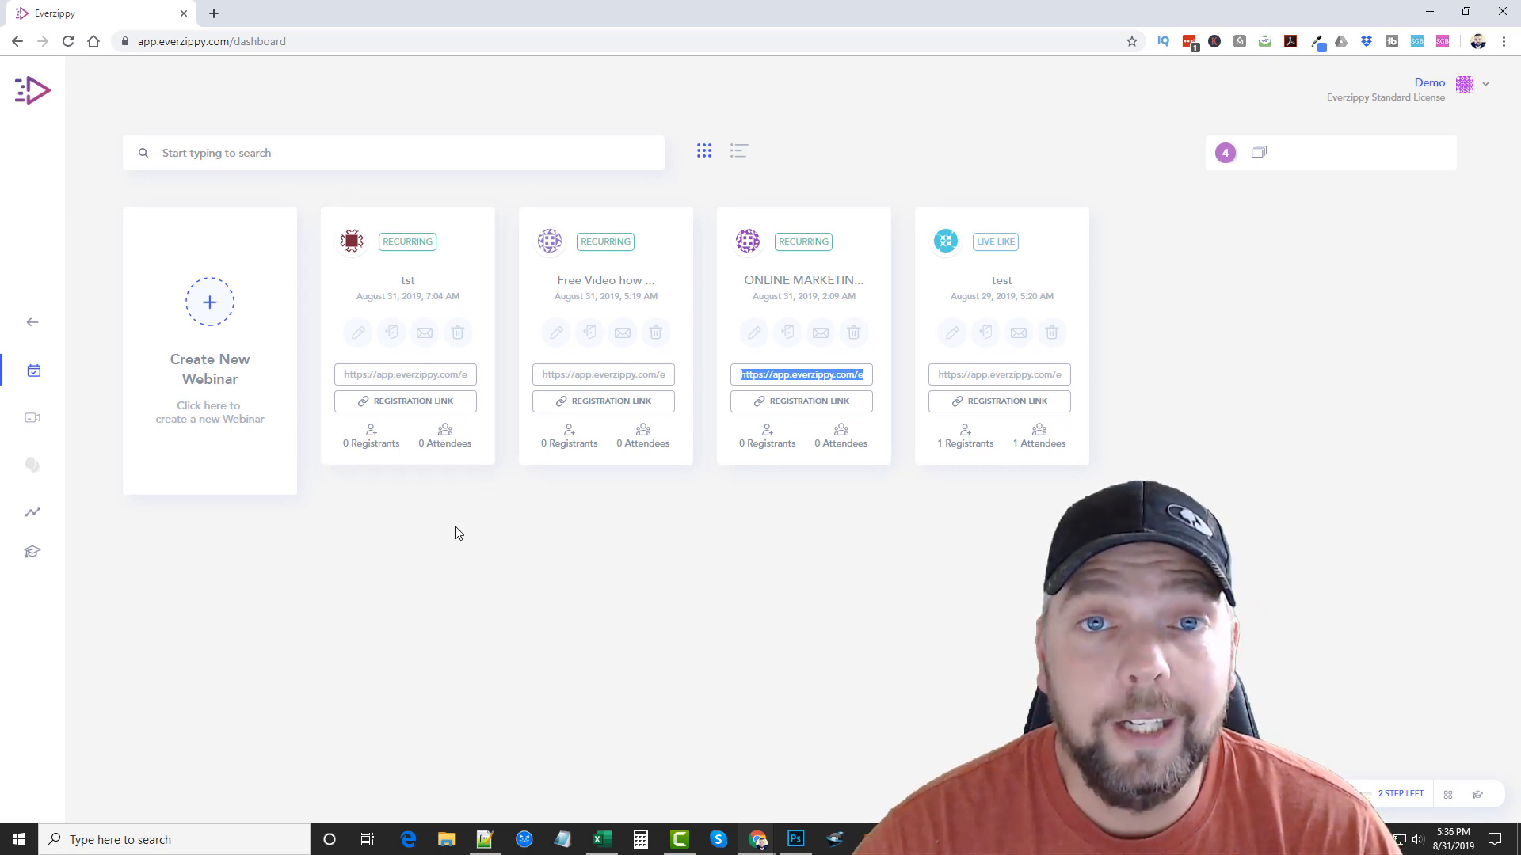
mouse_move(551, 486)
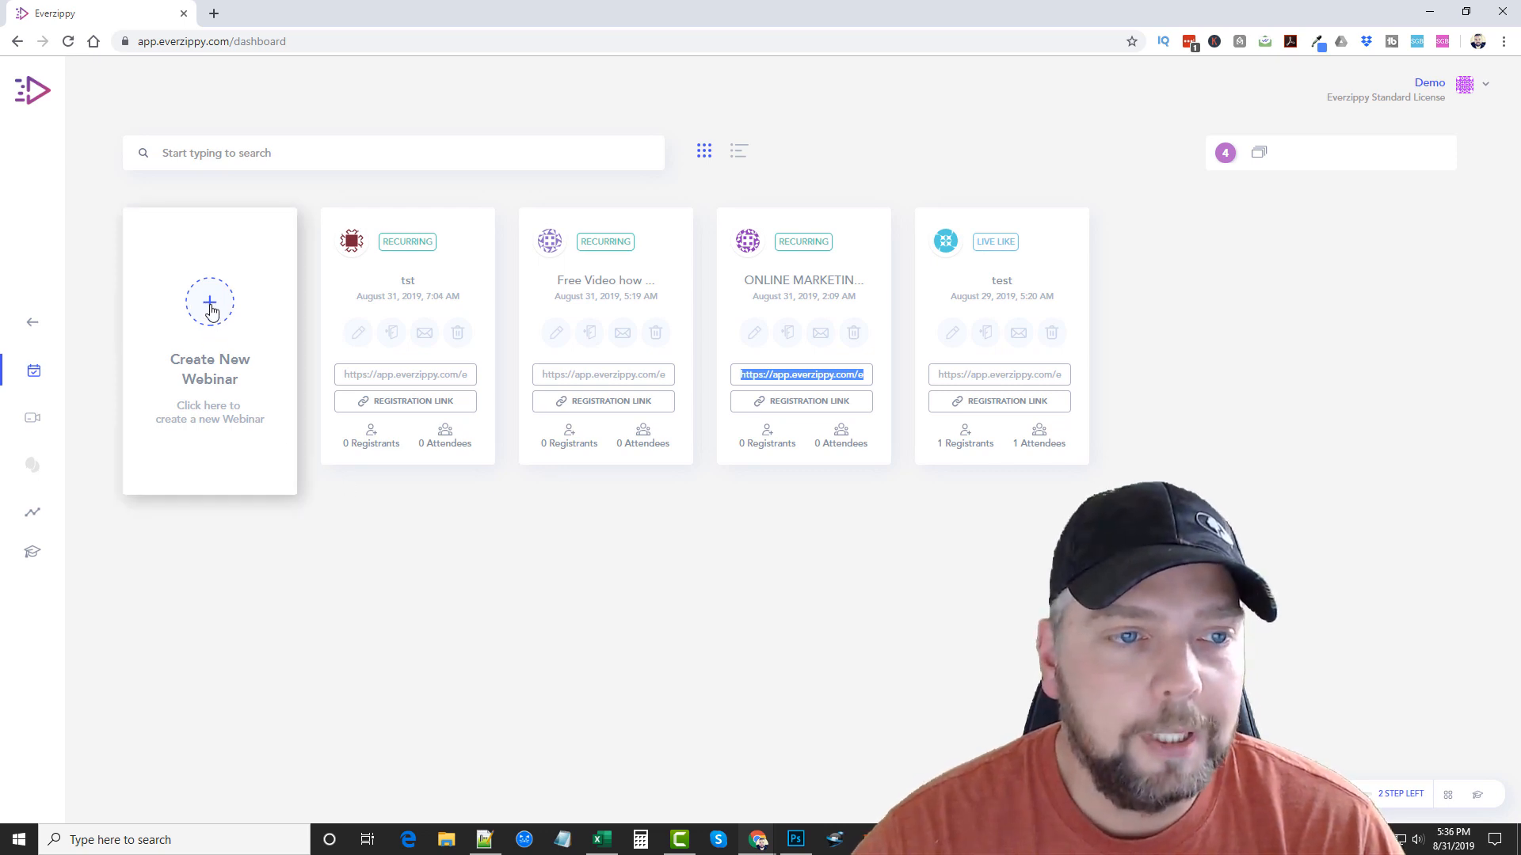
- Start a new Evergreen Webinar titled 'Learn how to play guitar'
left_click(209, 301)
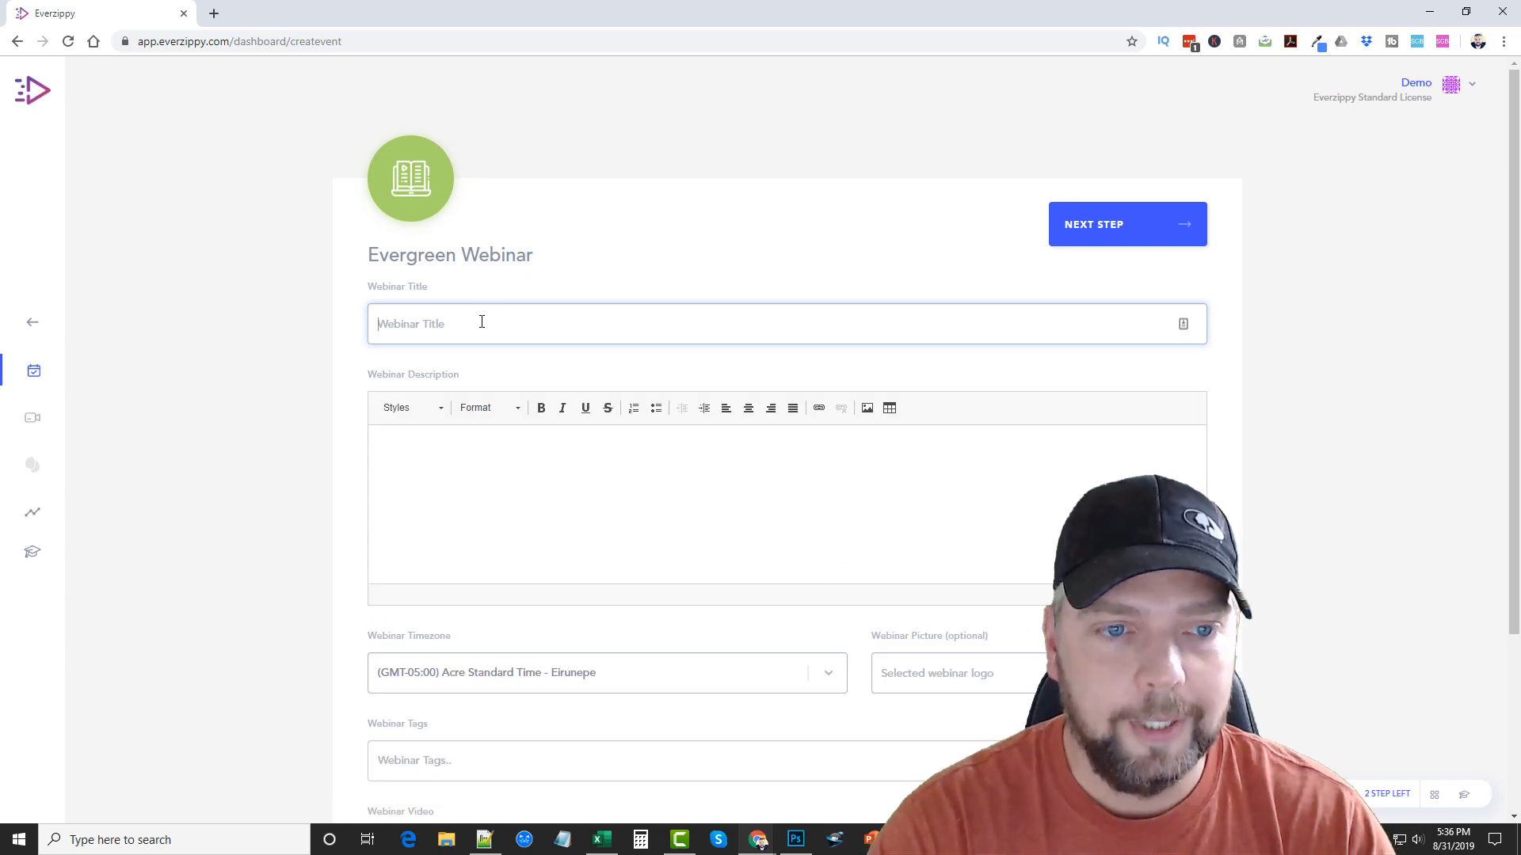
type("Learn ho")
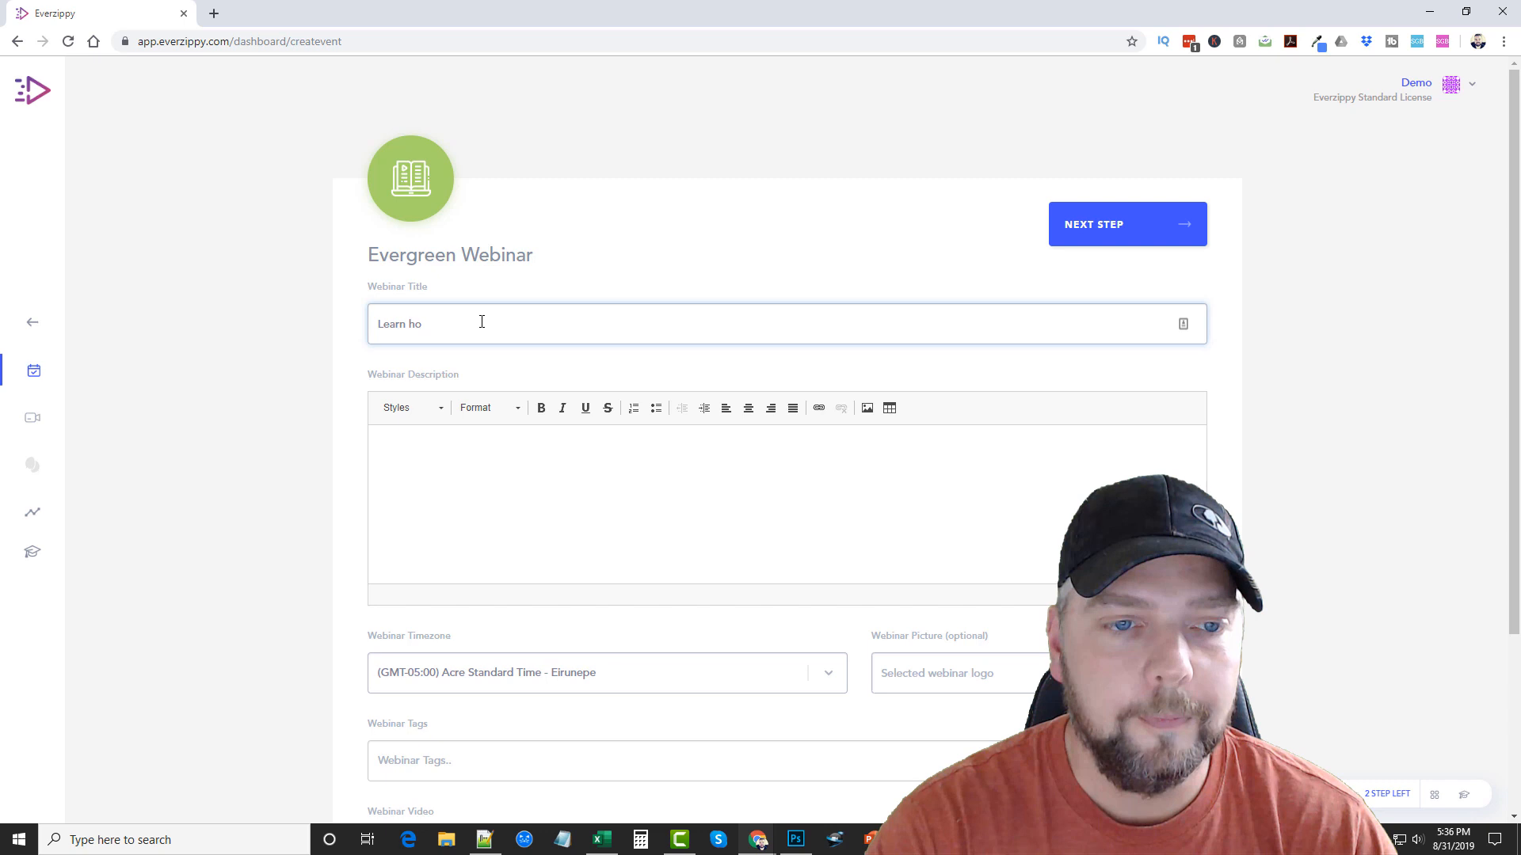
type("w to play gu")
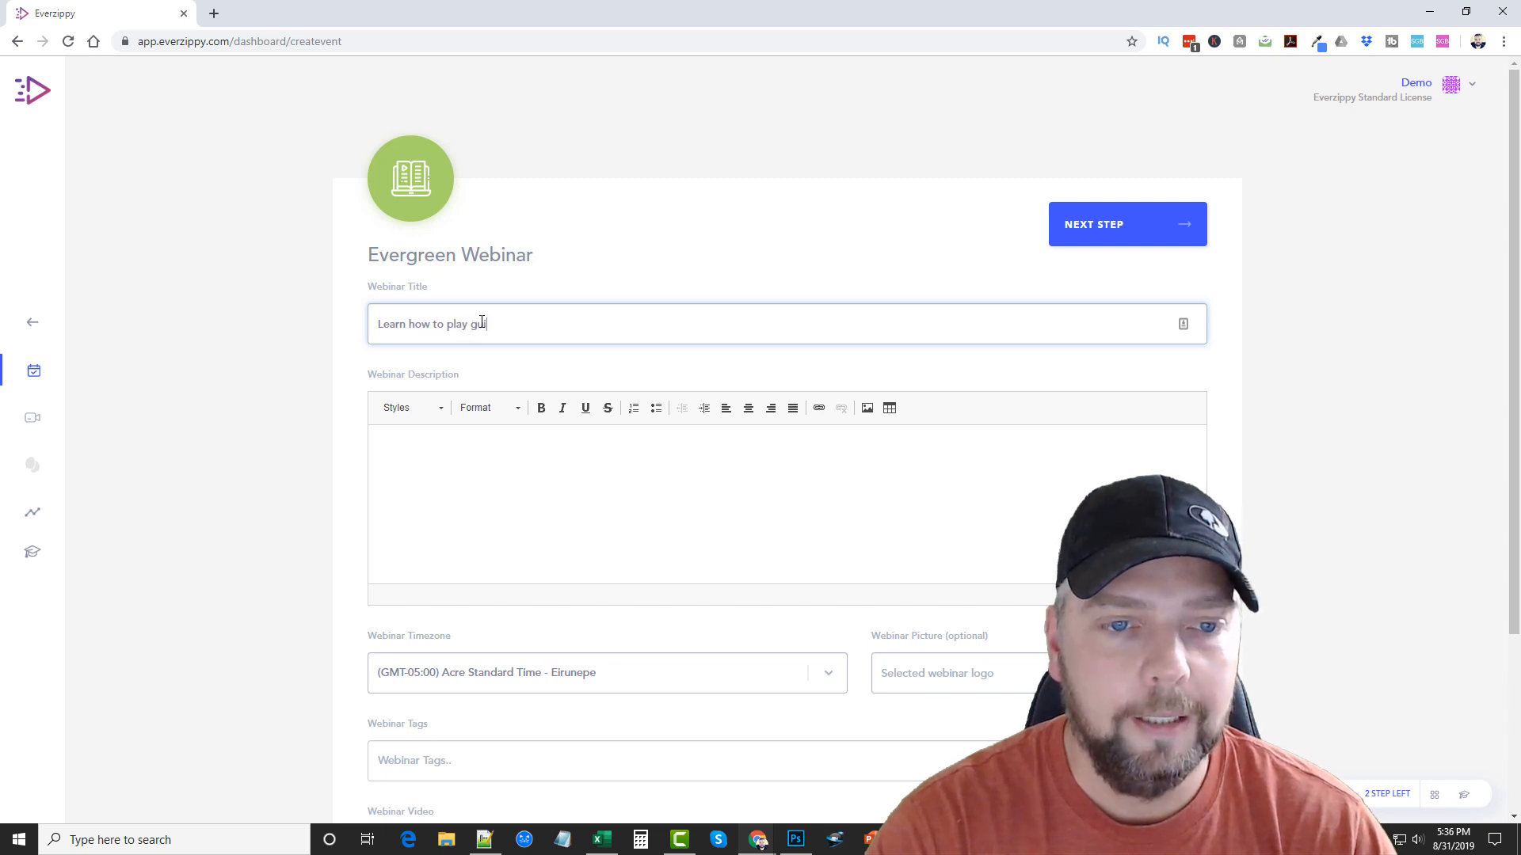
type("itar")
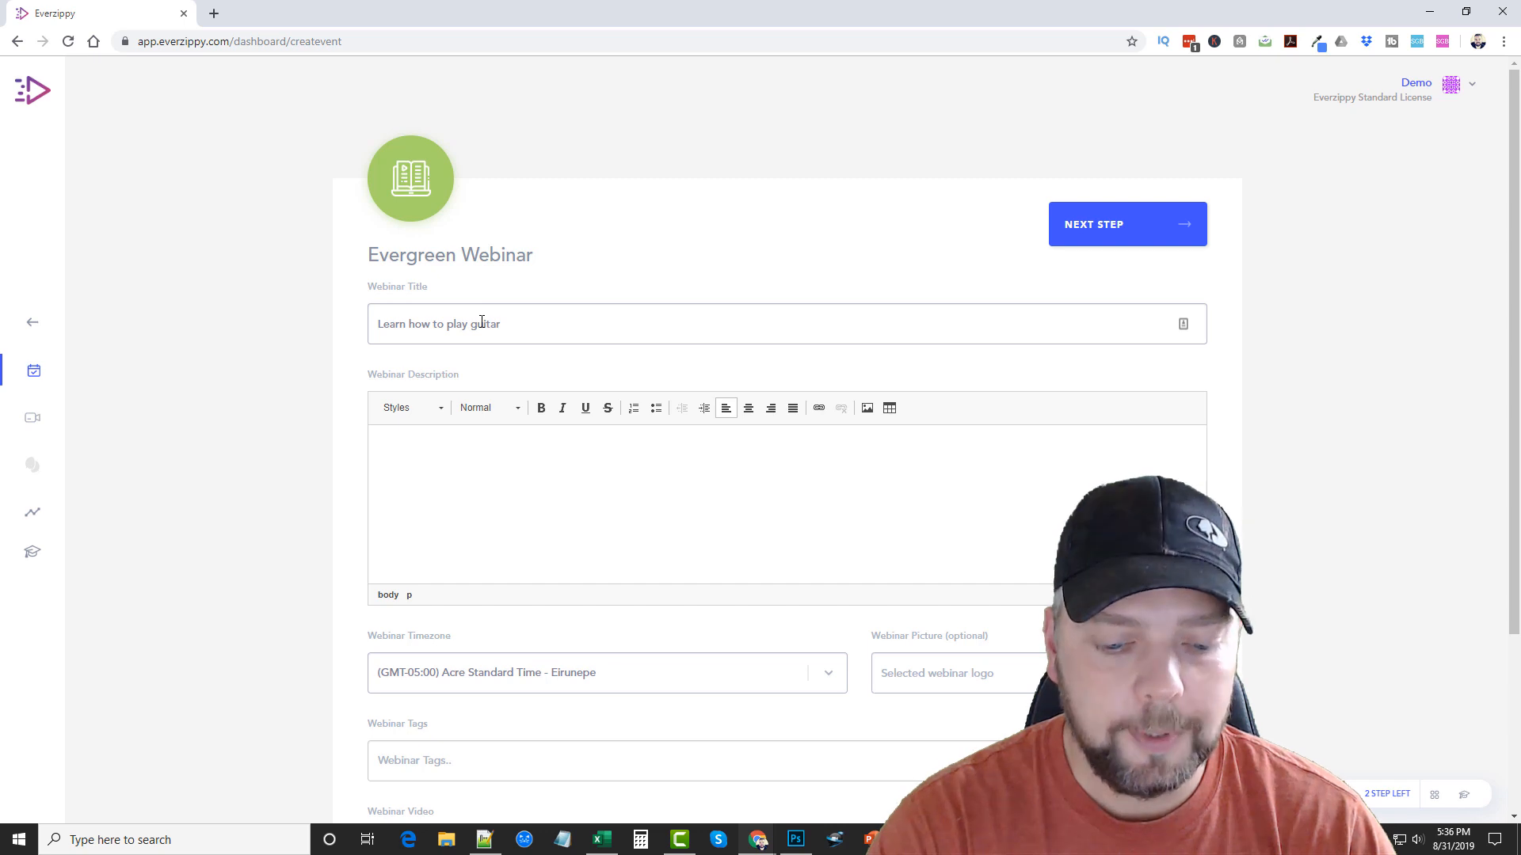
- Describe the webinar as 'Learn how to play guitar like a rockstar'
type("Learn how")
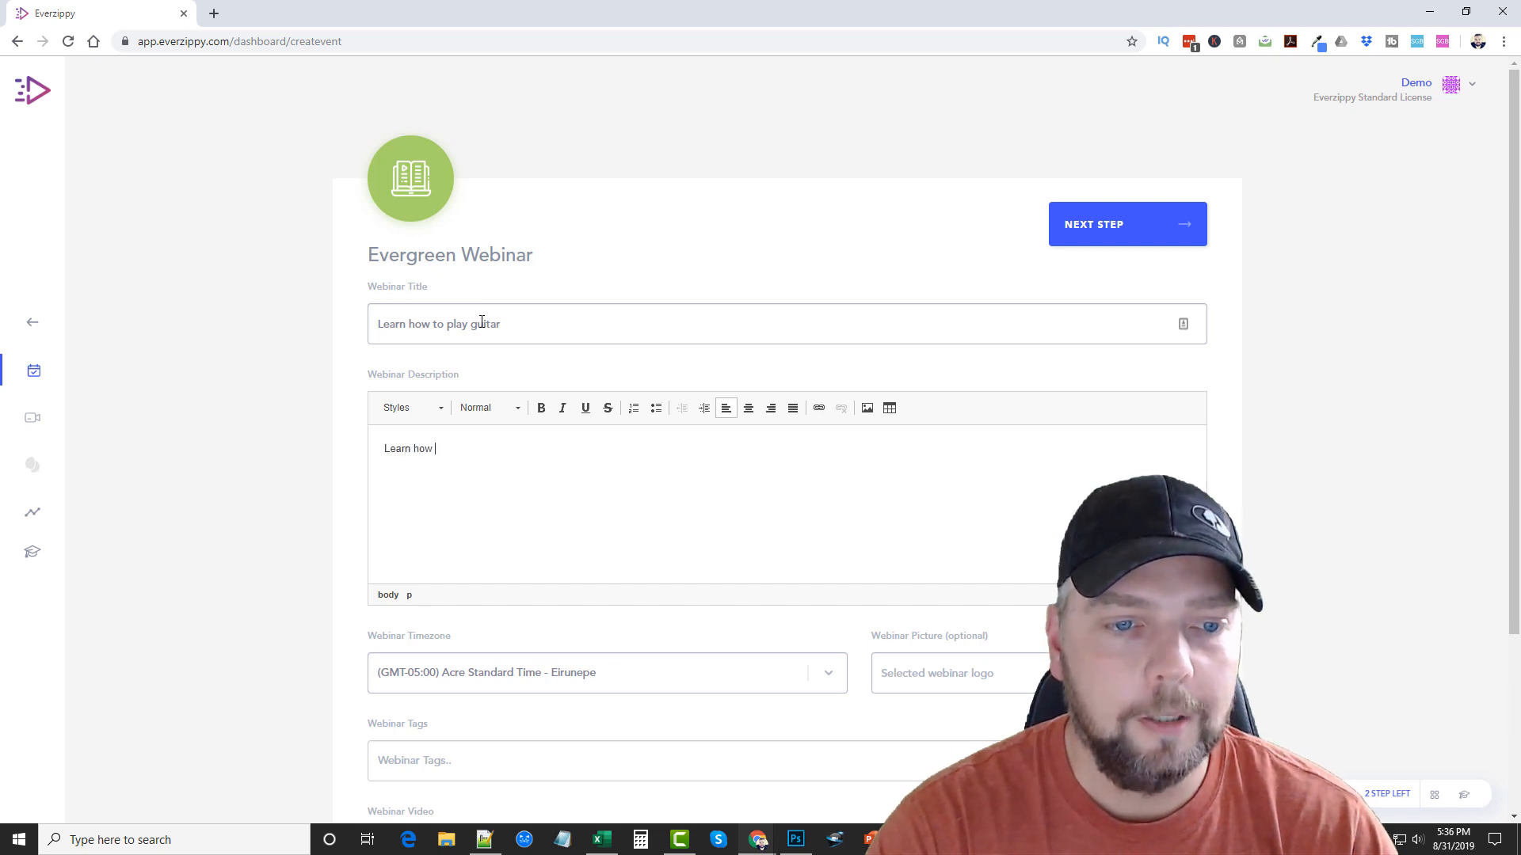
type("to play g")
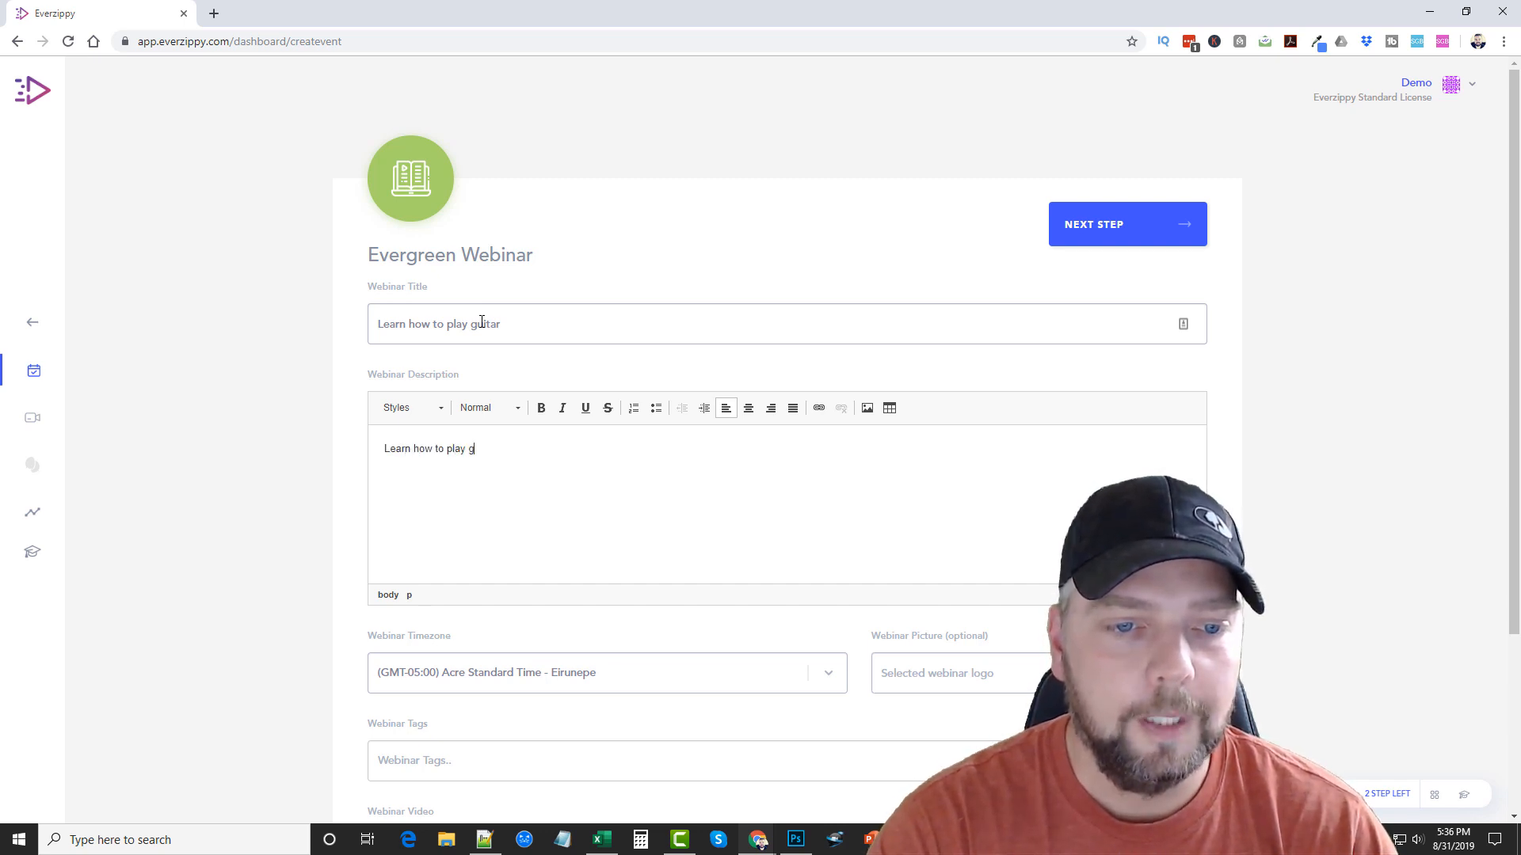
type("uitar like a r")
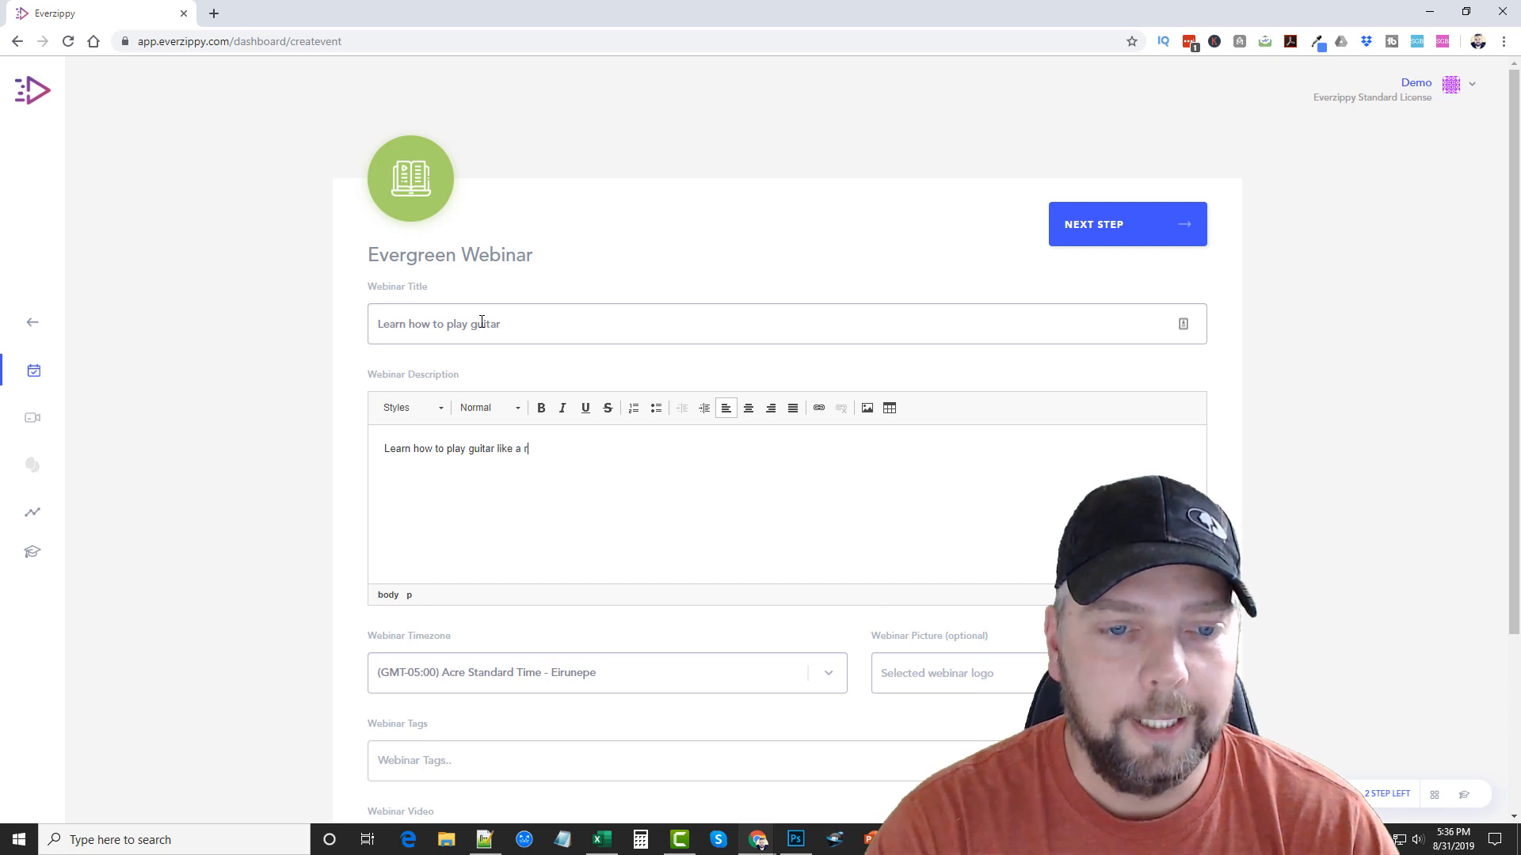
type("ockstar!")
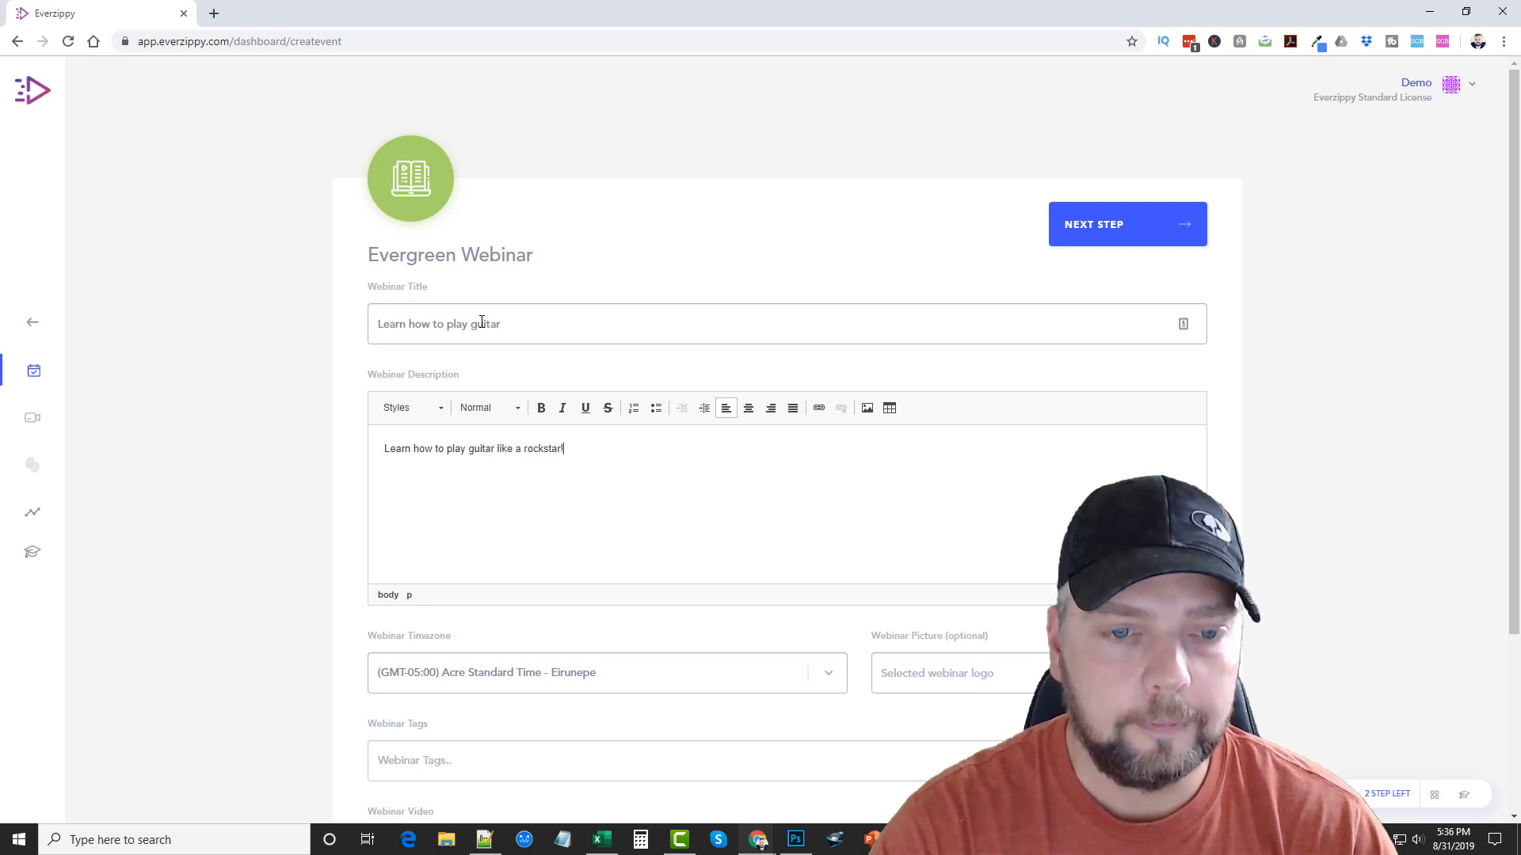
- Add a 'guitar' tag to the webinar
scroll("down", 3)
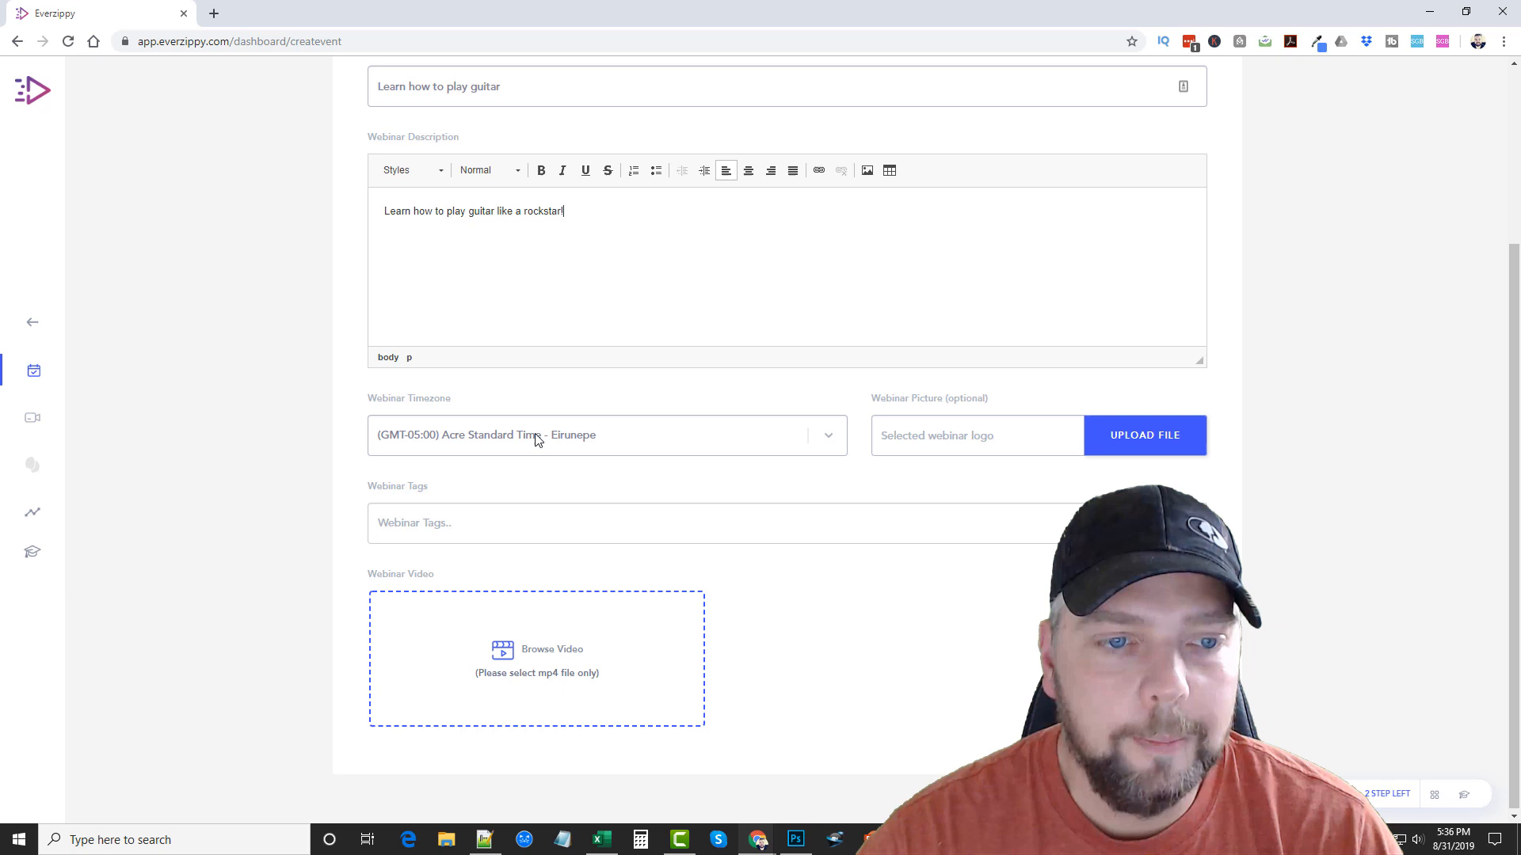
mouse_move(977, 434)
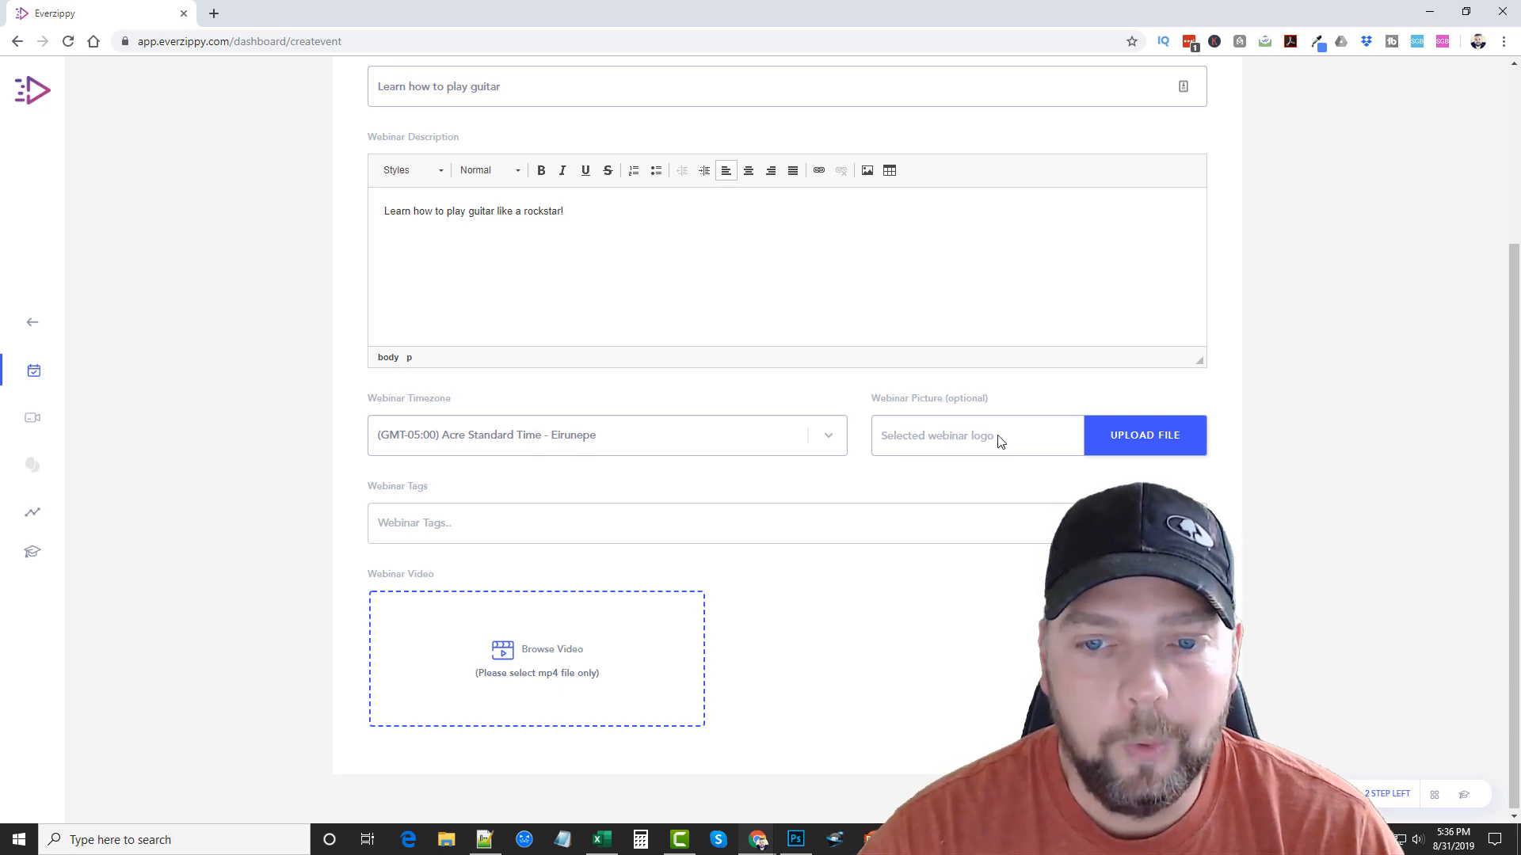
left_click(581, 523)
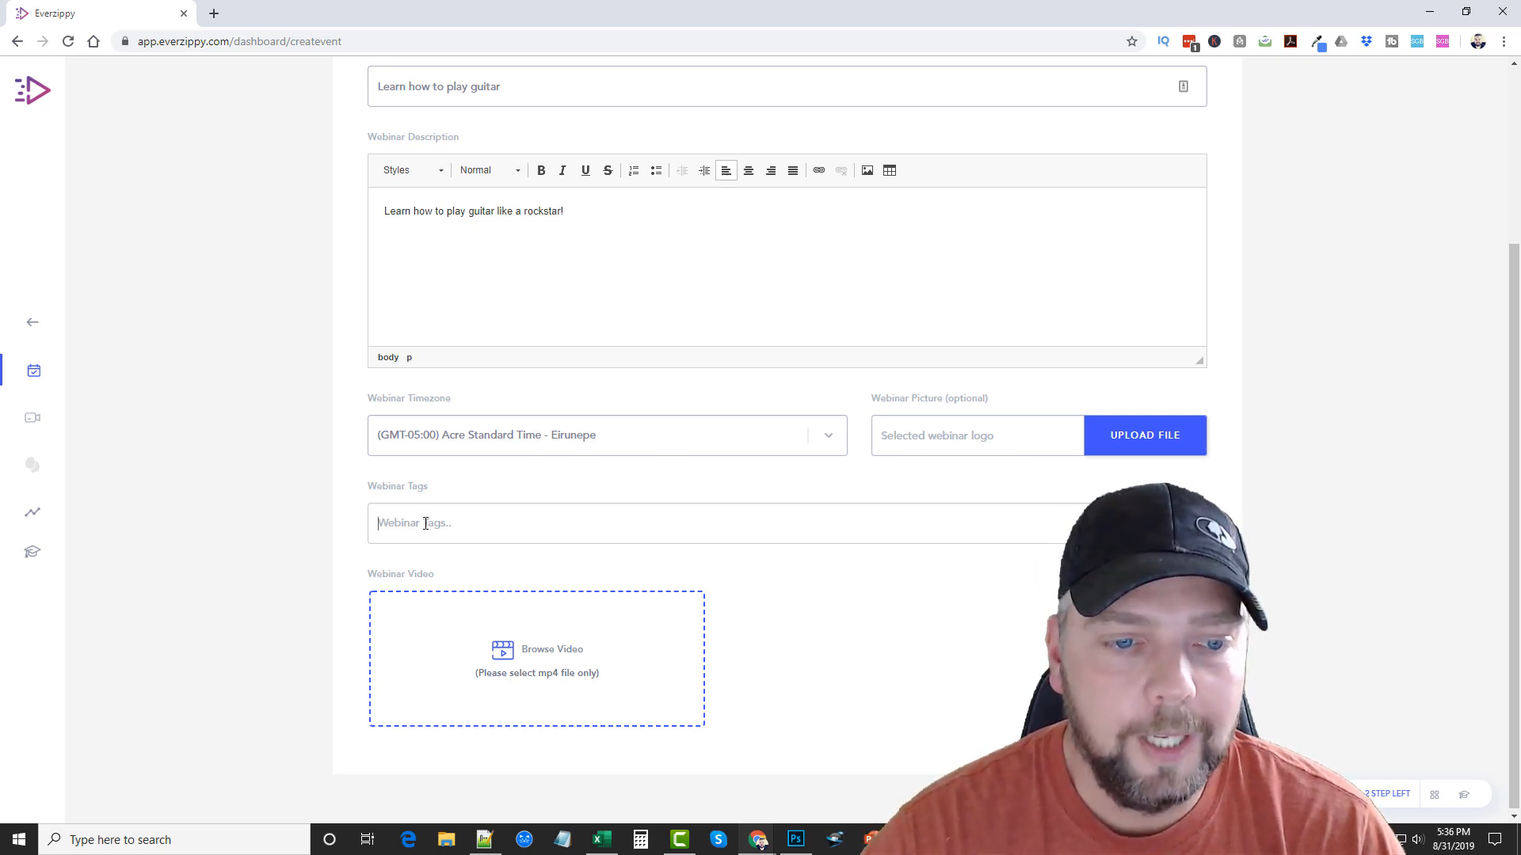
type("guitar")
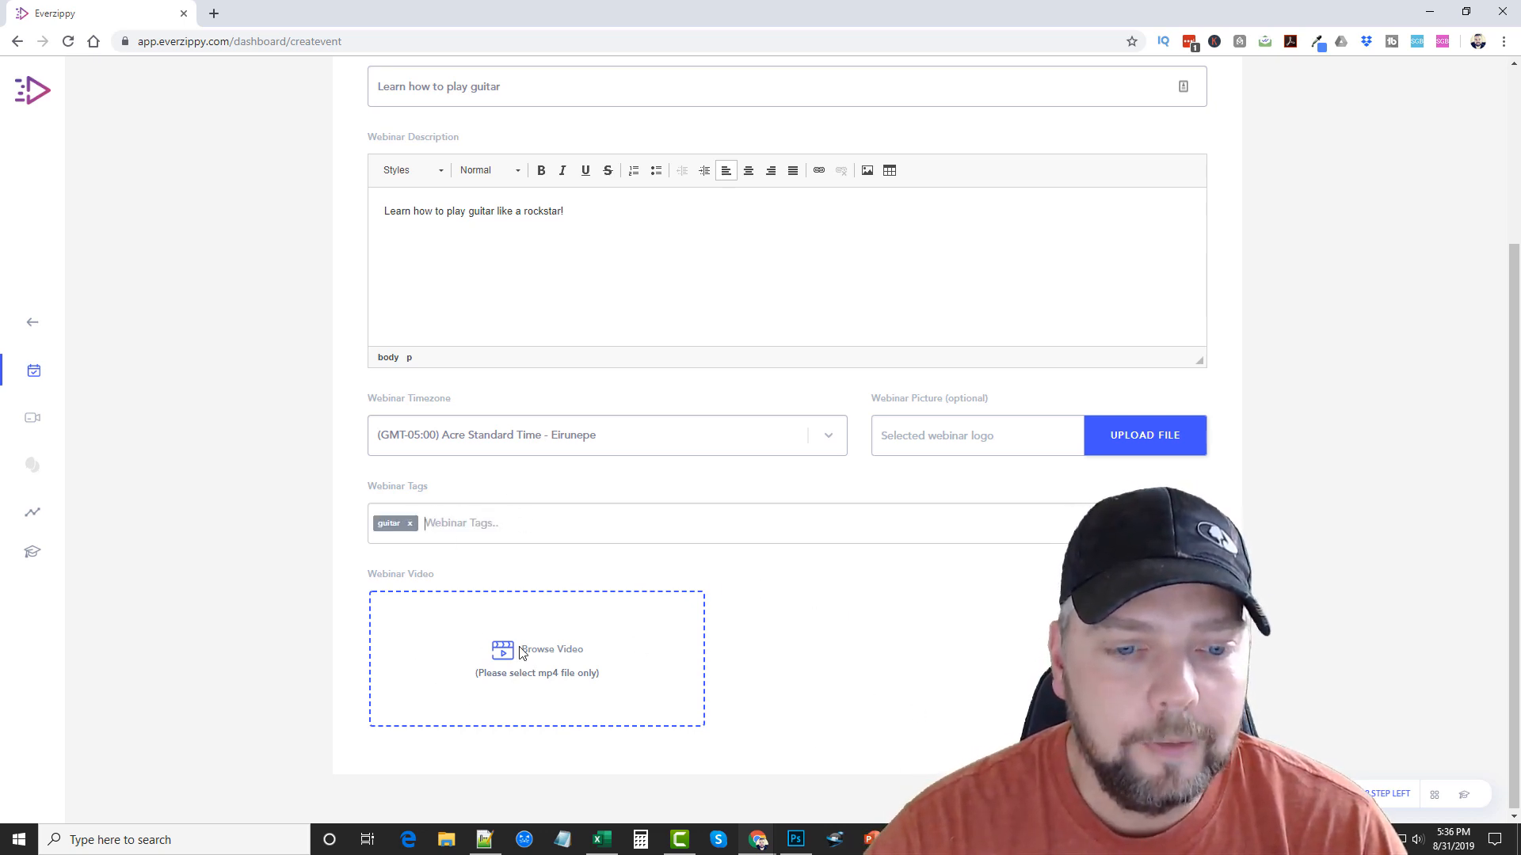
mouse_move(566, 679)
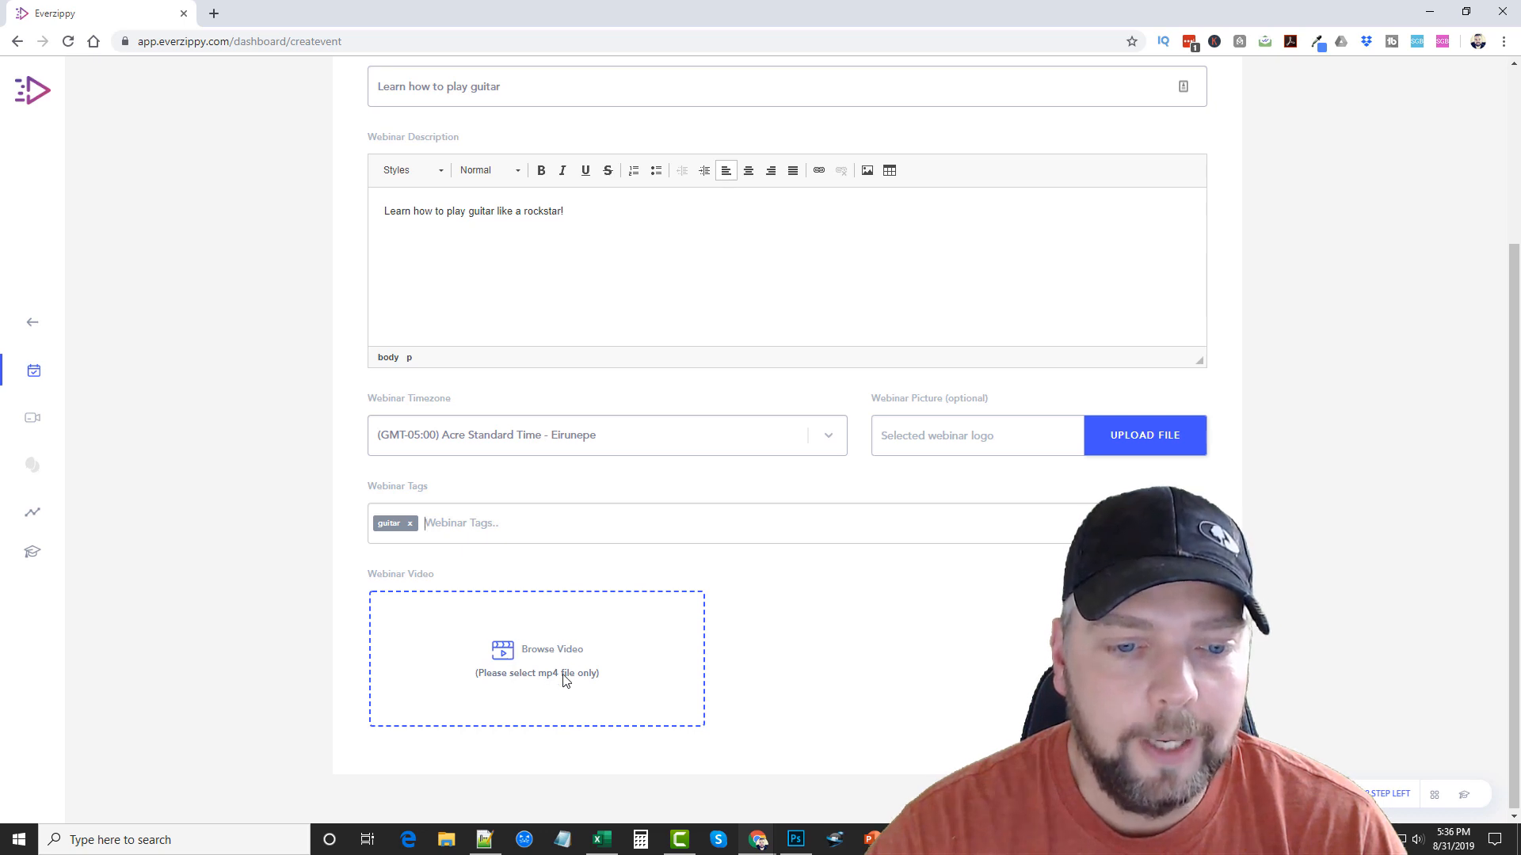
mouse_move(516, 663)
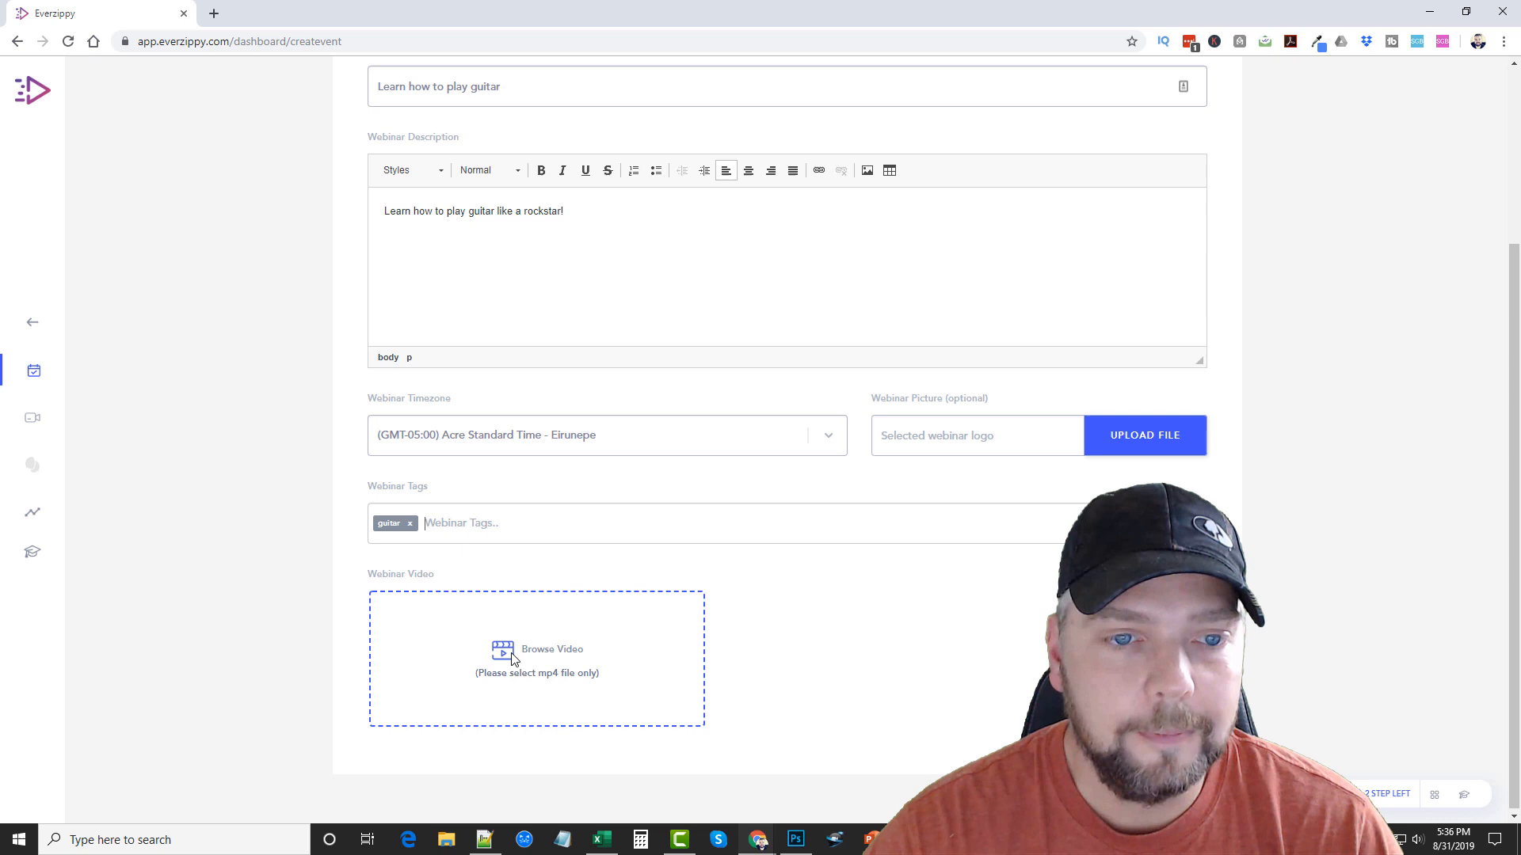
- Choose the webinar's mp4 video file so it begins uploading
left_click(537, 659)
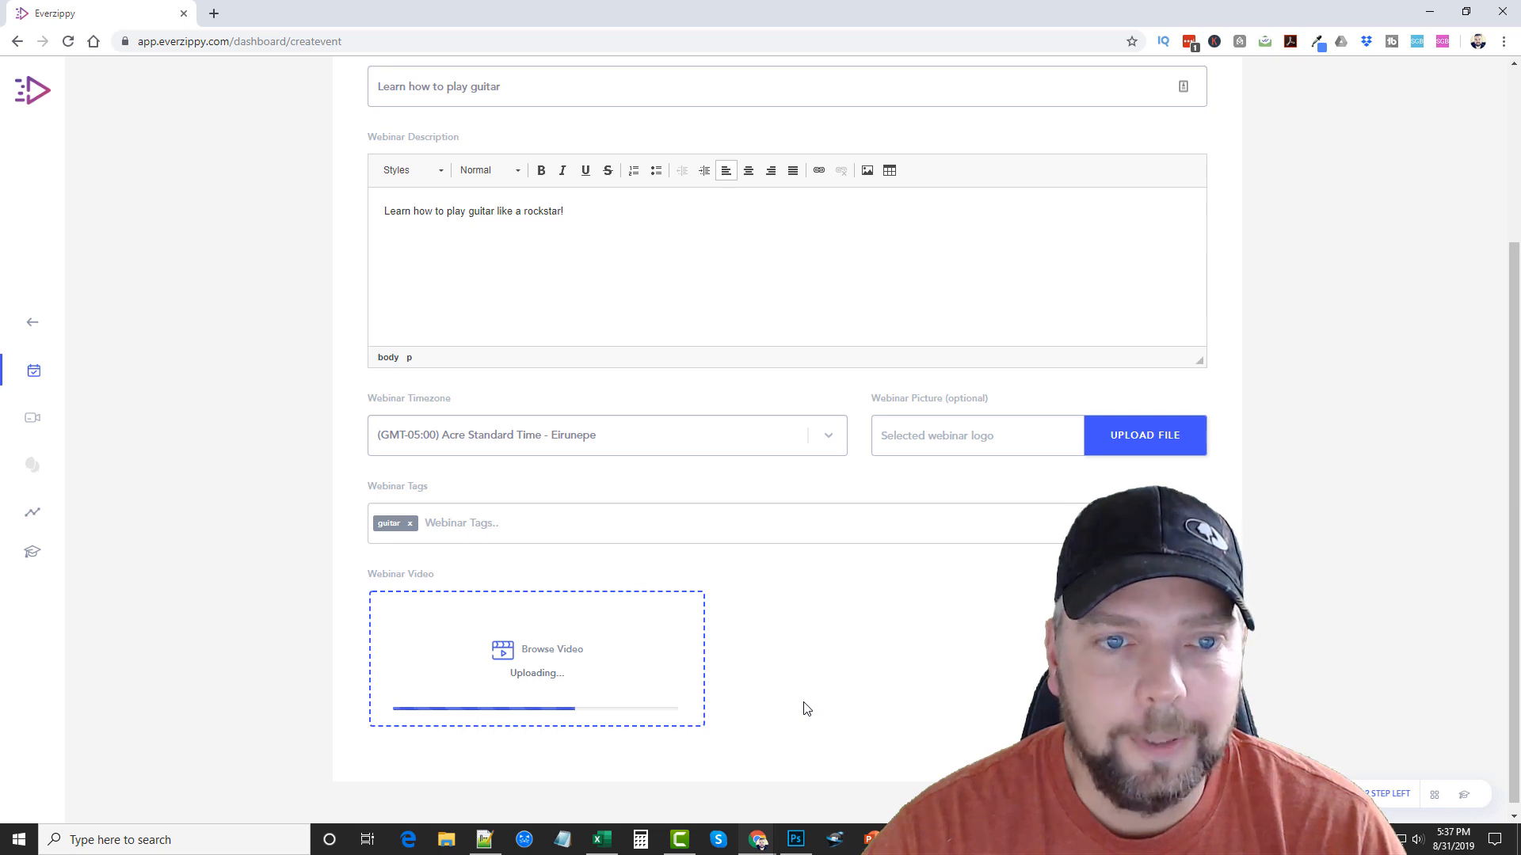
scroll("up", 3)
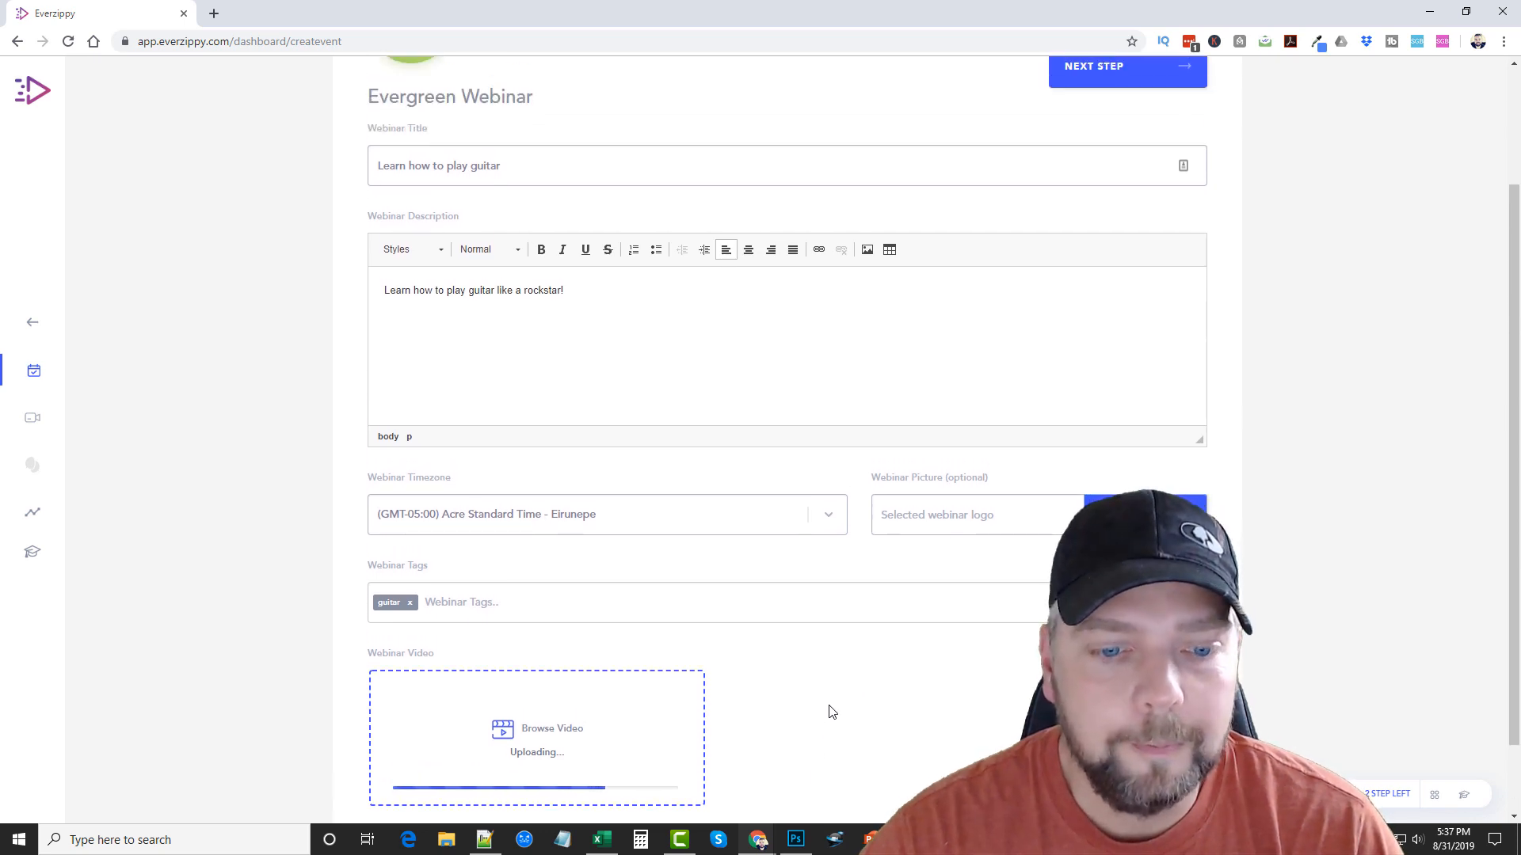
scroll("up", 3)
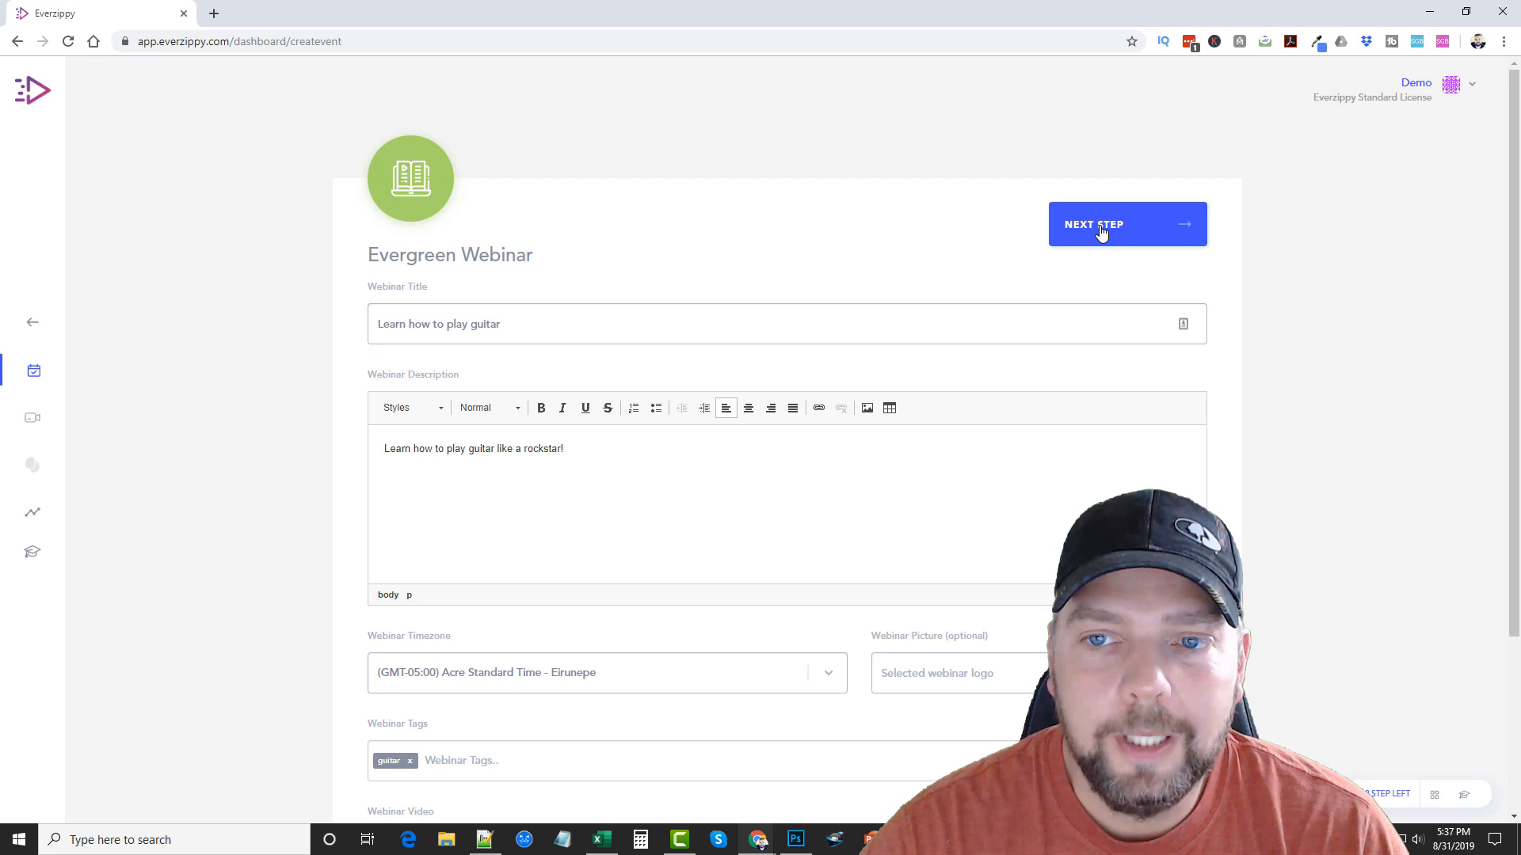
- Continue to the scheduling step showing Recurring, Multiple Times, Live Like and On-Demand Only
left_click(1101, 224)
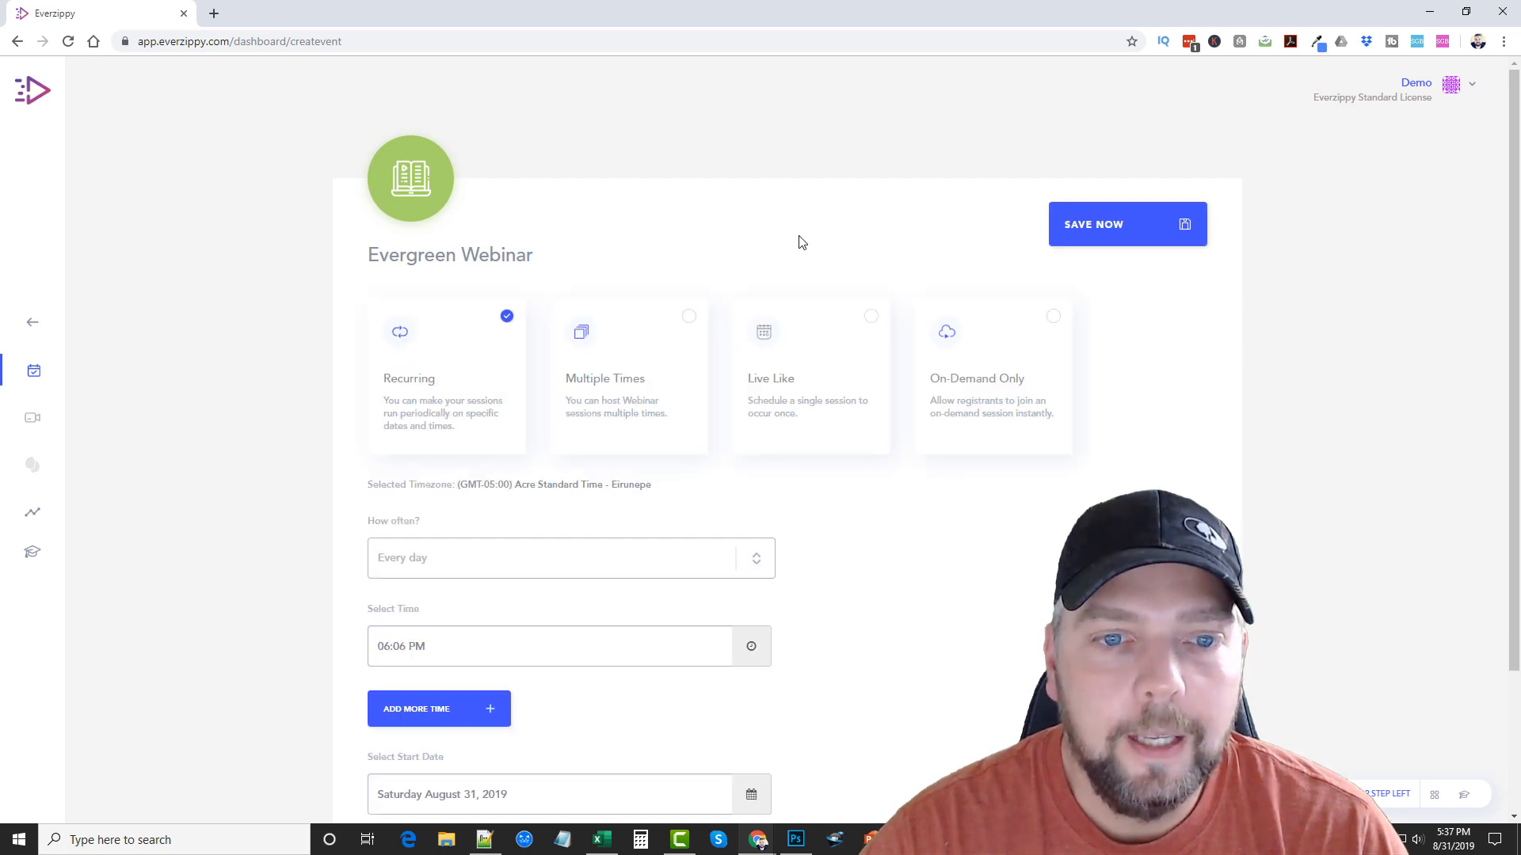
mouse_move(556, 354)
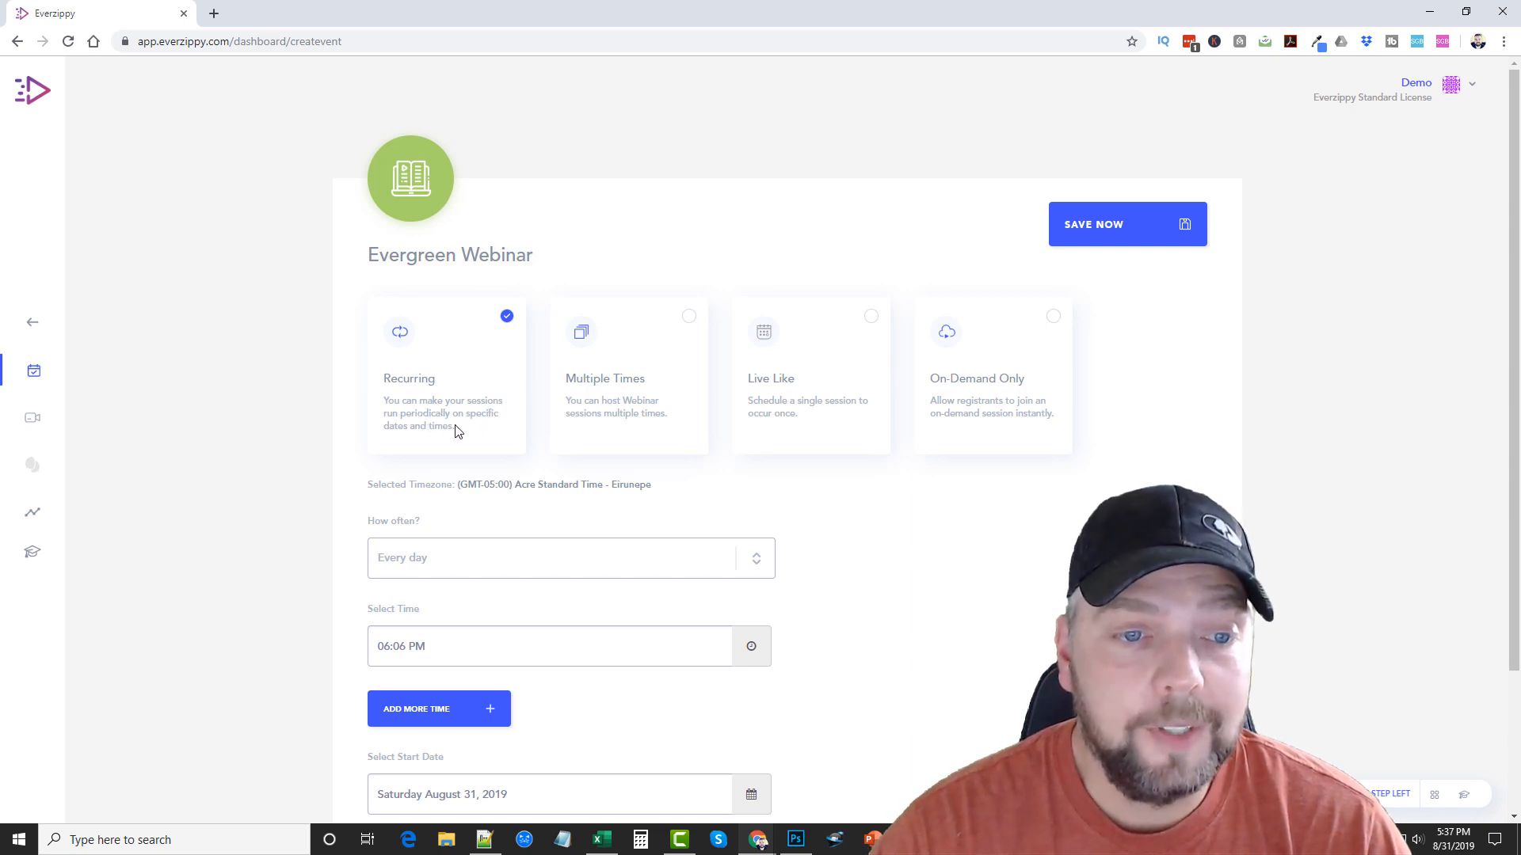
mouse_move(407, 442)
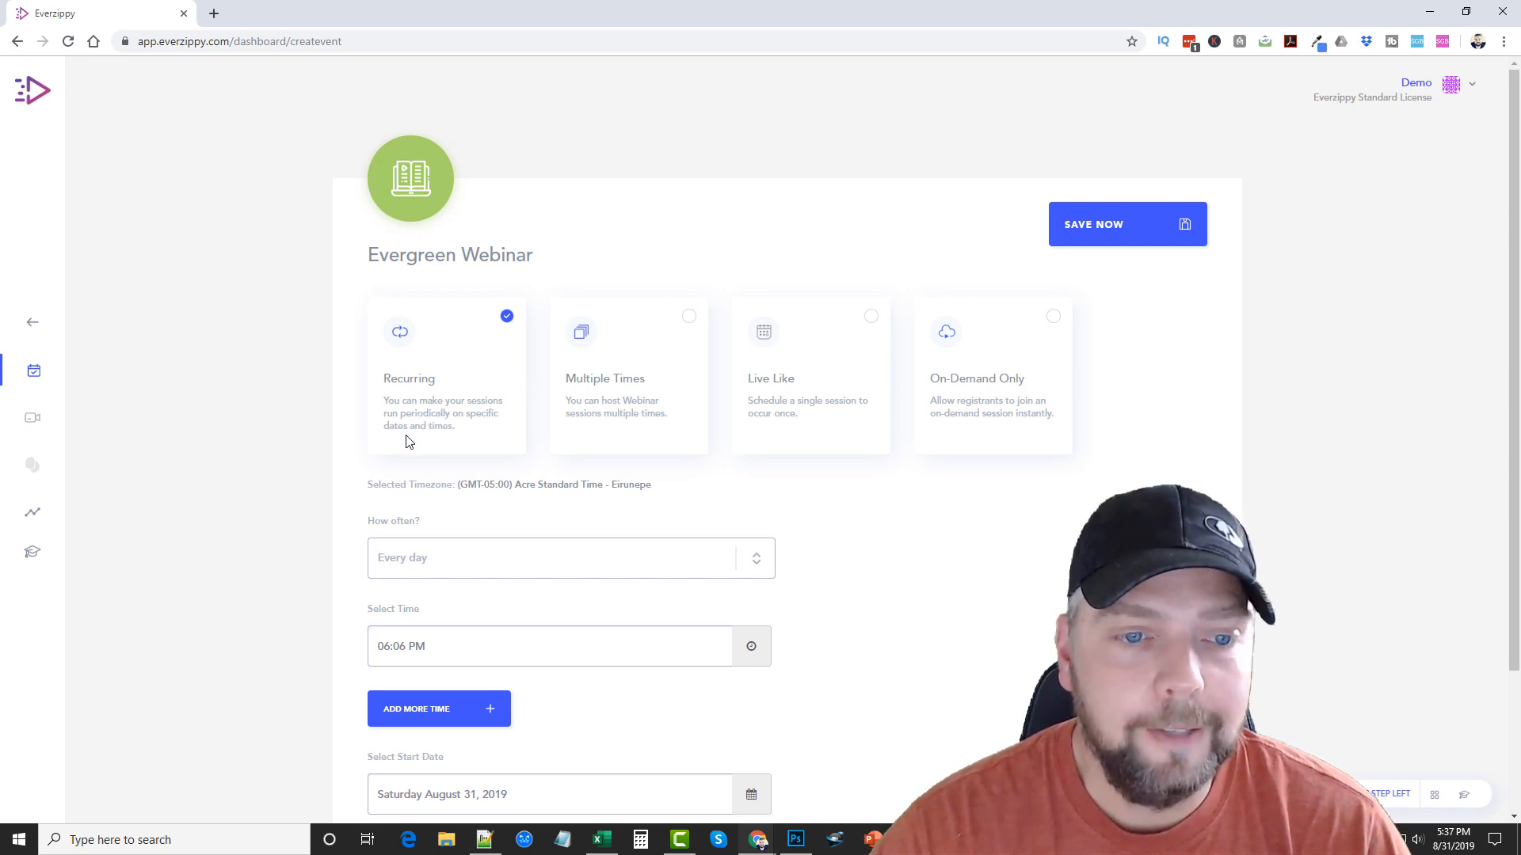
mouse_move(604, 394)
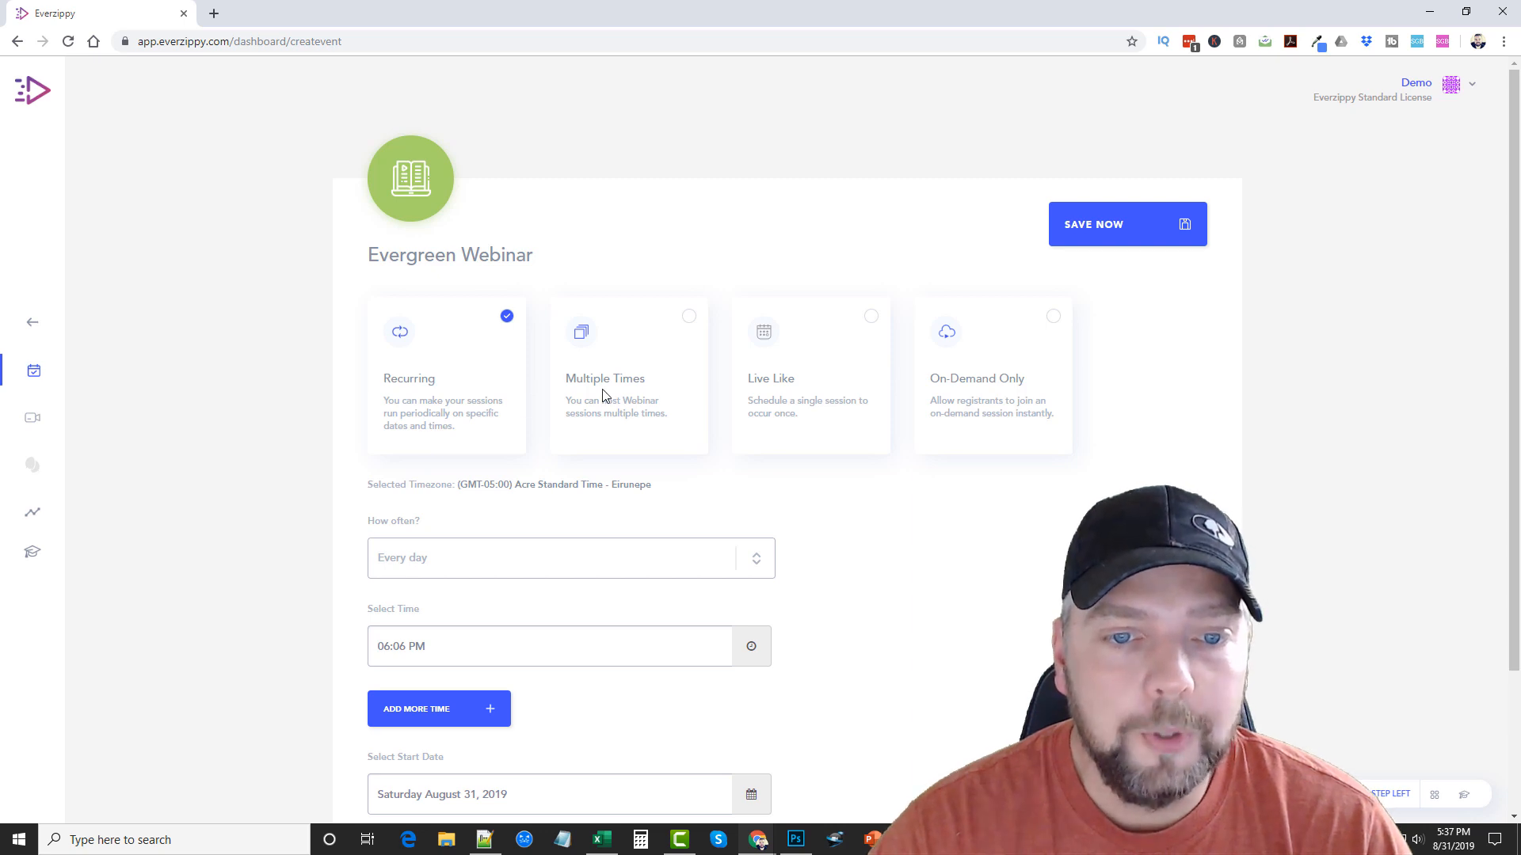
mouse_move(602, 409)
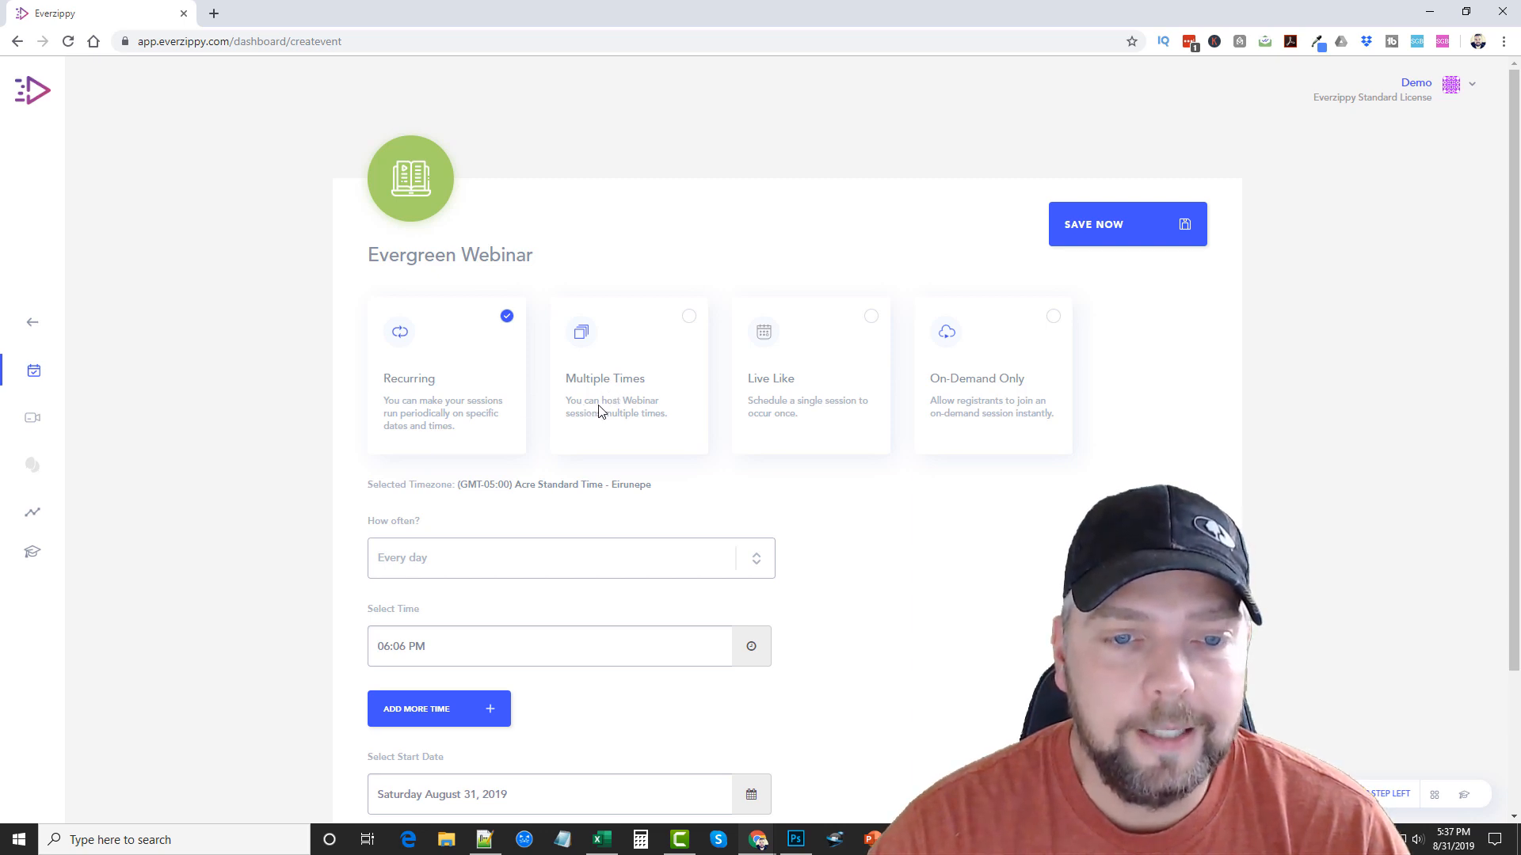
mouse_move(724, 426)
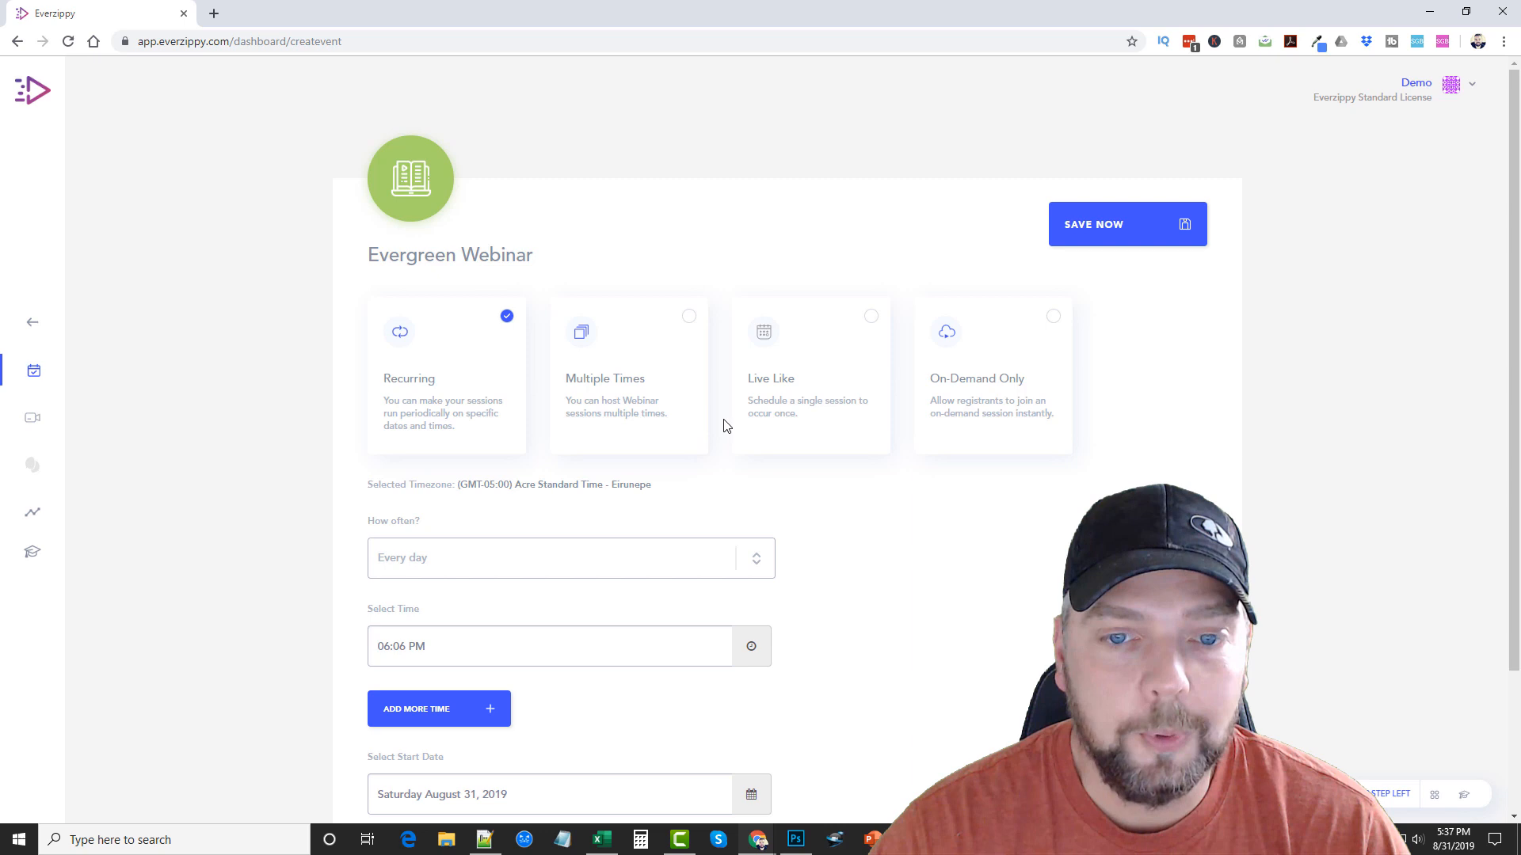
mouse_move(823, 410)
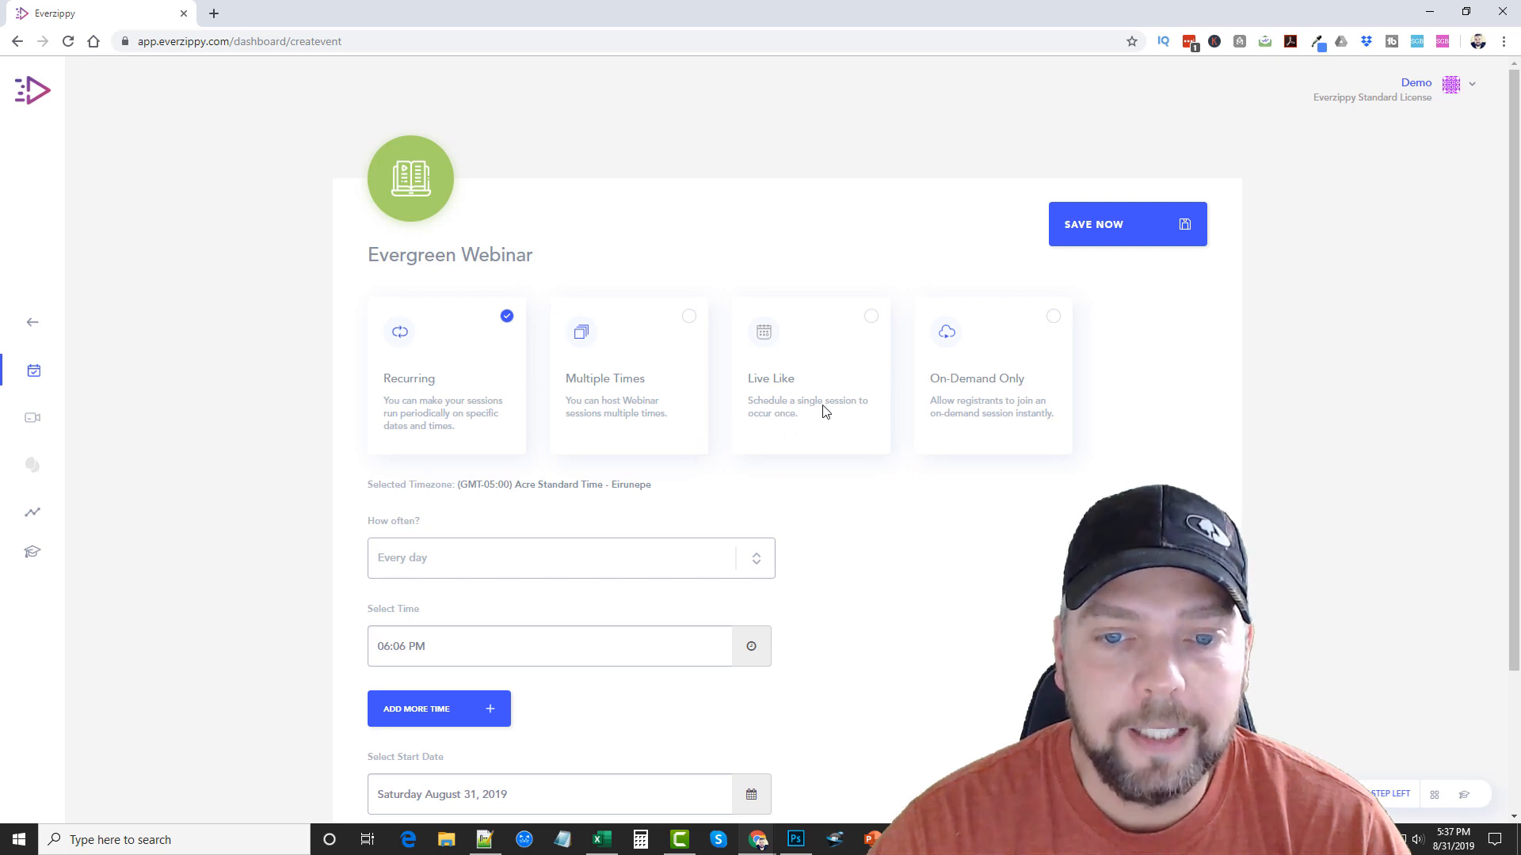
mouse_move(913, 425)
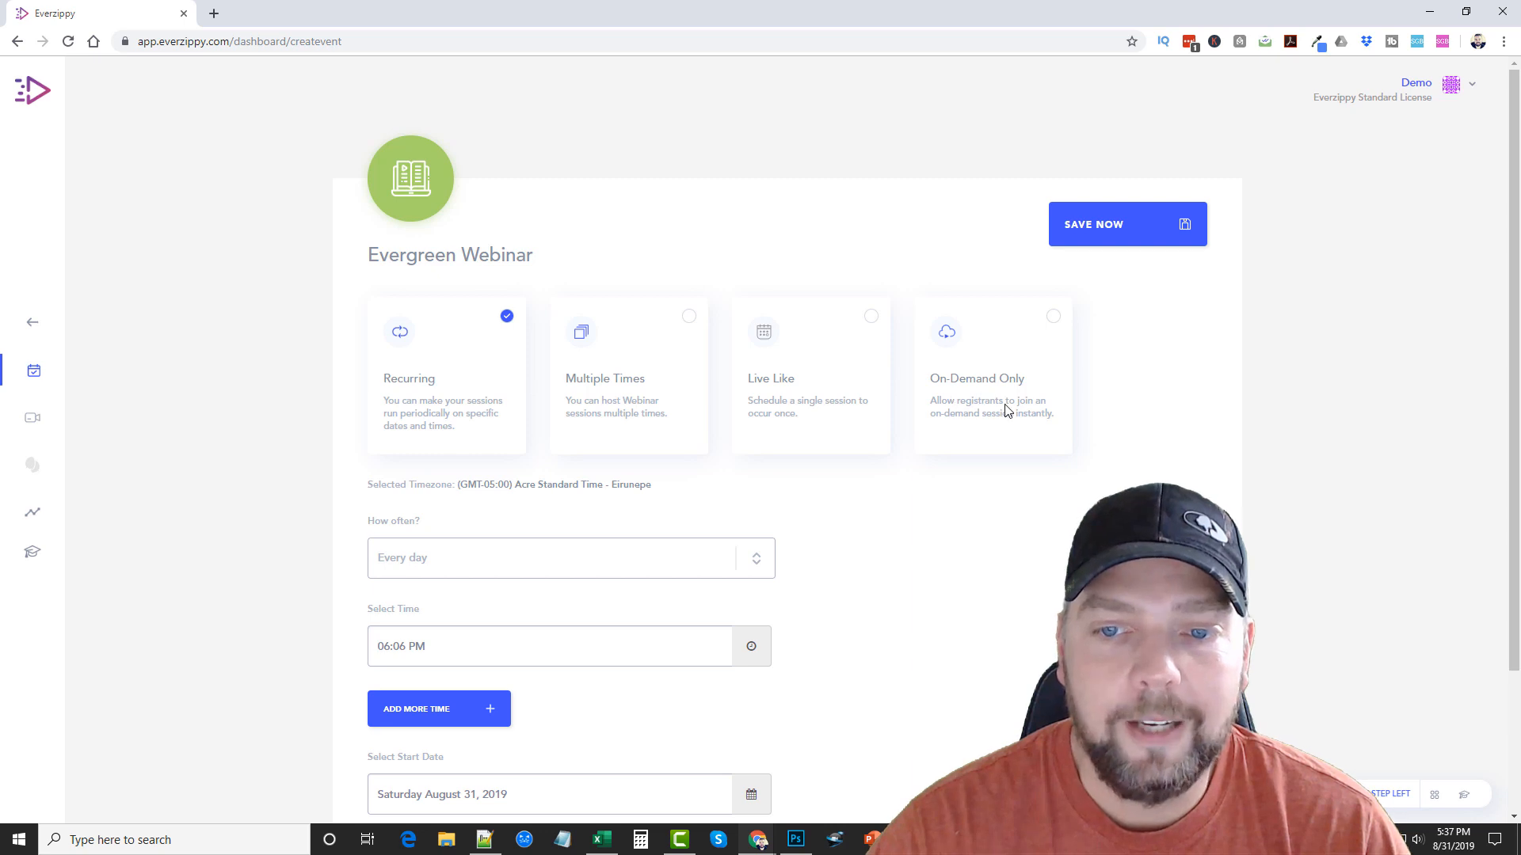
mouse_move(886, 472)
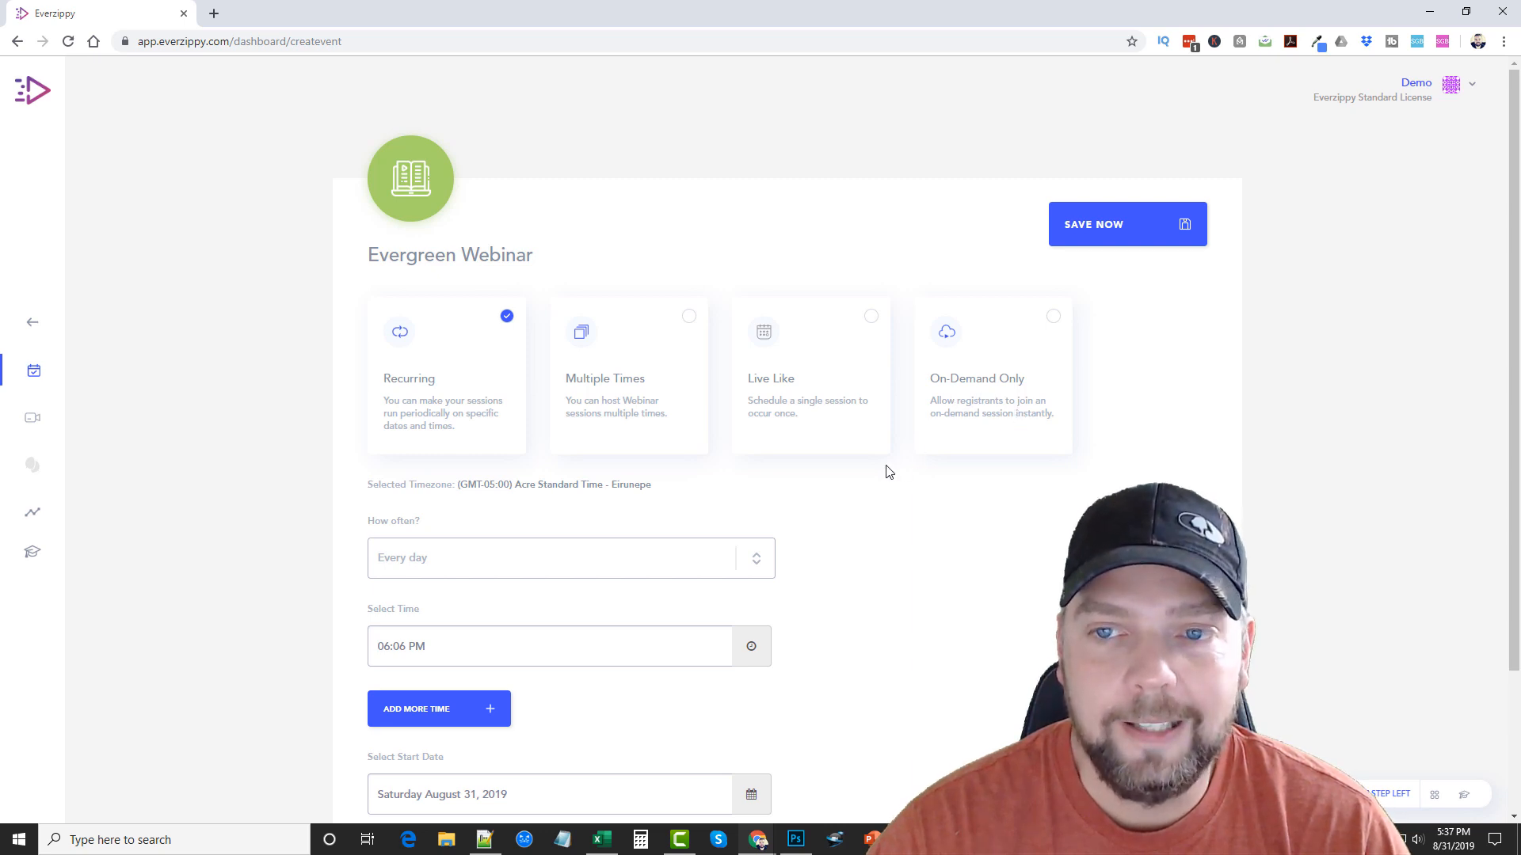
scroll("down", 3)
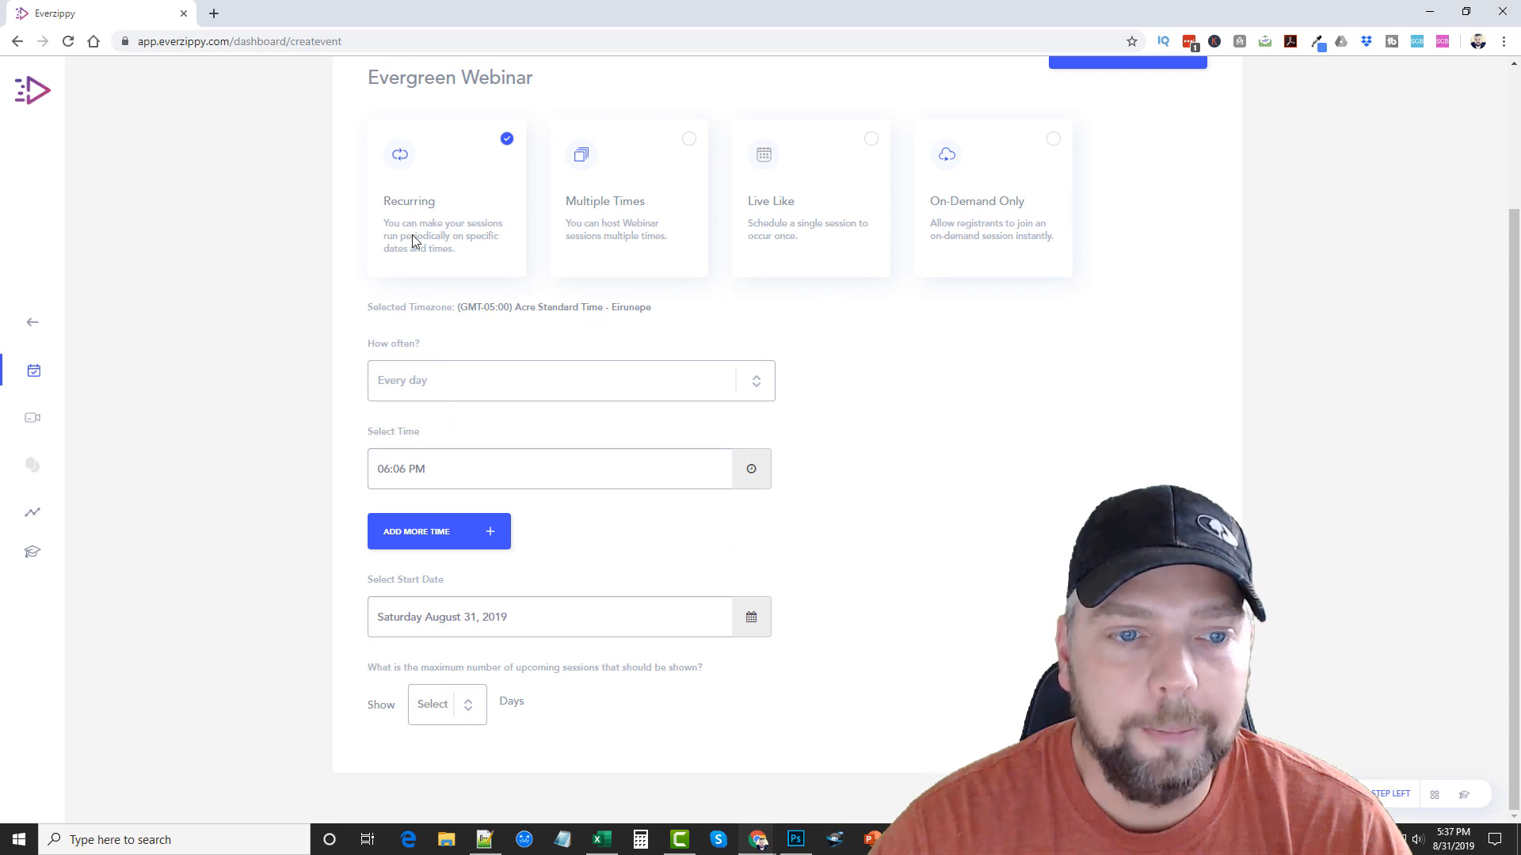
- Keep sessions recurring every day and set the first session time to 06:00 PM
left_click(568, 378)
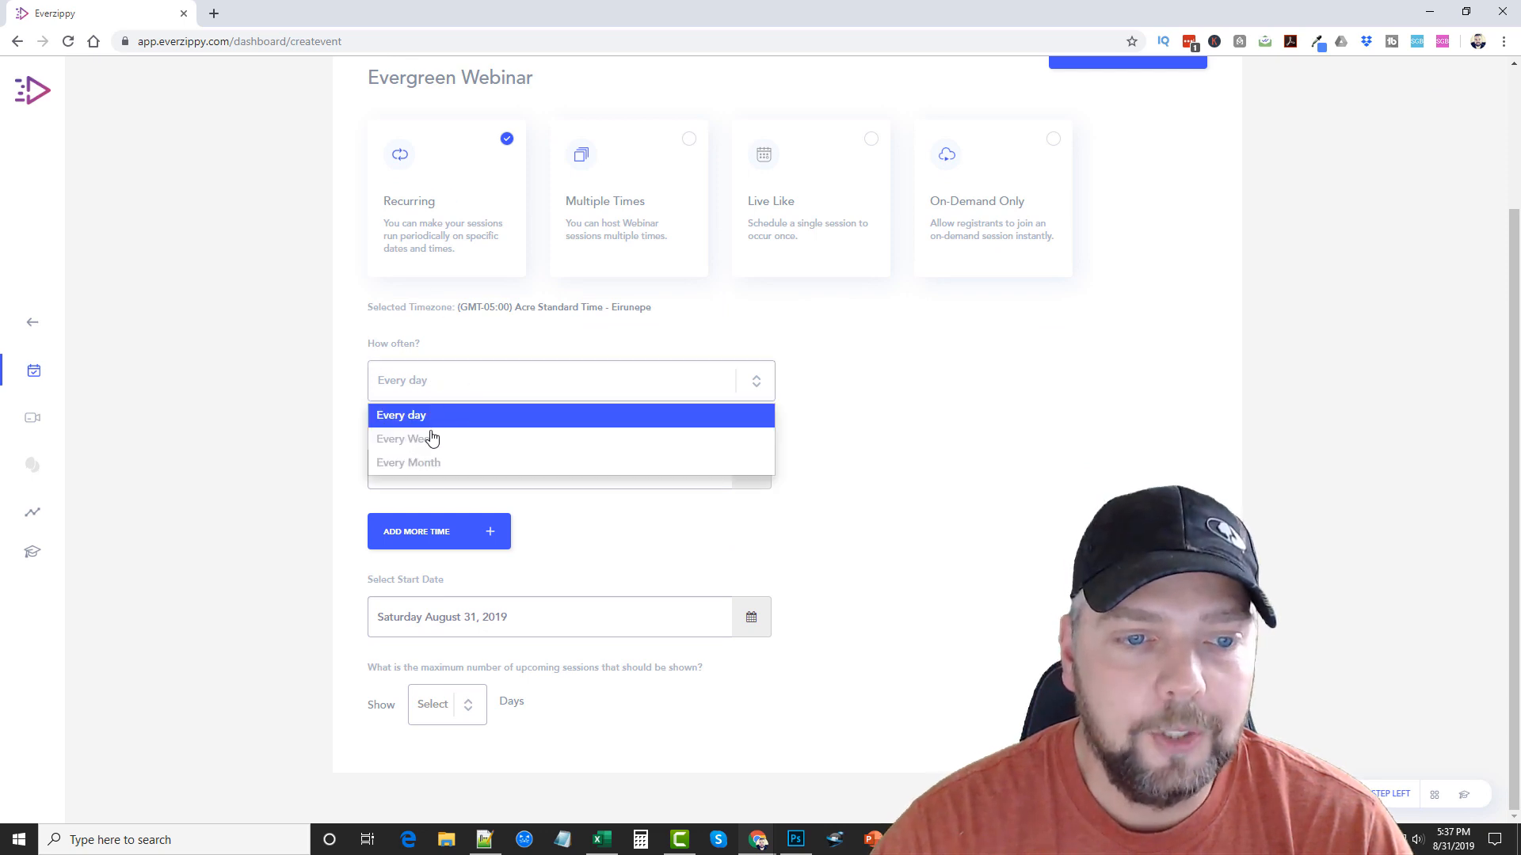
left_click(401, 415)
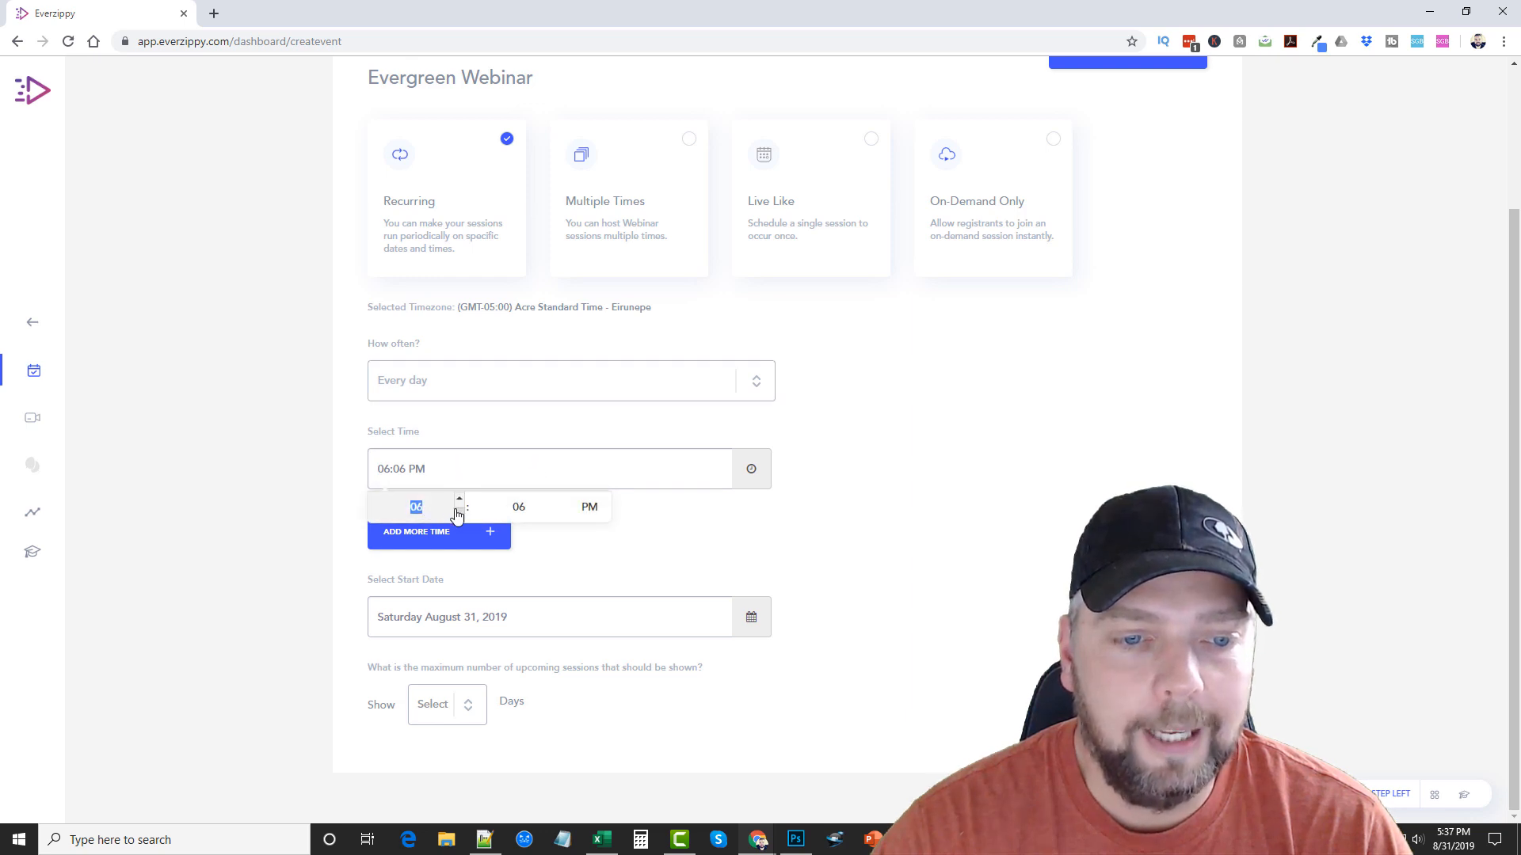
left_click(561, 514)
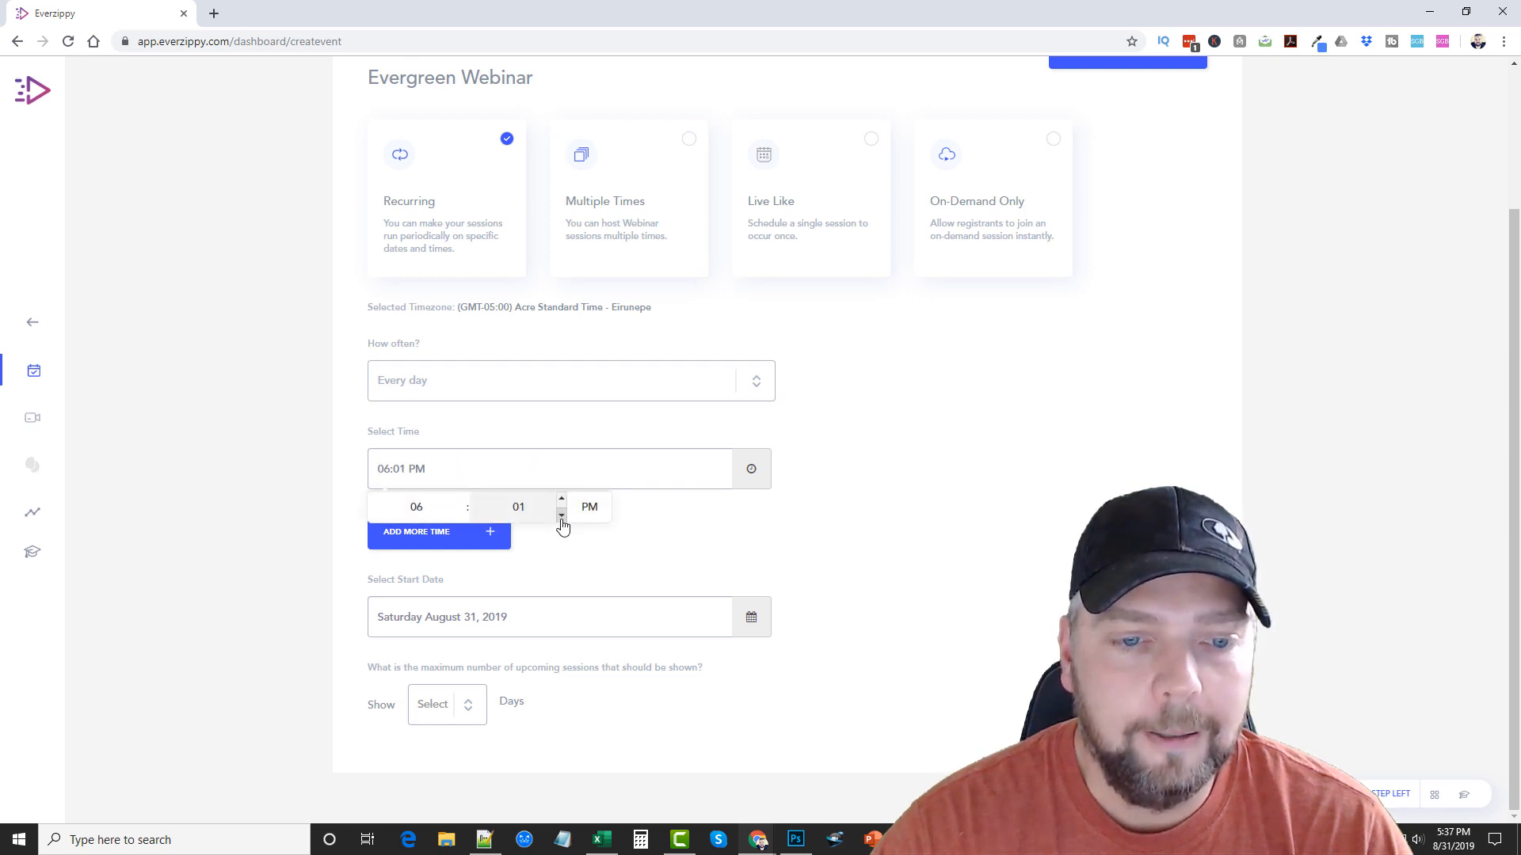
left_click(561, 513)
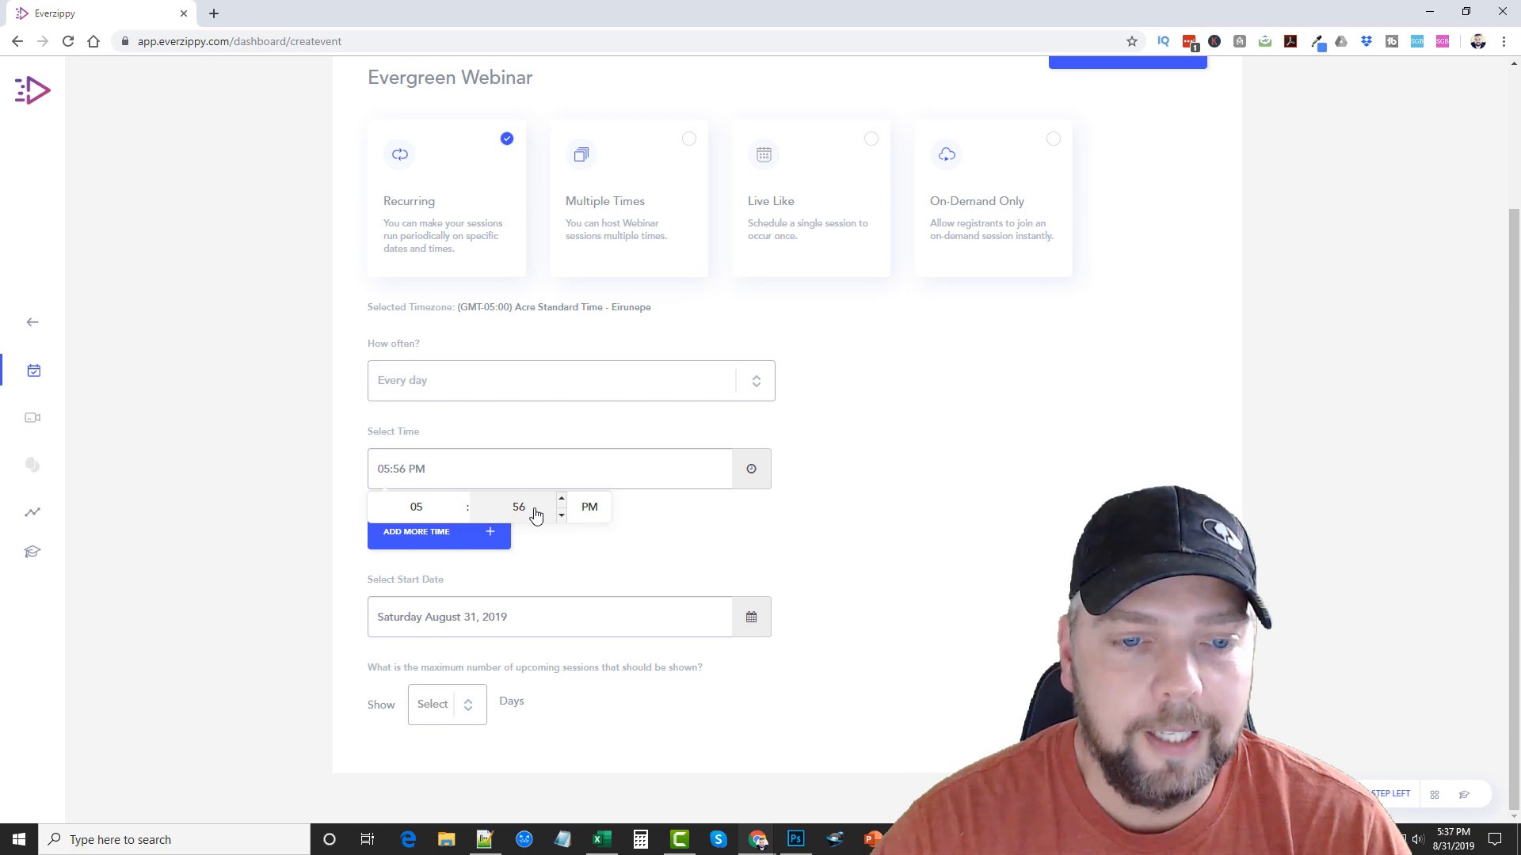
left_click(561, 499)
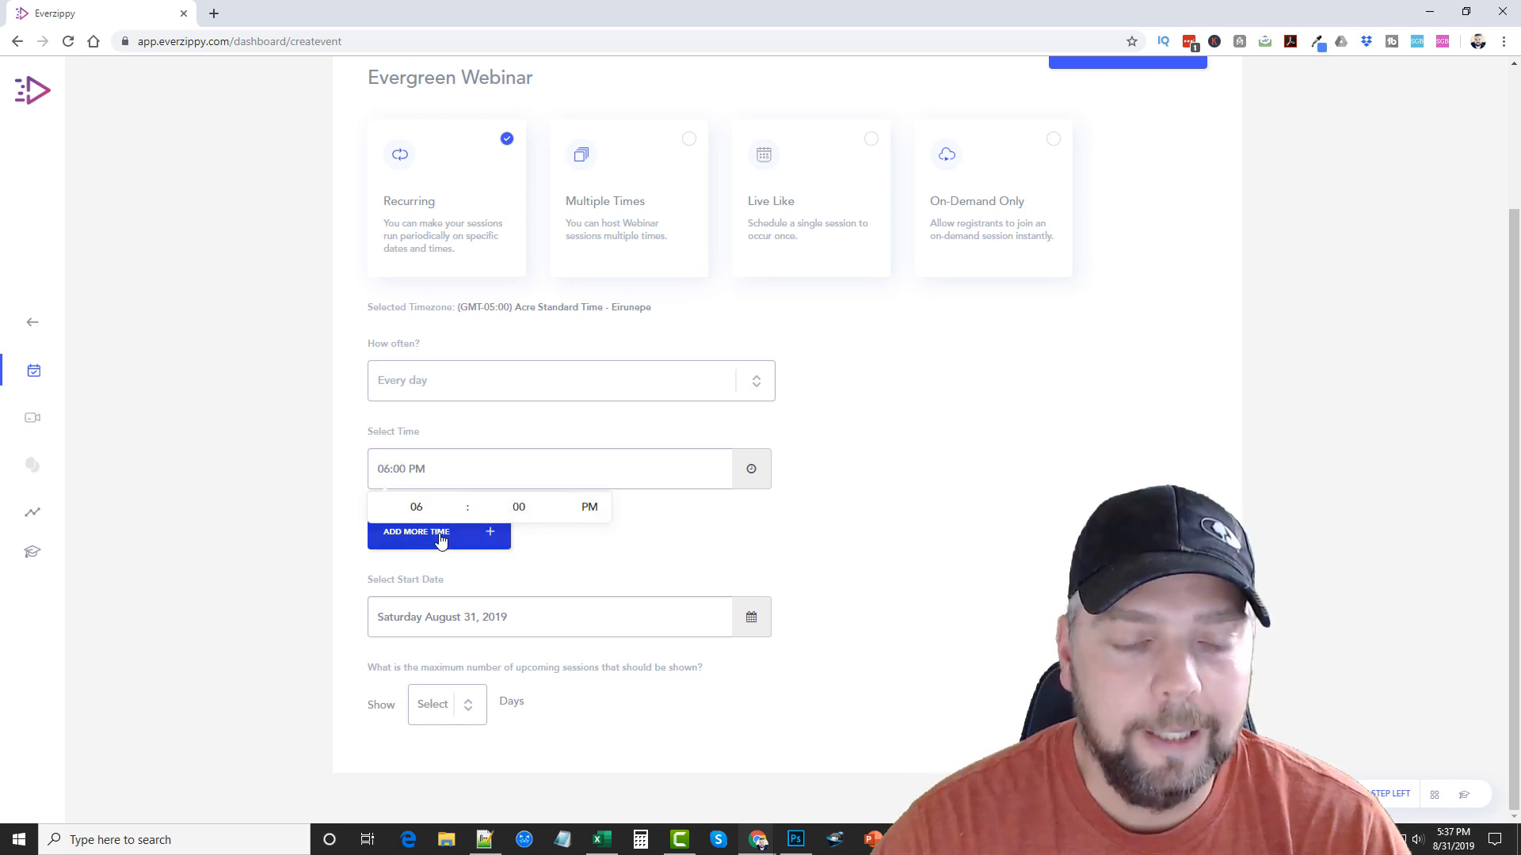
- Add a second session time at 07:00 PM and look at the Show Days choices
left_click(439, 533)
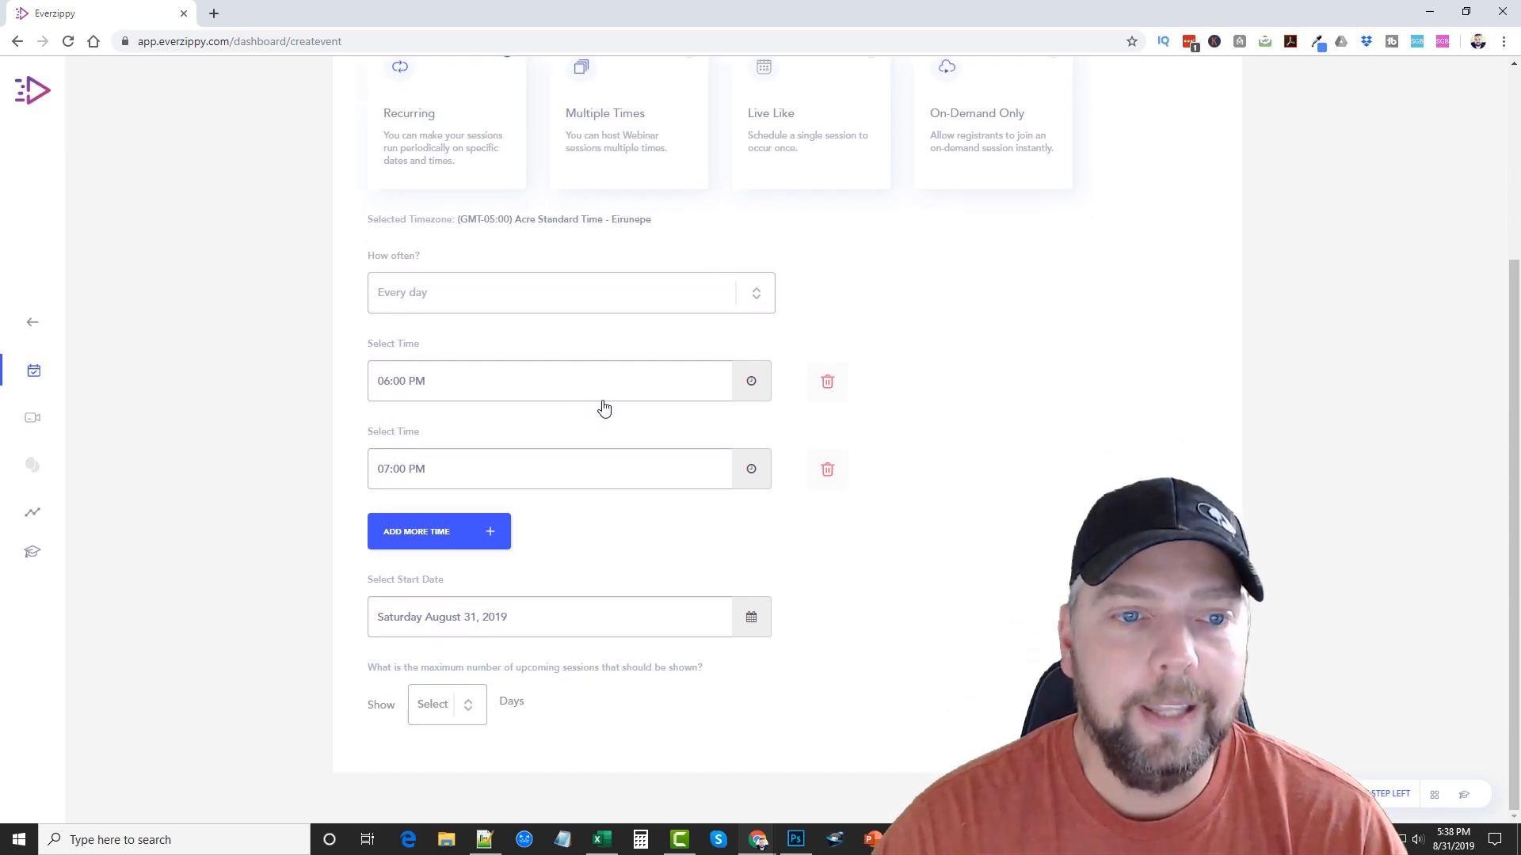
mouse_move(517, 507)
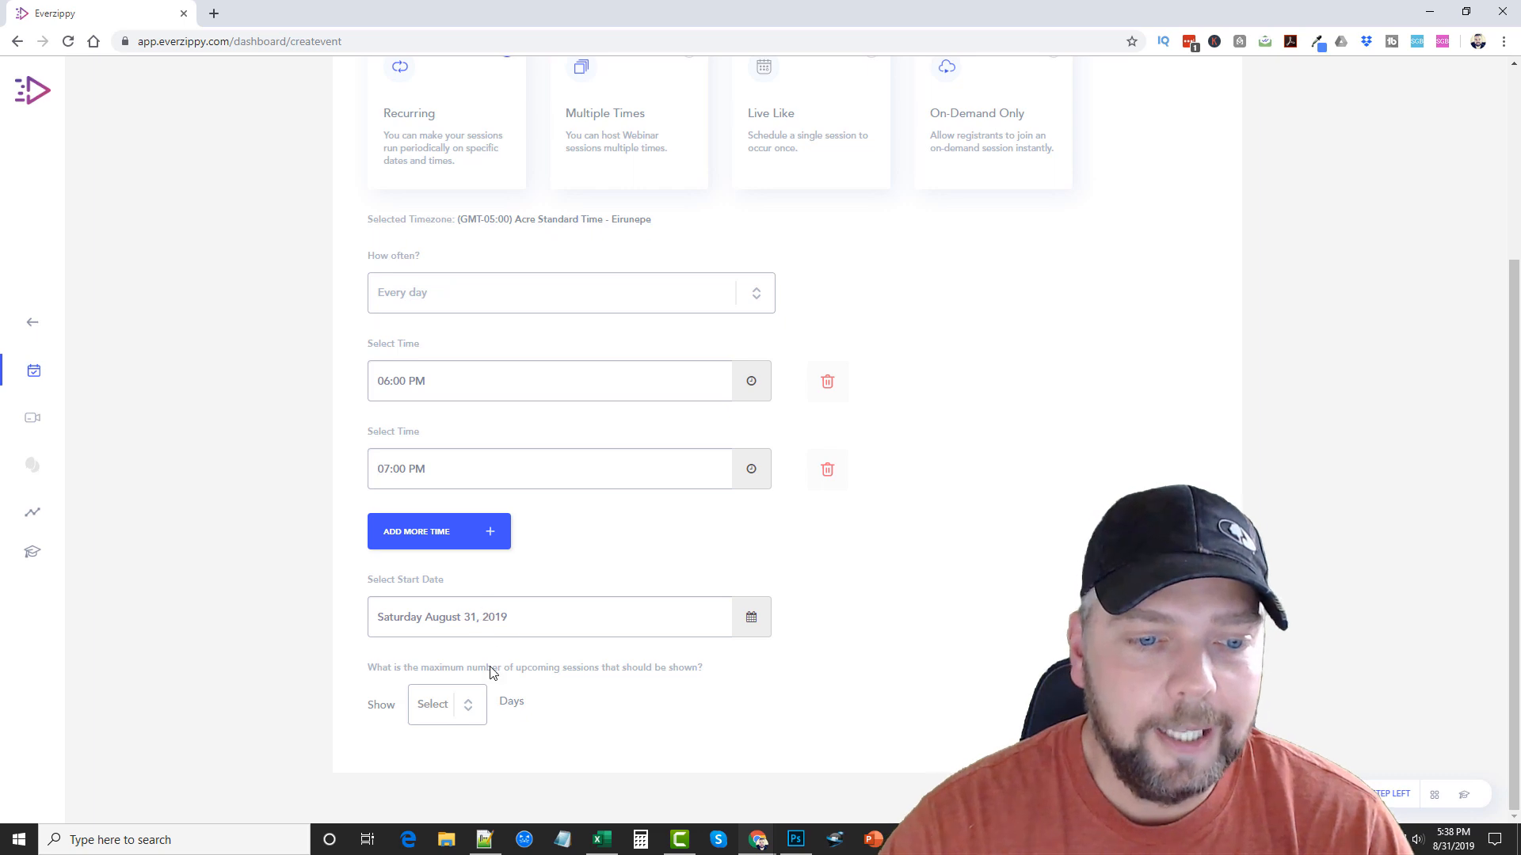
mouse_move(577, 681)
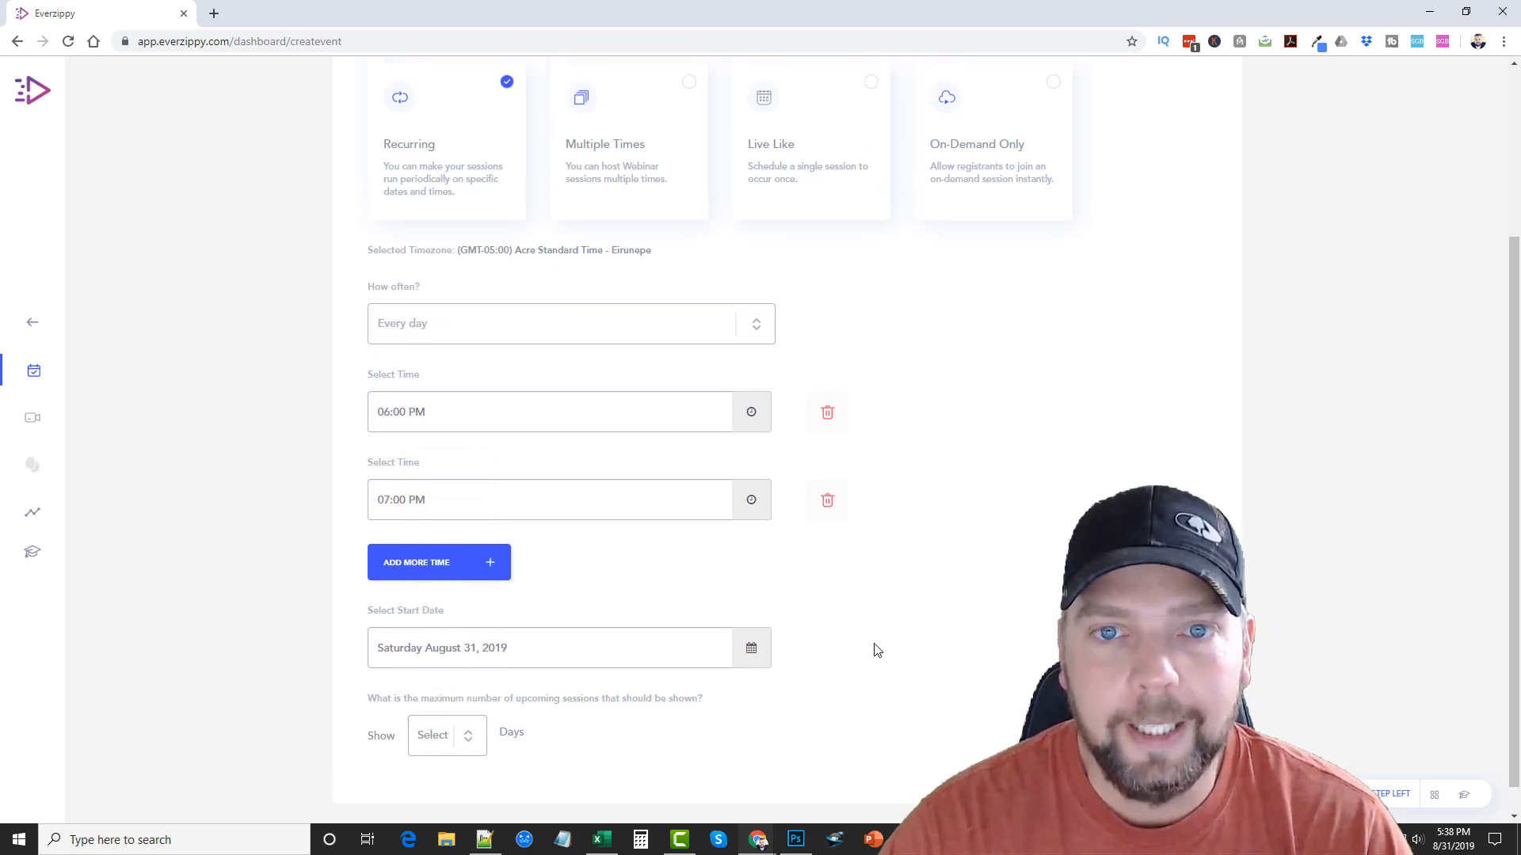
left_click(442, 735)
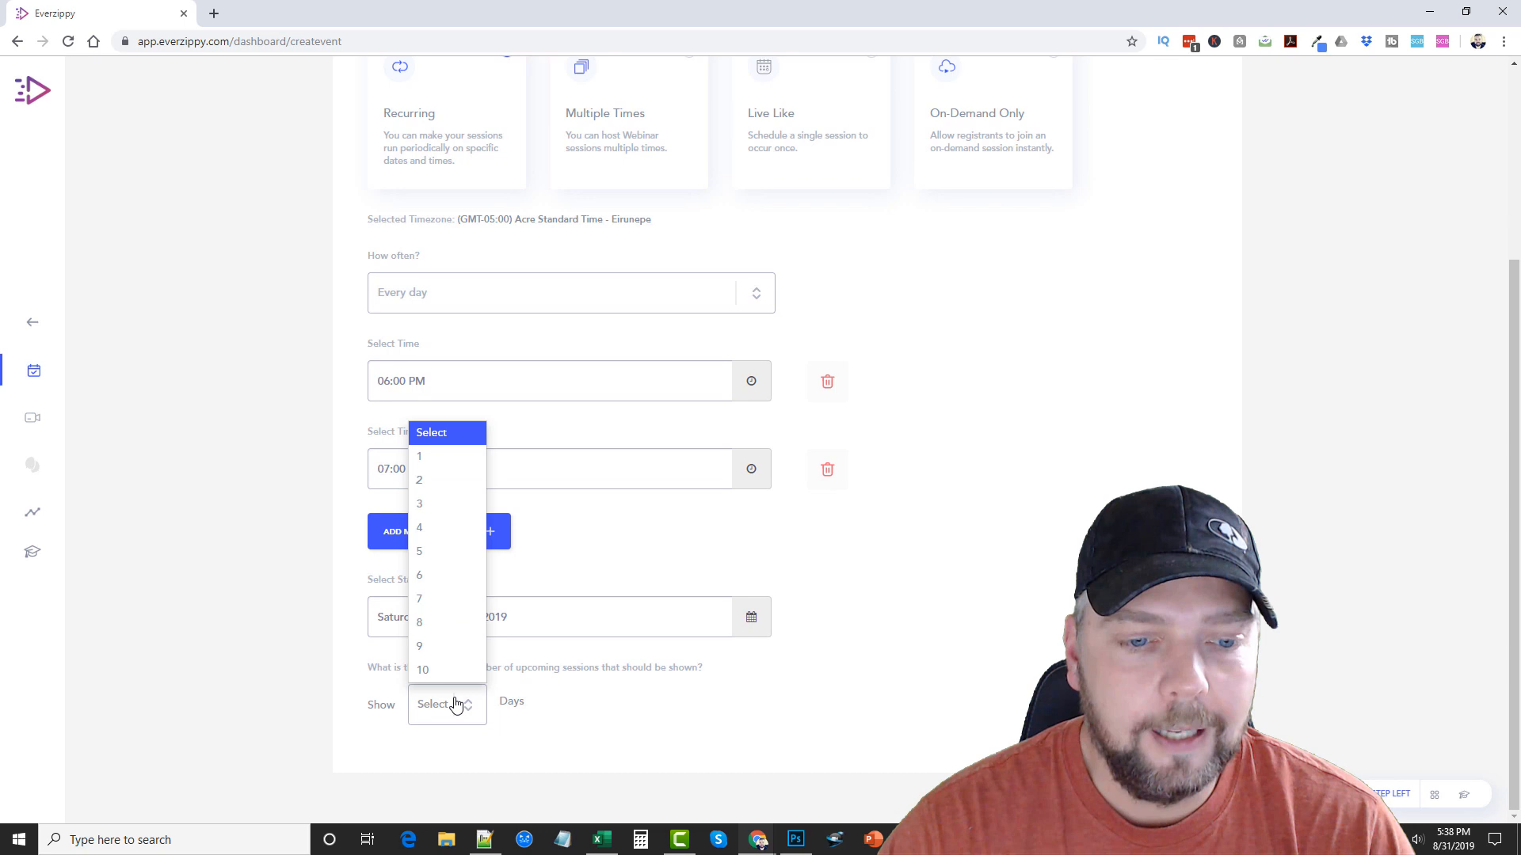
scroll("up", 3)
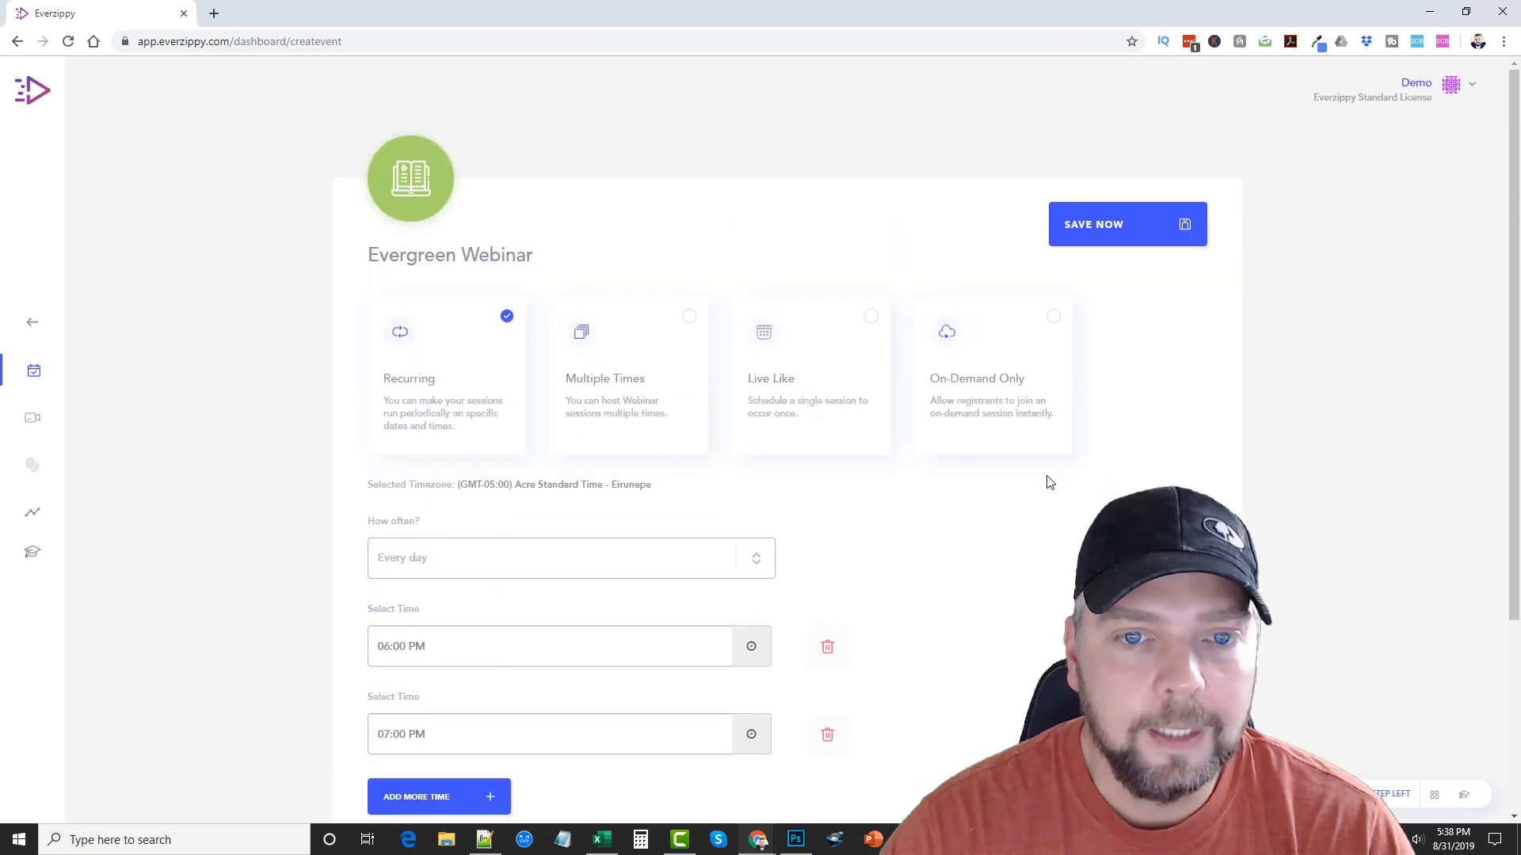
mouse_move(1109, 231)
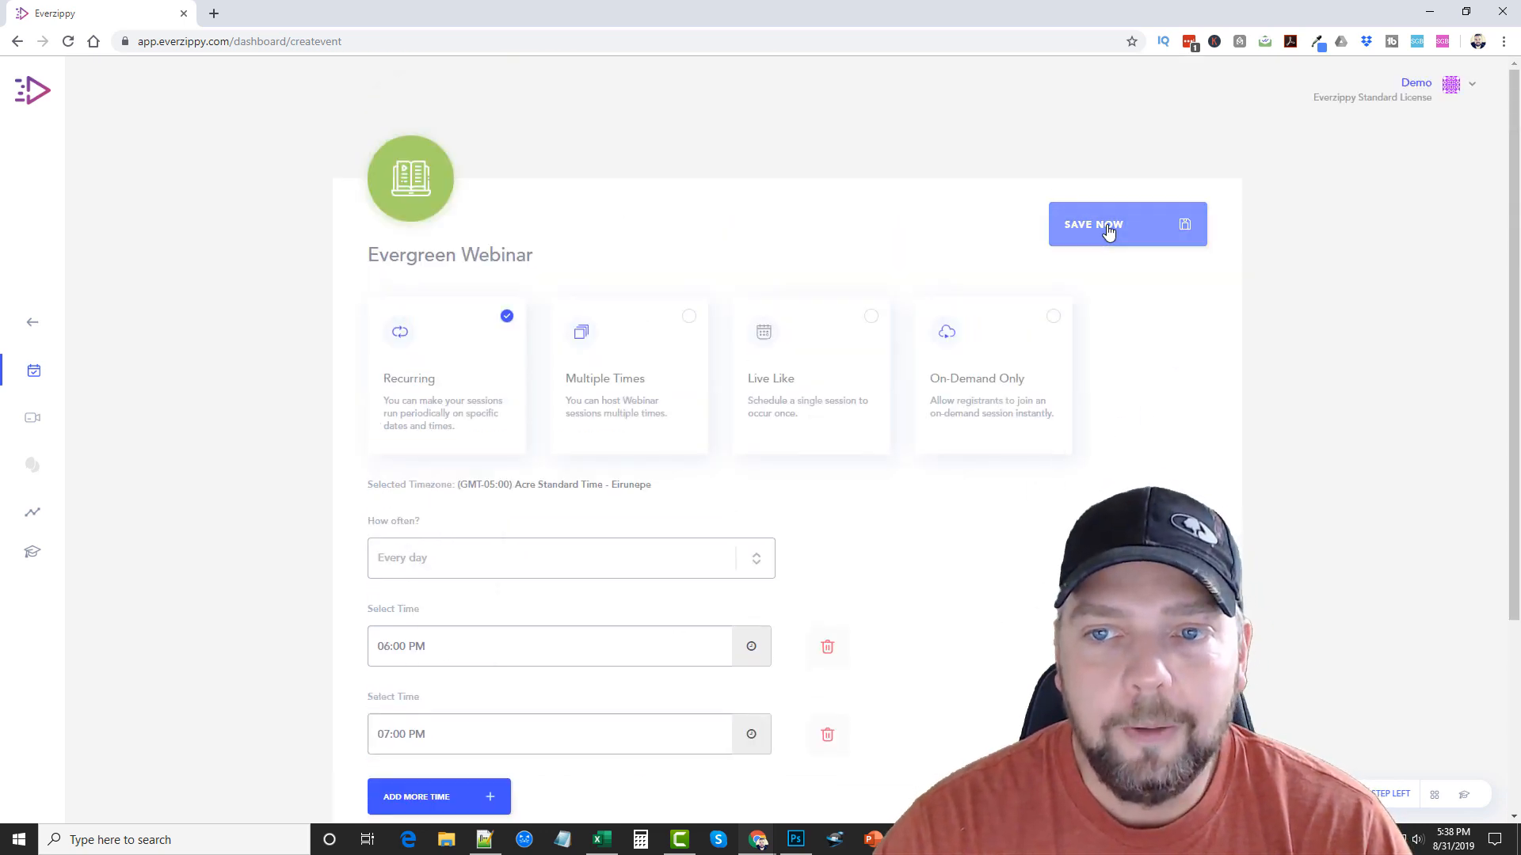
- After the past-date save error, move sessions to 09:00 and 10:00 PM starting Sunday September 01, 2019
left_click(1091, 223)
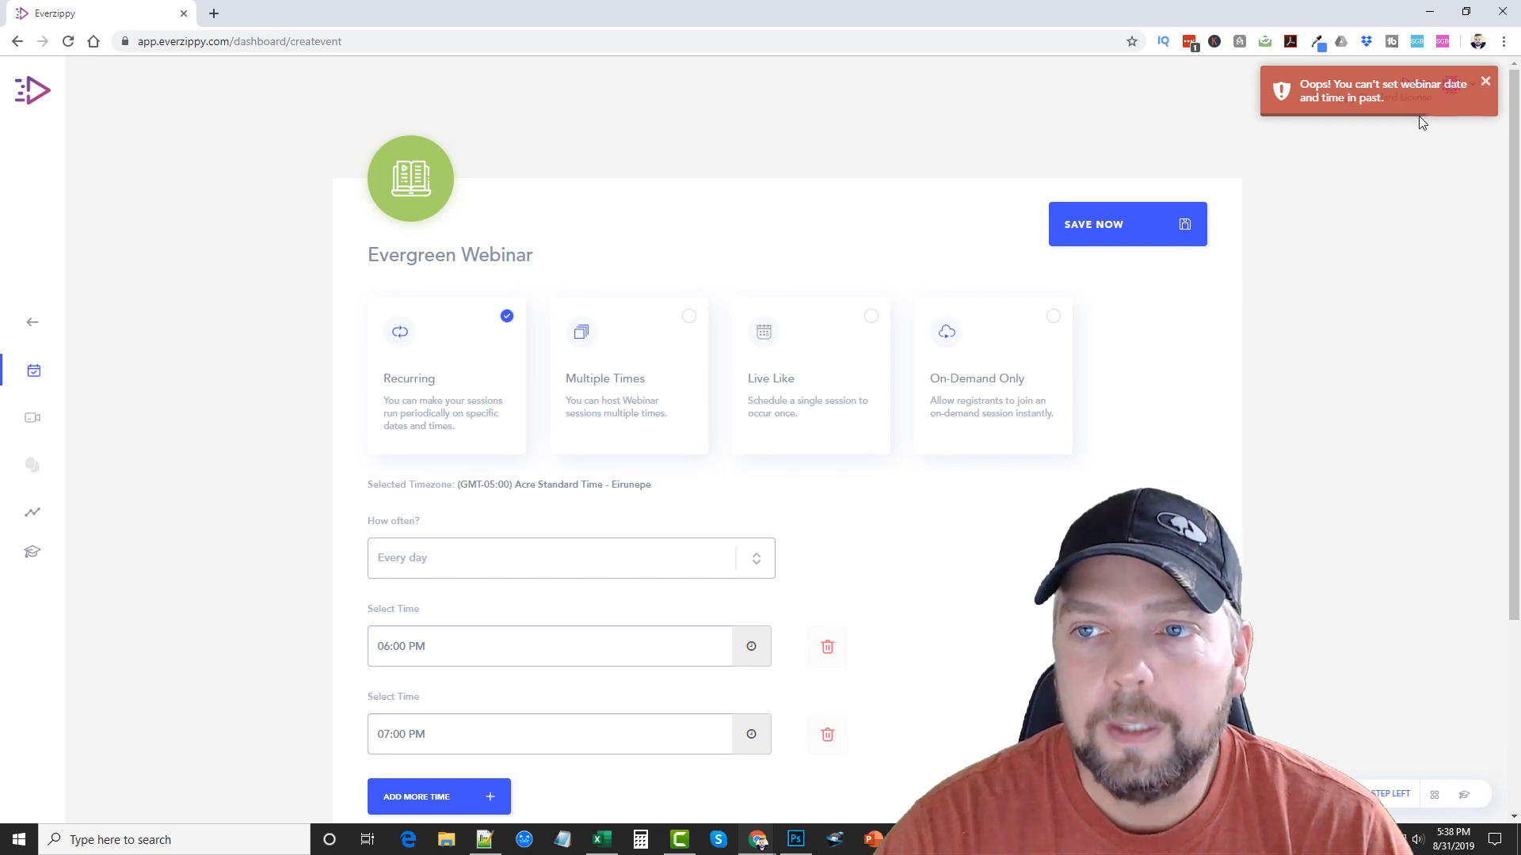
scroll("down", 3)
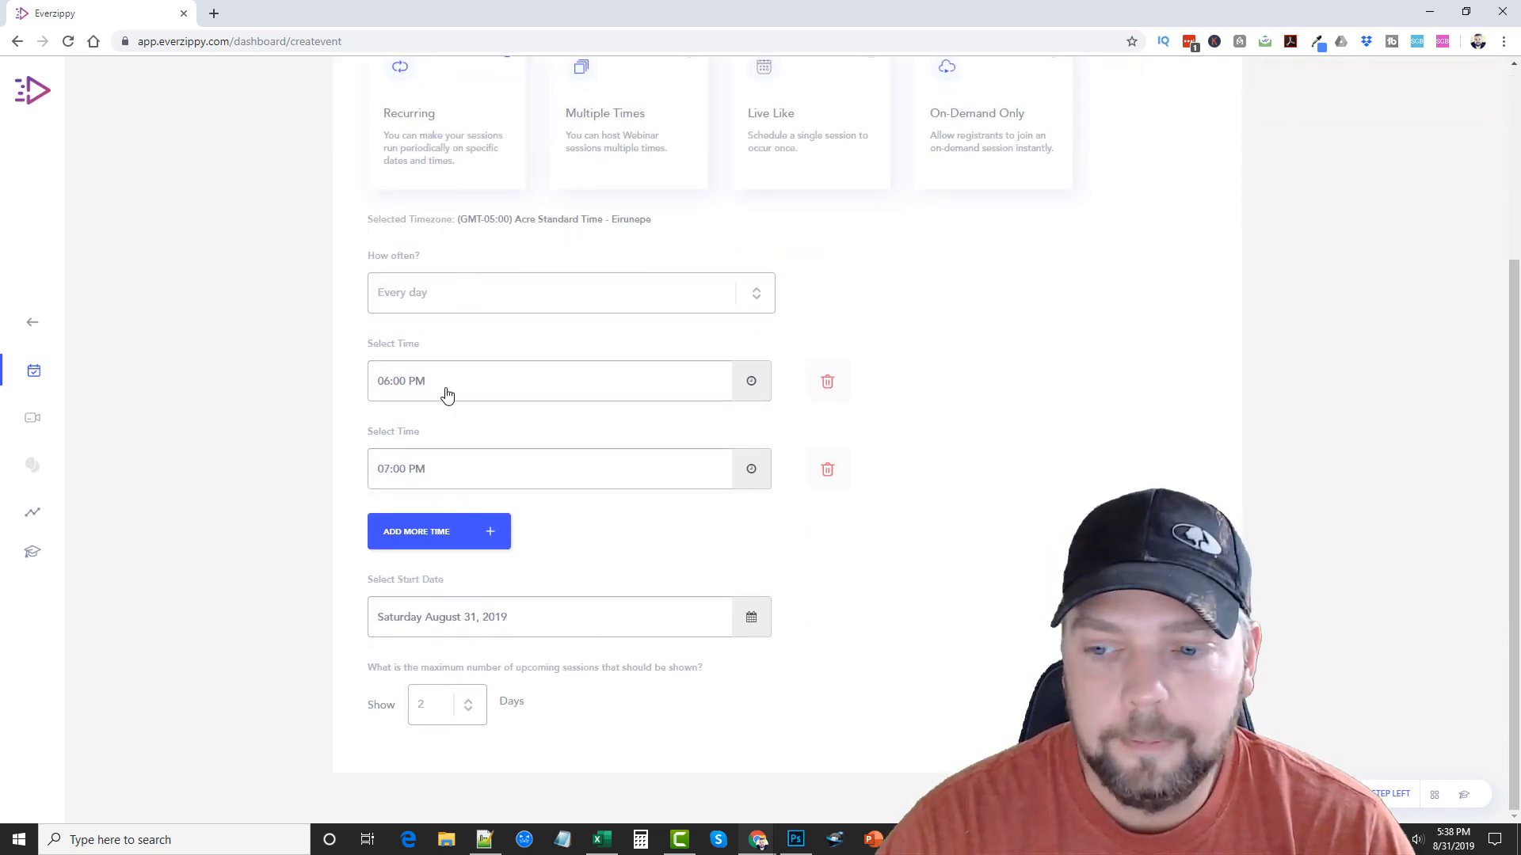
left_click(570, 291)
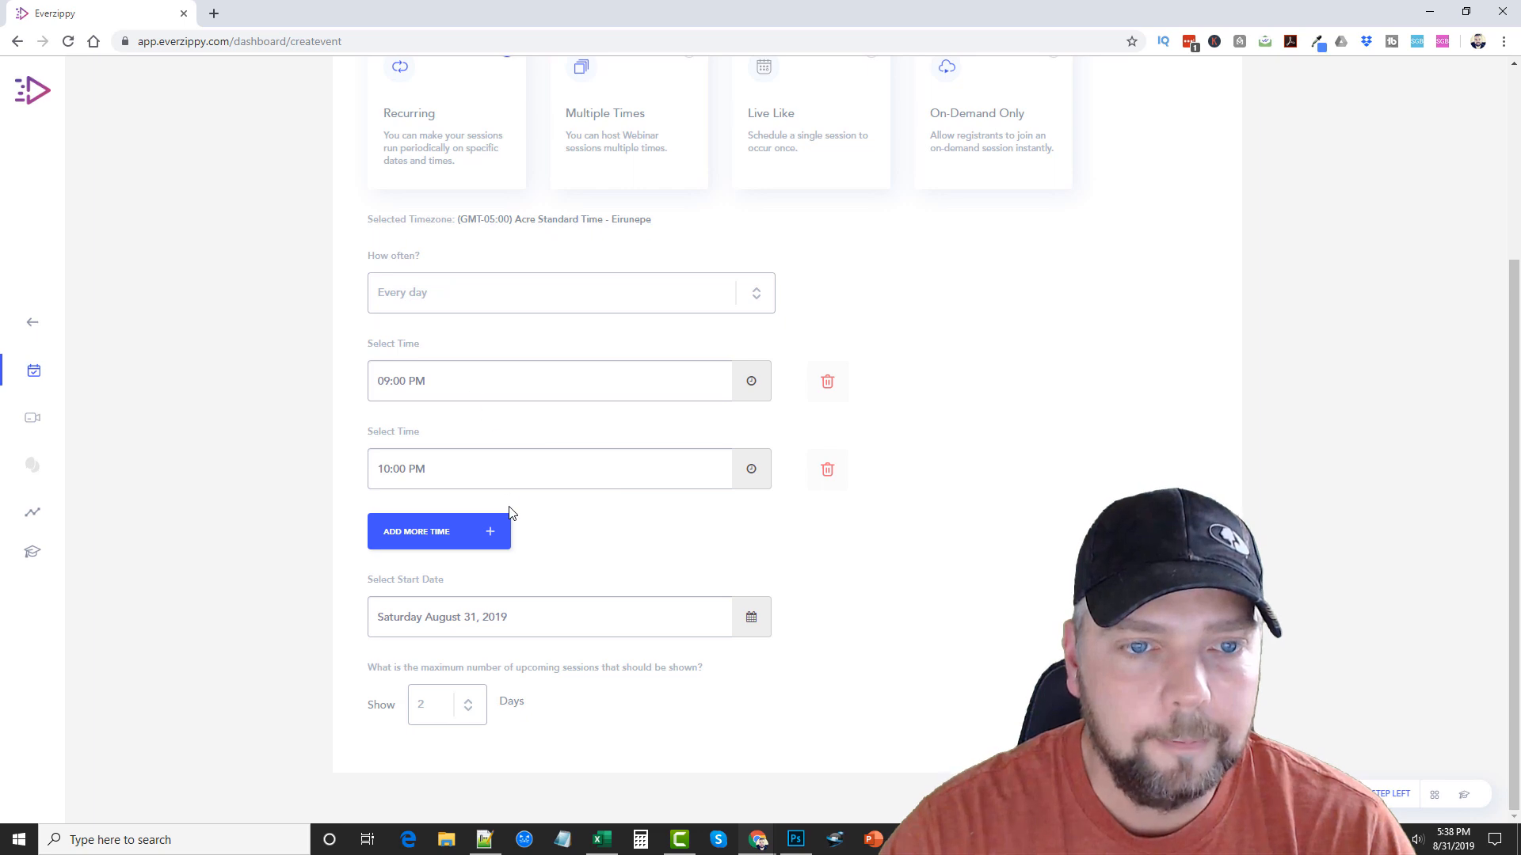
left_click(750, 616)
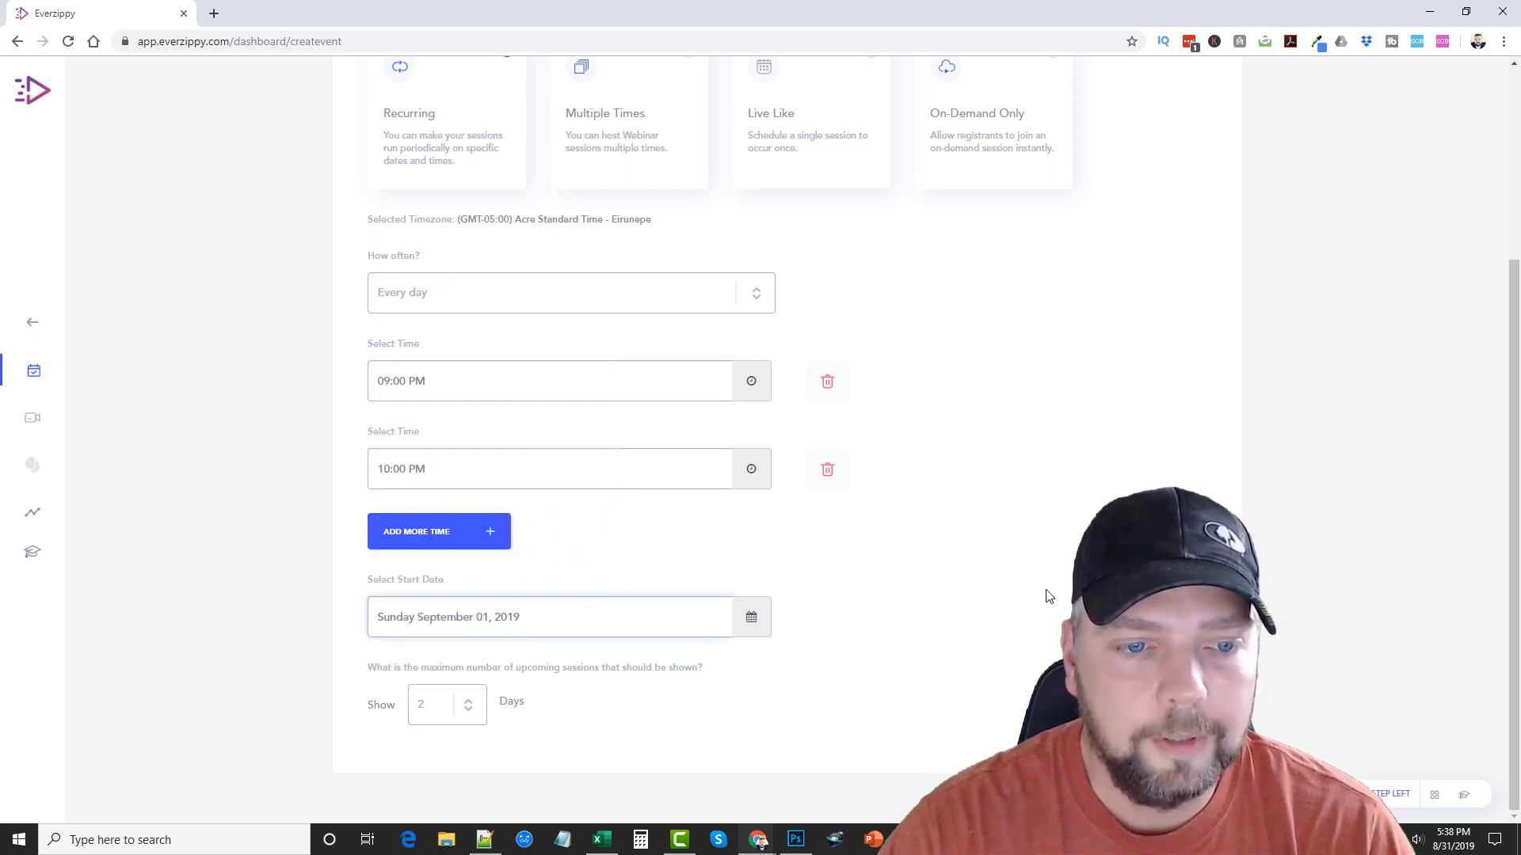
- Save the guitar webinar and dismiss the video processing alert
scroll("up", 3)
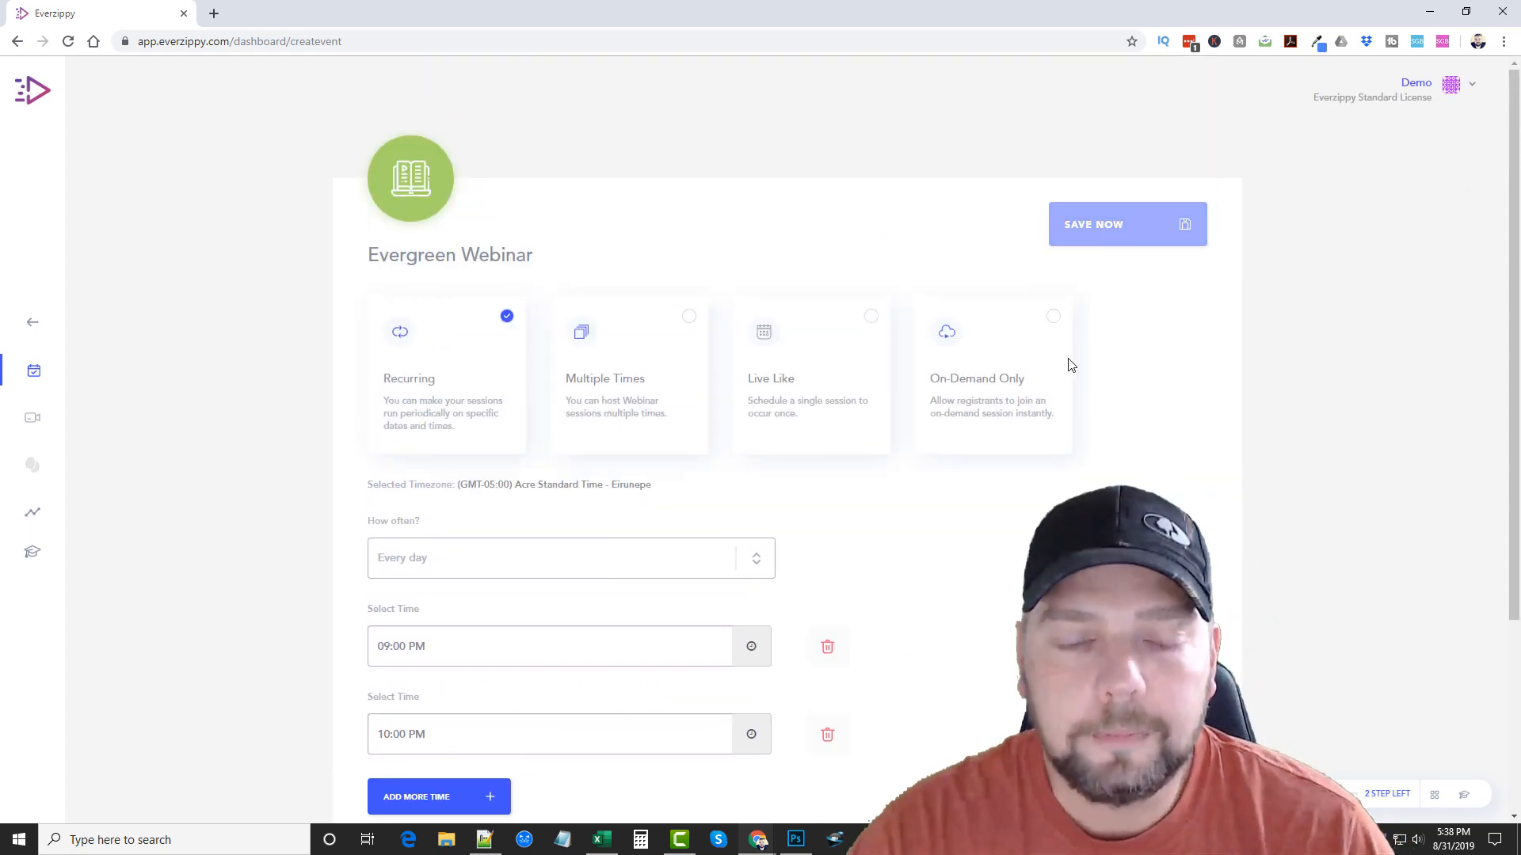
left_click(1091, 224)
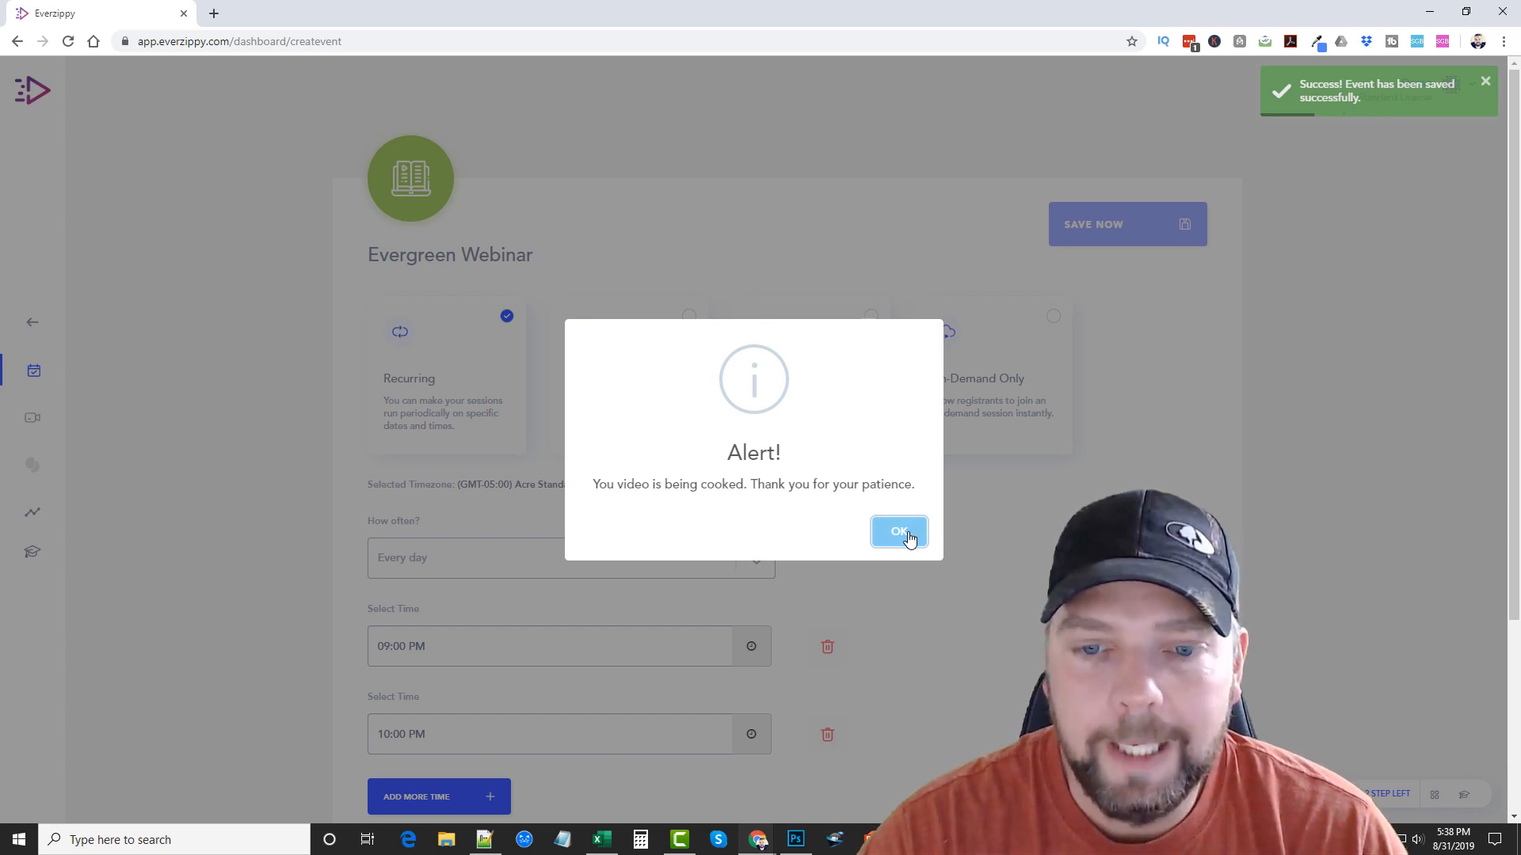
left_click(898, 532)
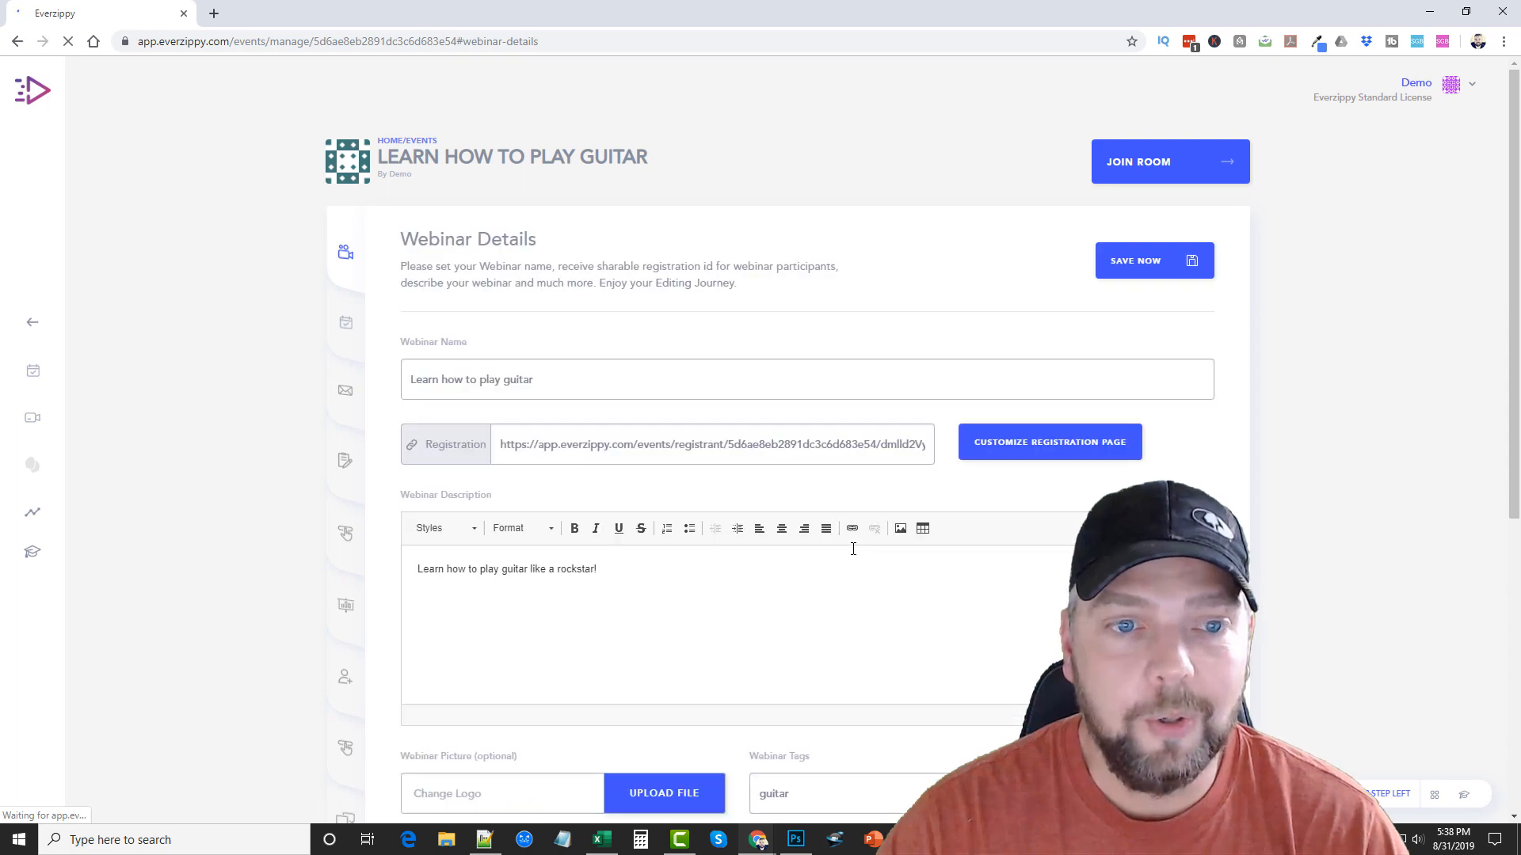
- Scroll through the saved webinar's details page
scroll("down", 3)
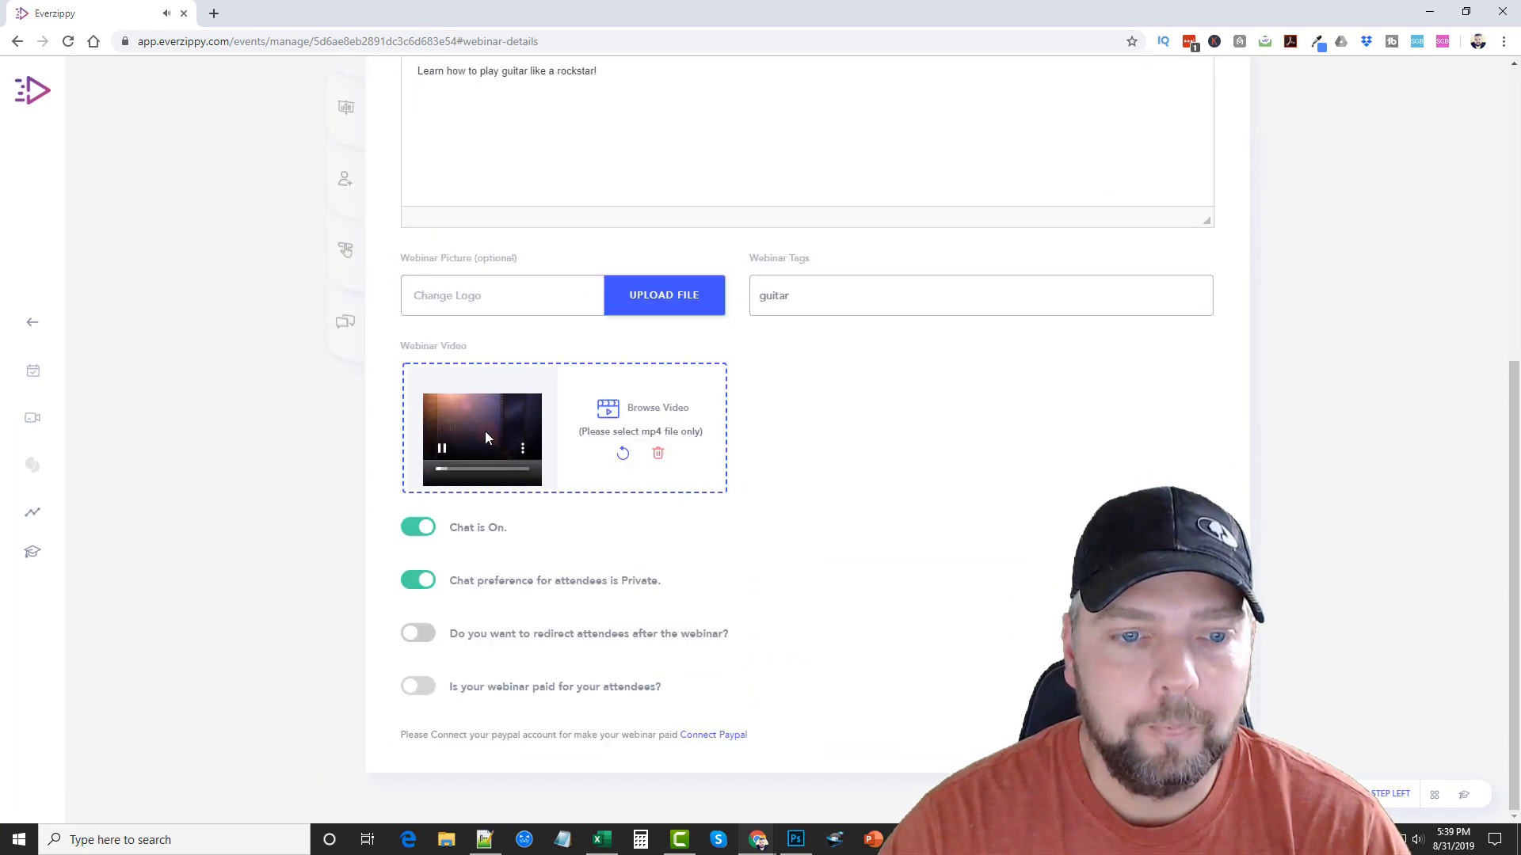
scroll("up", 3)
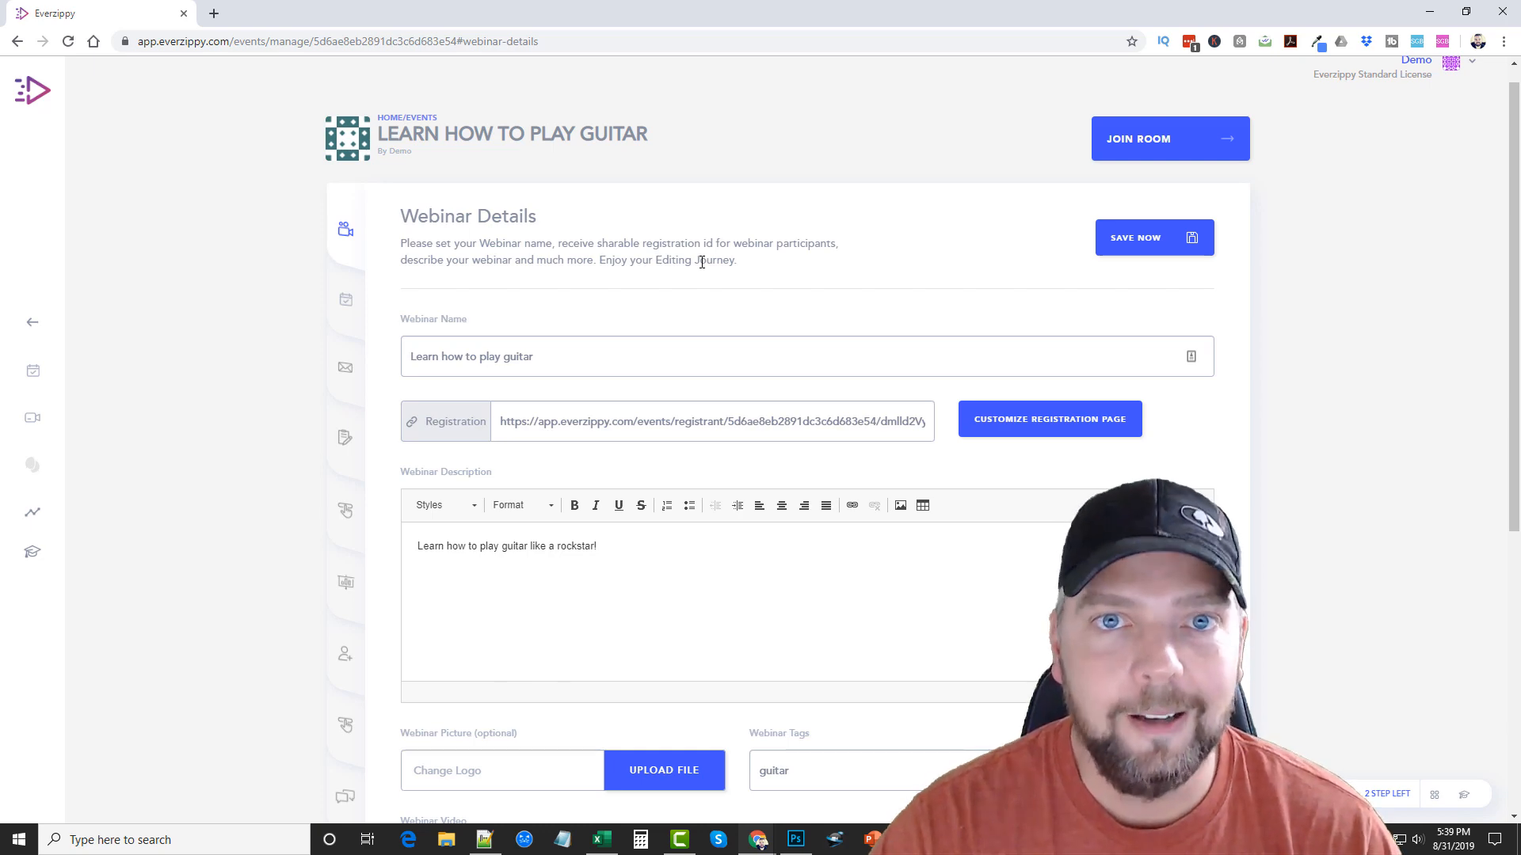
mouse_move(1280, 422)
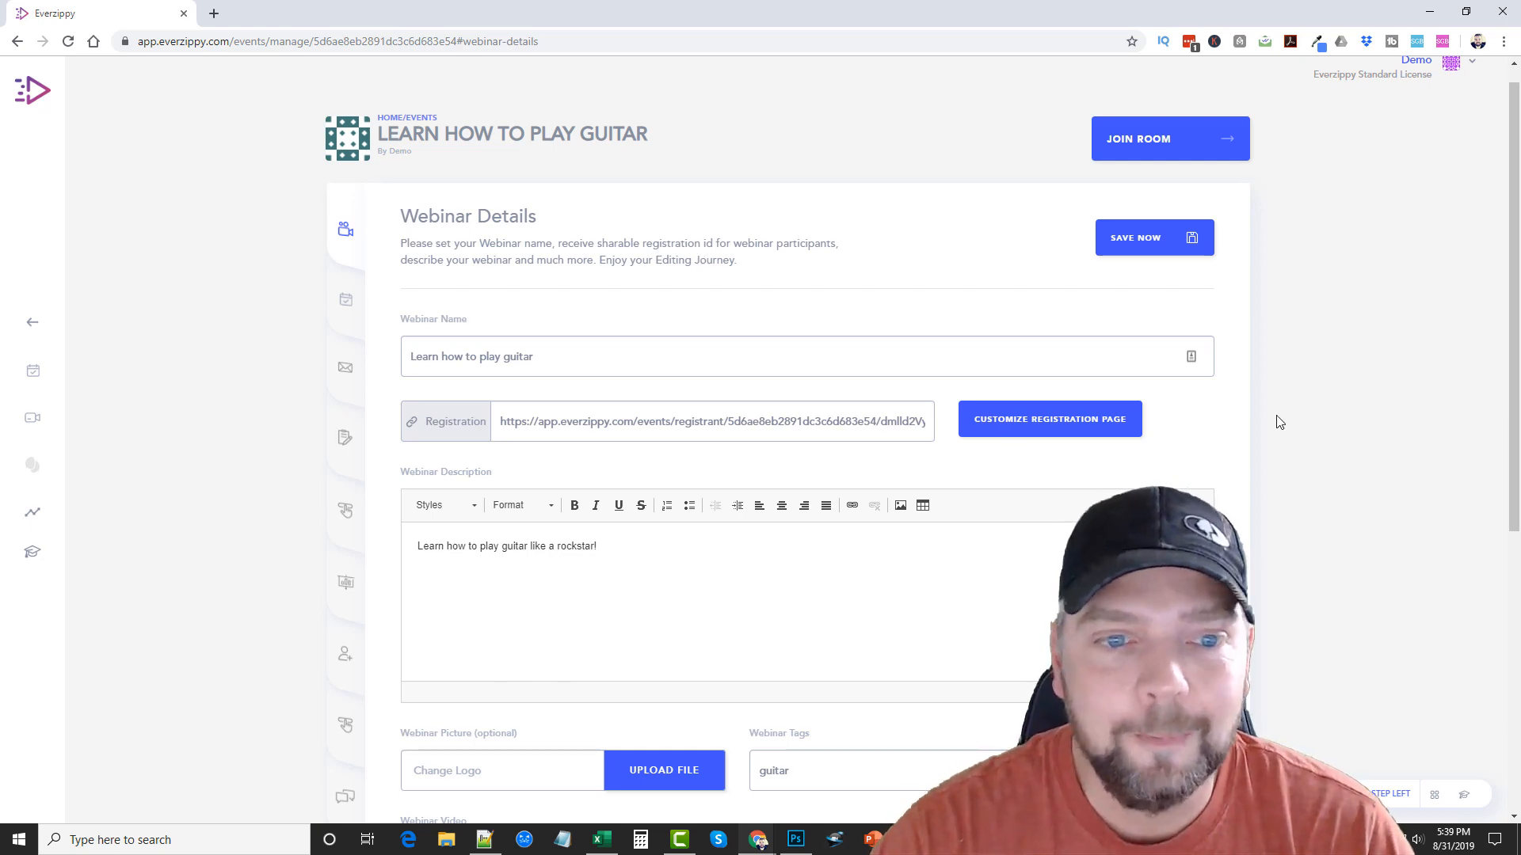
mouse_move(492, 240)
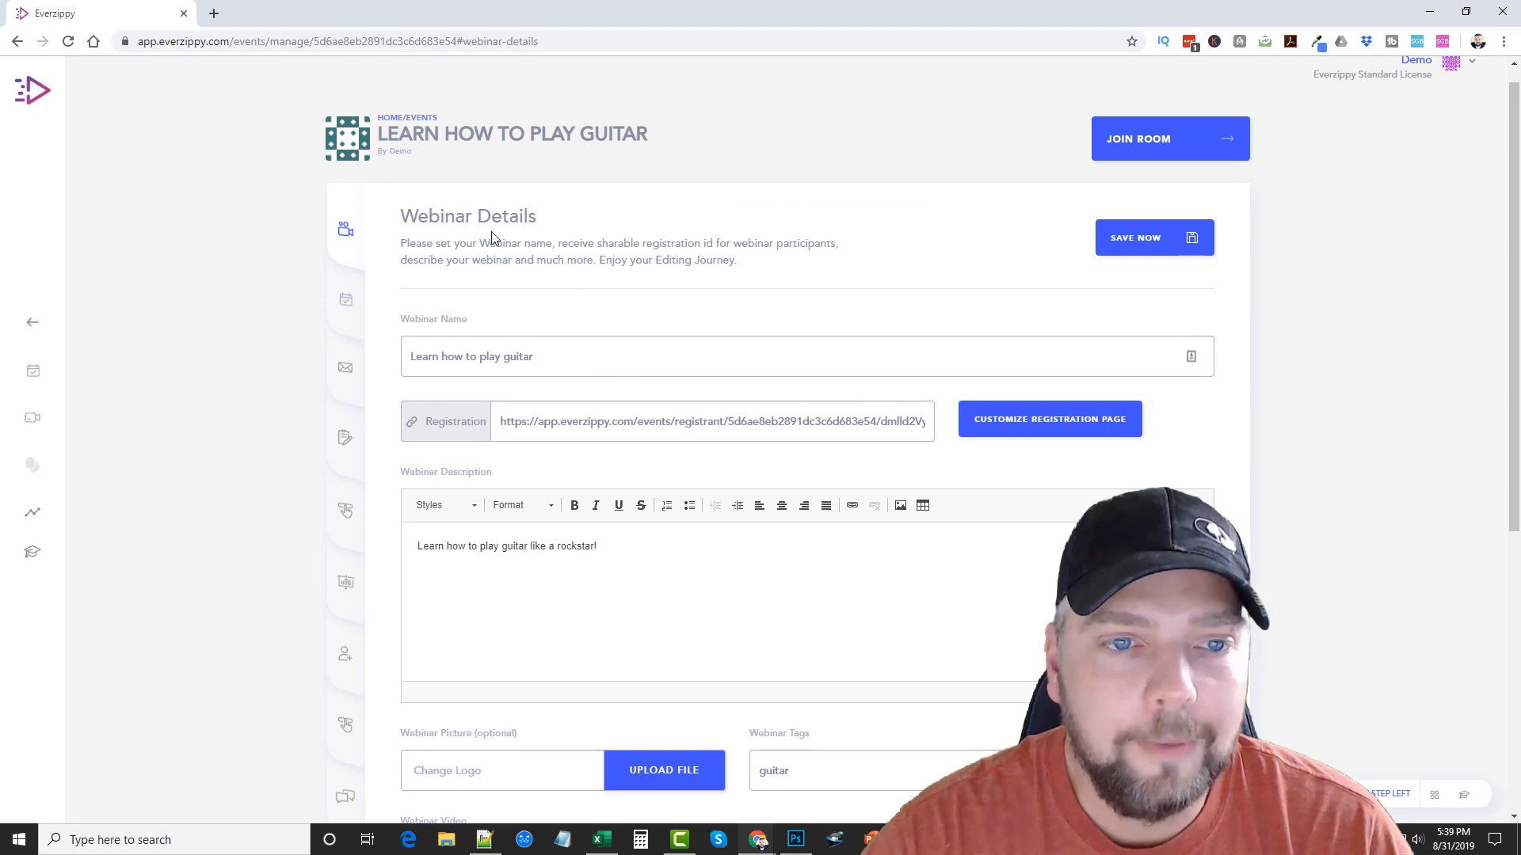
scroll("down", 3)
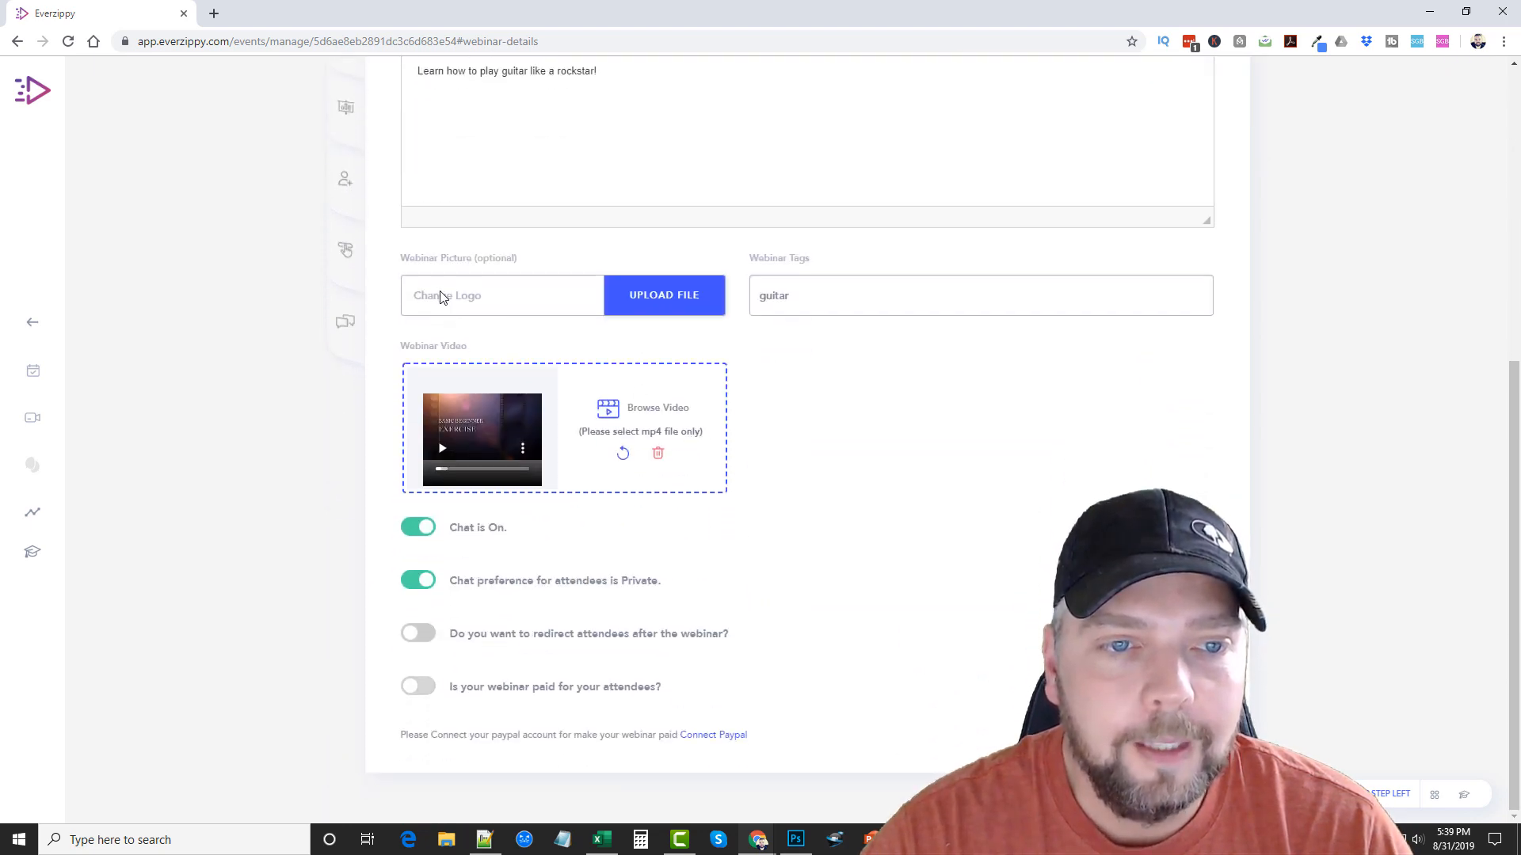
mouse_move(494, 543)
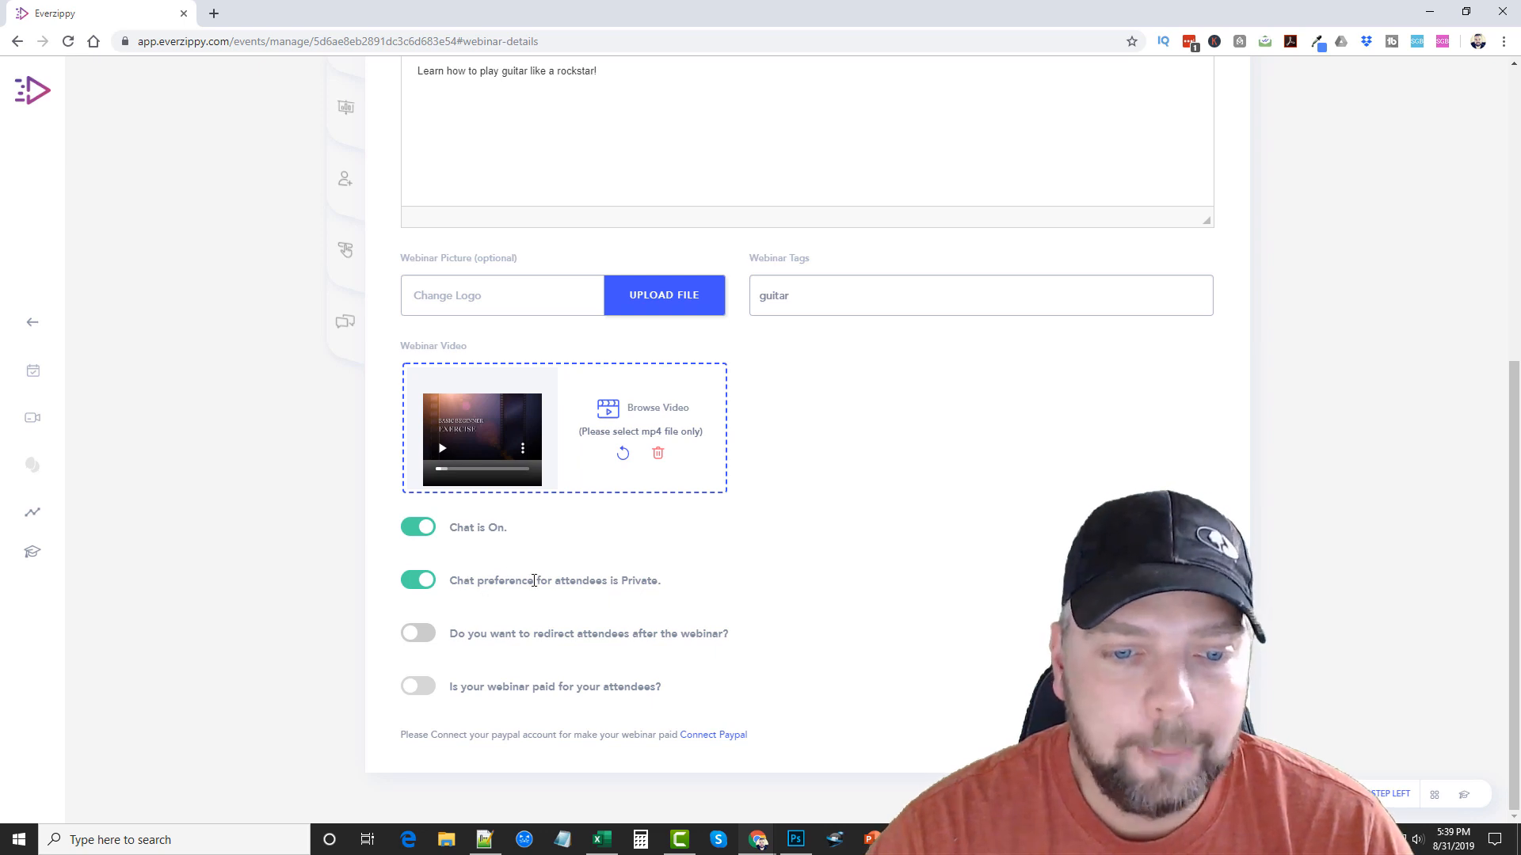
mouse_move(521, 631)
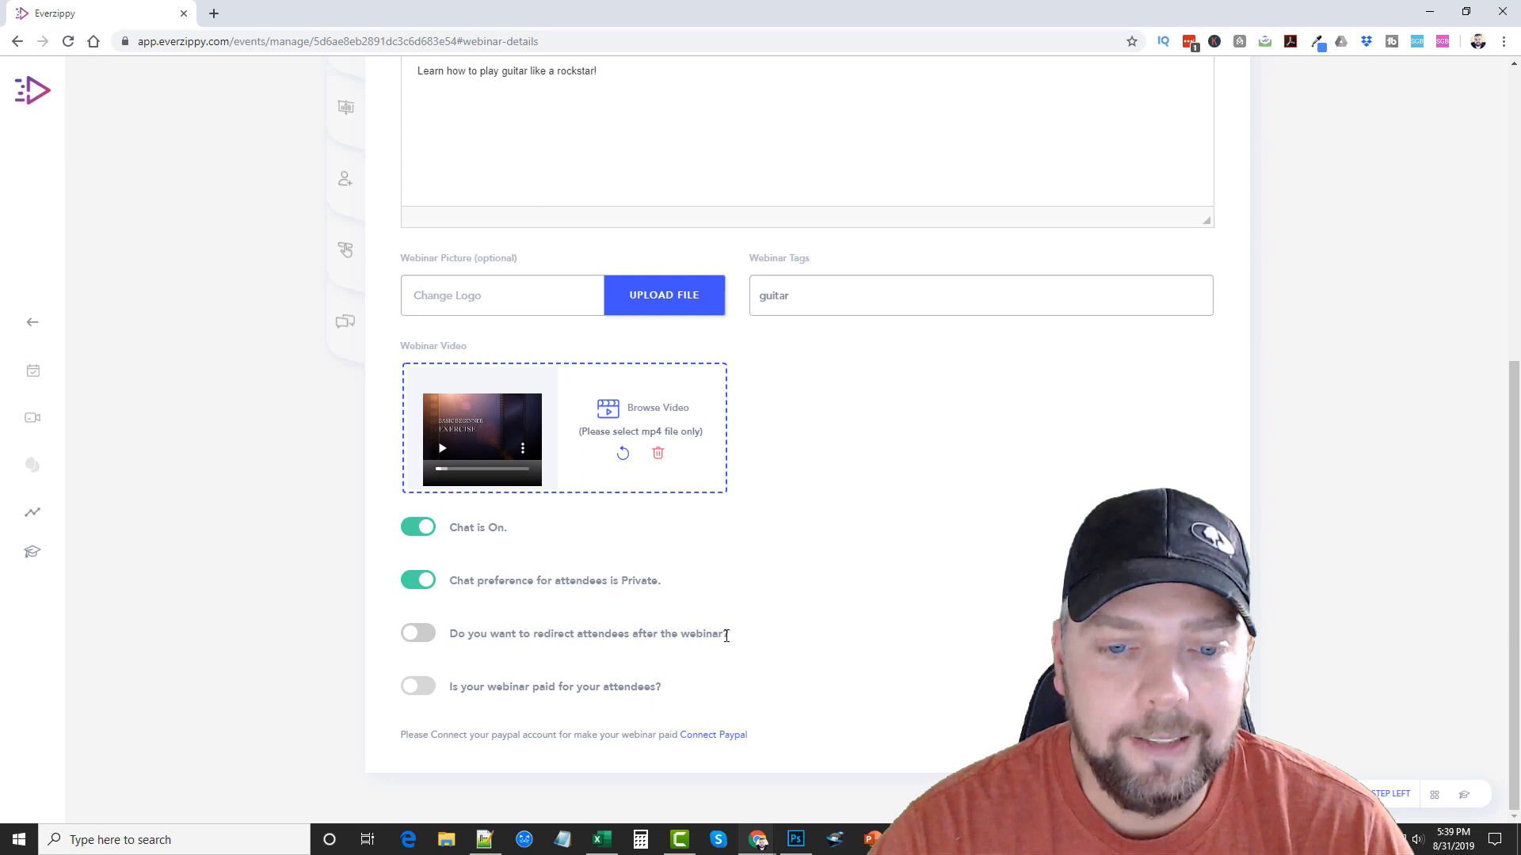
mouse_move(521, 651)
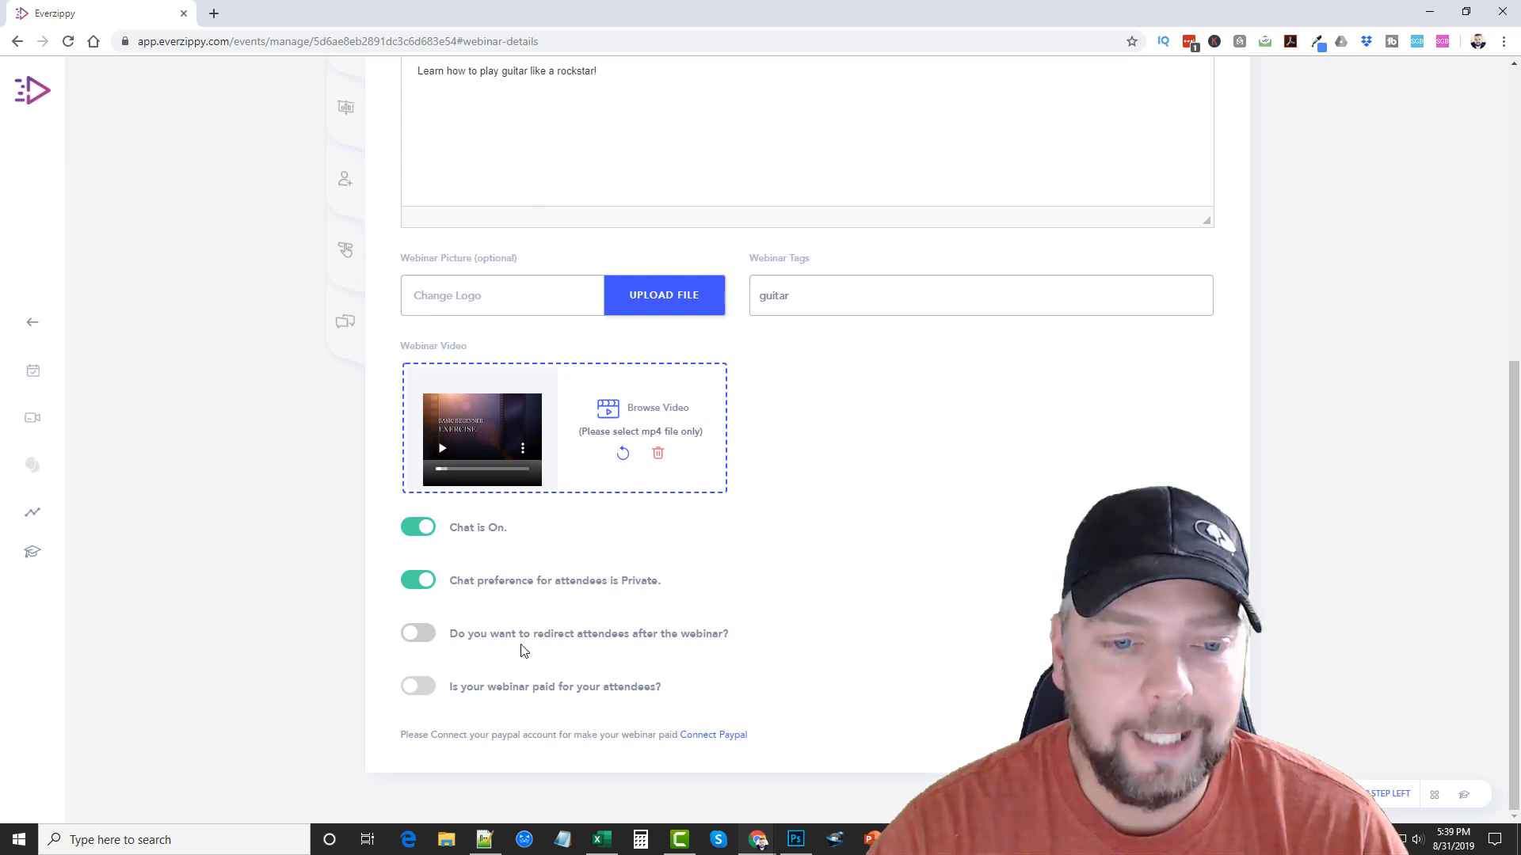
mouse_move(485, 702)
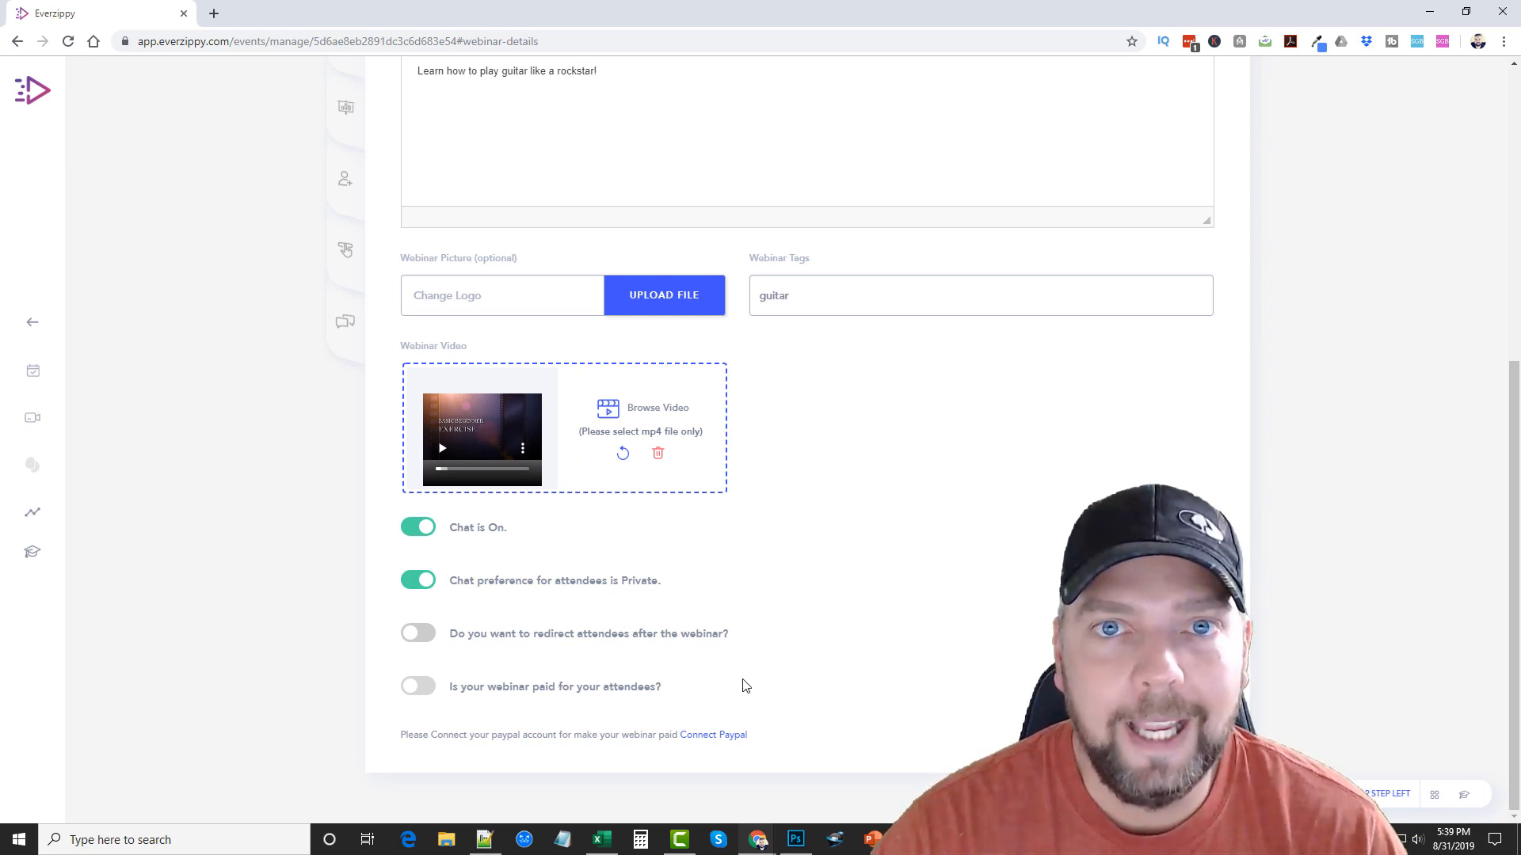
scroll("up", 3)
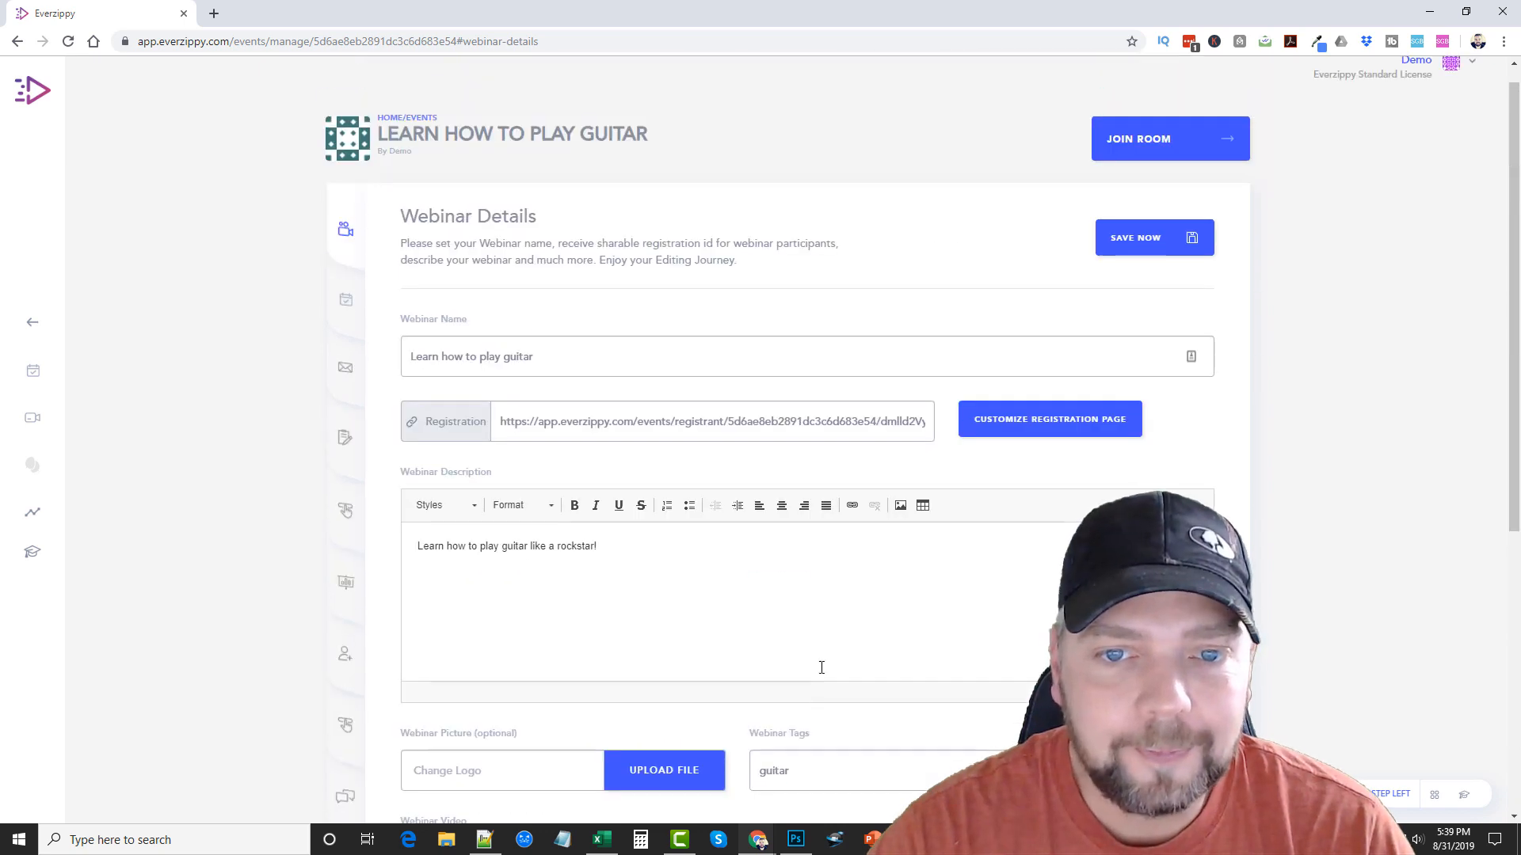
mouse_move(347, 326)
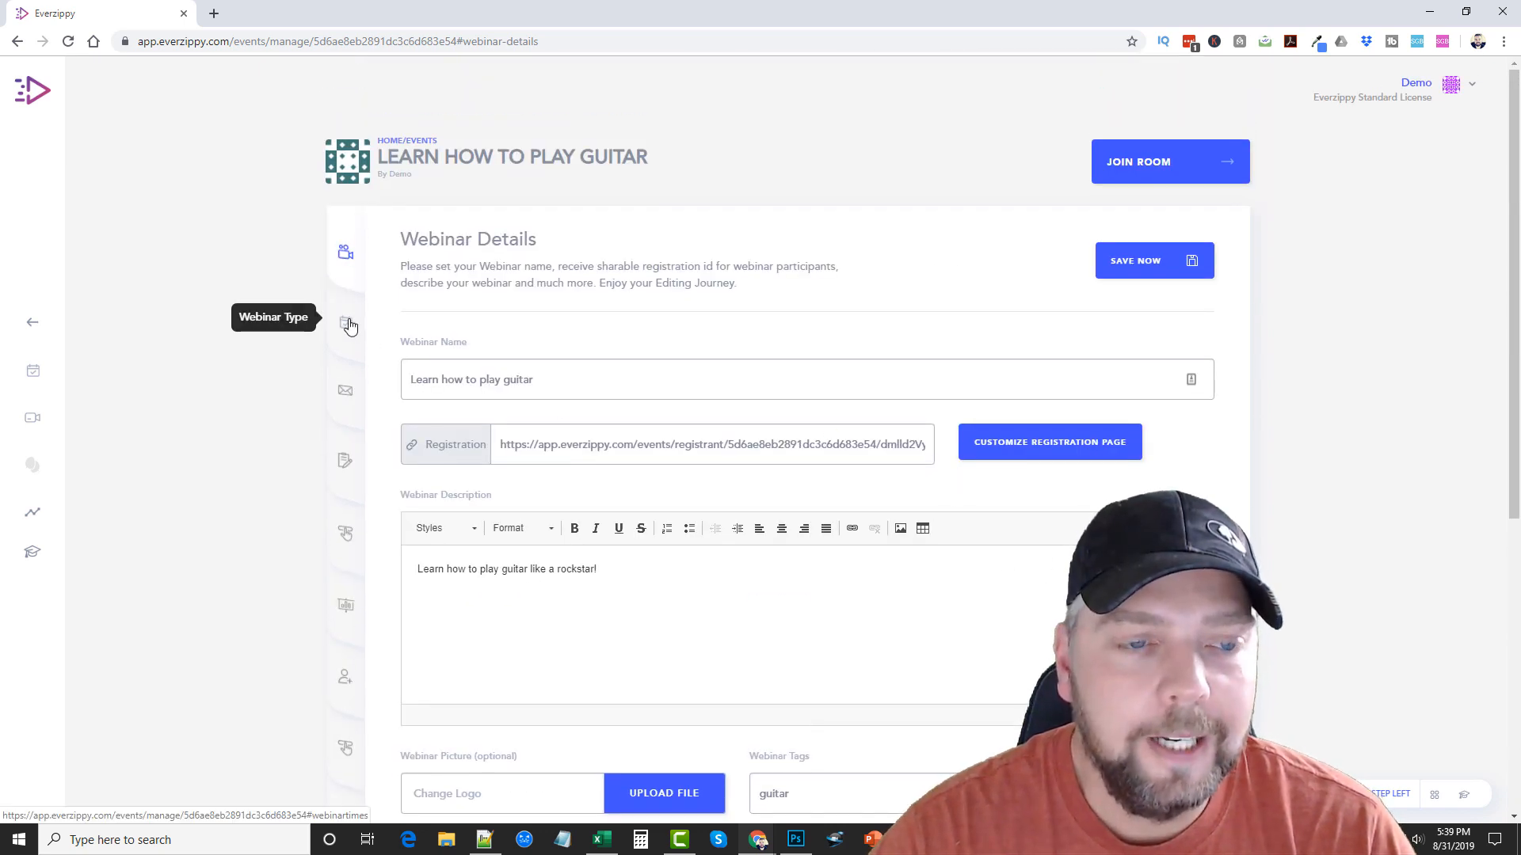
- Review the webinar type and schedule settings, then move to the email funnel with its five reminder emails
left_click(345, 326)
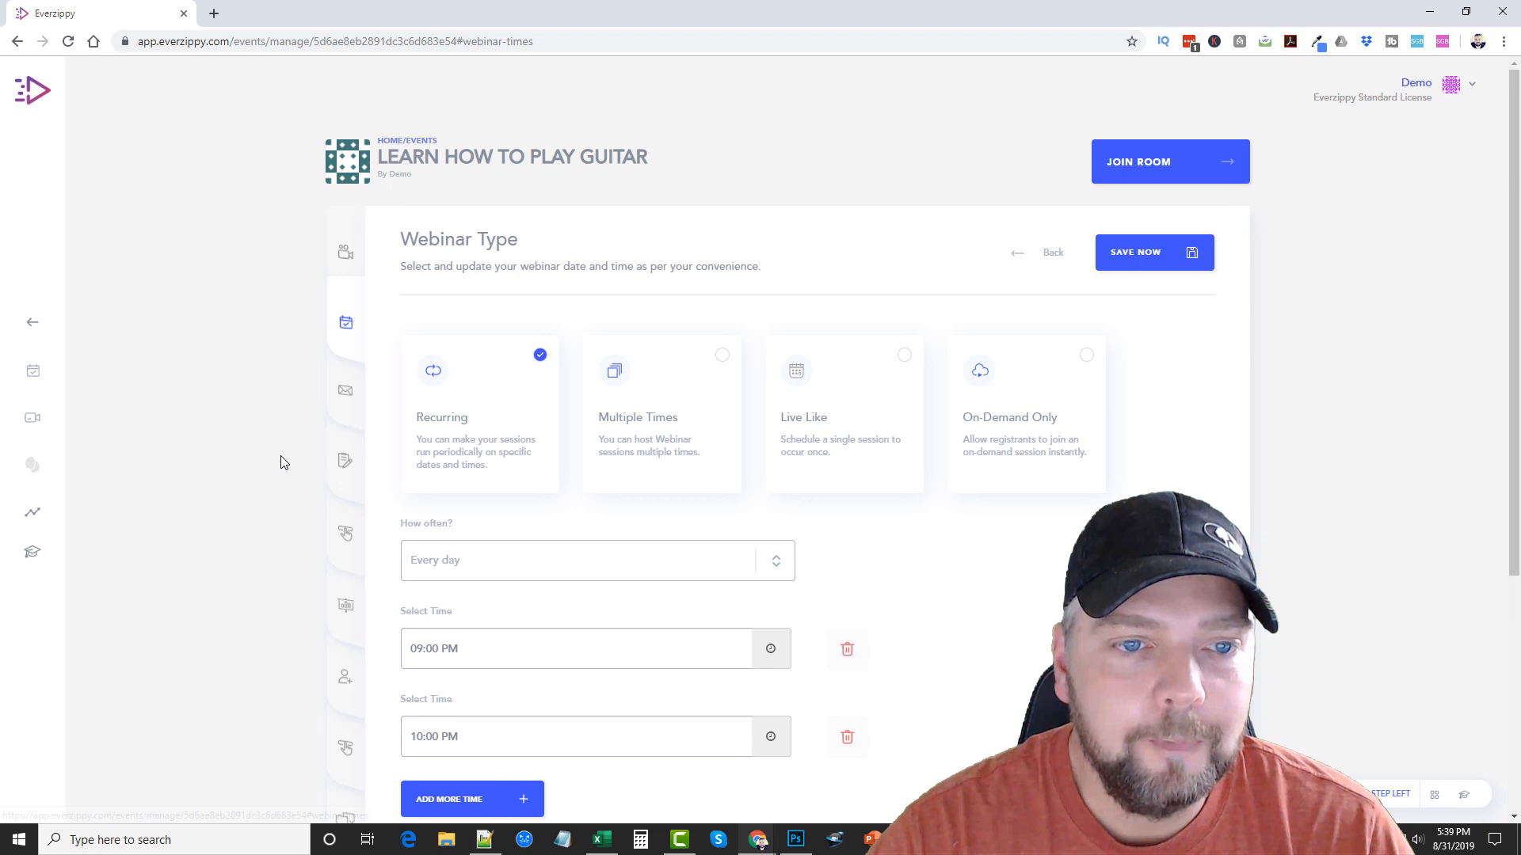
scroll("down", 3)
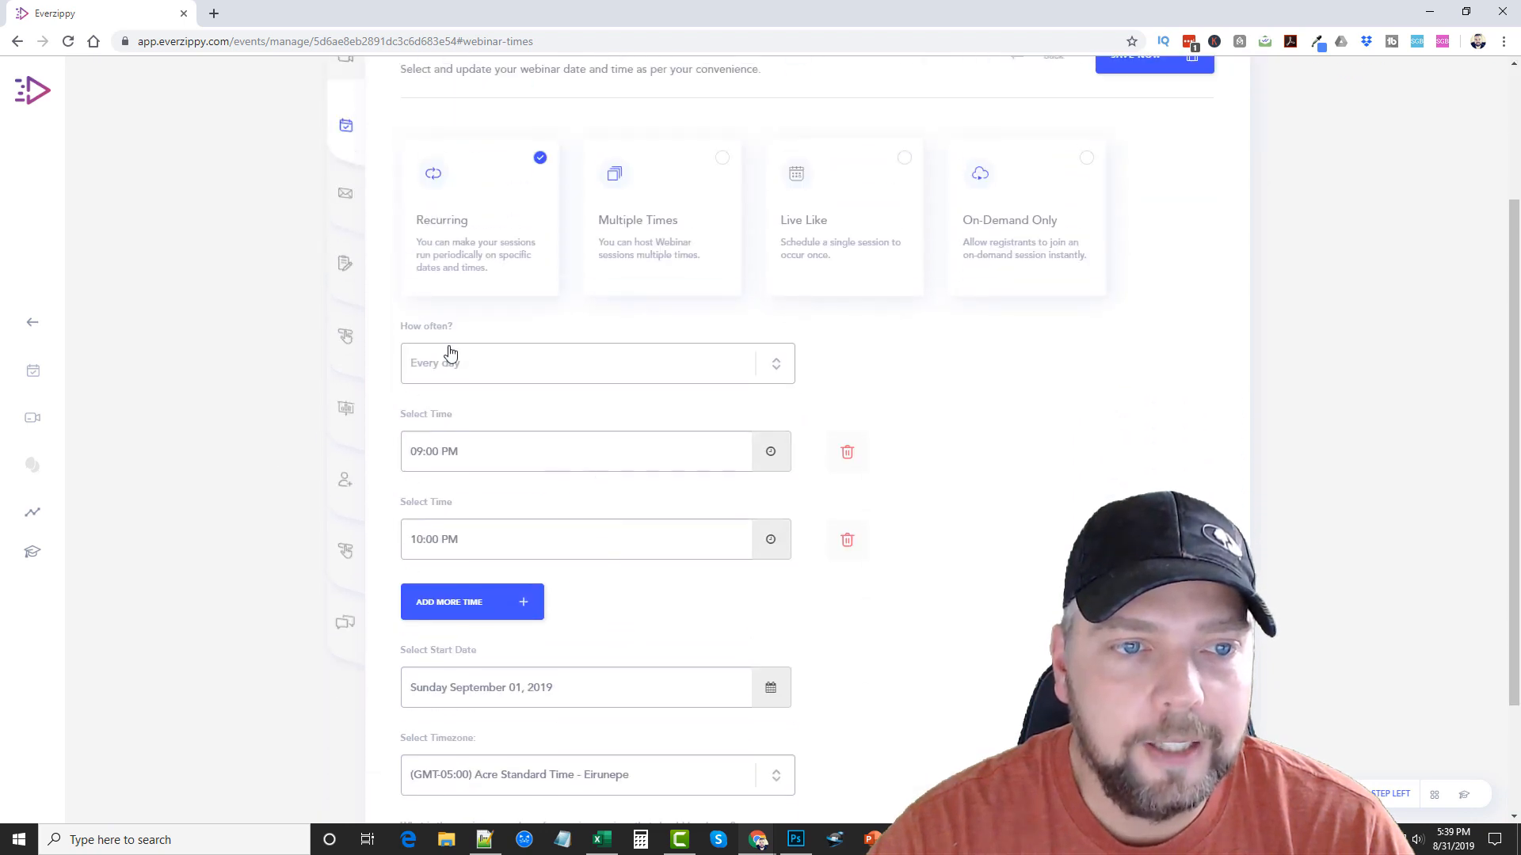
left_click(345, 318)
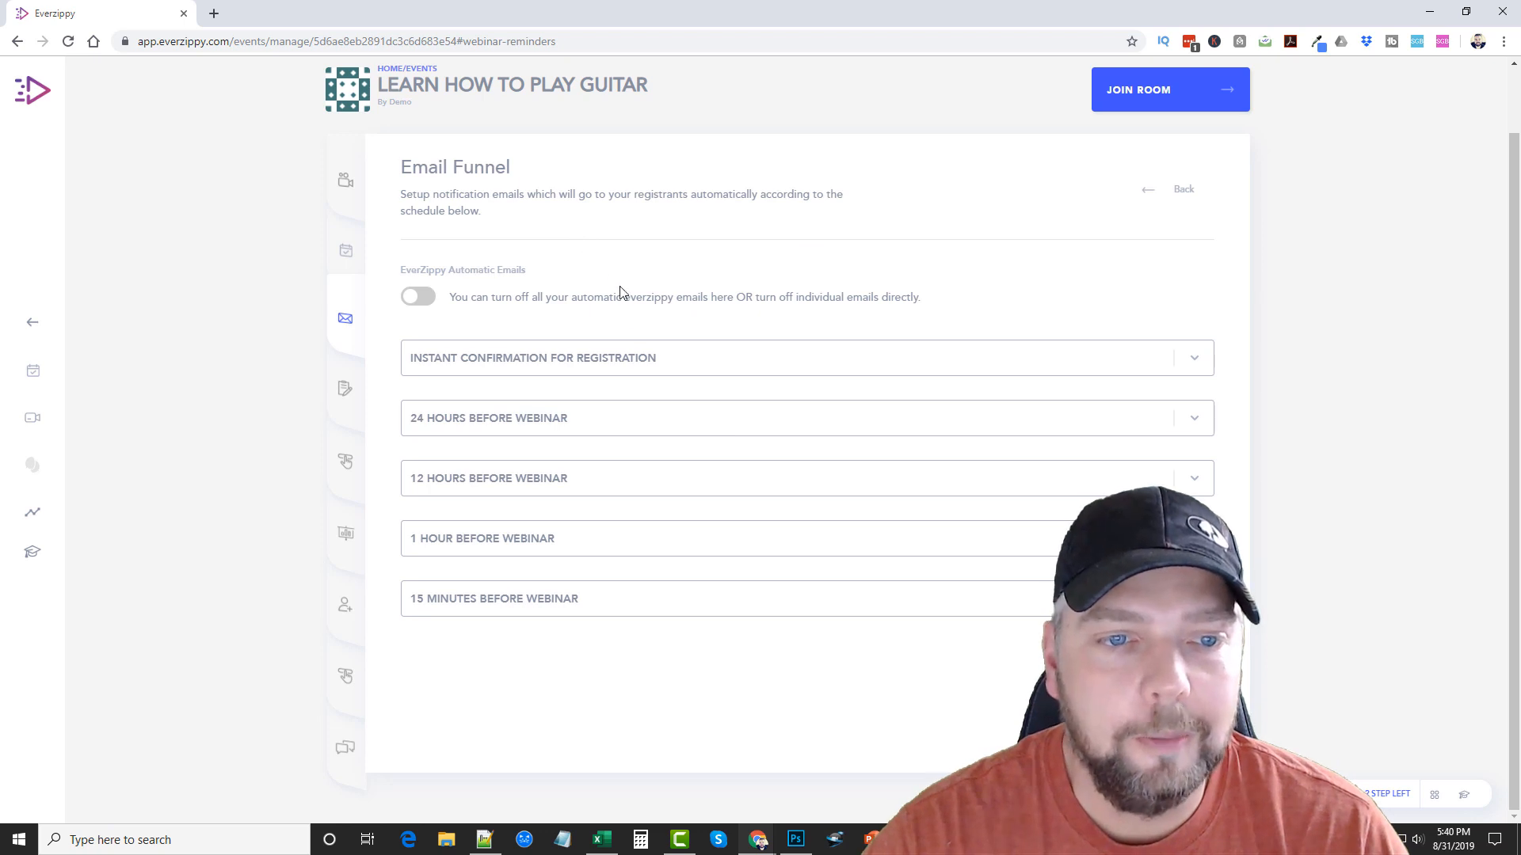
mouse_move(445, 293)
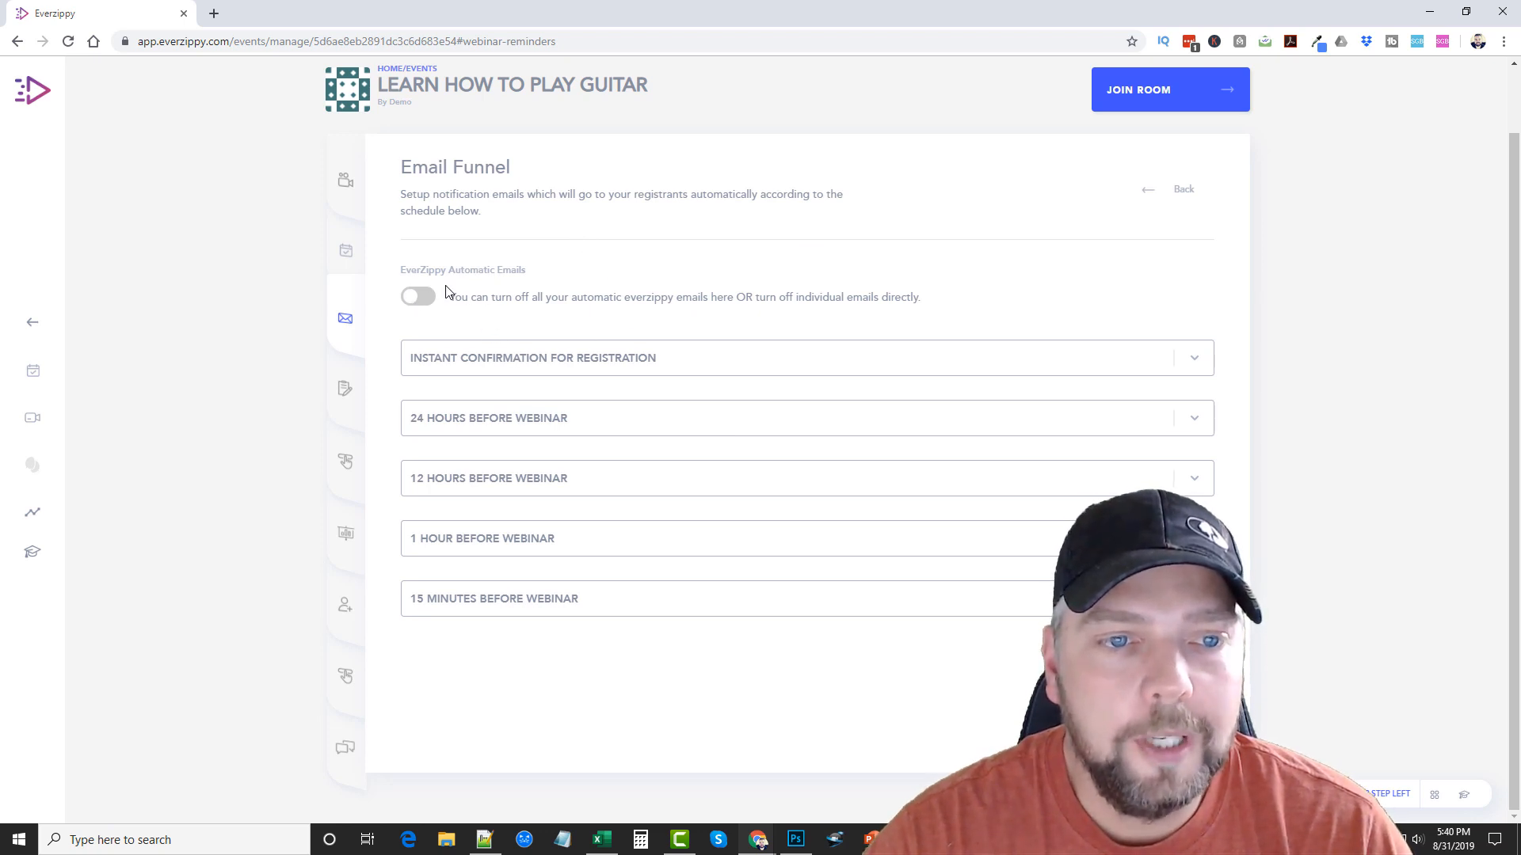
mouse_move(520, 296)
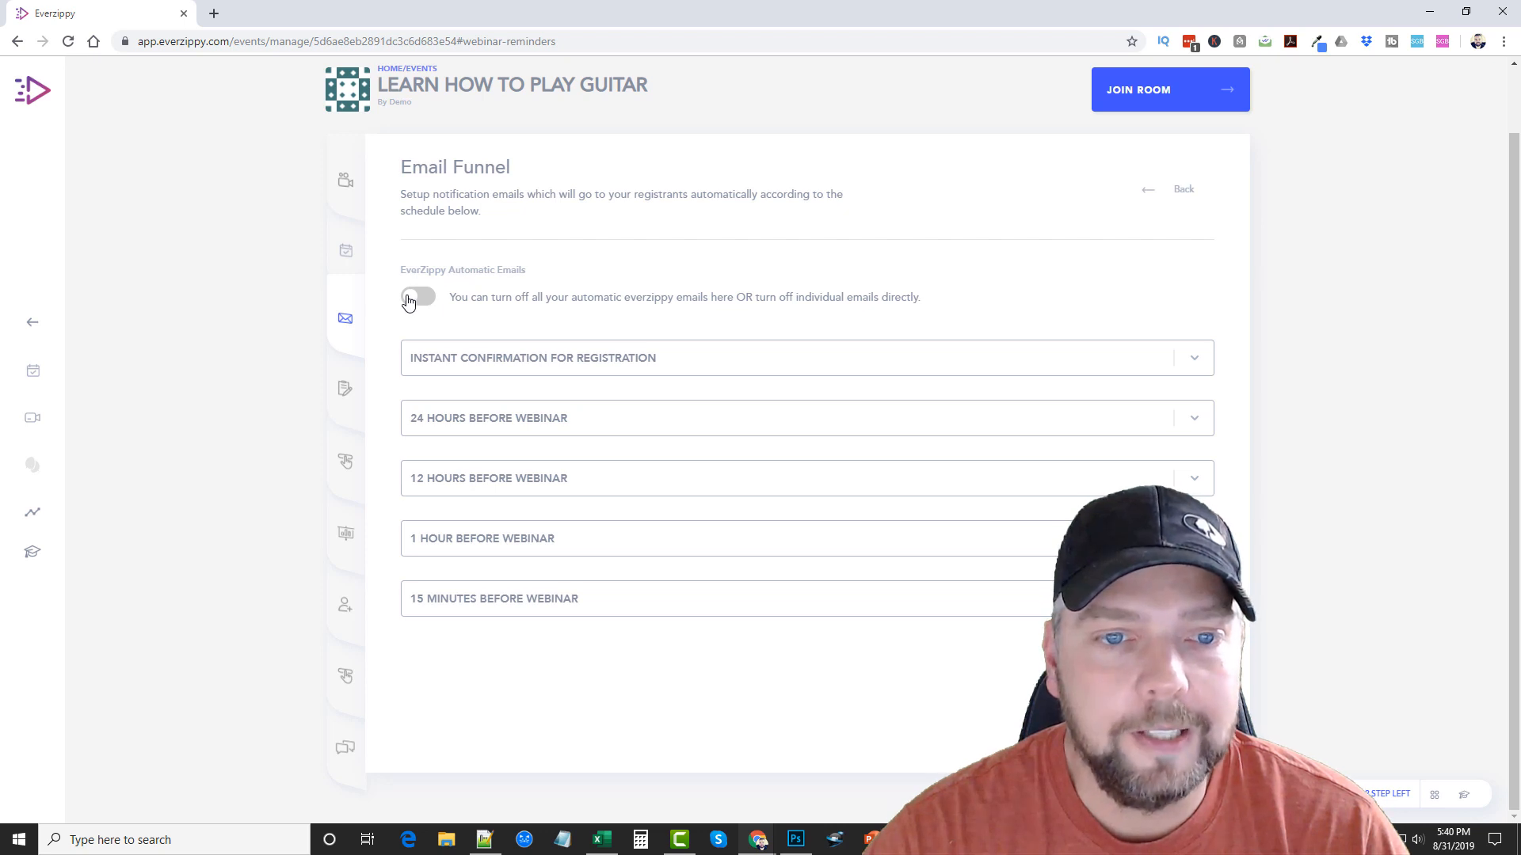
- Switch EverZippy Automatic Emails on and back off
left_click(418, 297)
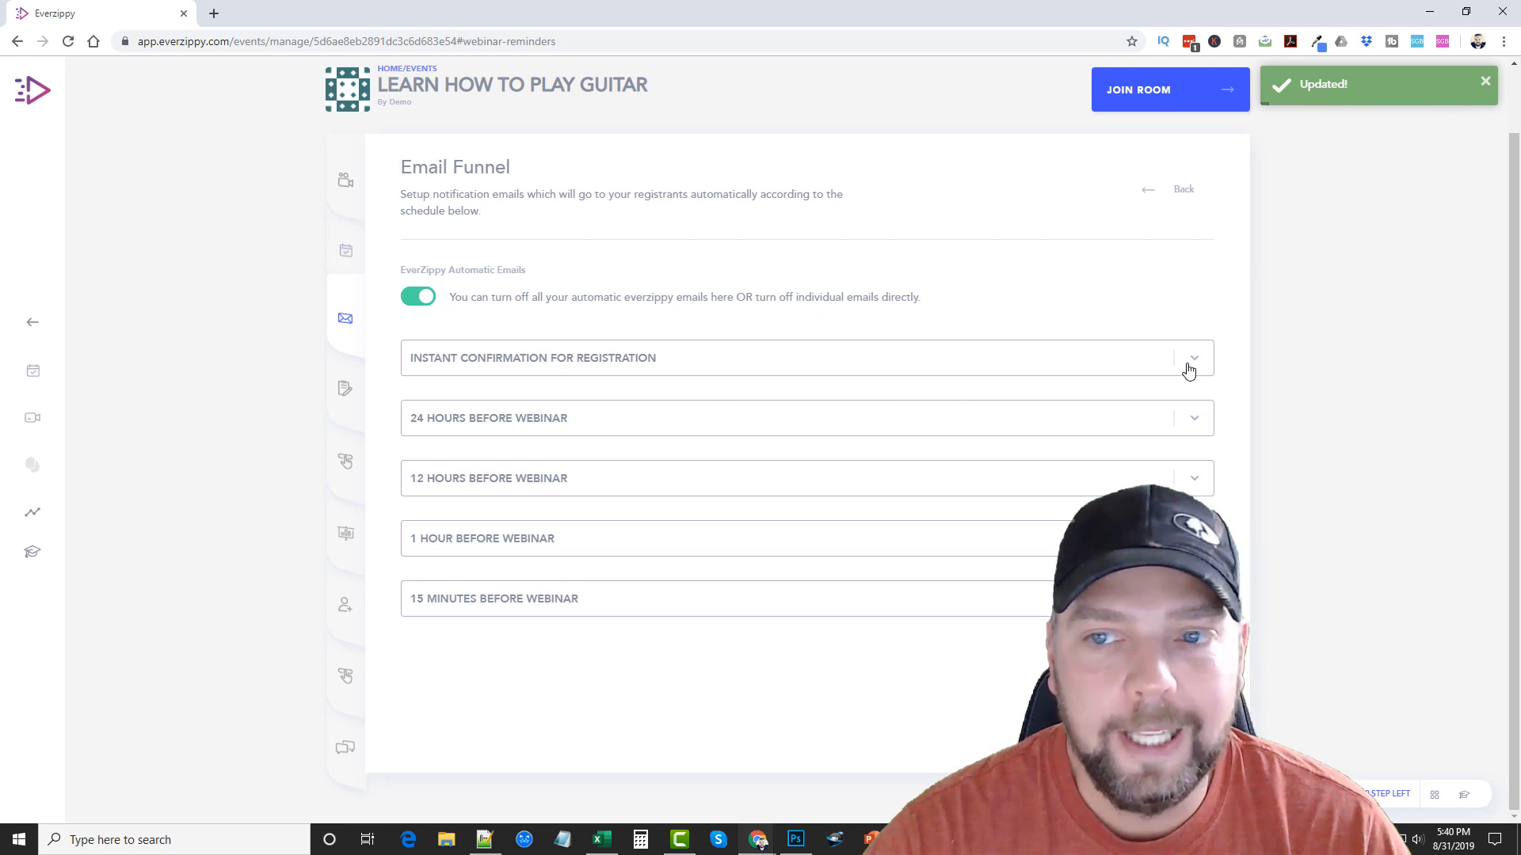
left_click(418, 296)
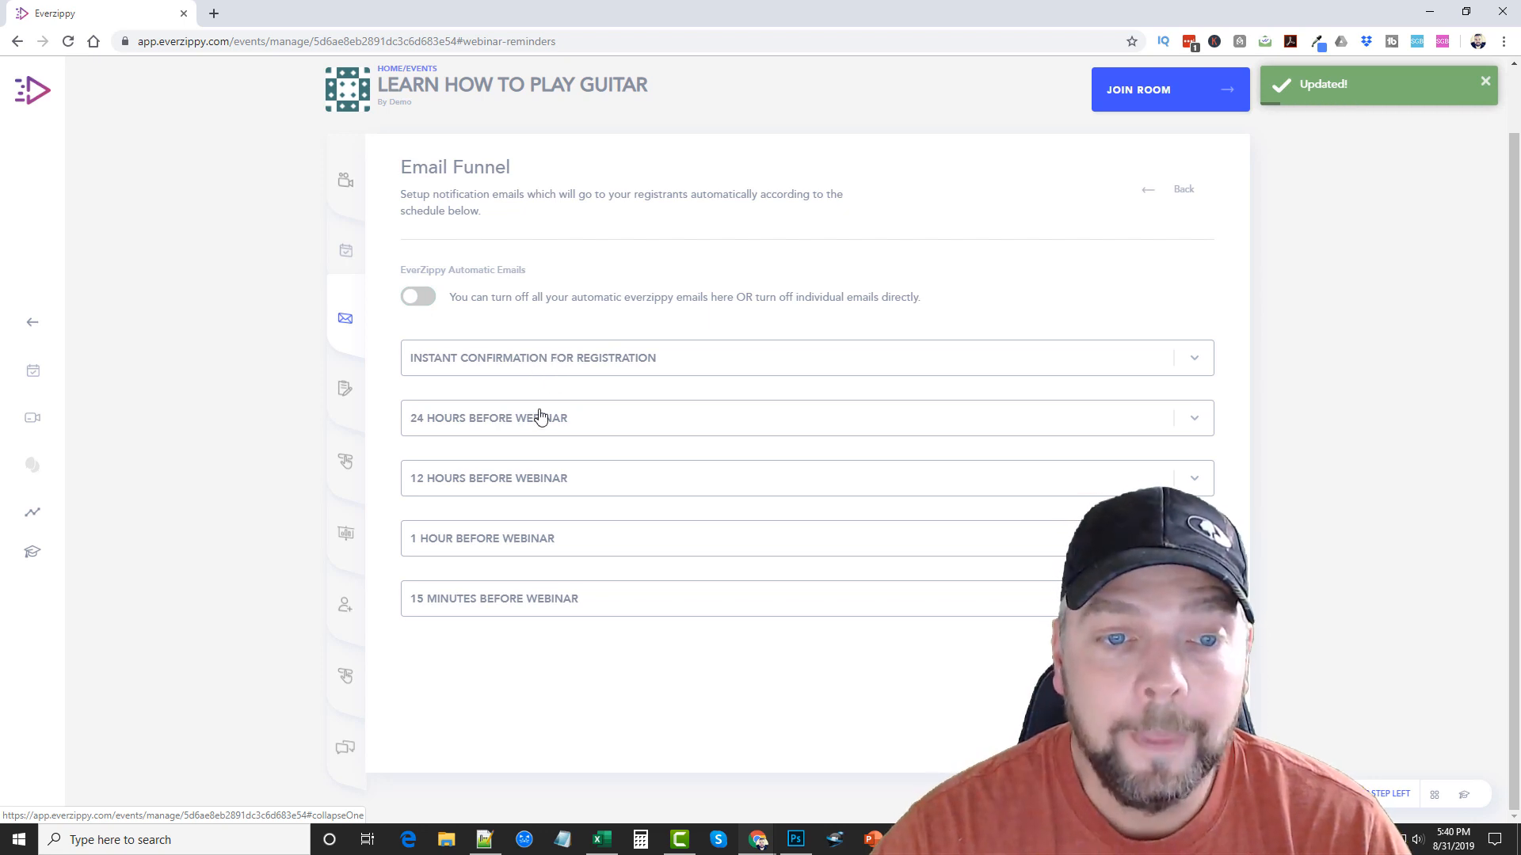
mouse_move(448, 538)
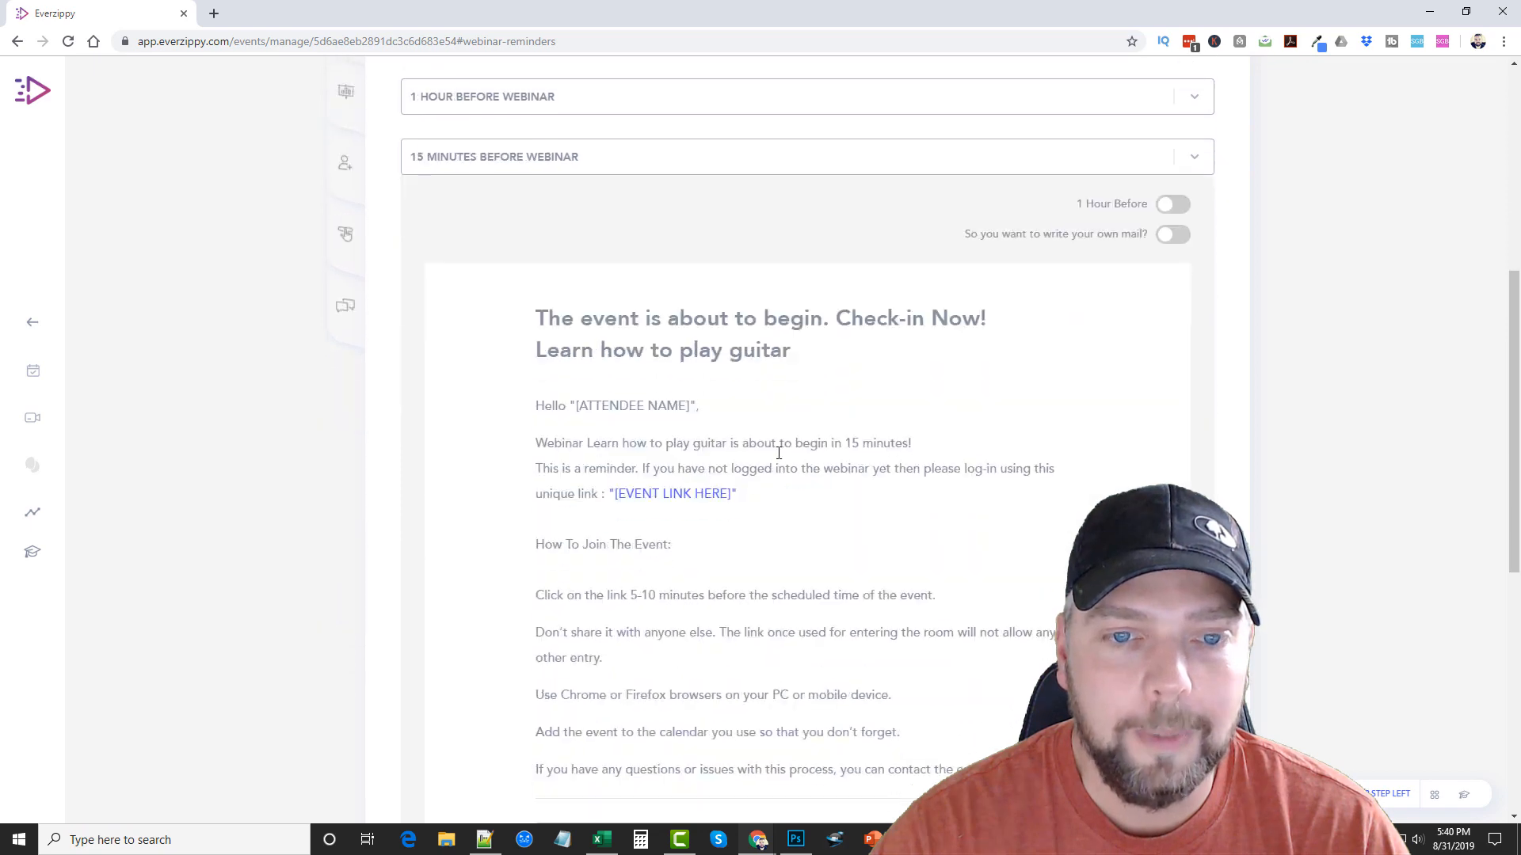
- Scroll through the 15 Minutes Before Webinar email preview and toggle the custom reminder email option
scroll("down", 3)
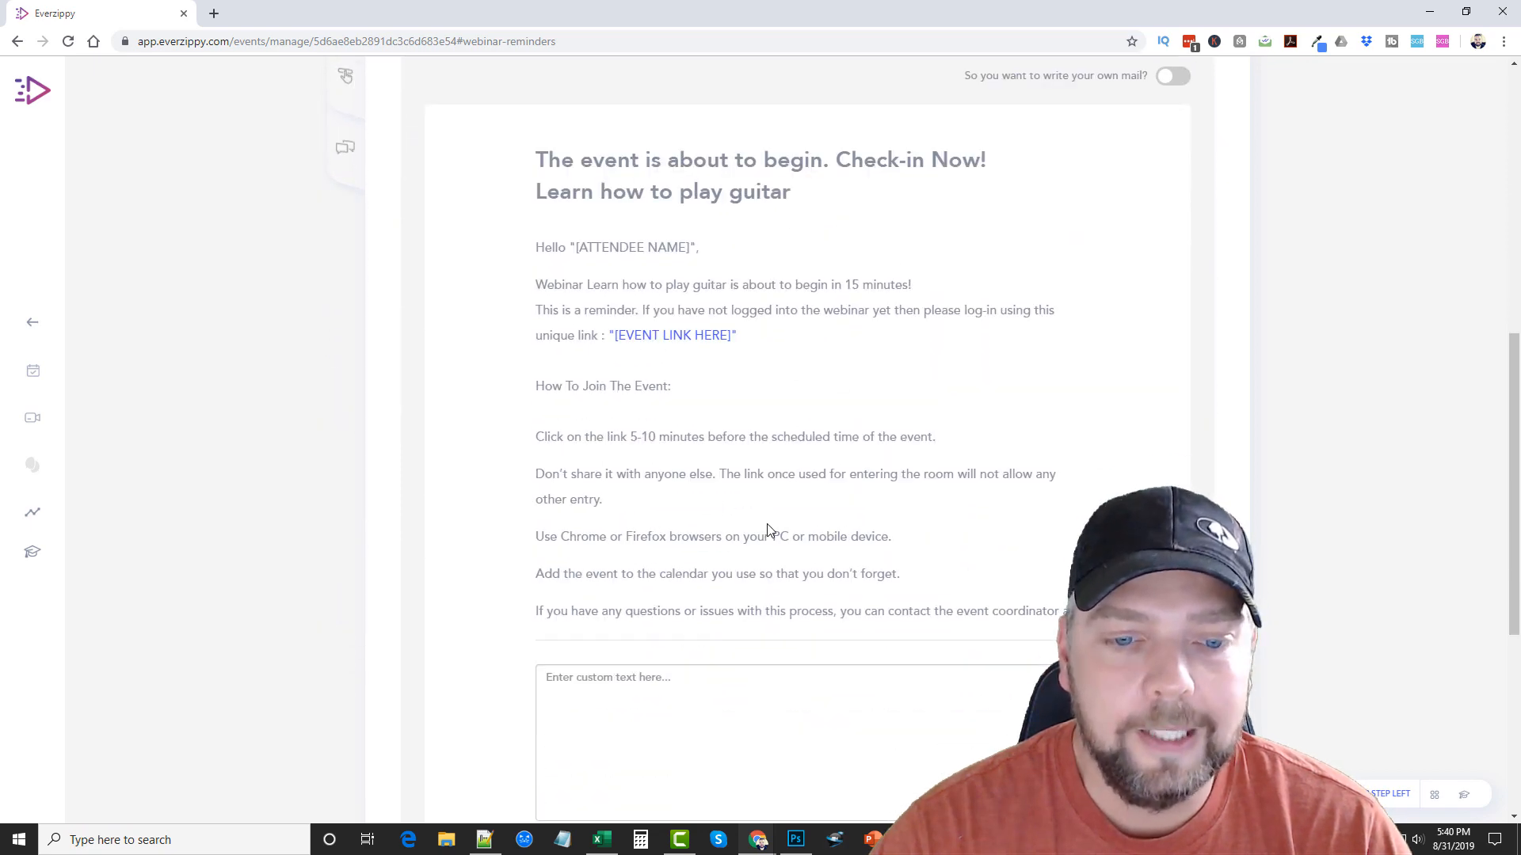
scroll("up", 3)
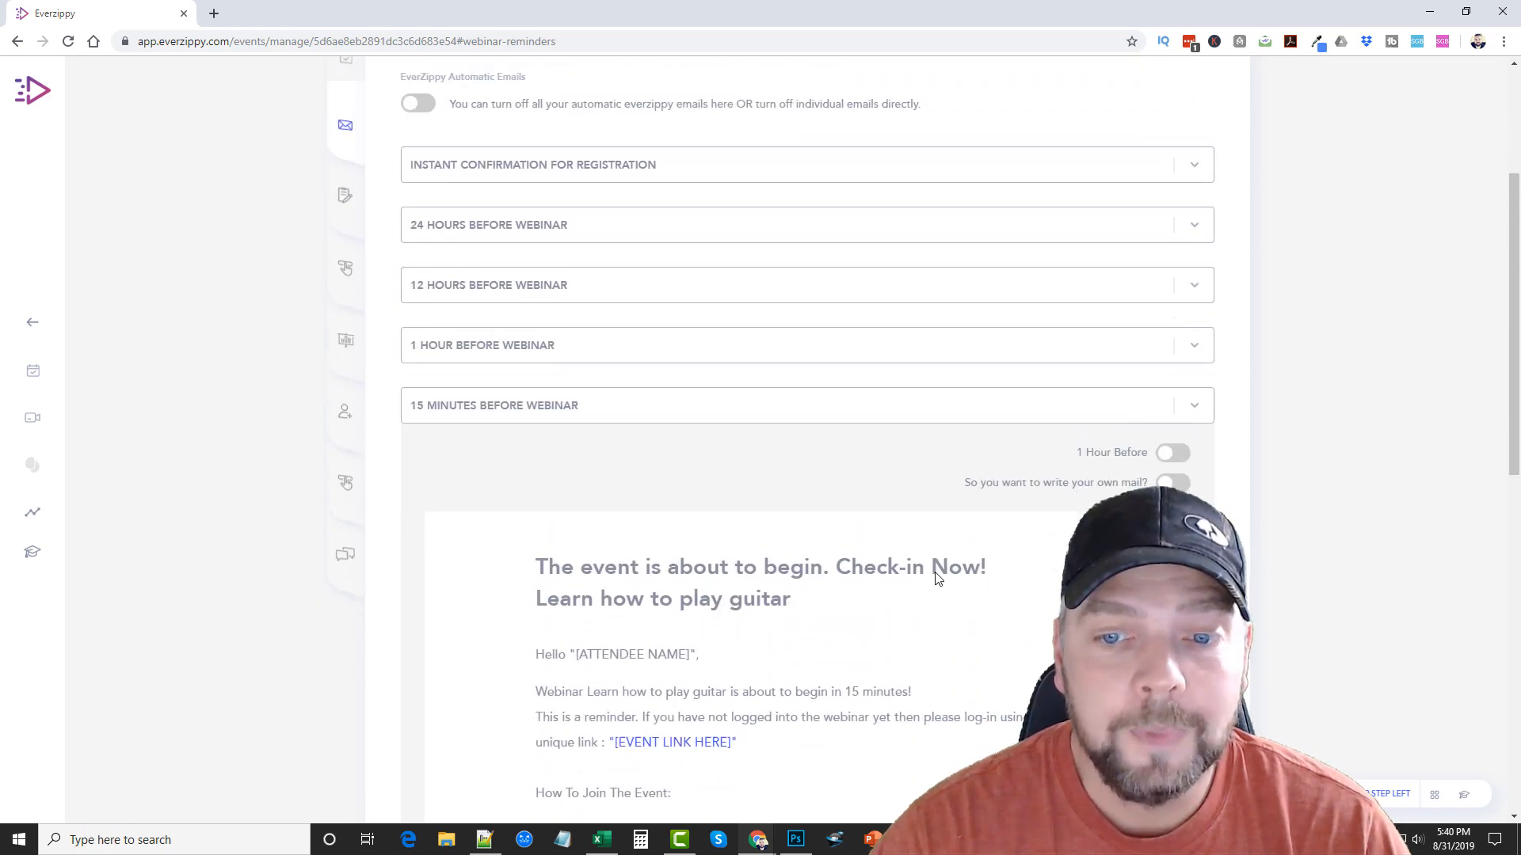
scroll("down", 3)
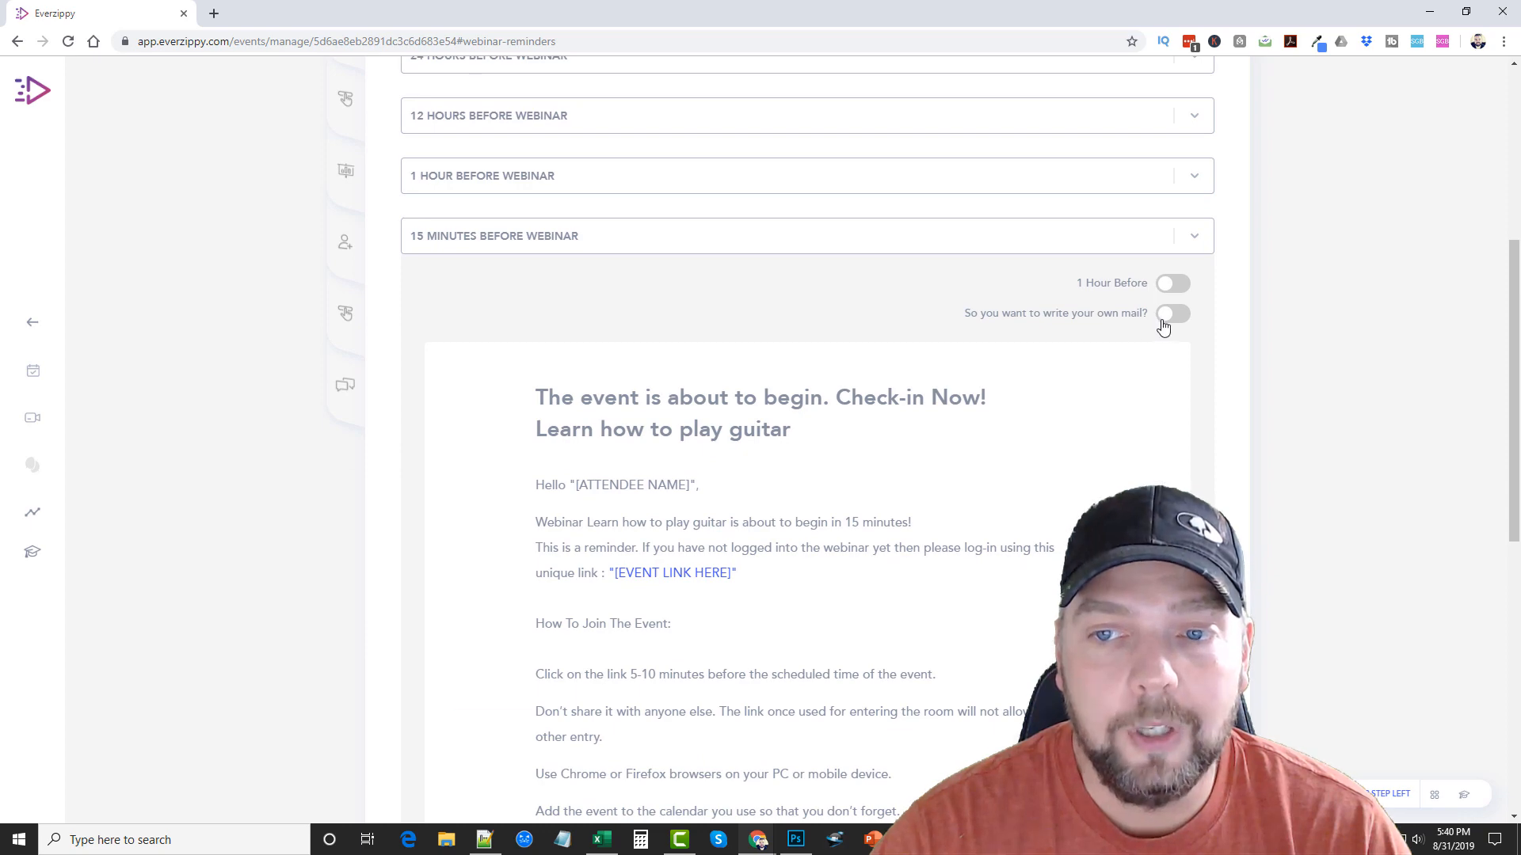
left_click(1172, 312)
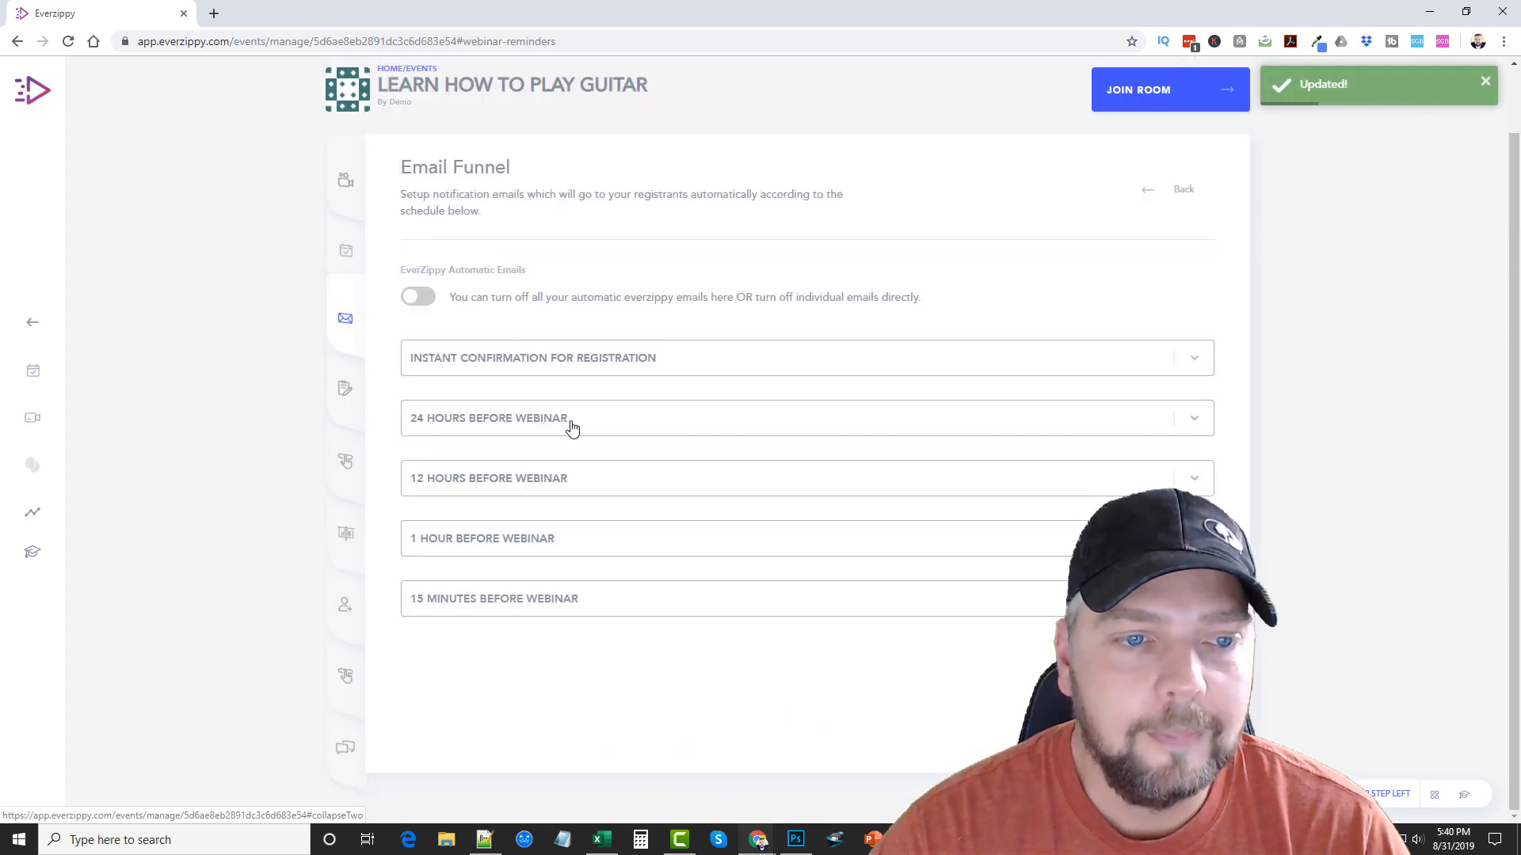
- Review the Webinar Registration form section for the guitar webinar
left_click(346, 267)
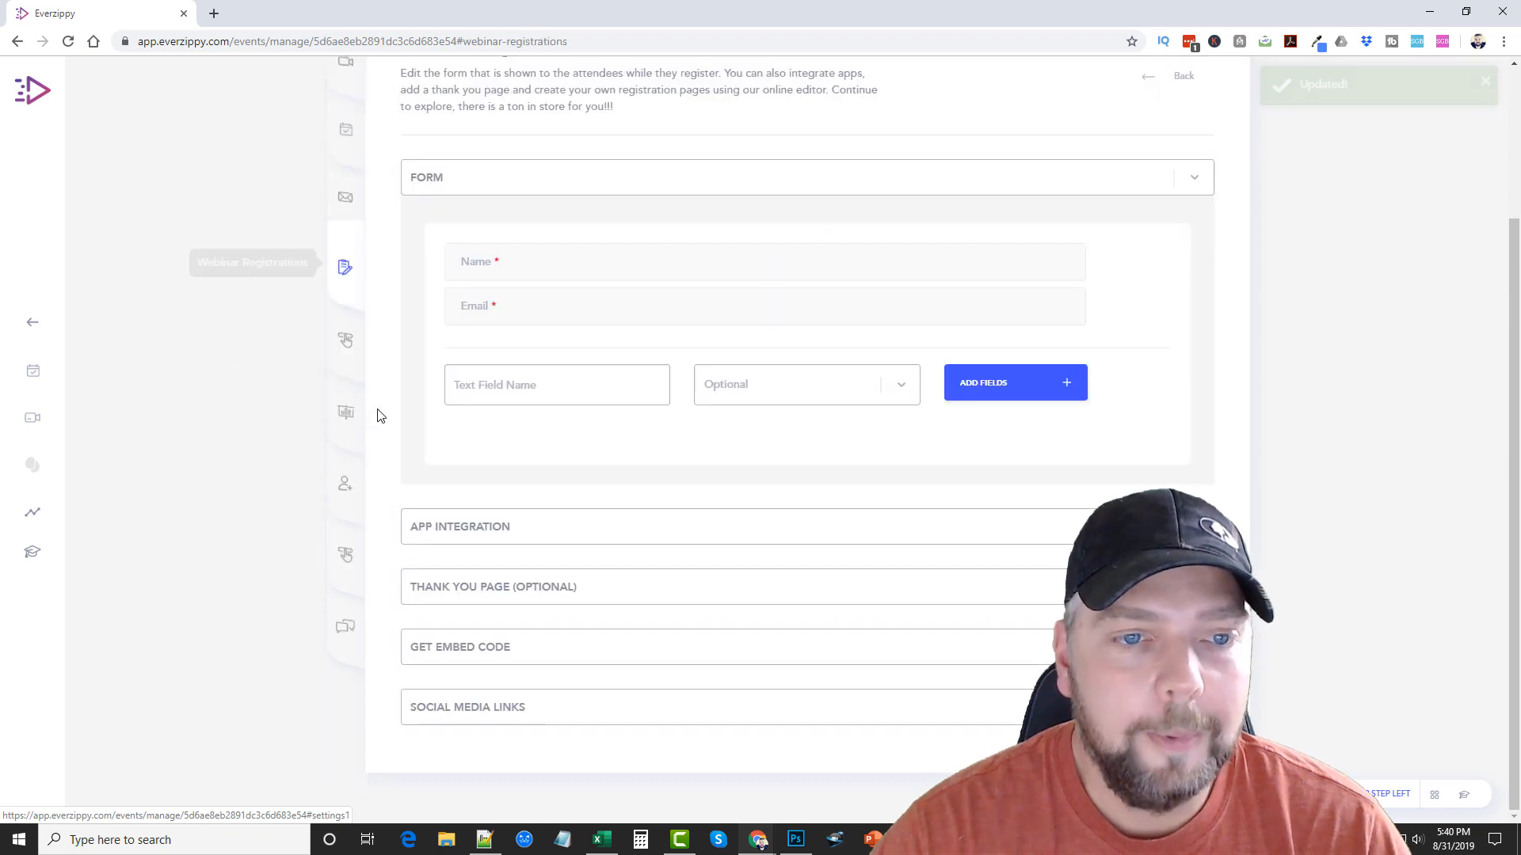
scroll("up", 3)
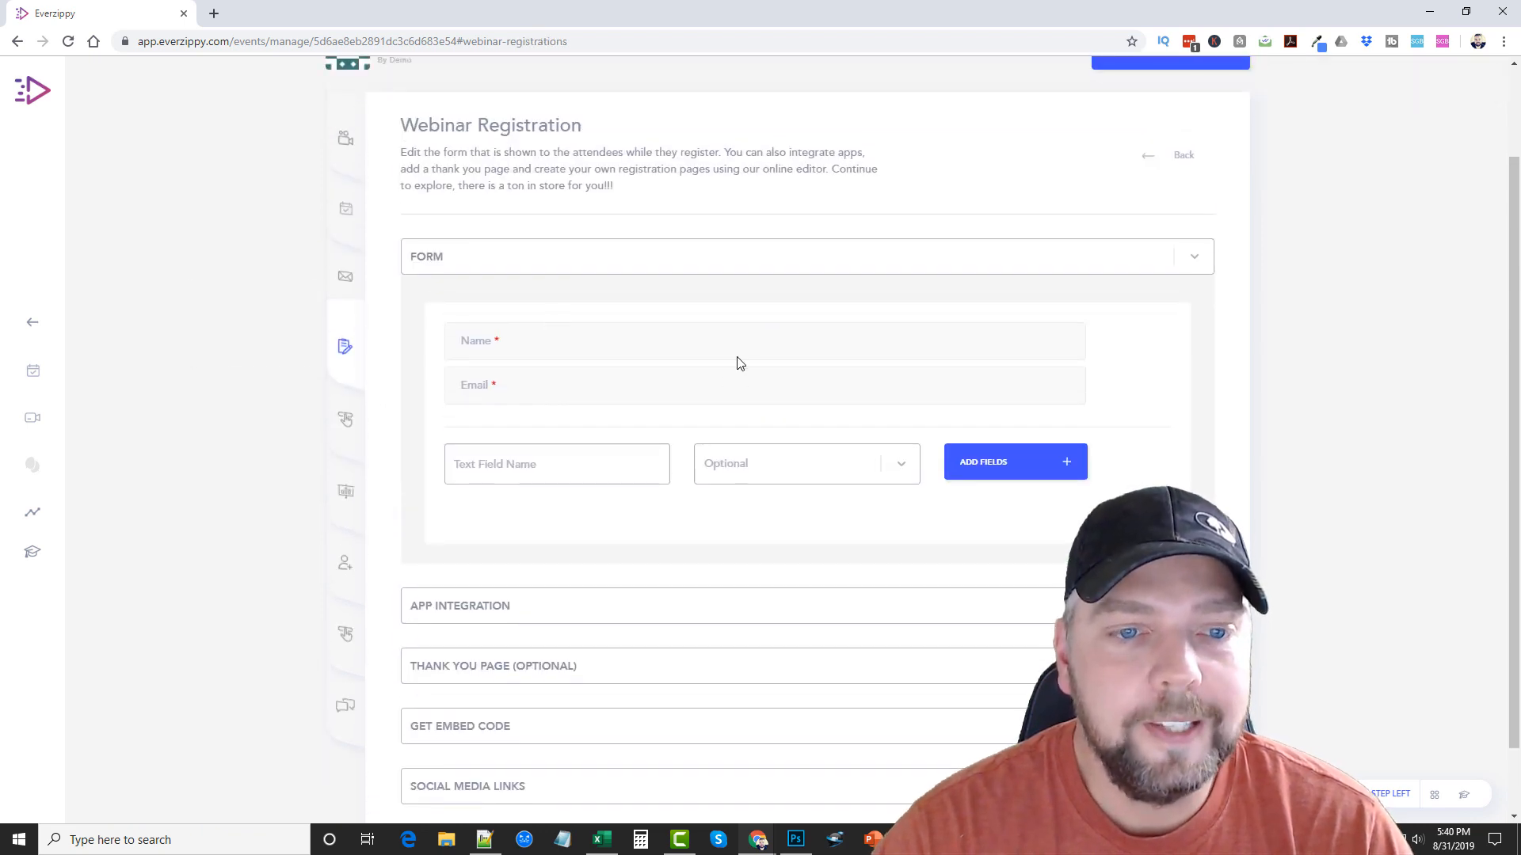
scroll("down", 3)
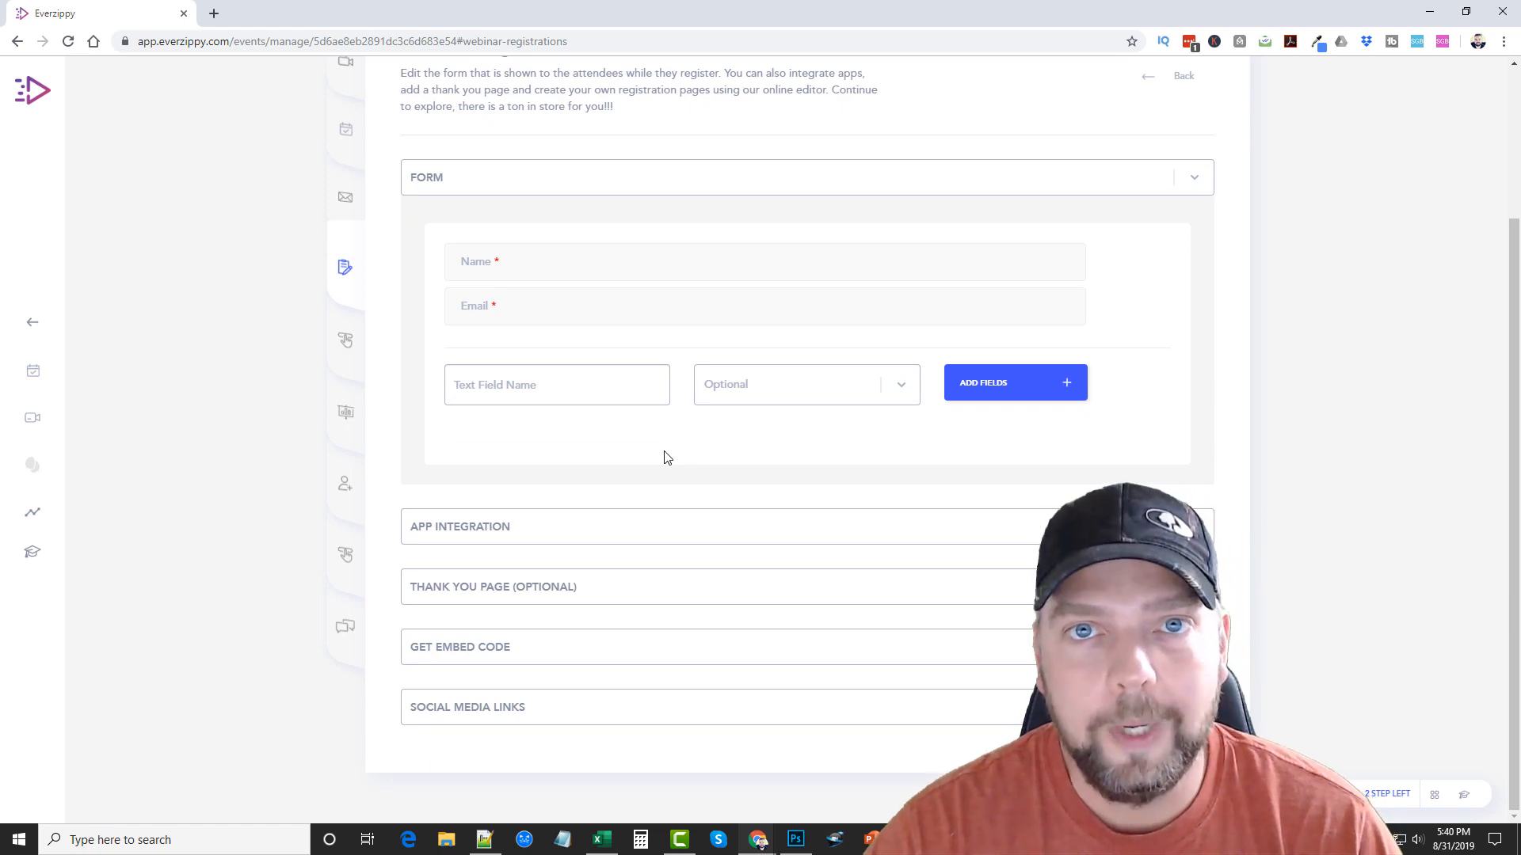
mouse_move(882, 384)
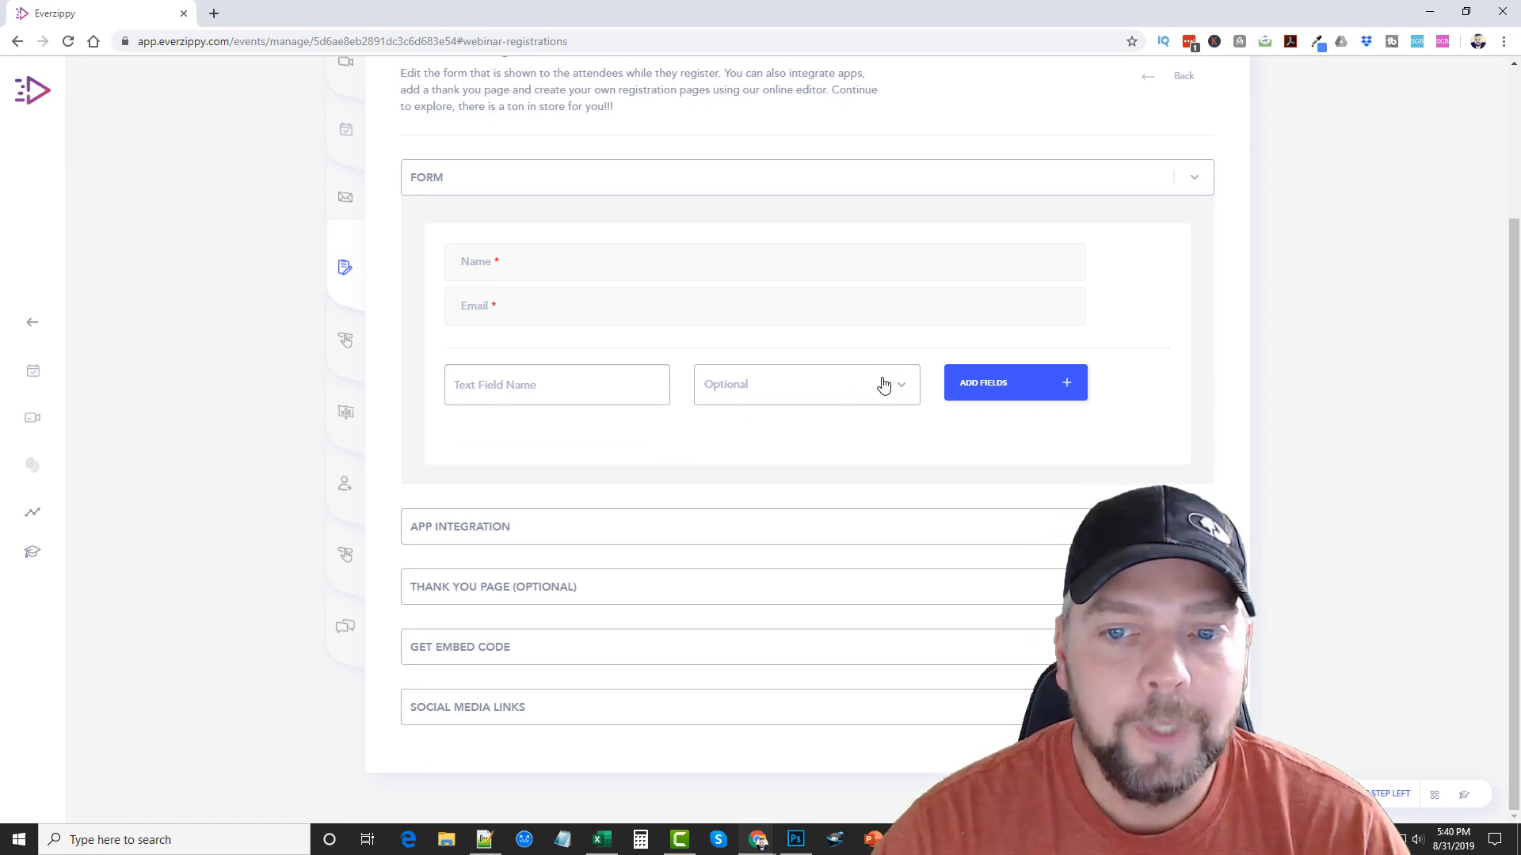
mouse_move(544, 298)
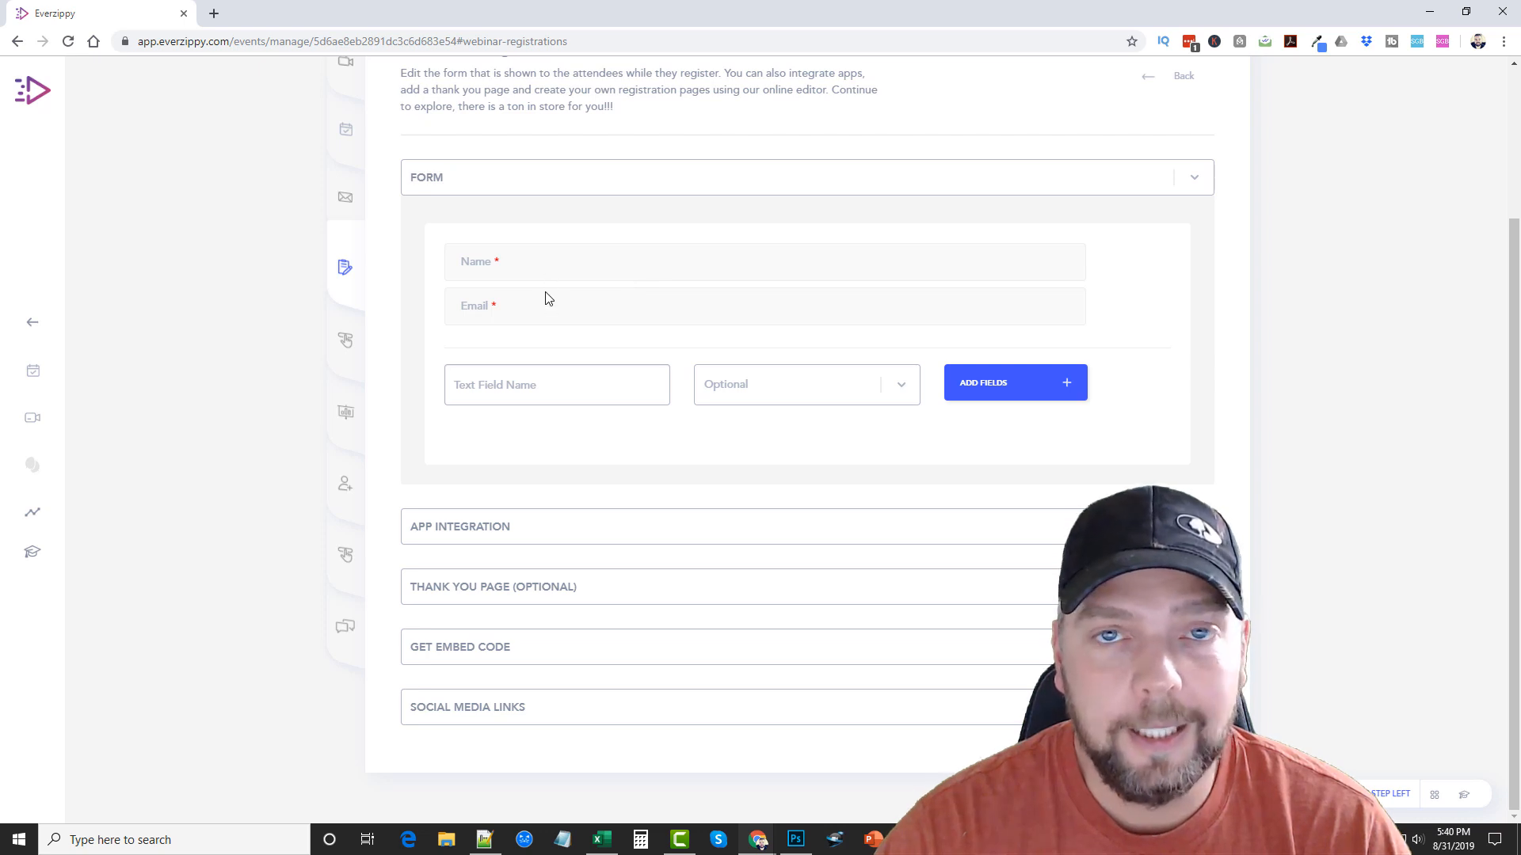
mouse_move(763, 508)
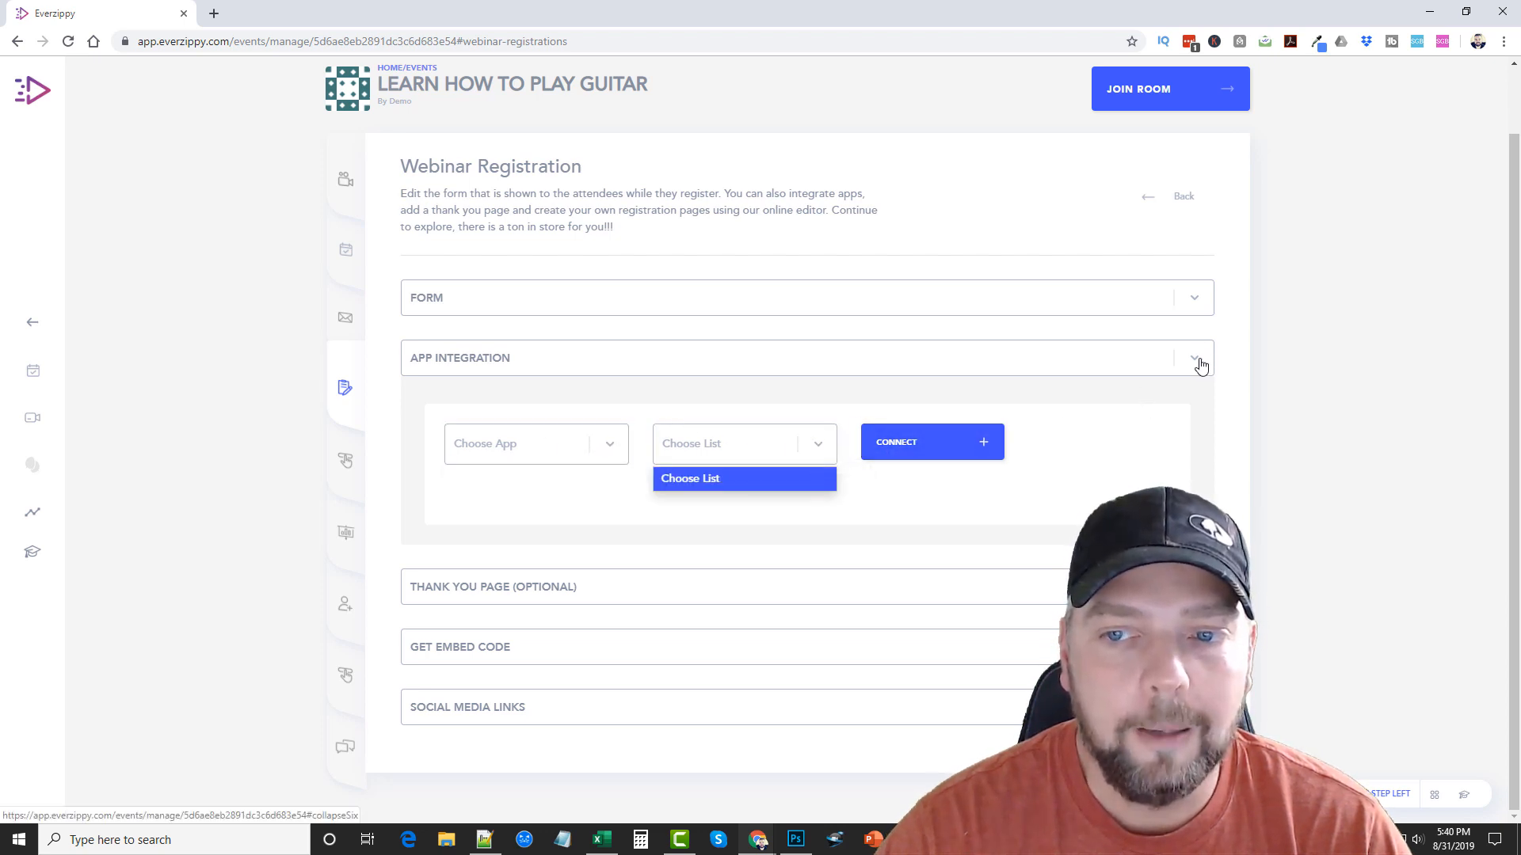
- Review the App Integration and Thank You Page sections, down to the social media link fields
left_click(1201, 358)
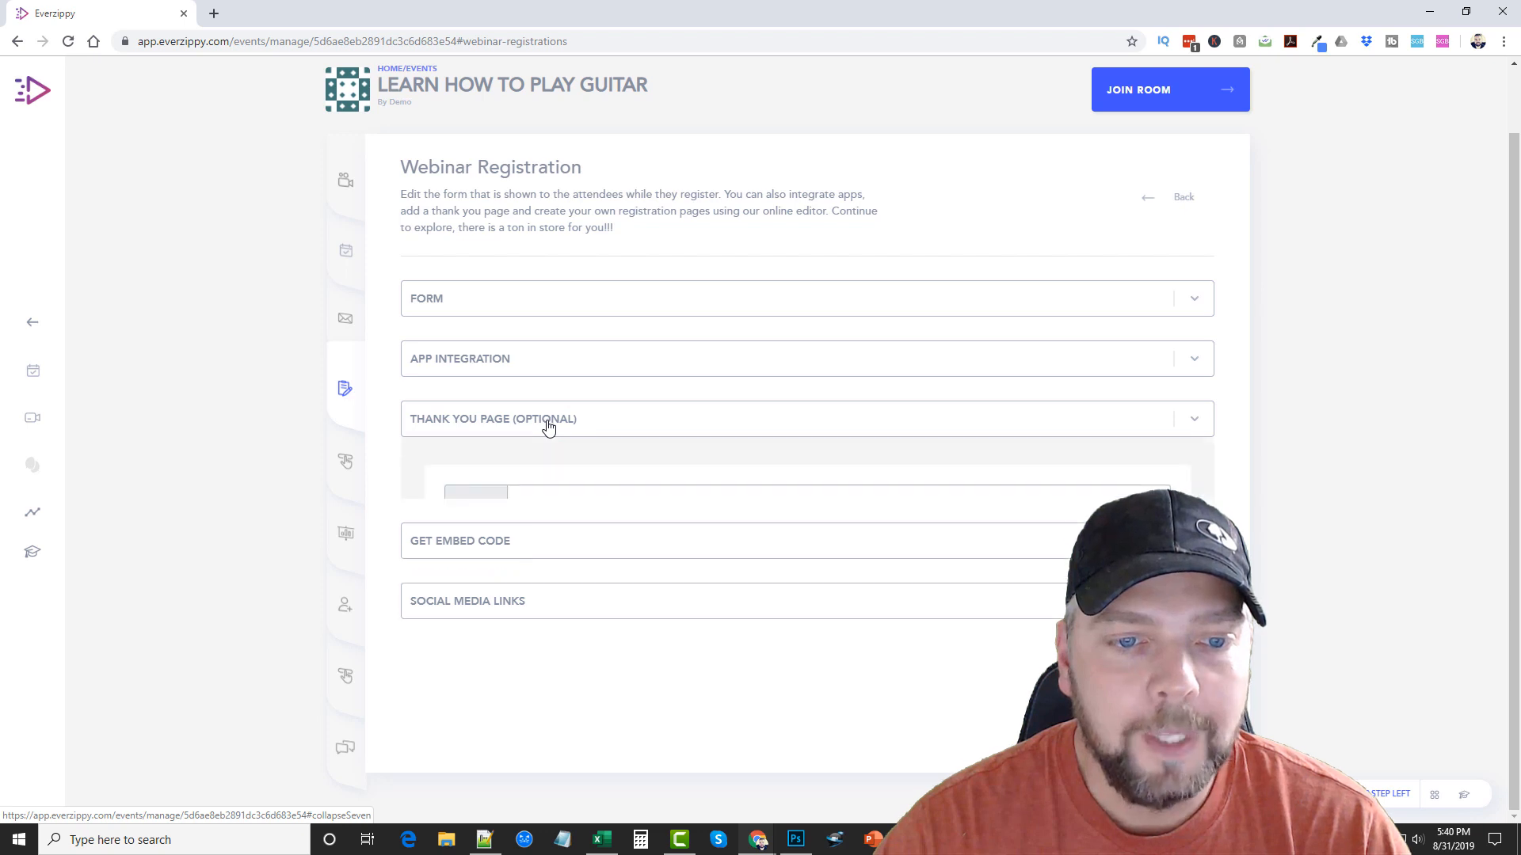
left_click(549, 419)
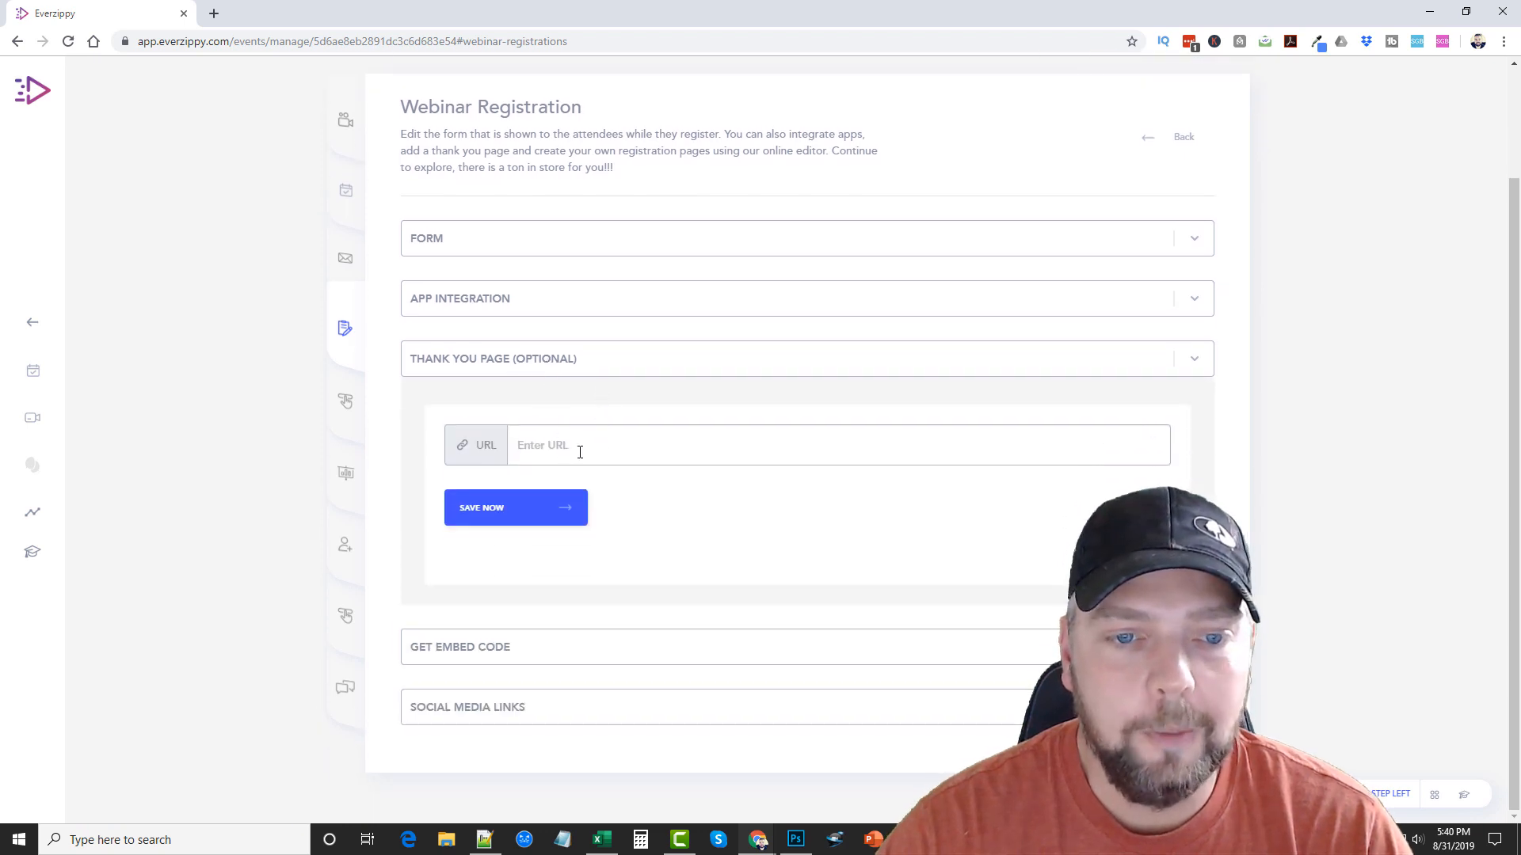
left_click(461, 647)
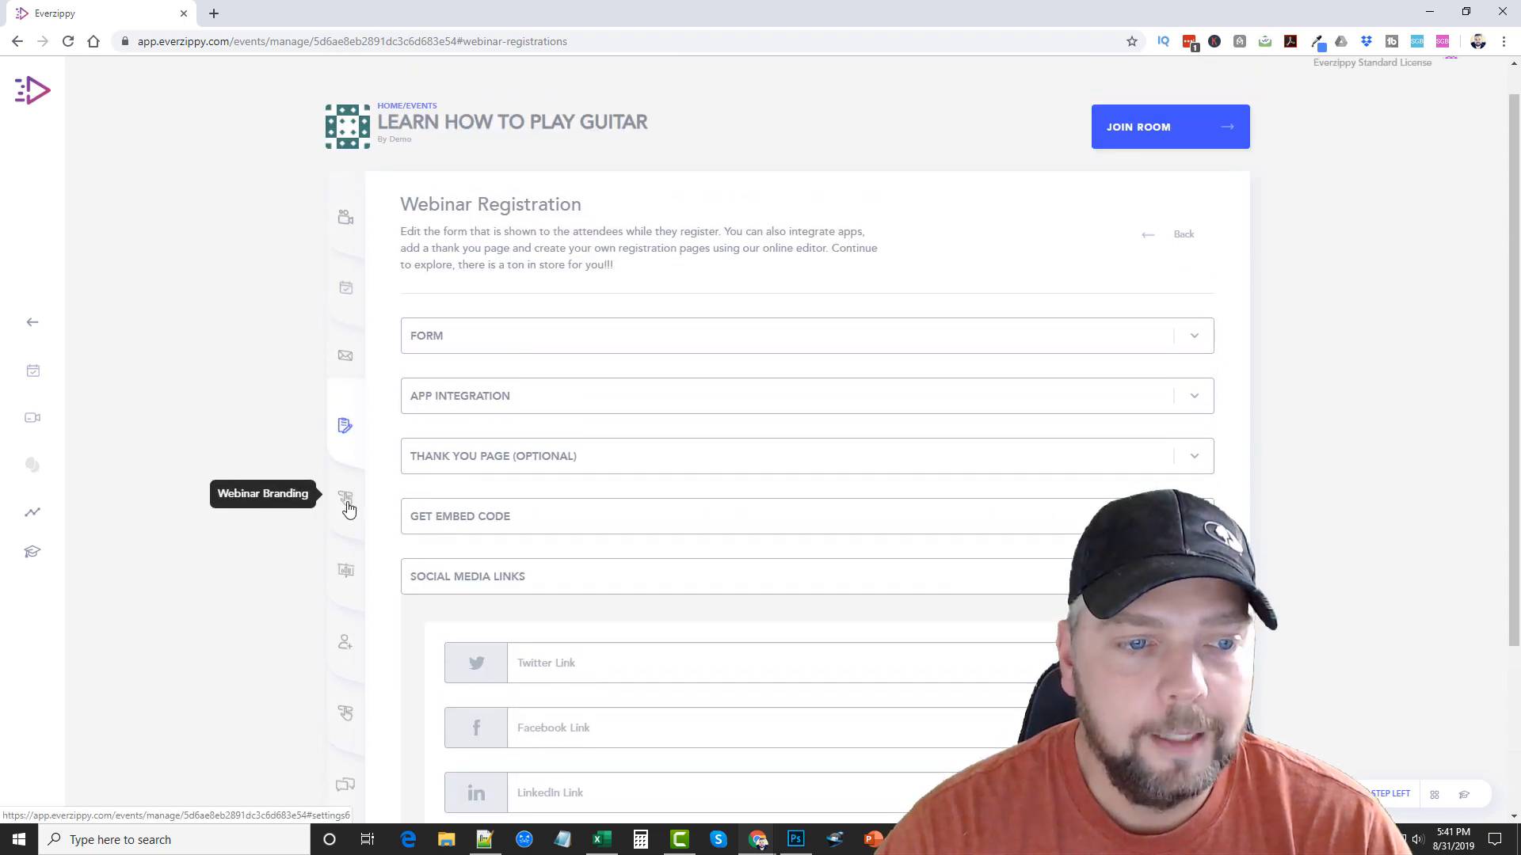
- Review Webinar Branding: default logo, purple colour scheme, branding toggles off, YouTube video fields
left_click(345, 497)
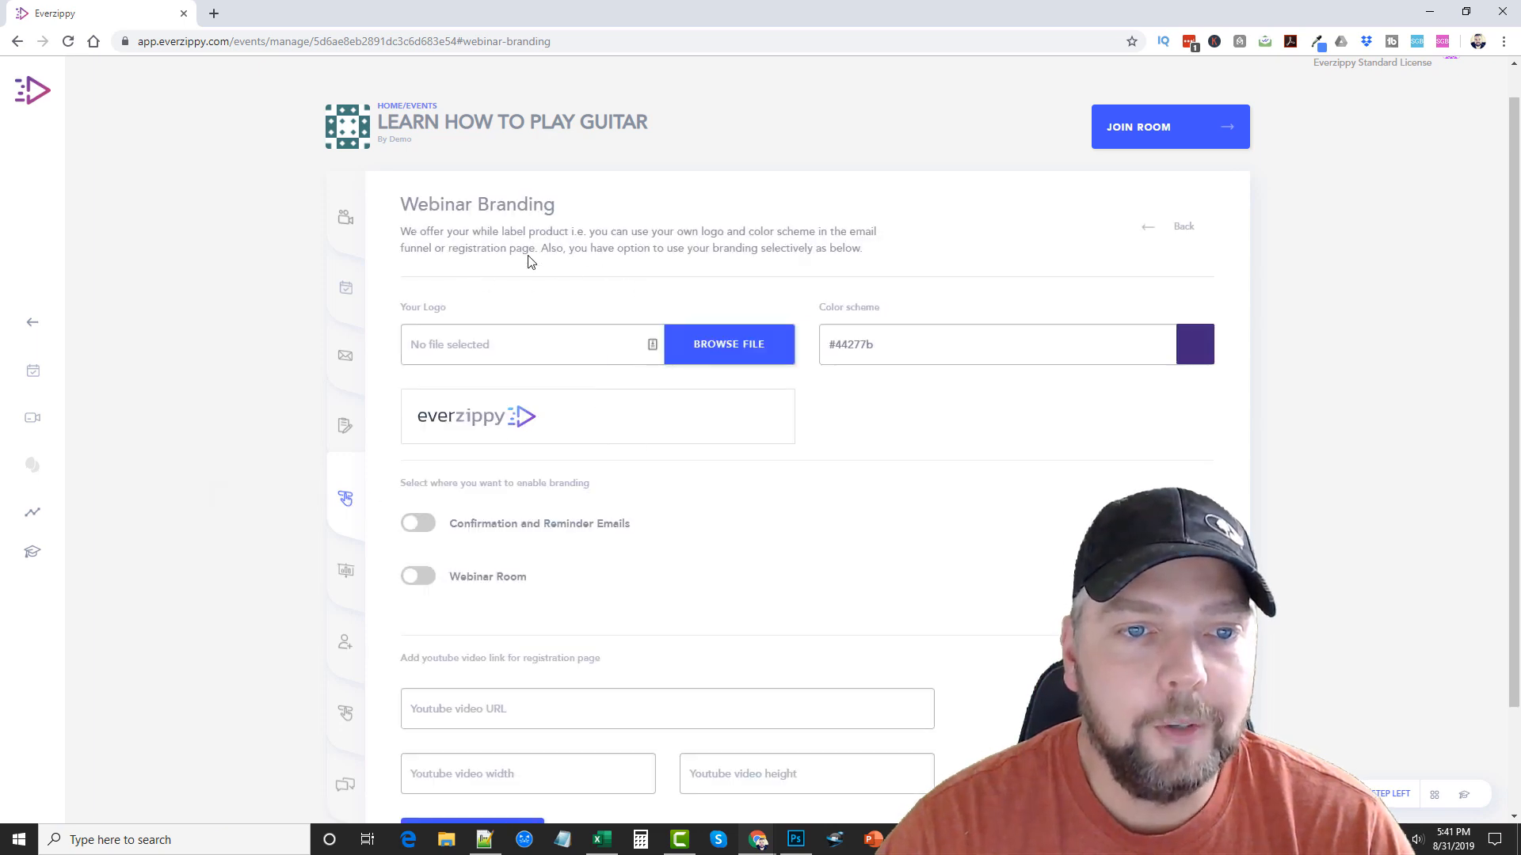
mouse_move(635, 250)
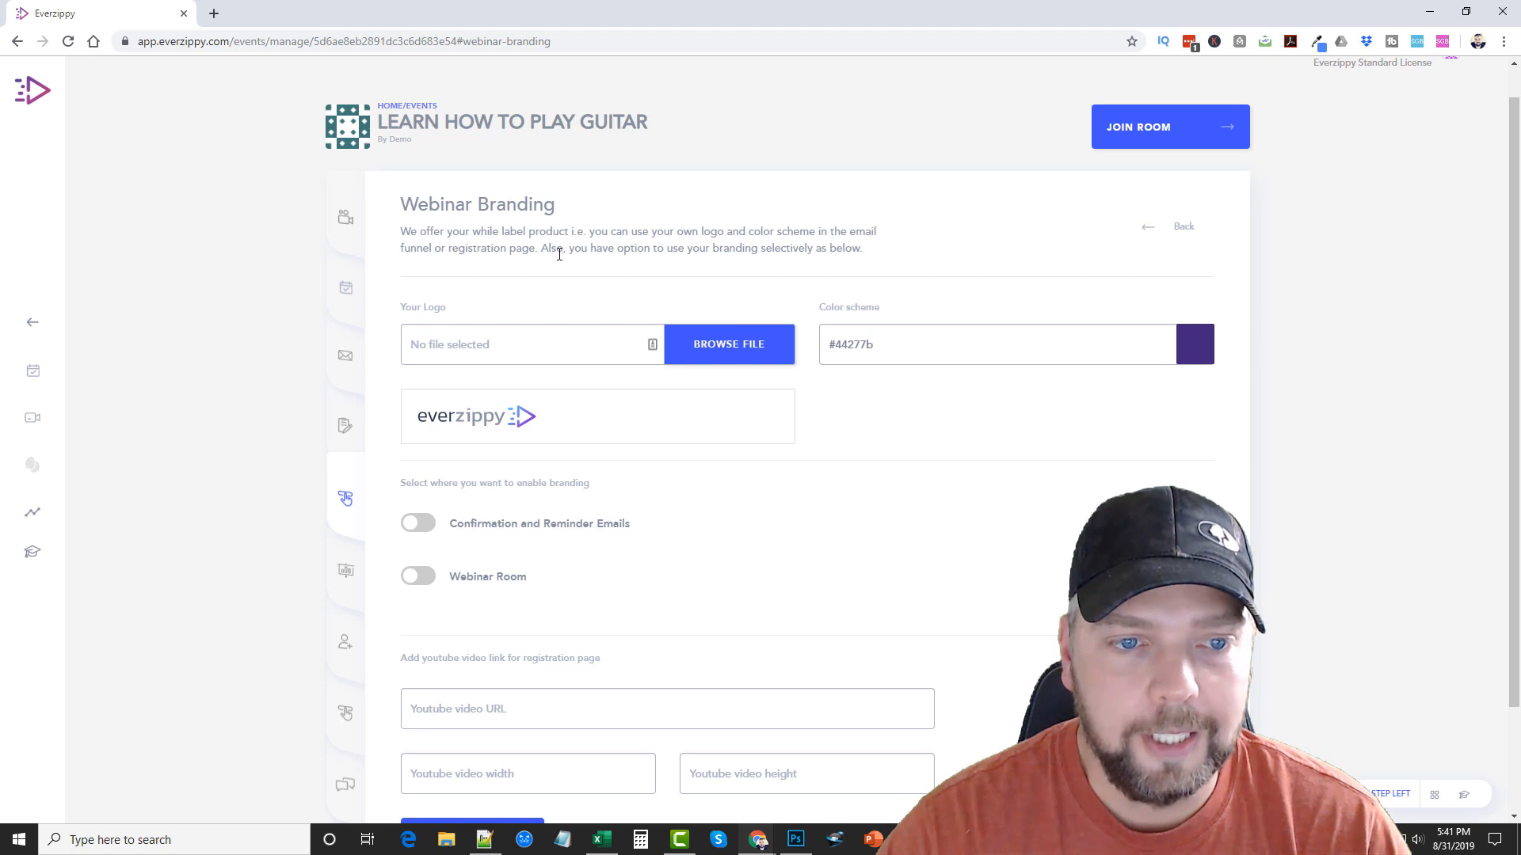
mouse_move(792, 526)
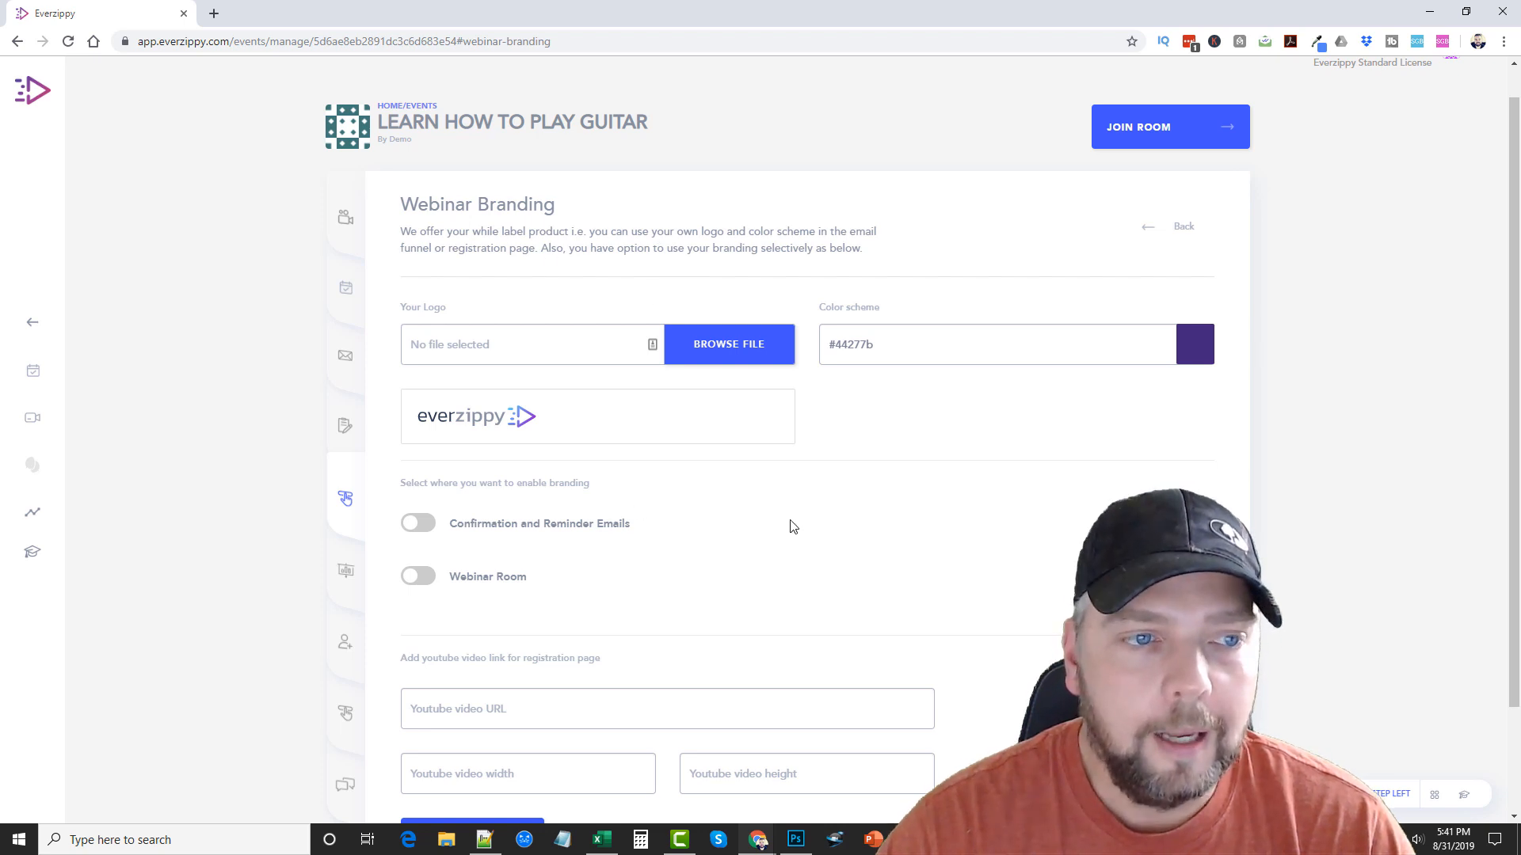
scroll("down", 3)
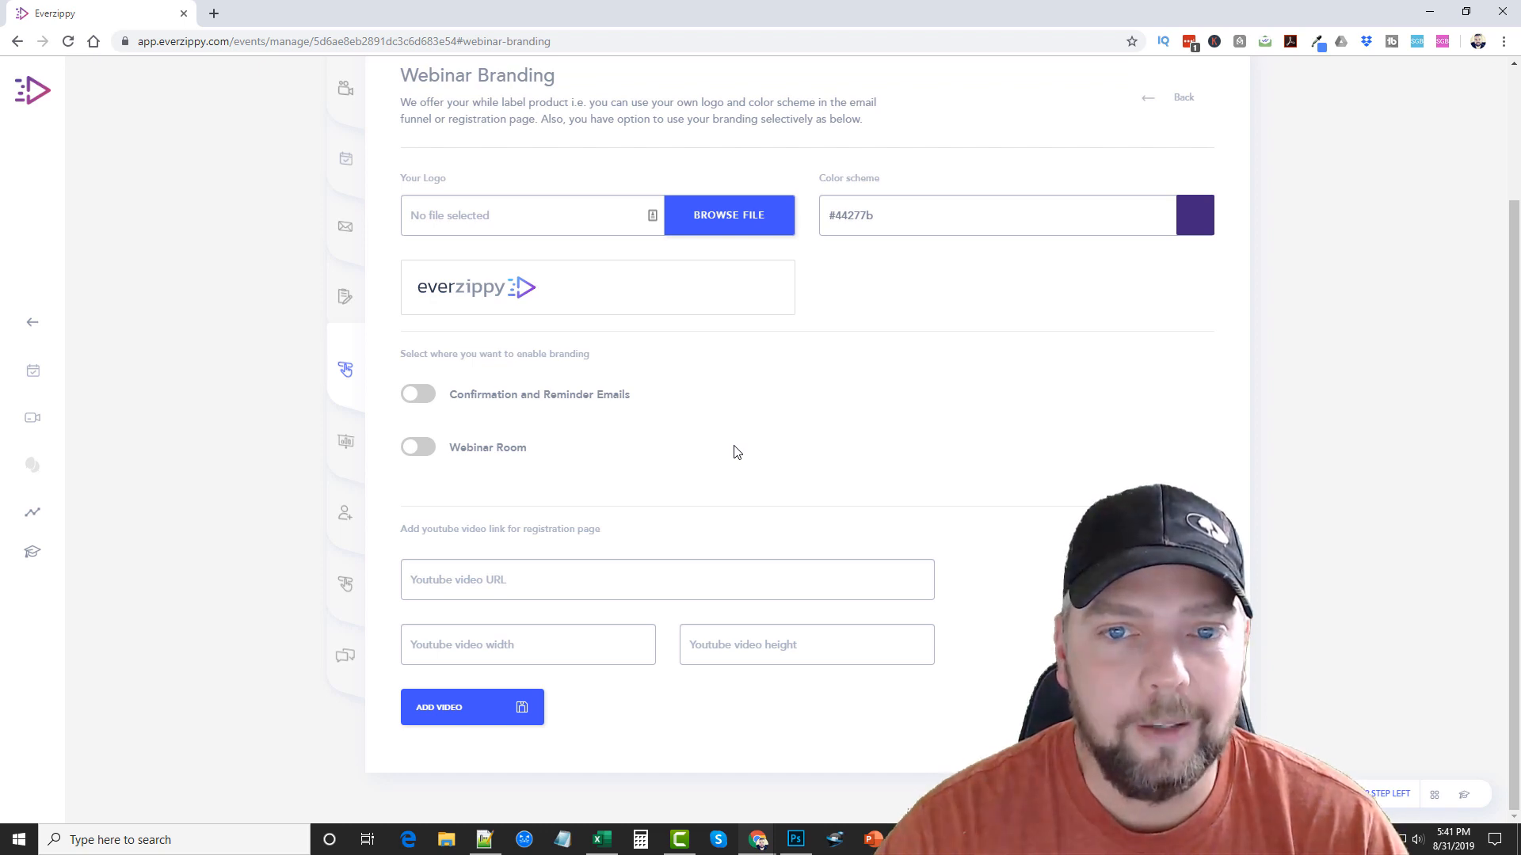
mouse_move(711, 325)
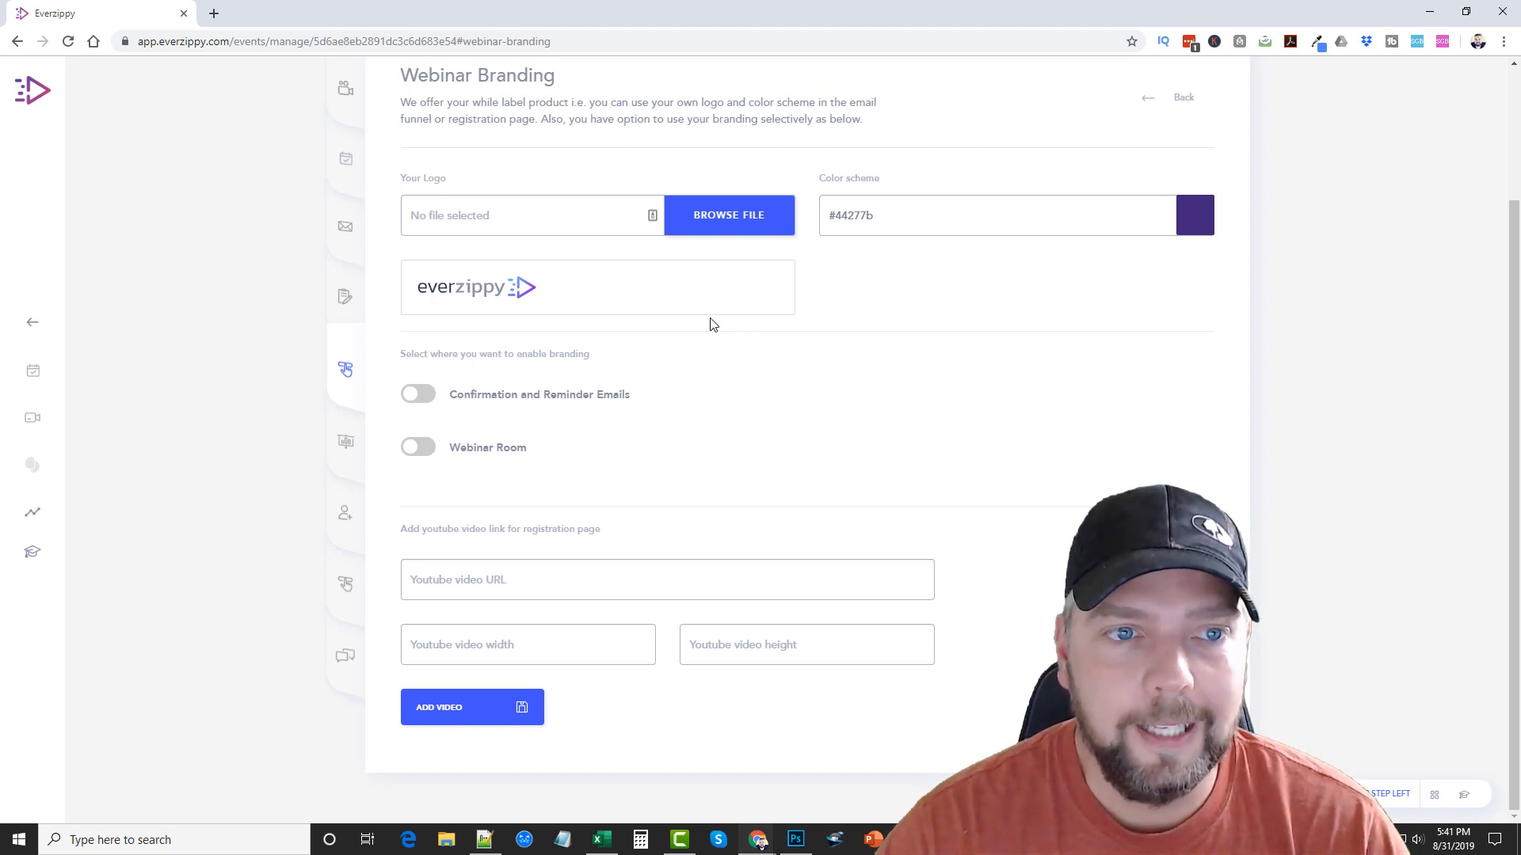
mouse_move(758, 448)
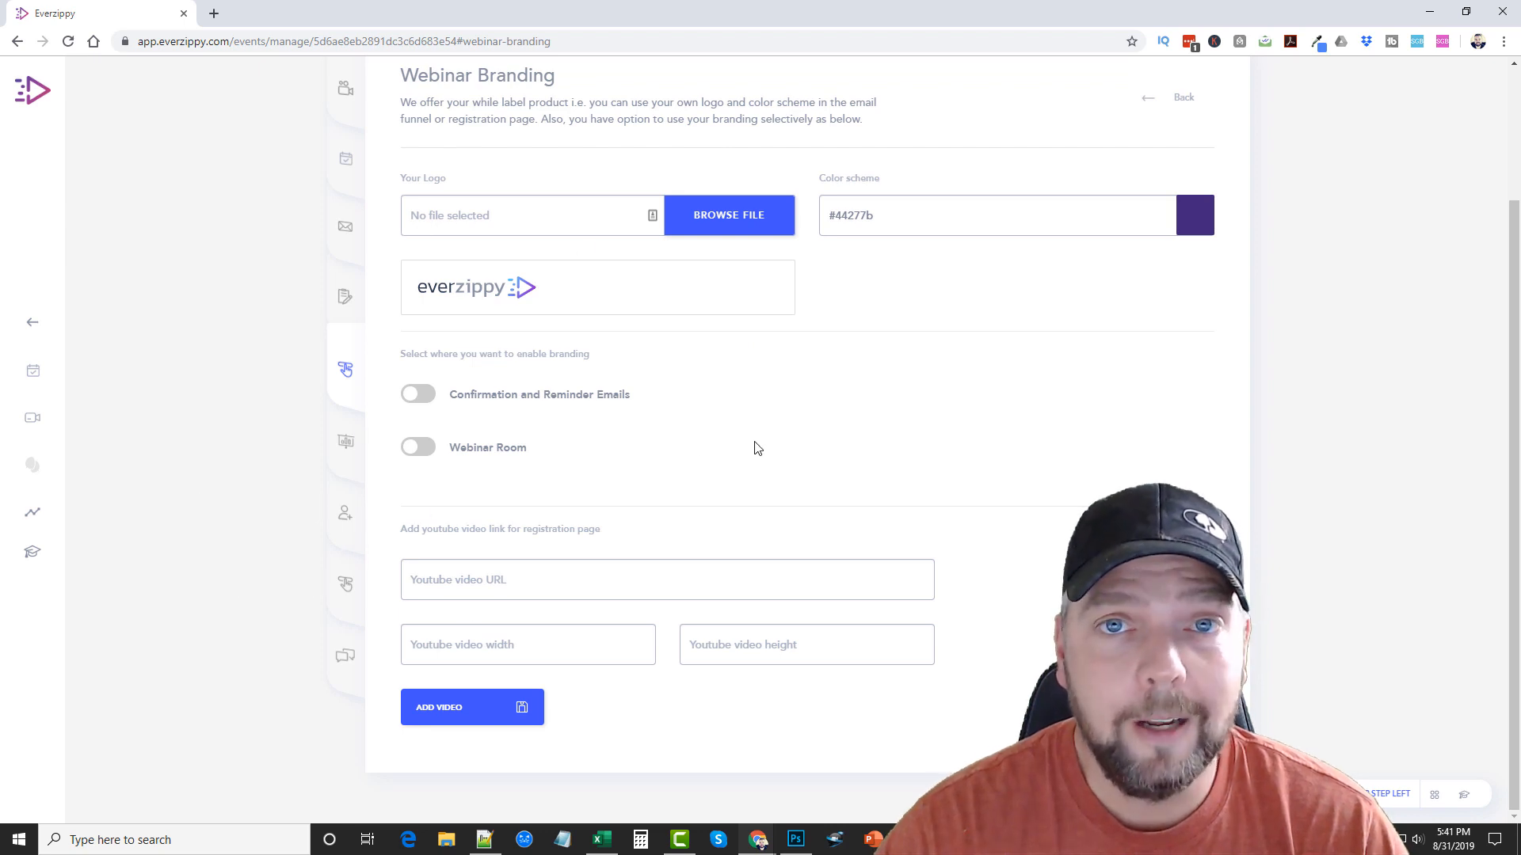
mouse_move(784, 463)
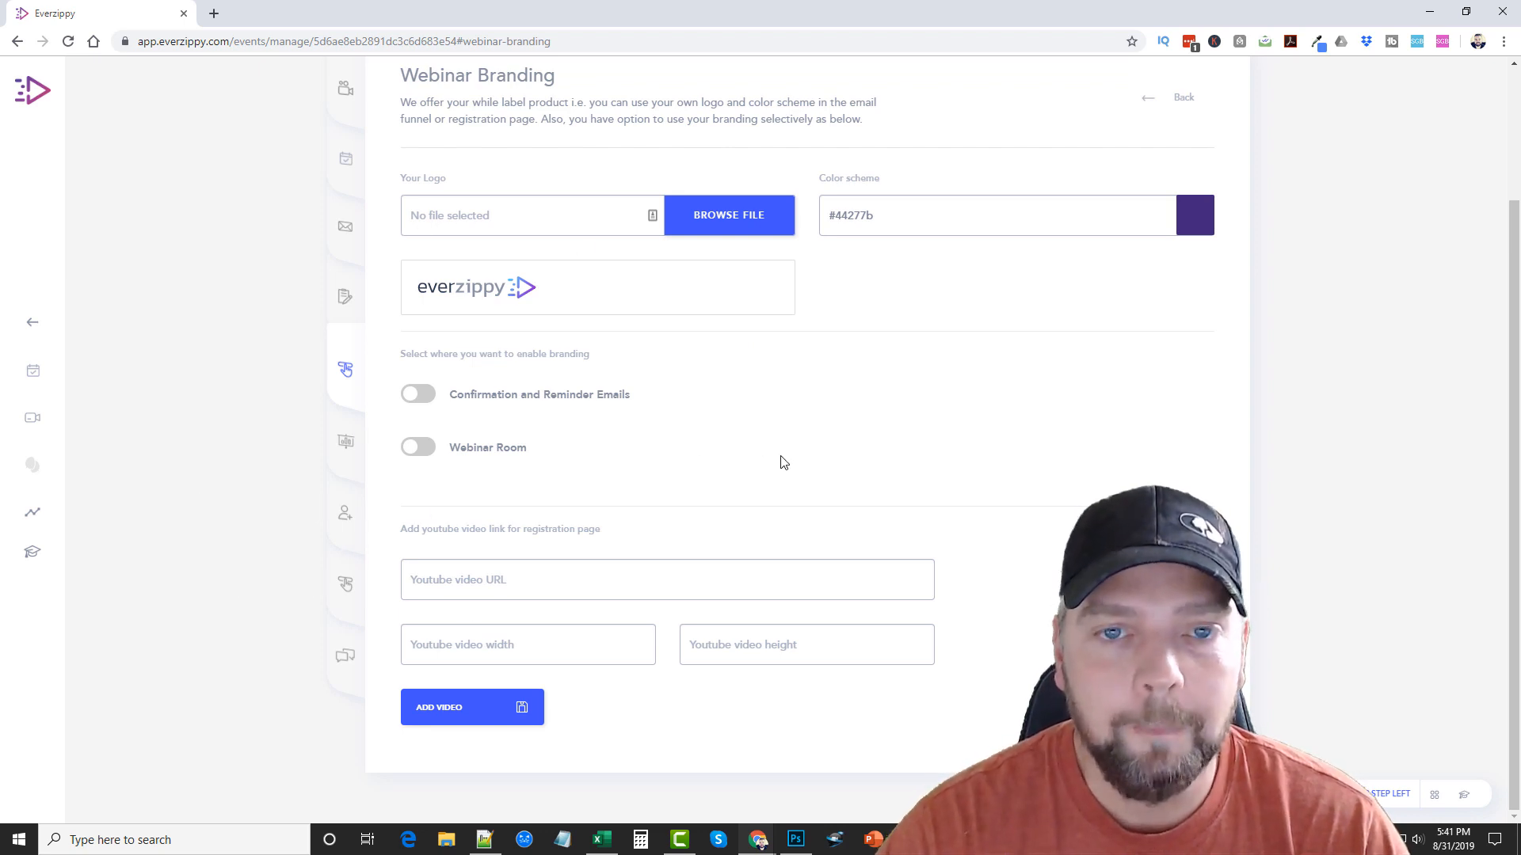
mouse_move(723, 414)
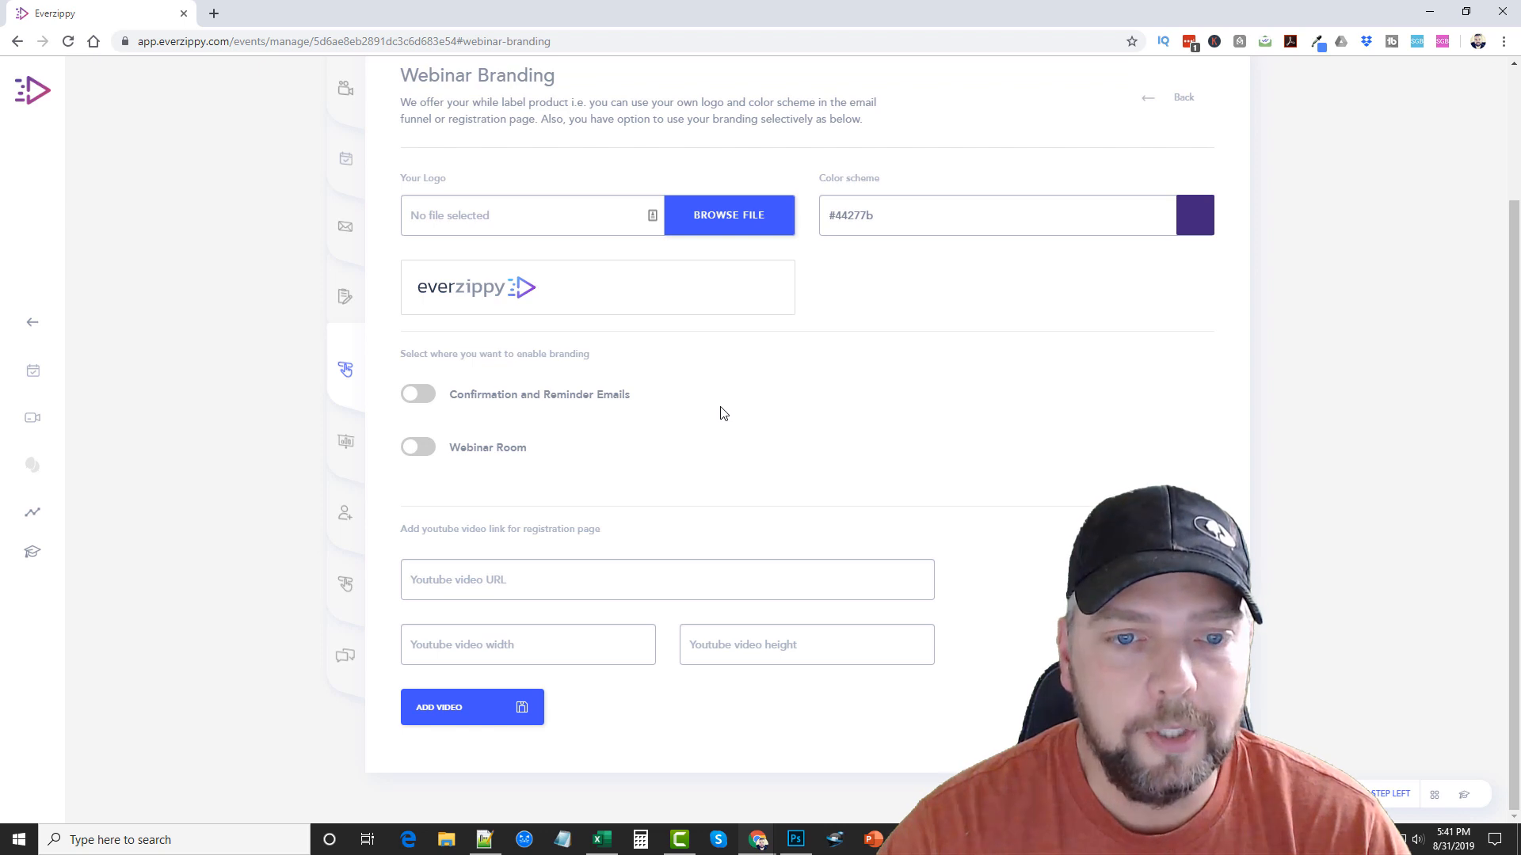
mouse_move(794, 447)
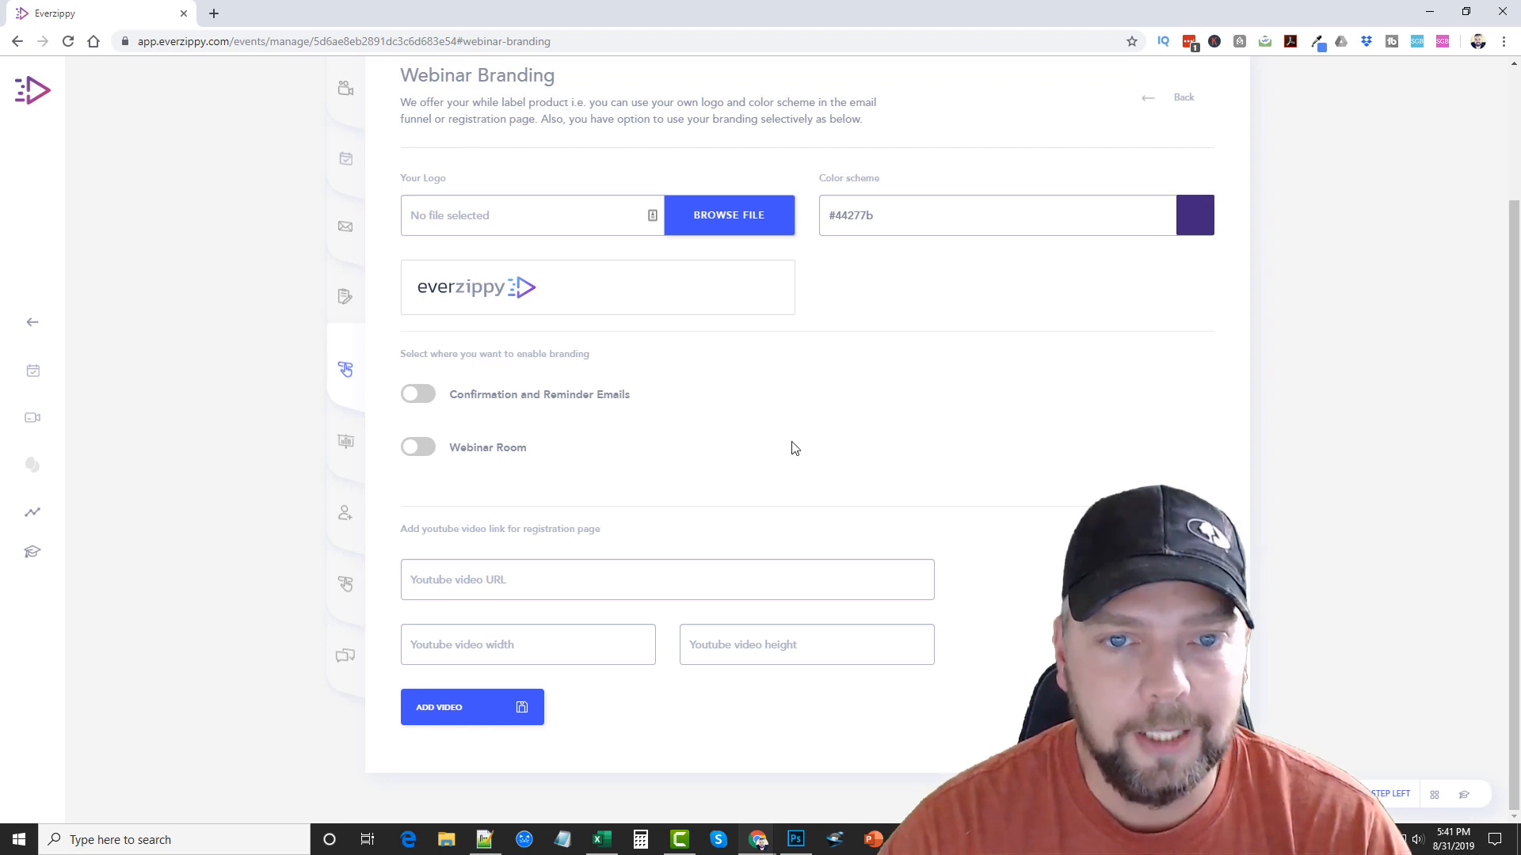
mouse_move(650, 470)
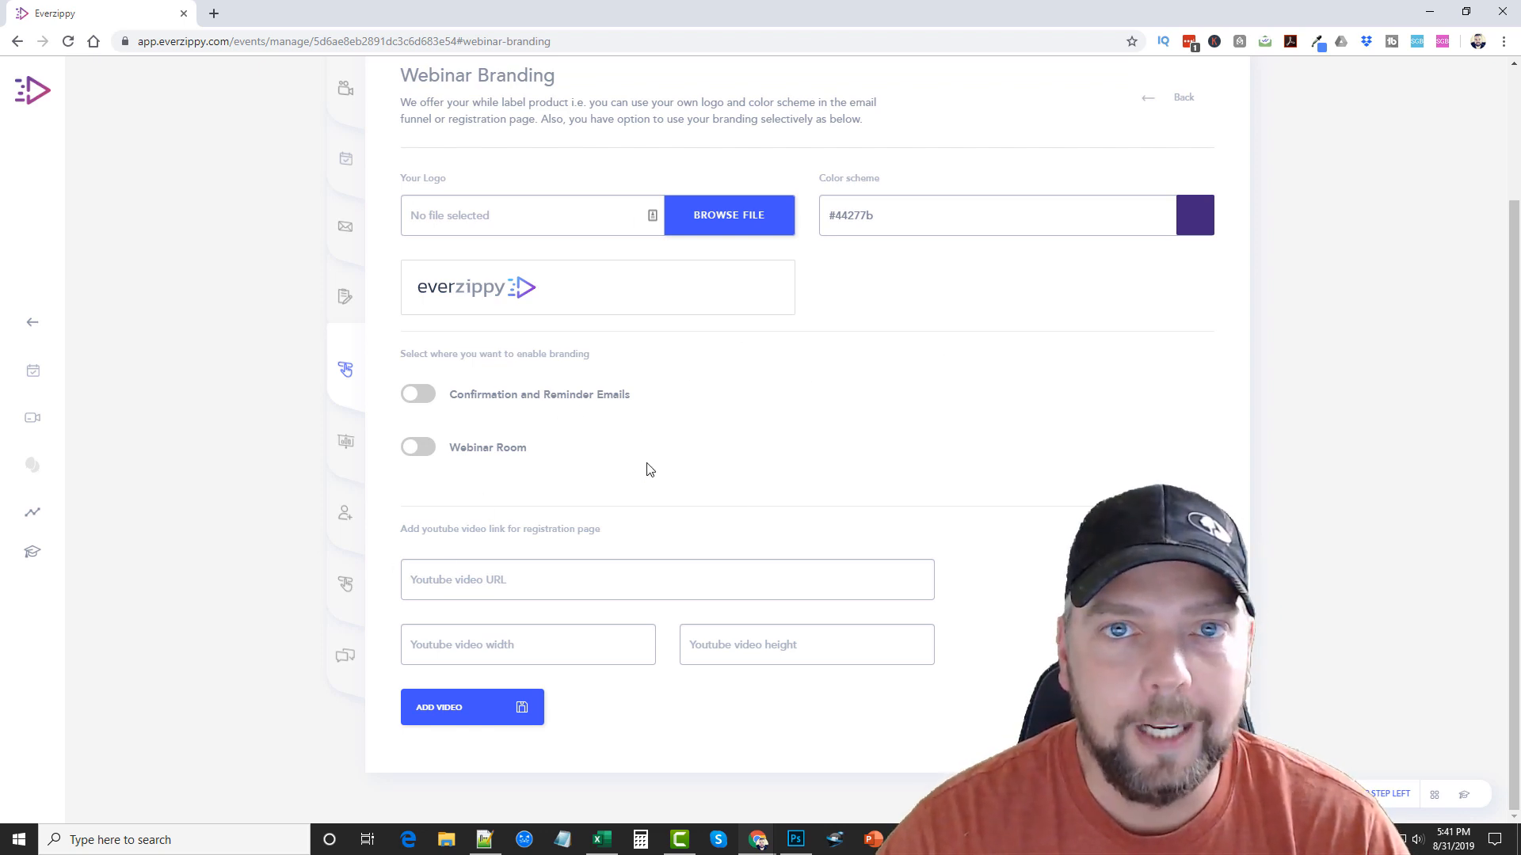
mouse_move(685, 453)
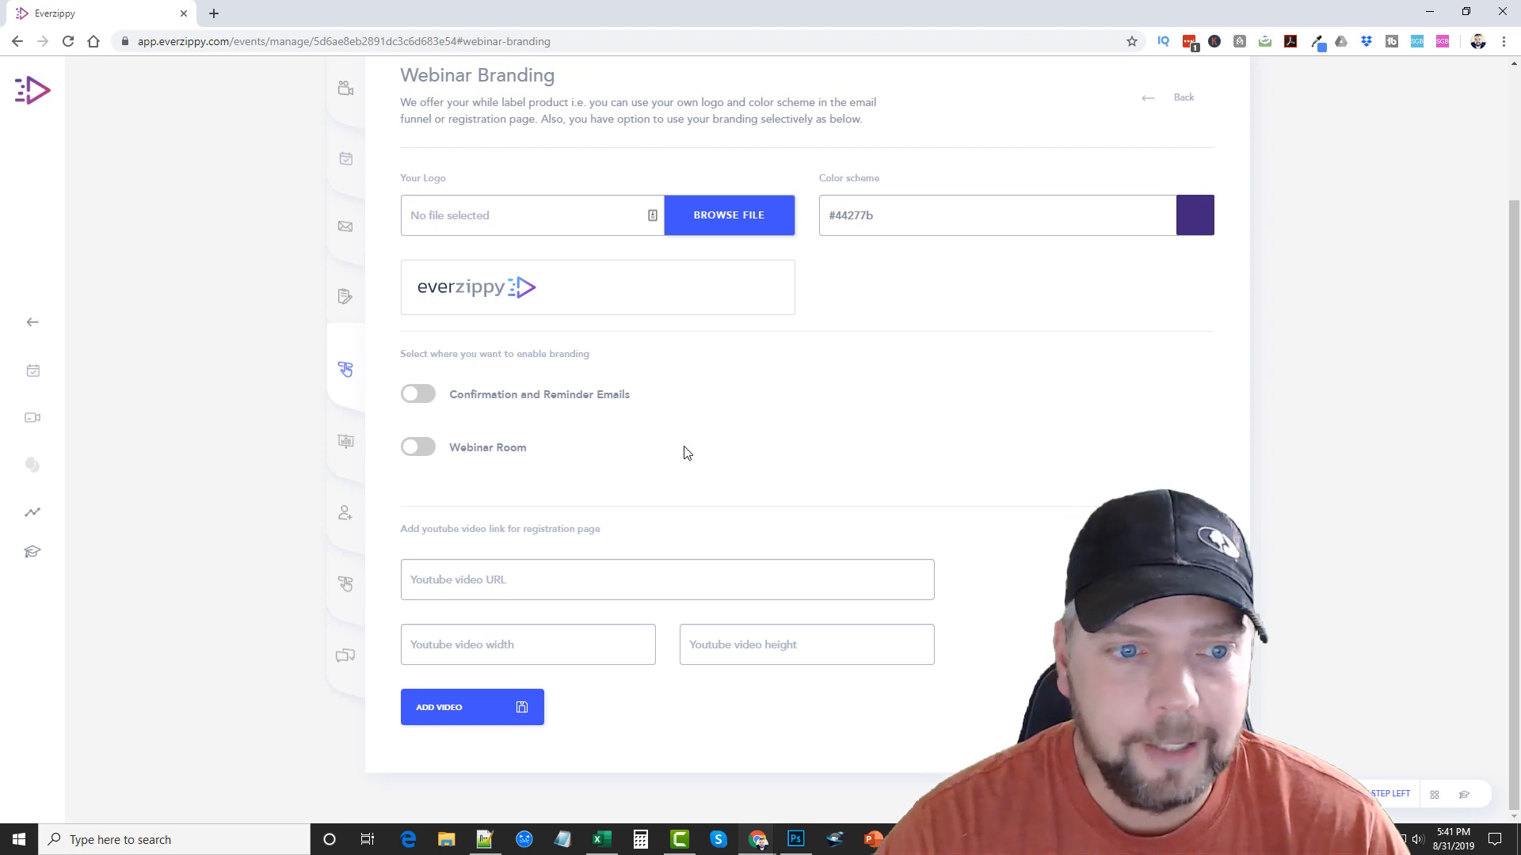
mouse_move(708, 465)
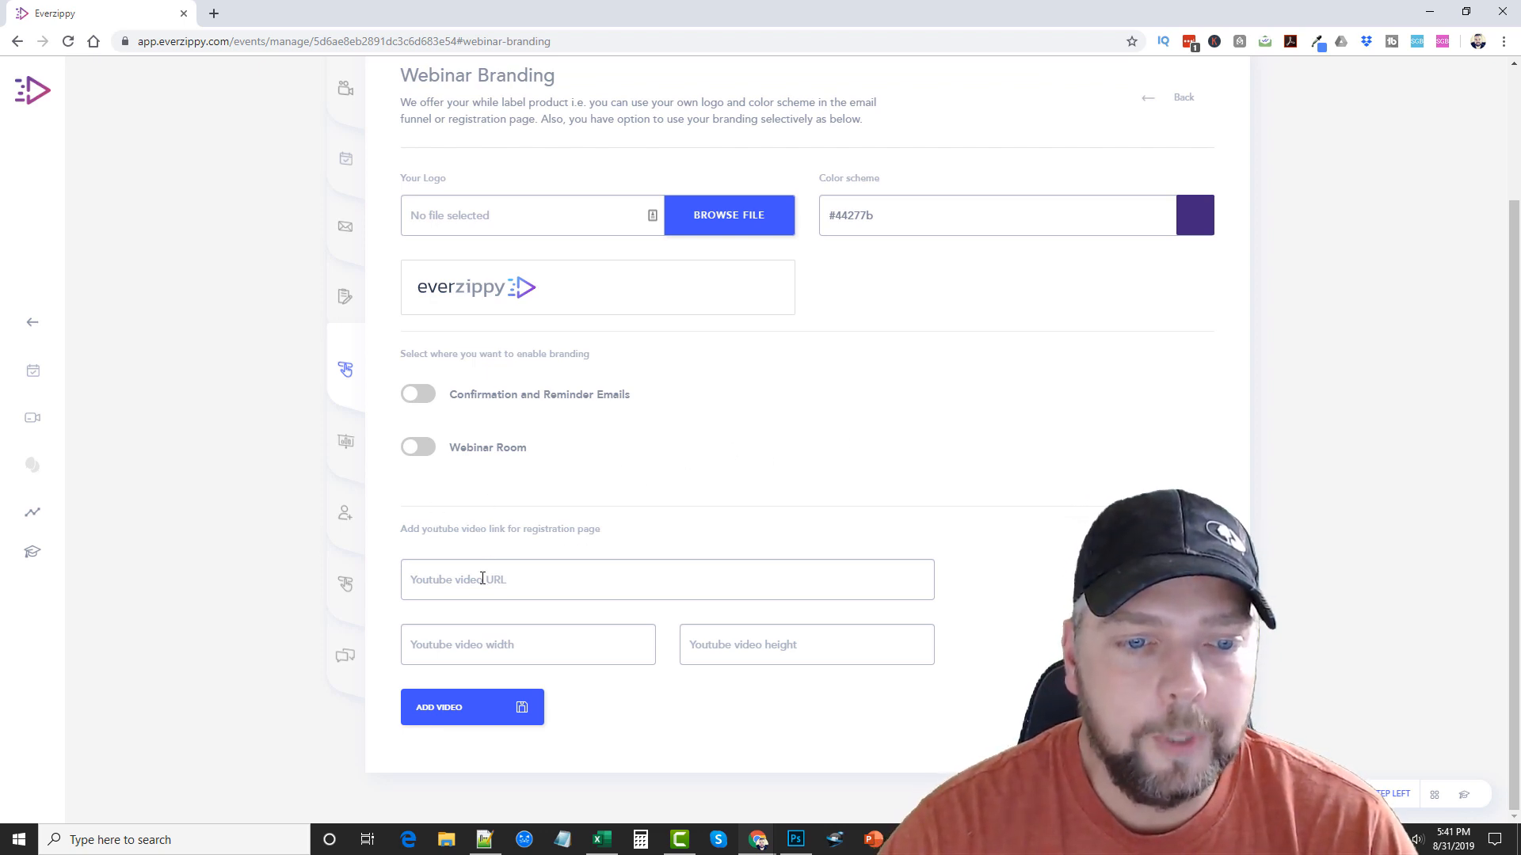
- Review the tracking code settings, the empty registrants list and the Simulated CTA section
left_click(346, 532)
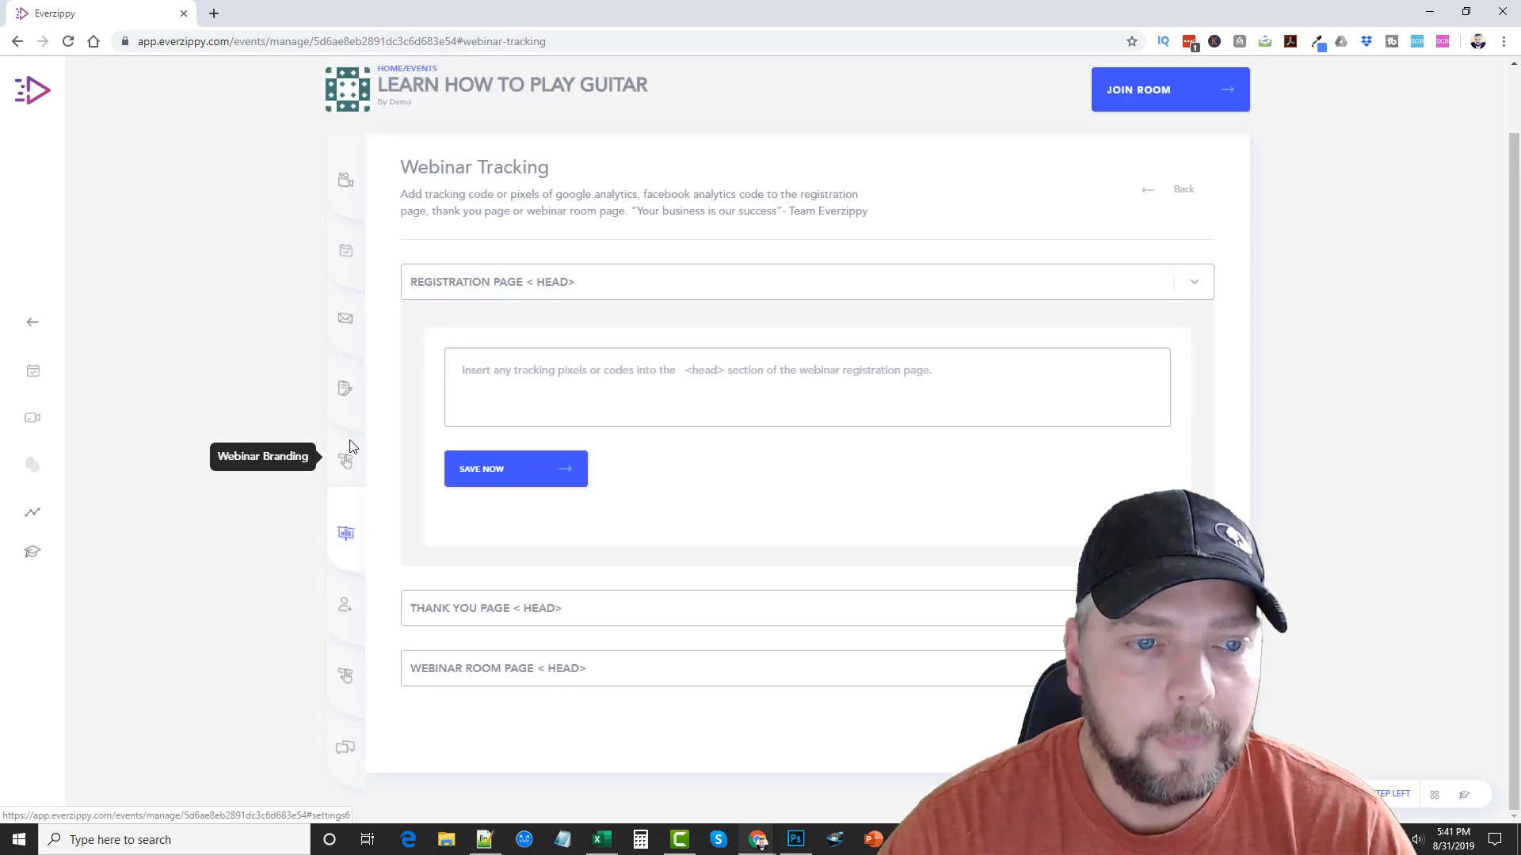
mouse_move(347, 533)
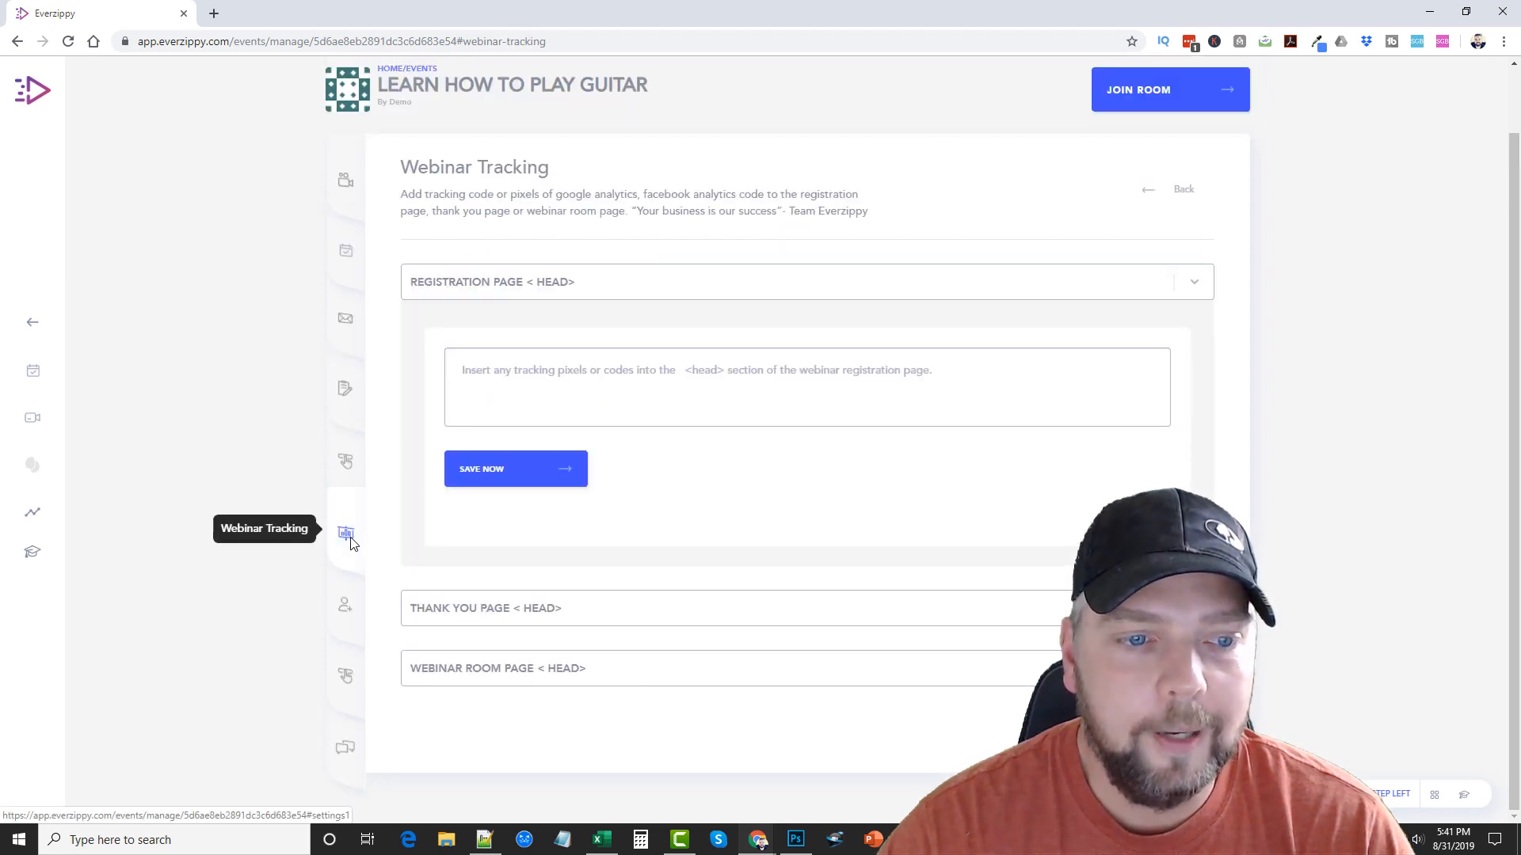
mouse_move(719, 473)
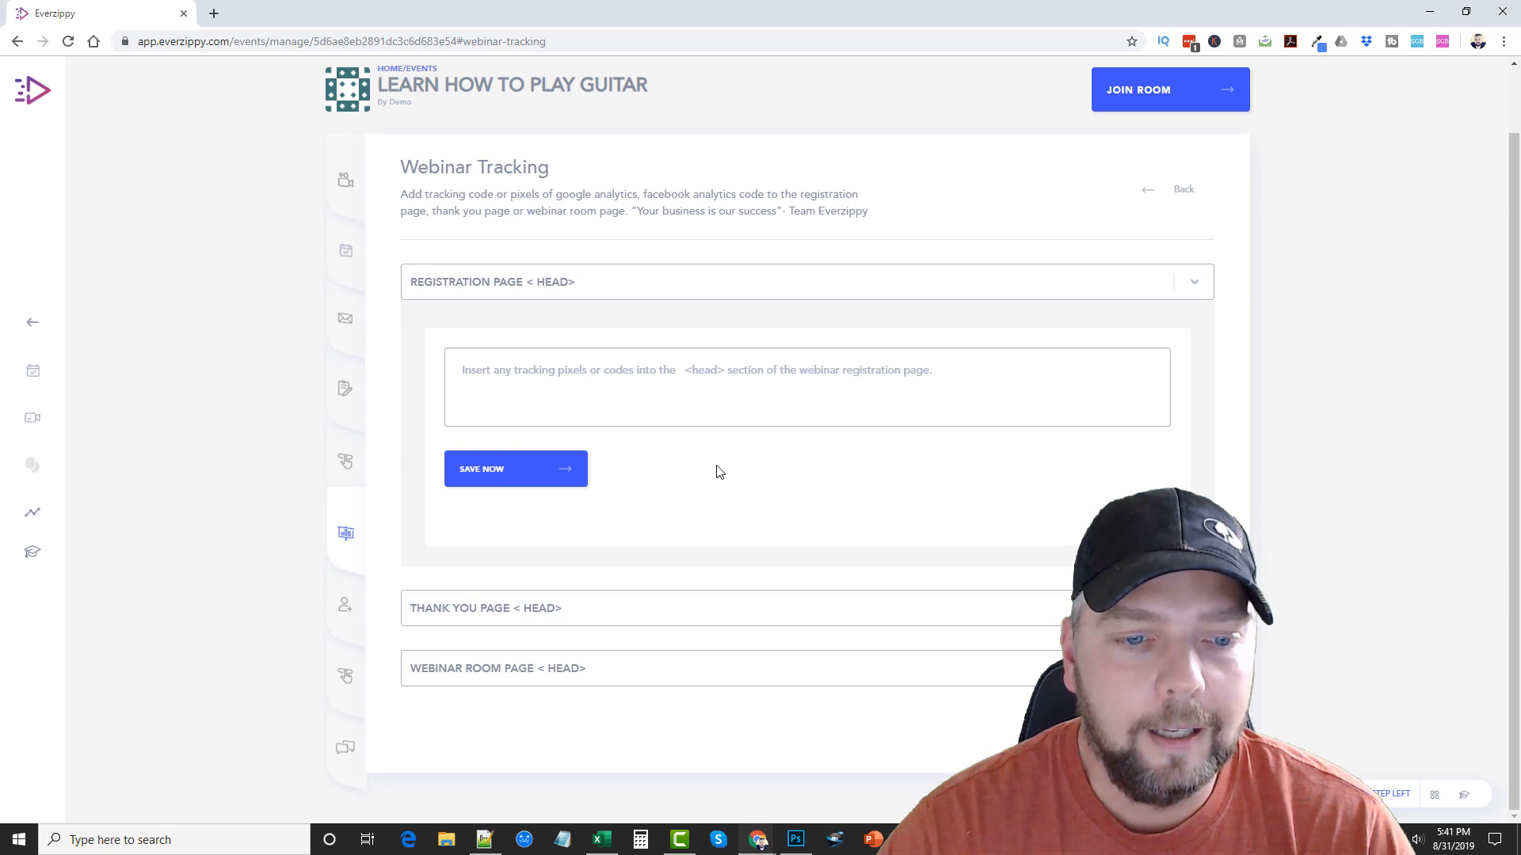
mouse_move(572, 680)
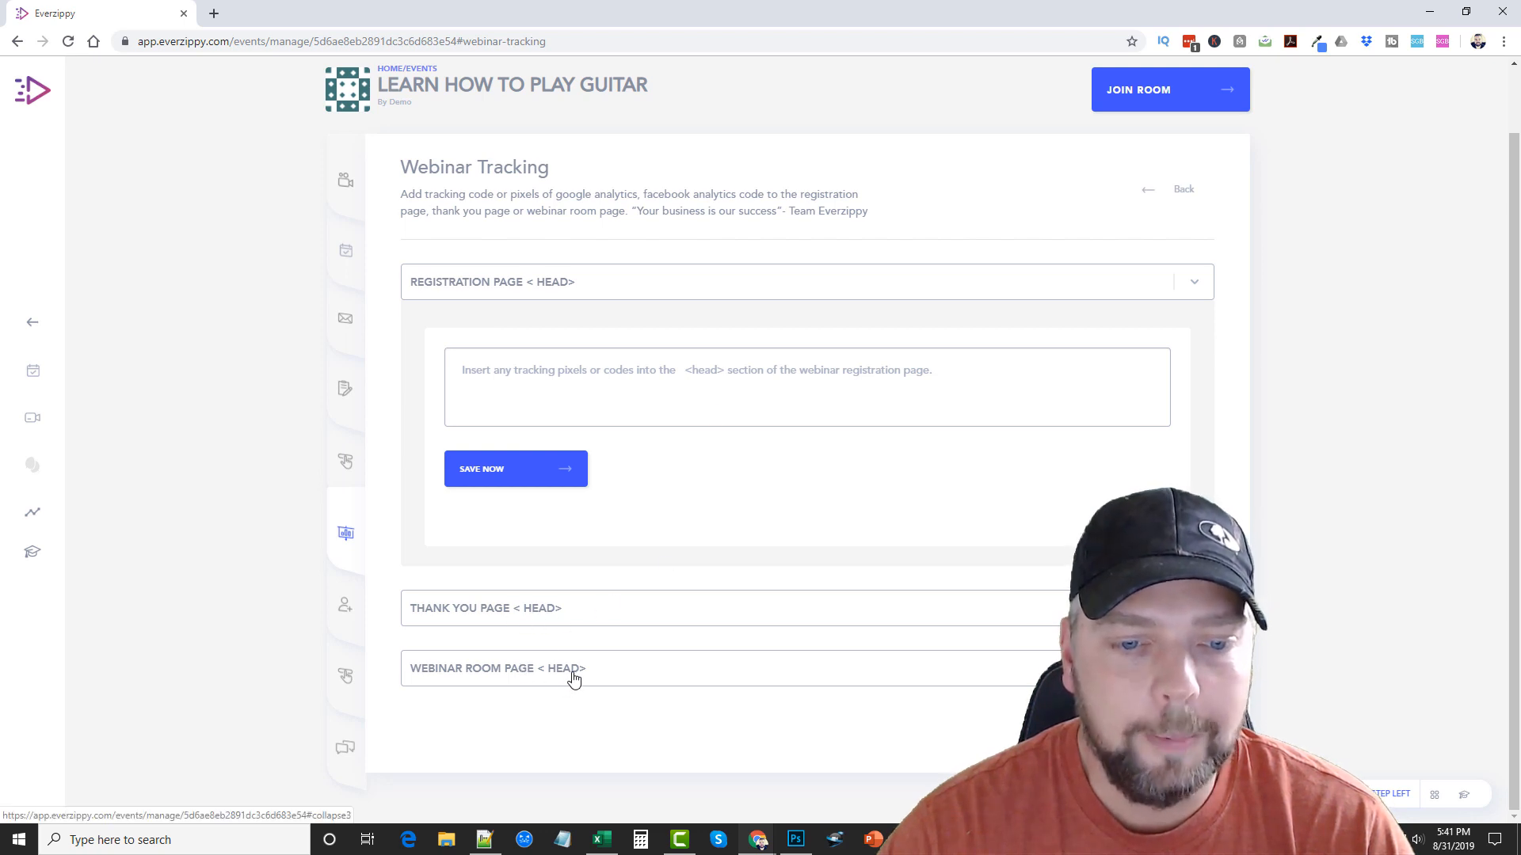
left_click(345, 606)
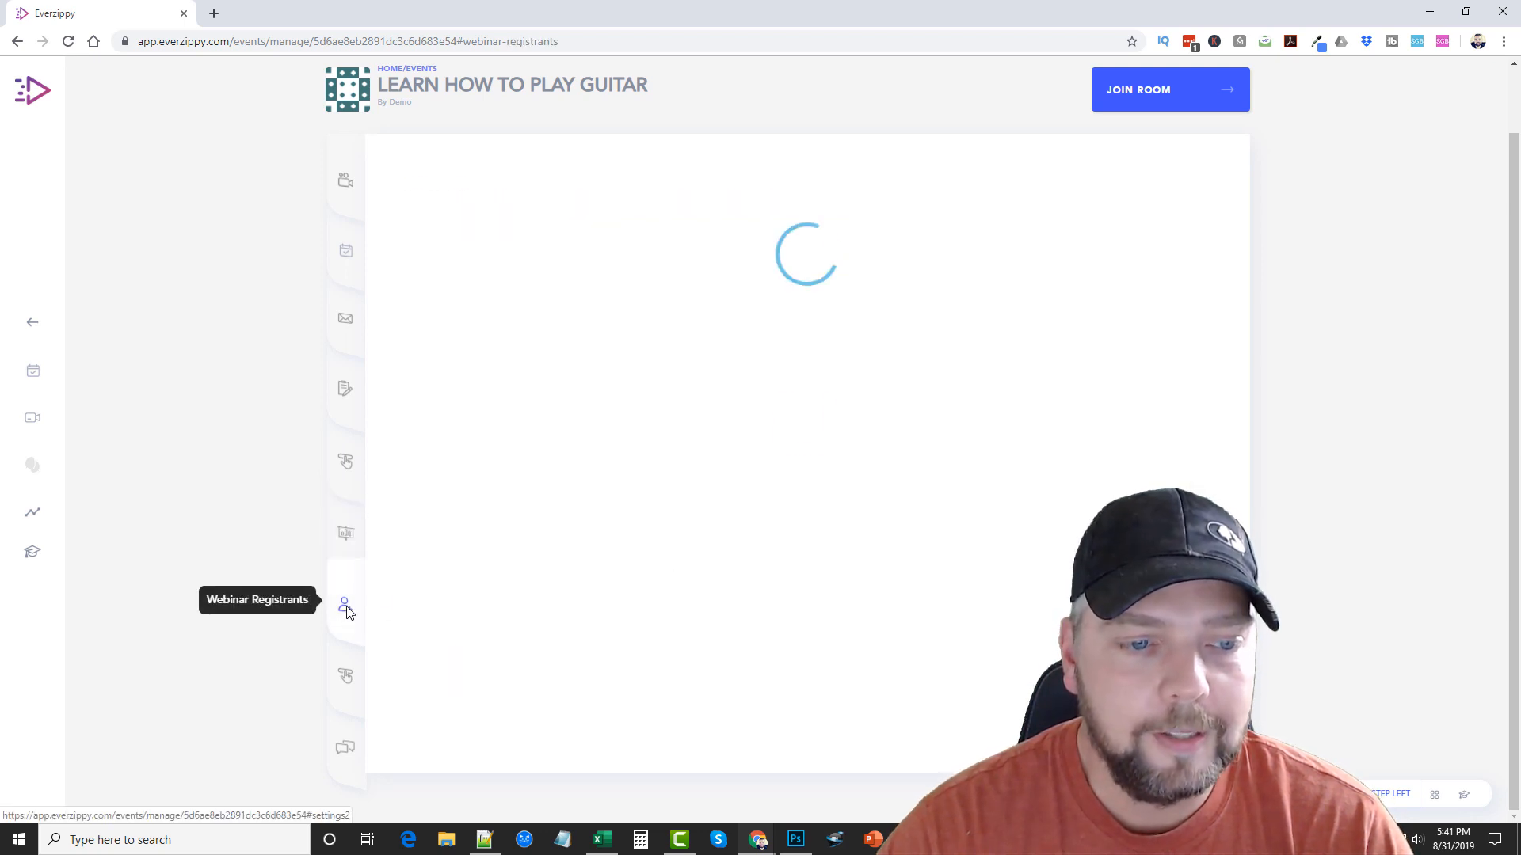
left_click(346, 604)
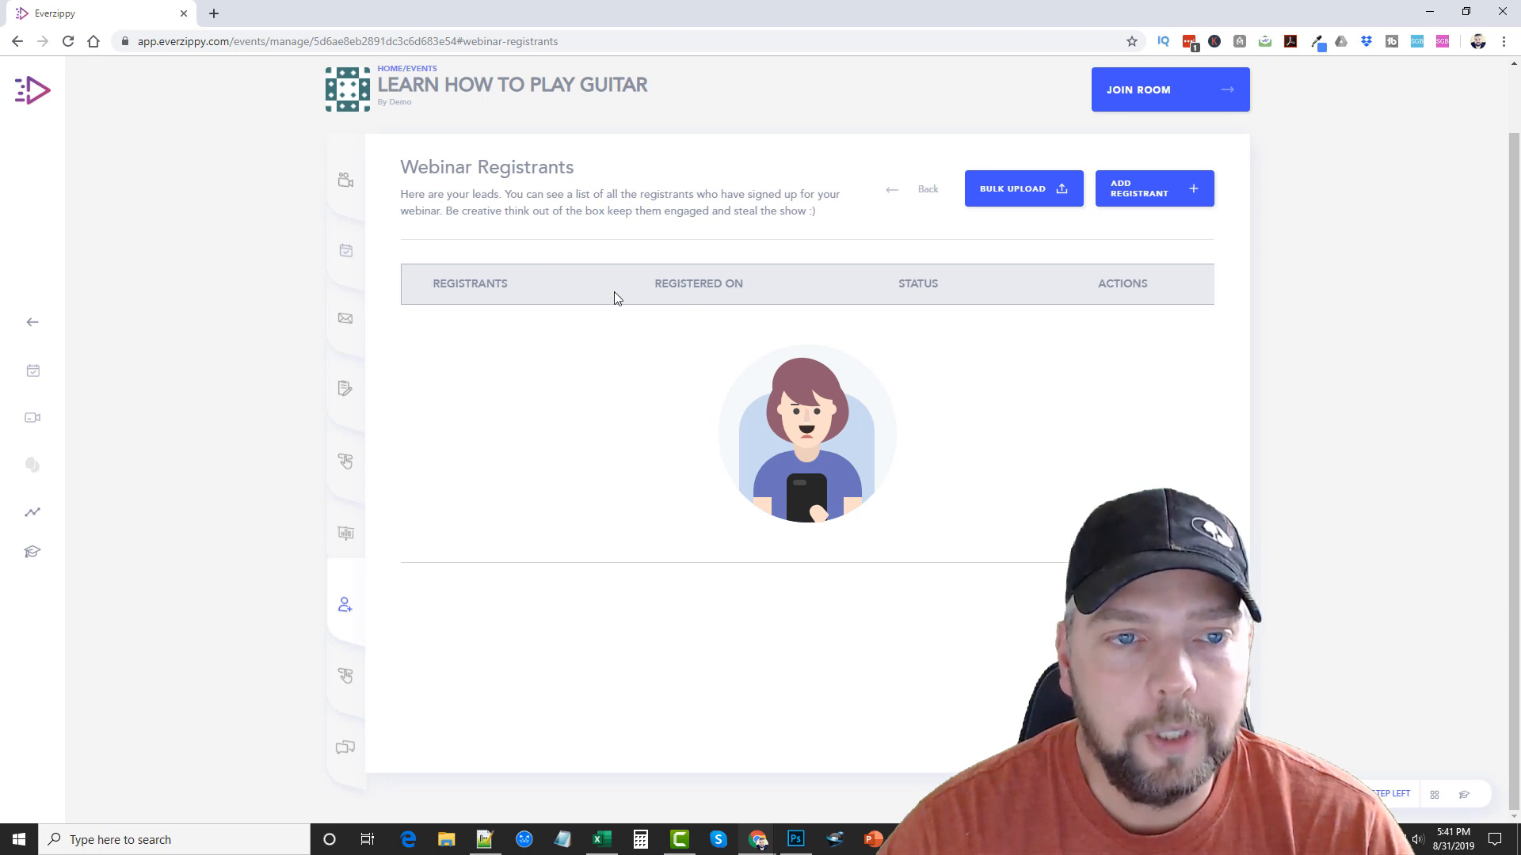
mouse_move(676, 200)
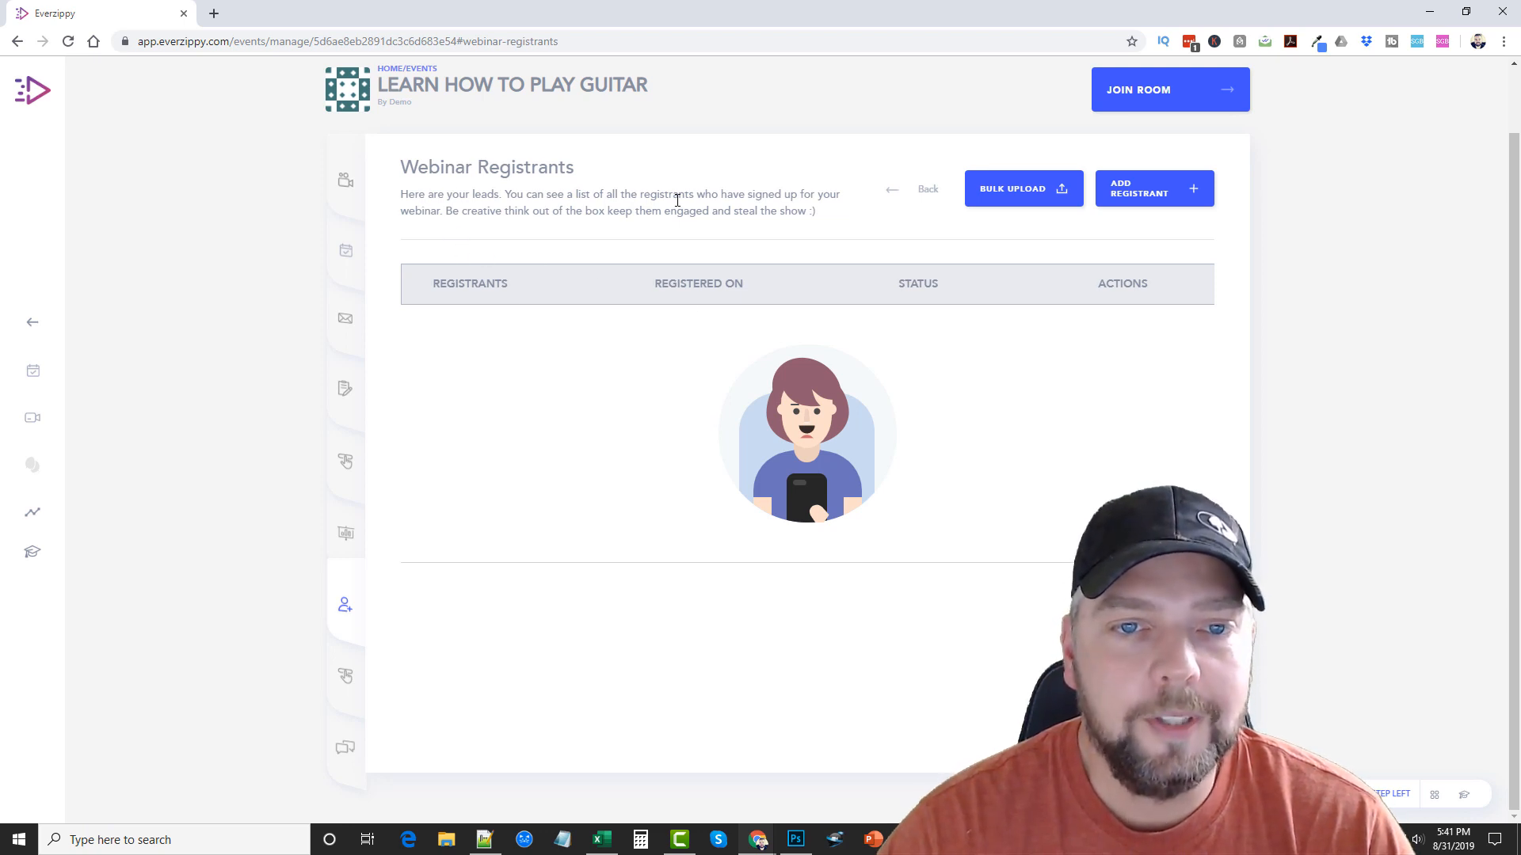
mouse_move(629, 211)
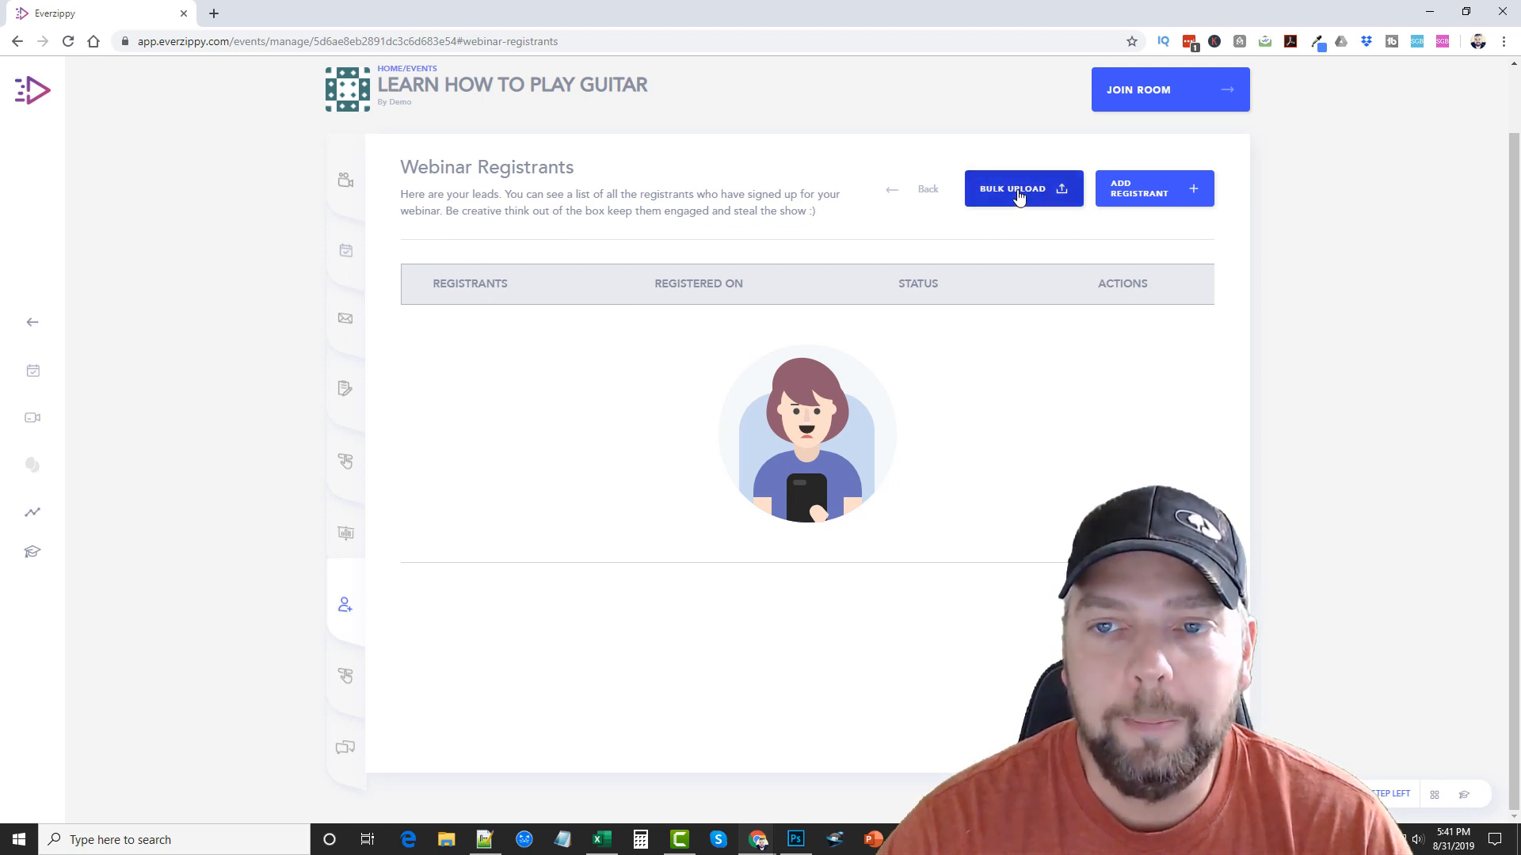
mouse_move(1065, 216)
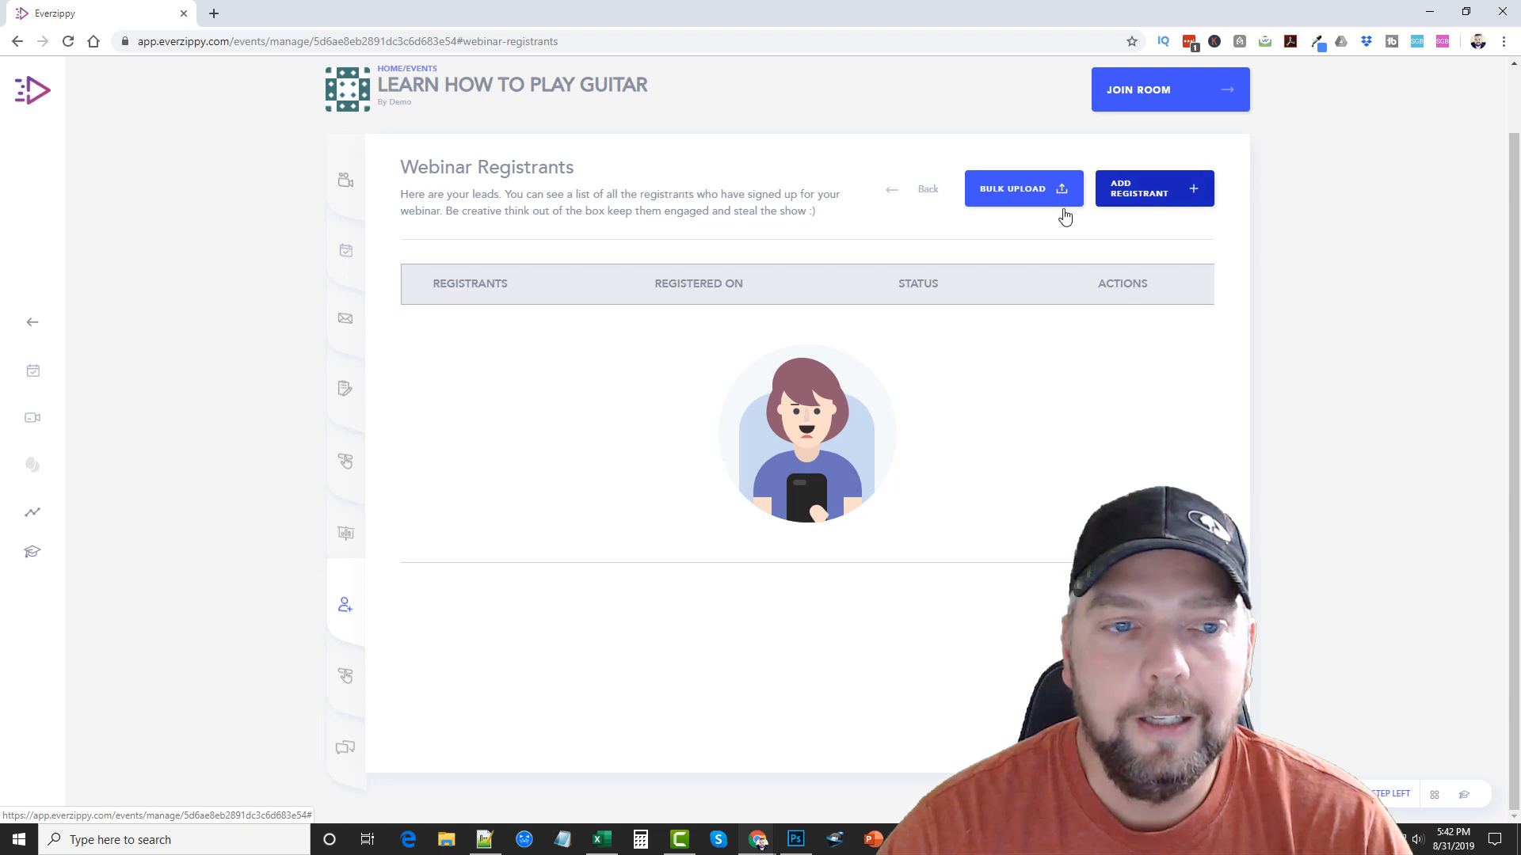
left_click(343, 676)
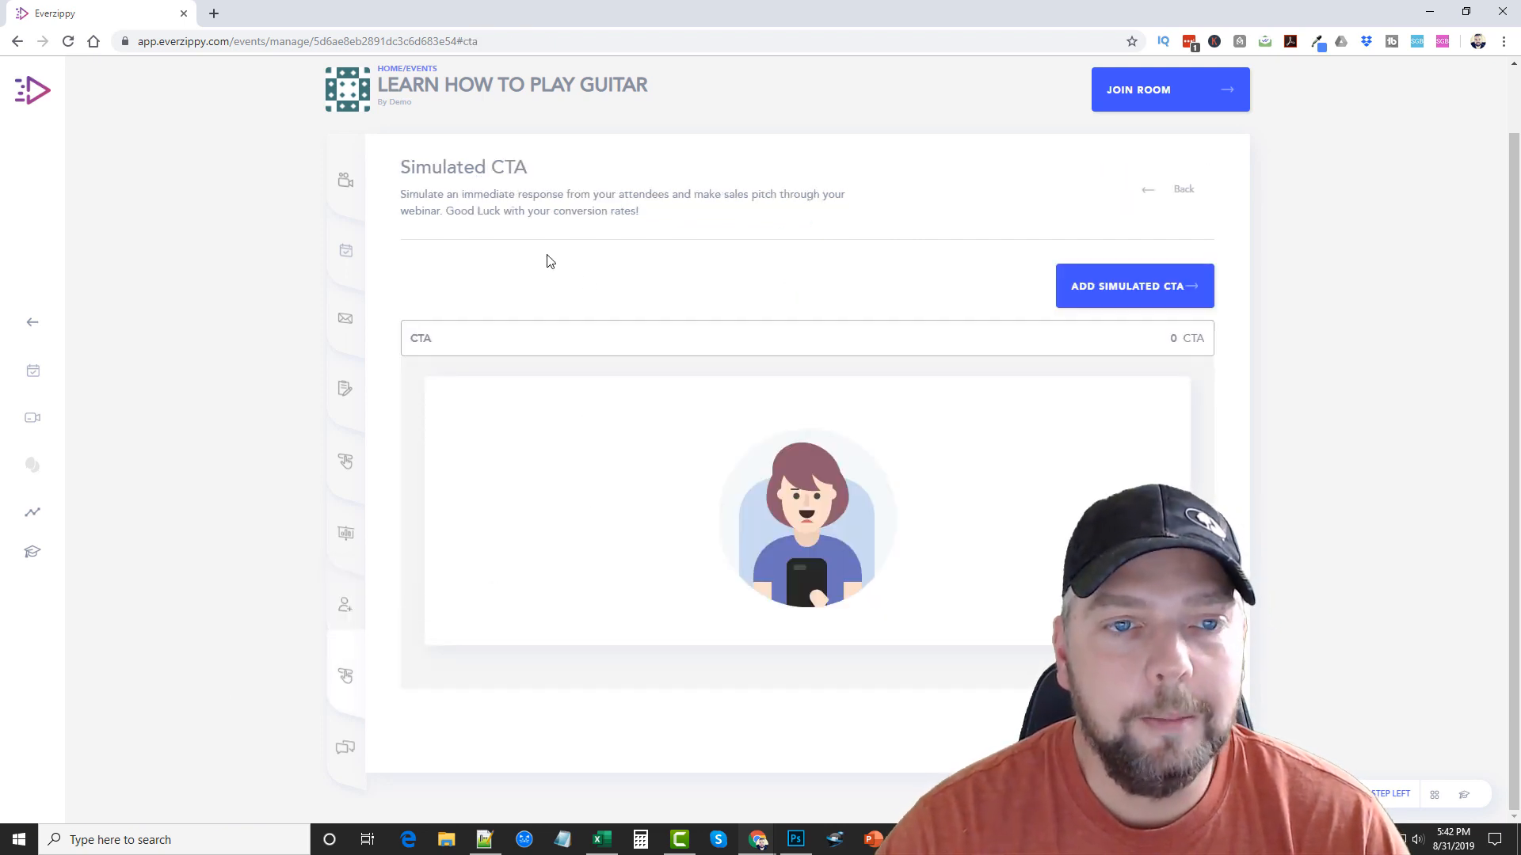
mouse_move(716, 219)
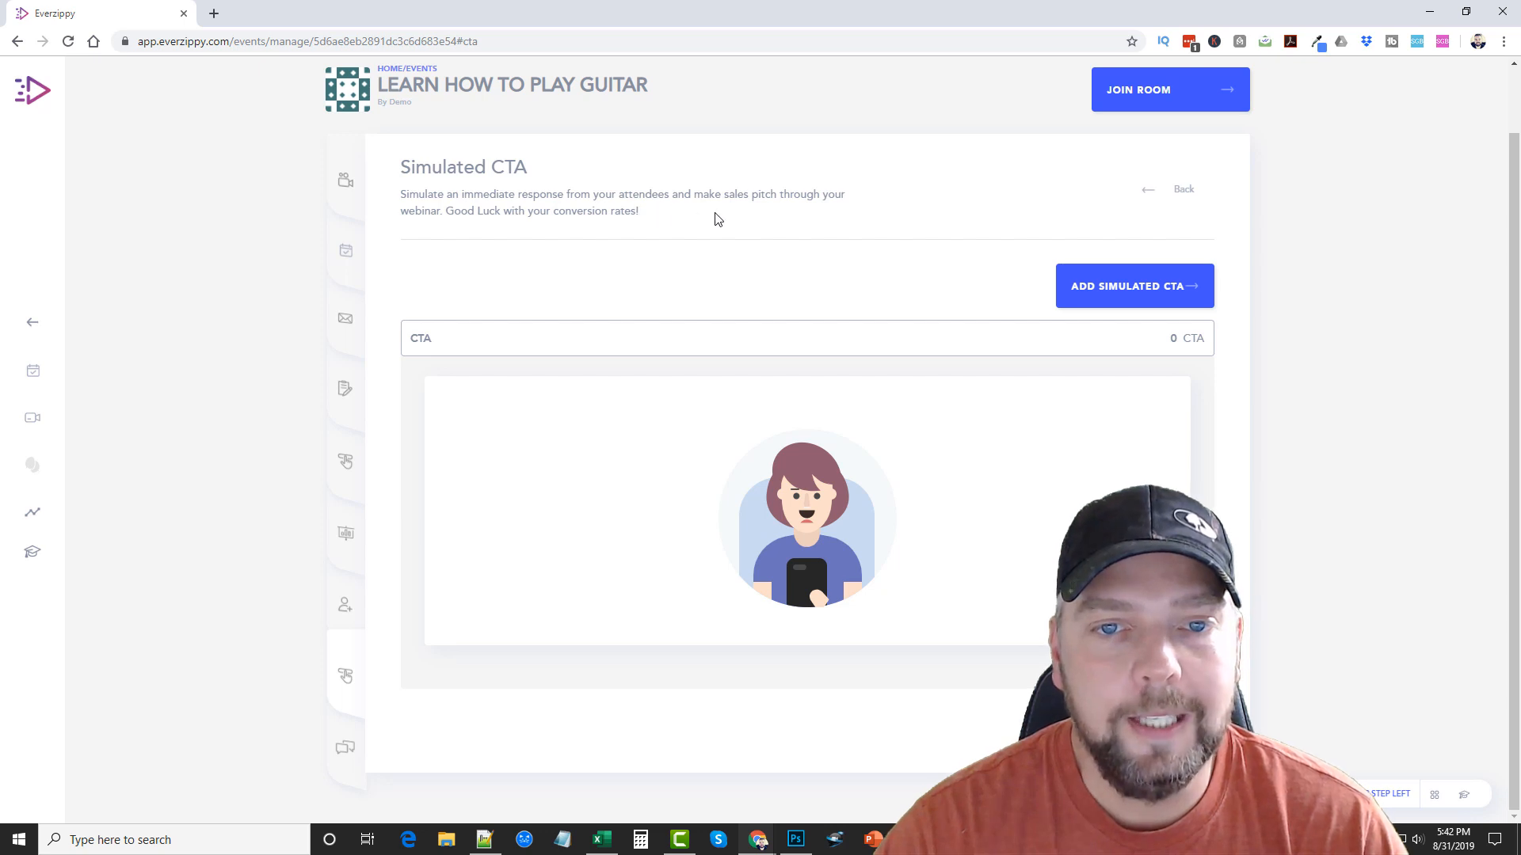
mouse_move(502, 236)
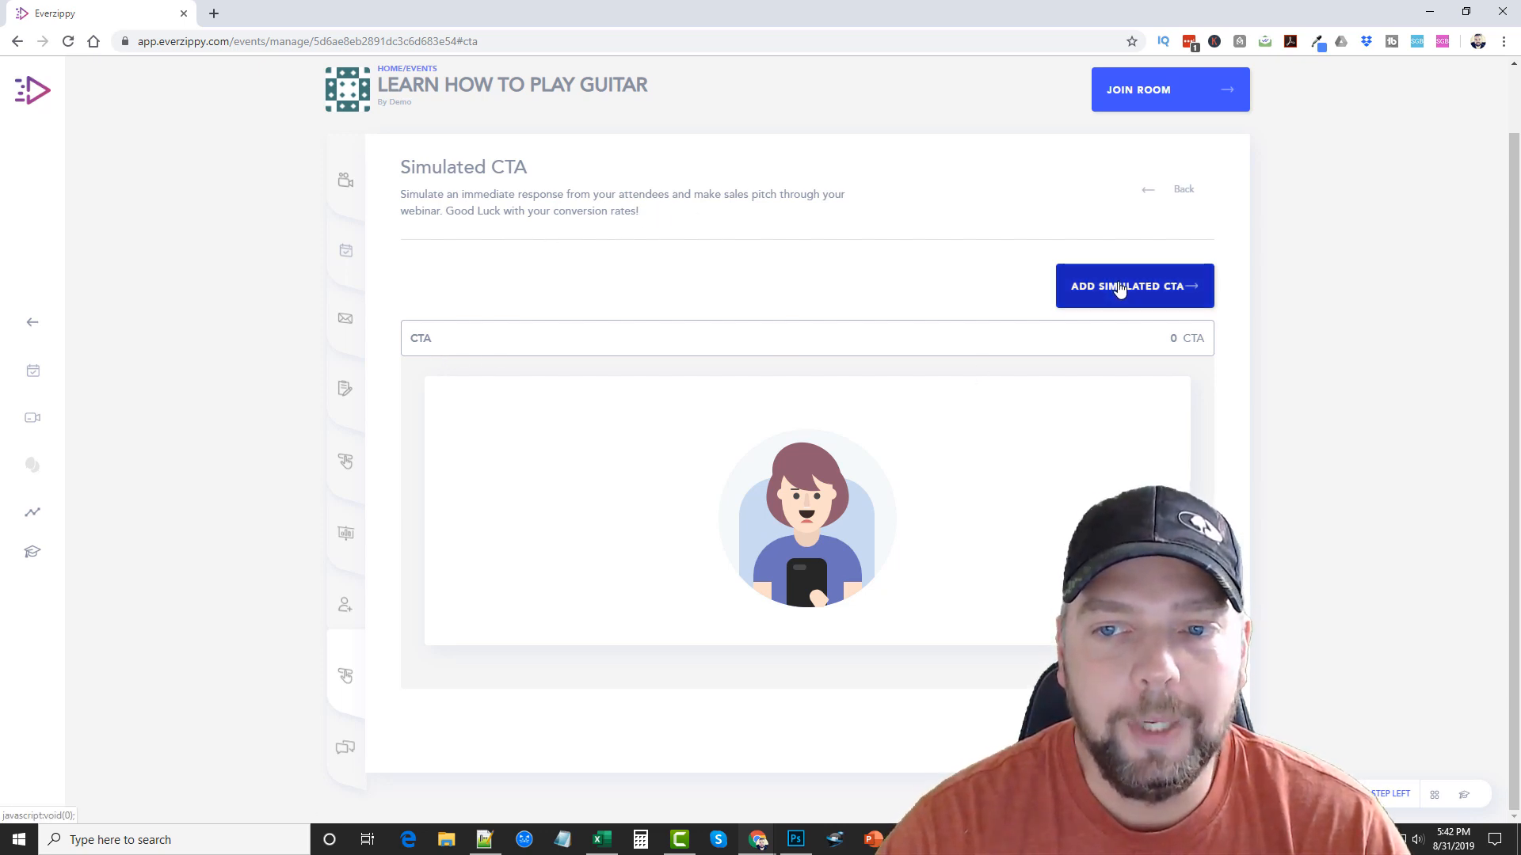
left_click(1132, 286)
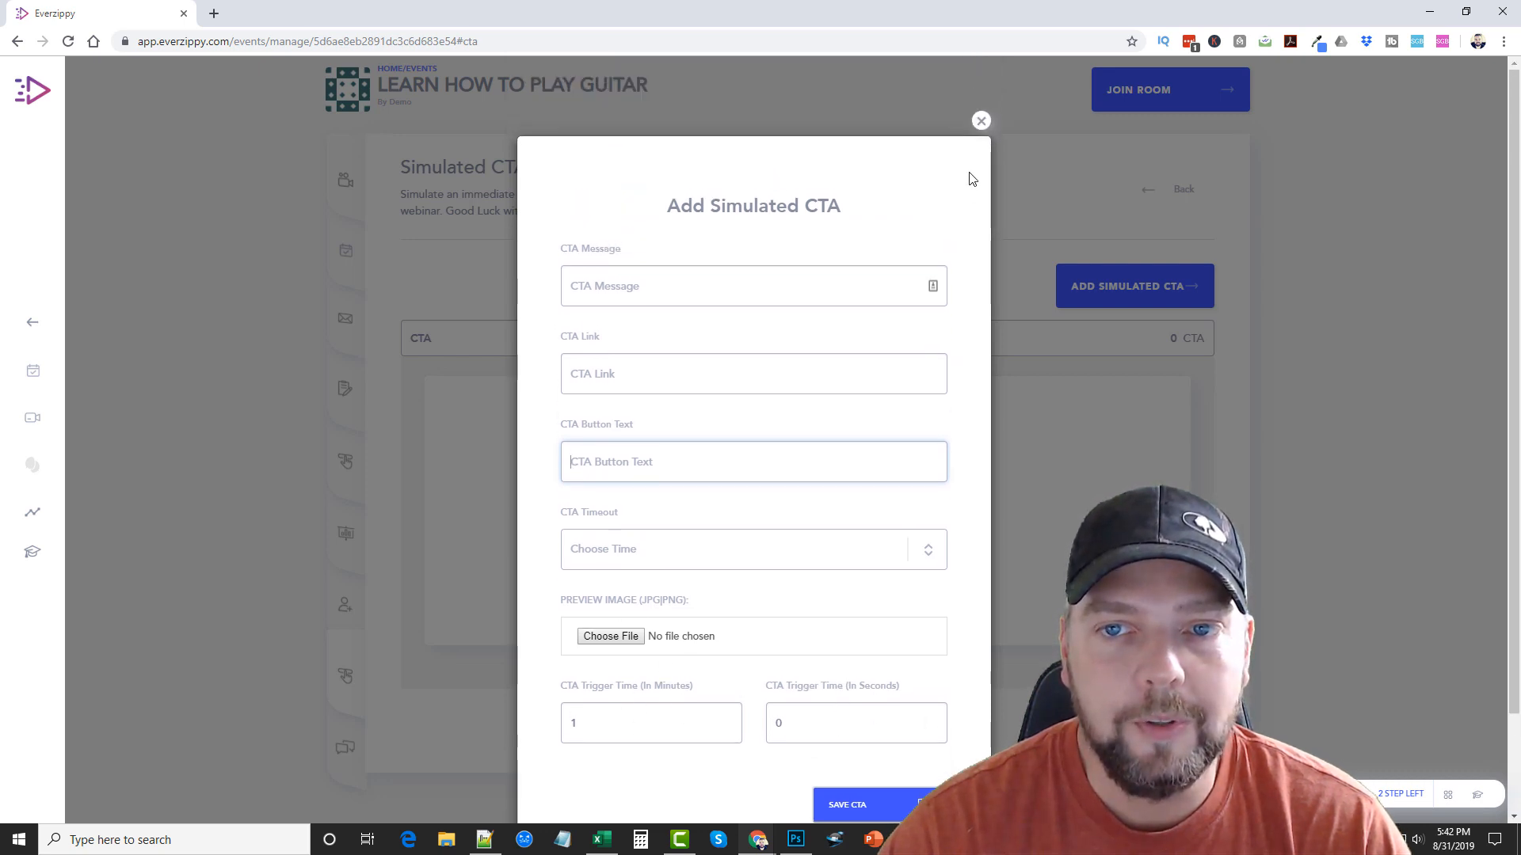
left_click(981, 121)
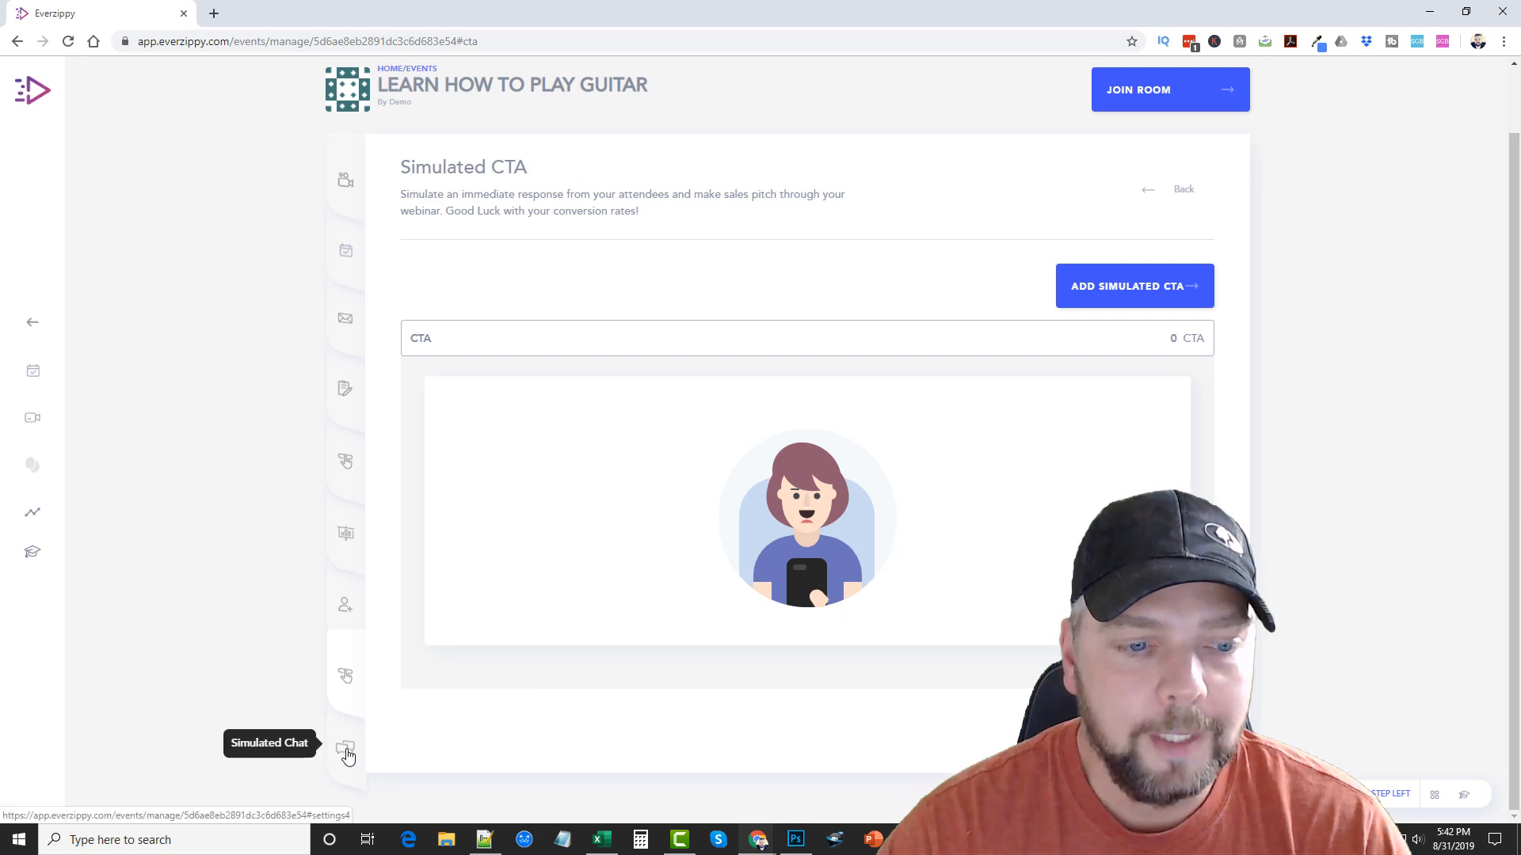
- Preview the Add Simulated Chat form and dismiss it, leaving no chat messages added
left_click(347, 746)
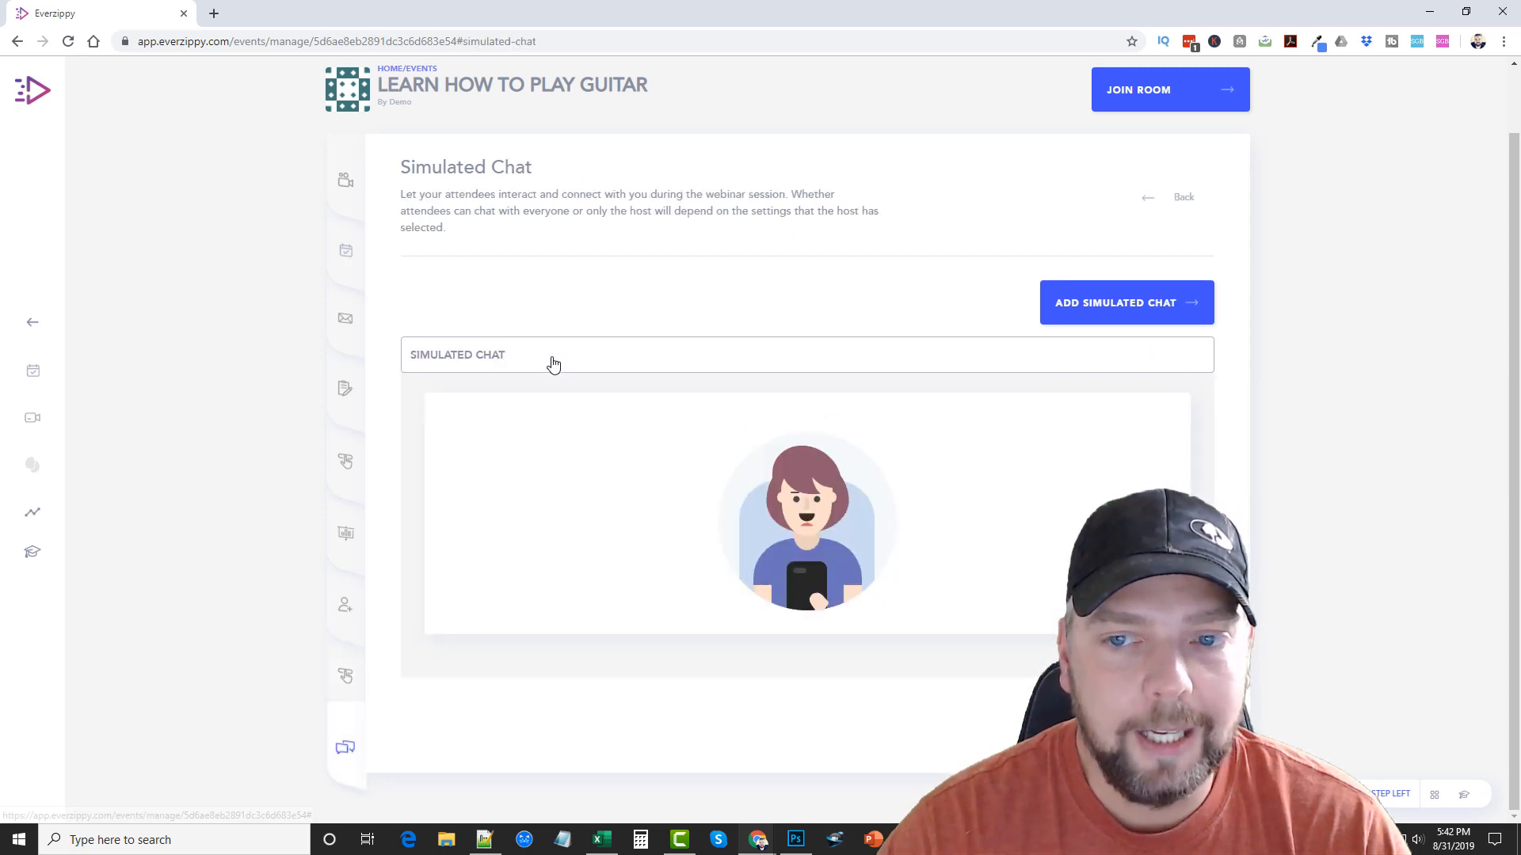
left_click(1126, 303)
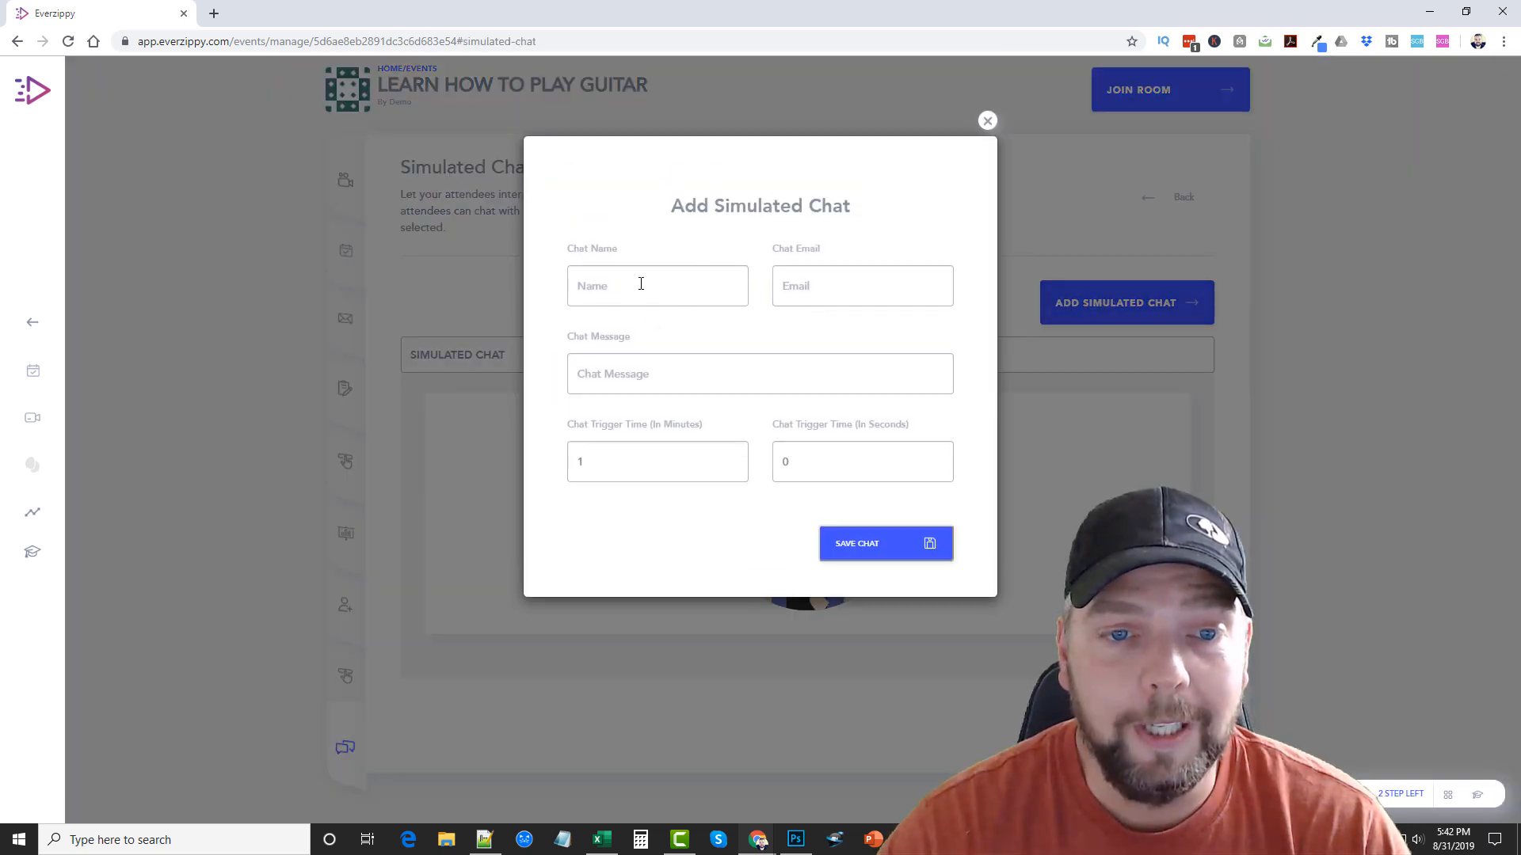
mouse_move(897, 217)
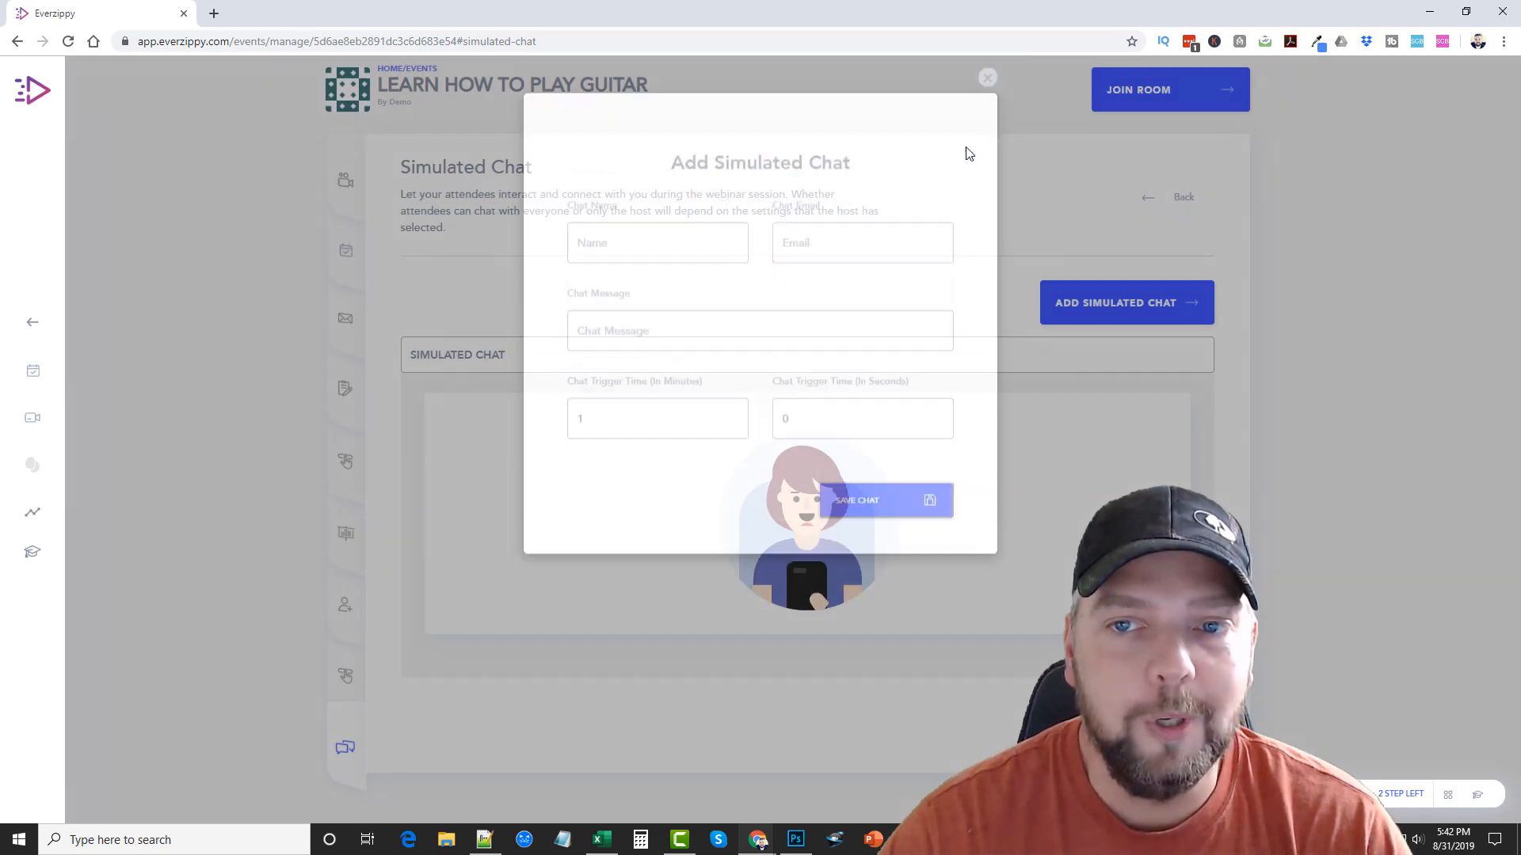
left_click(987, 77)
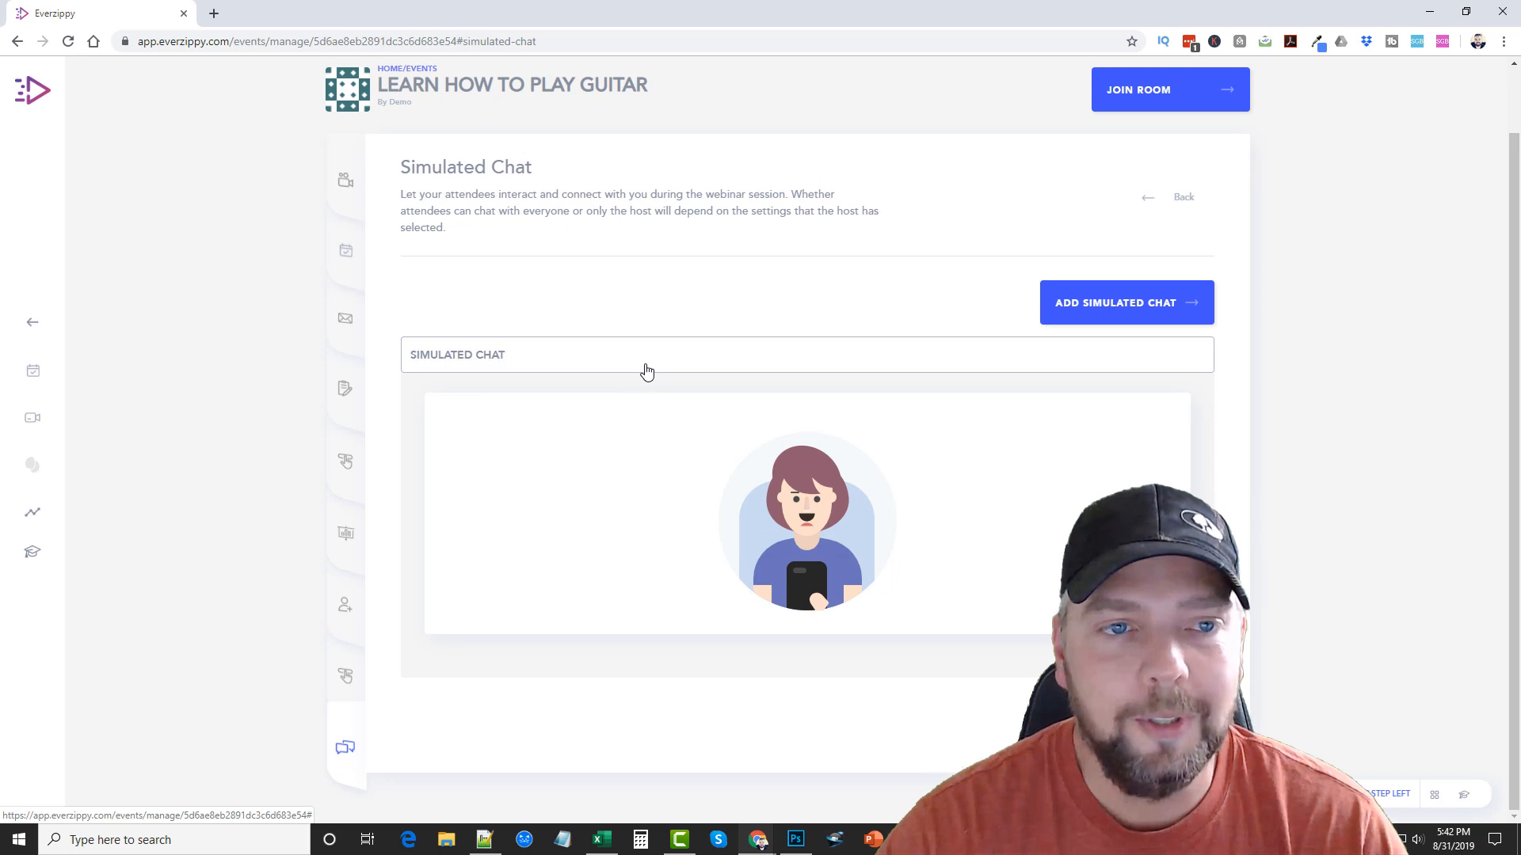
mouse_move(218, 562)
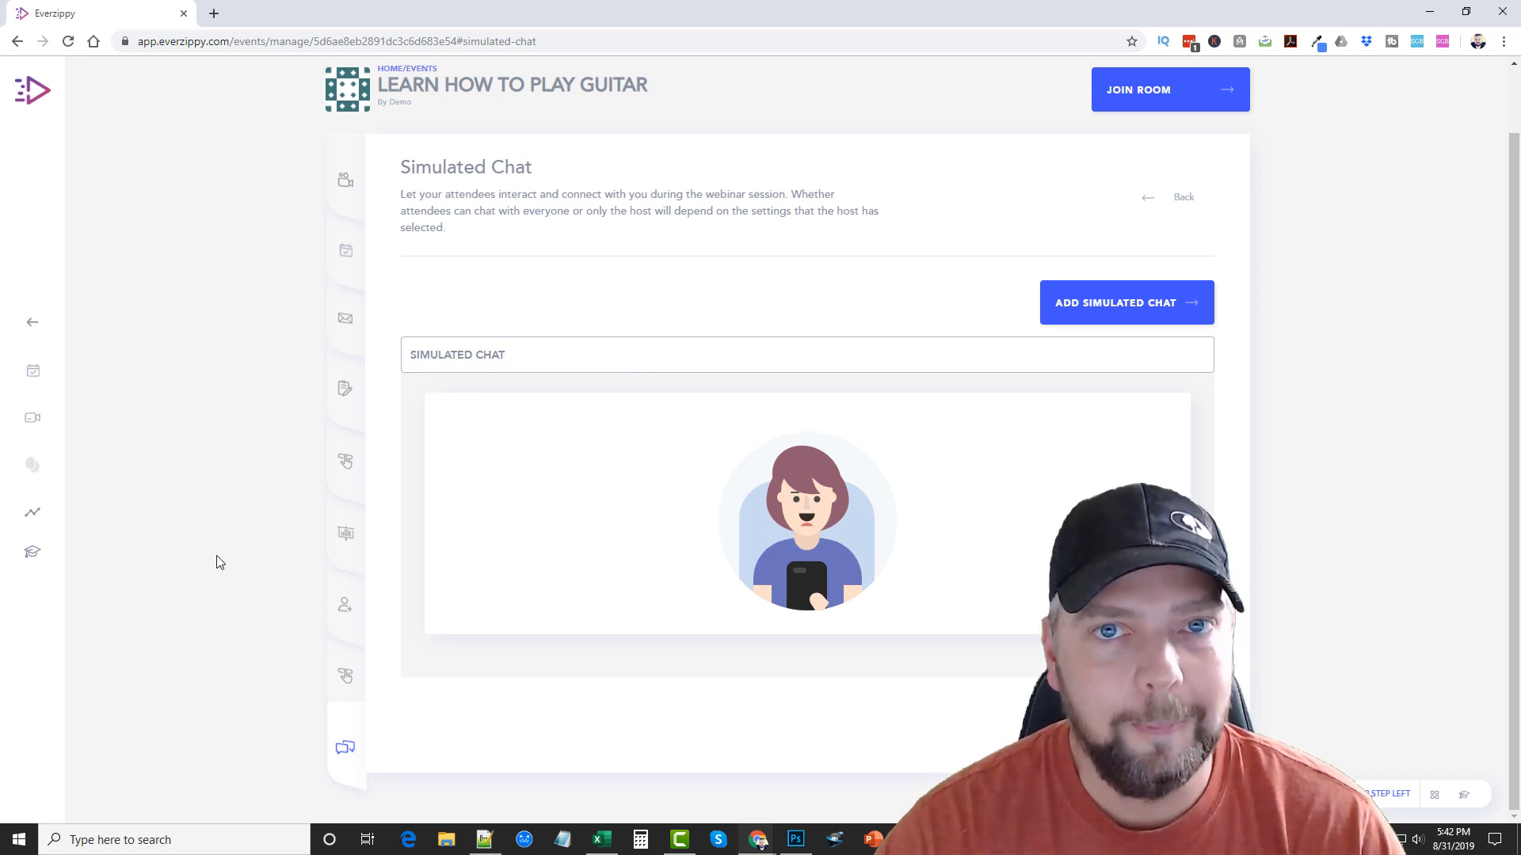
mouse_move(567, 586)
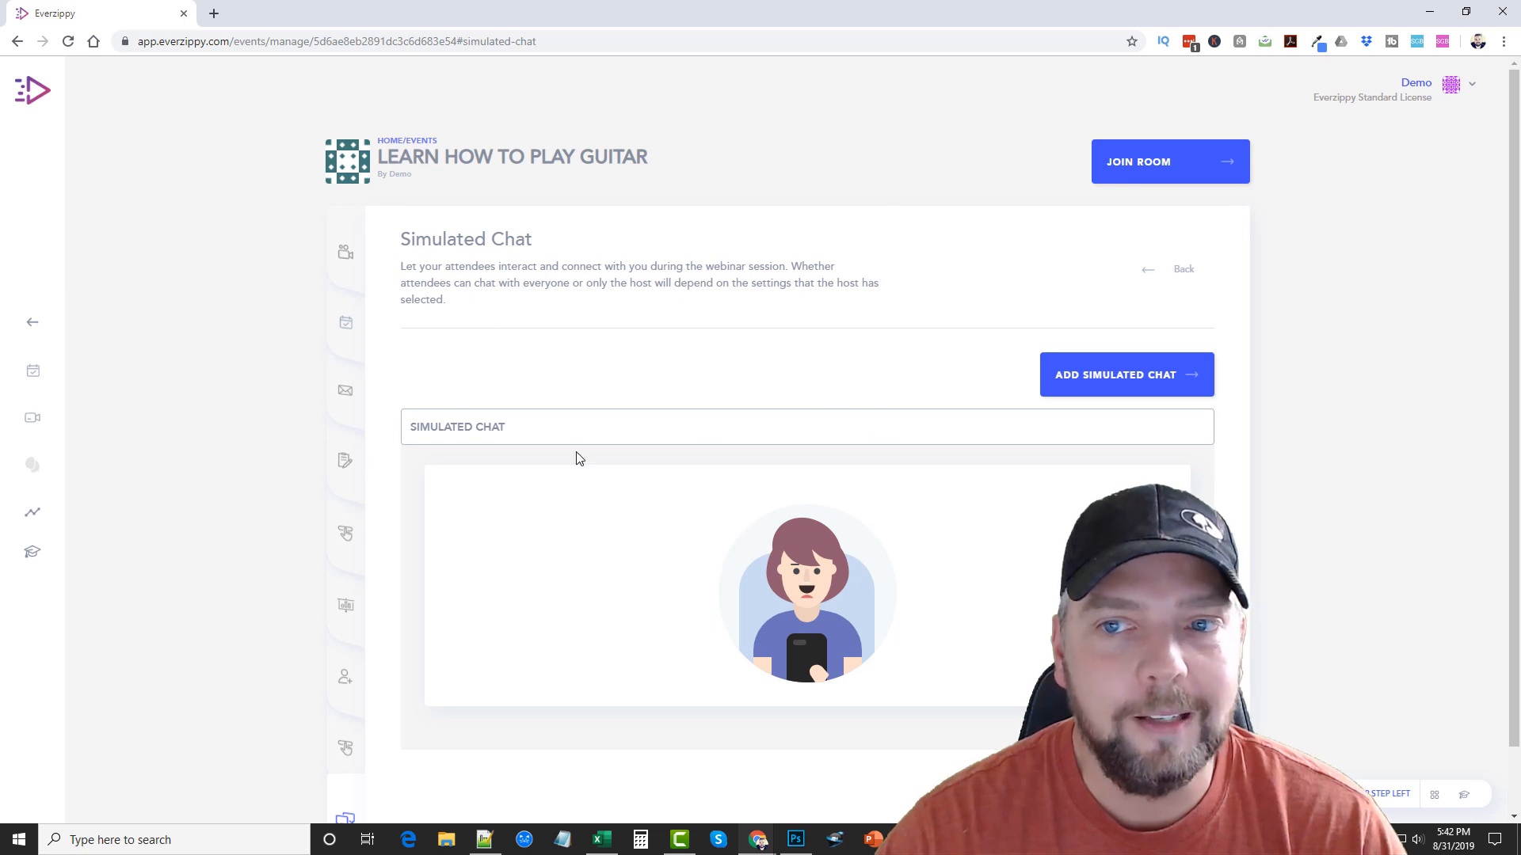
mouse_move(586, 309)
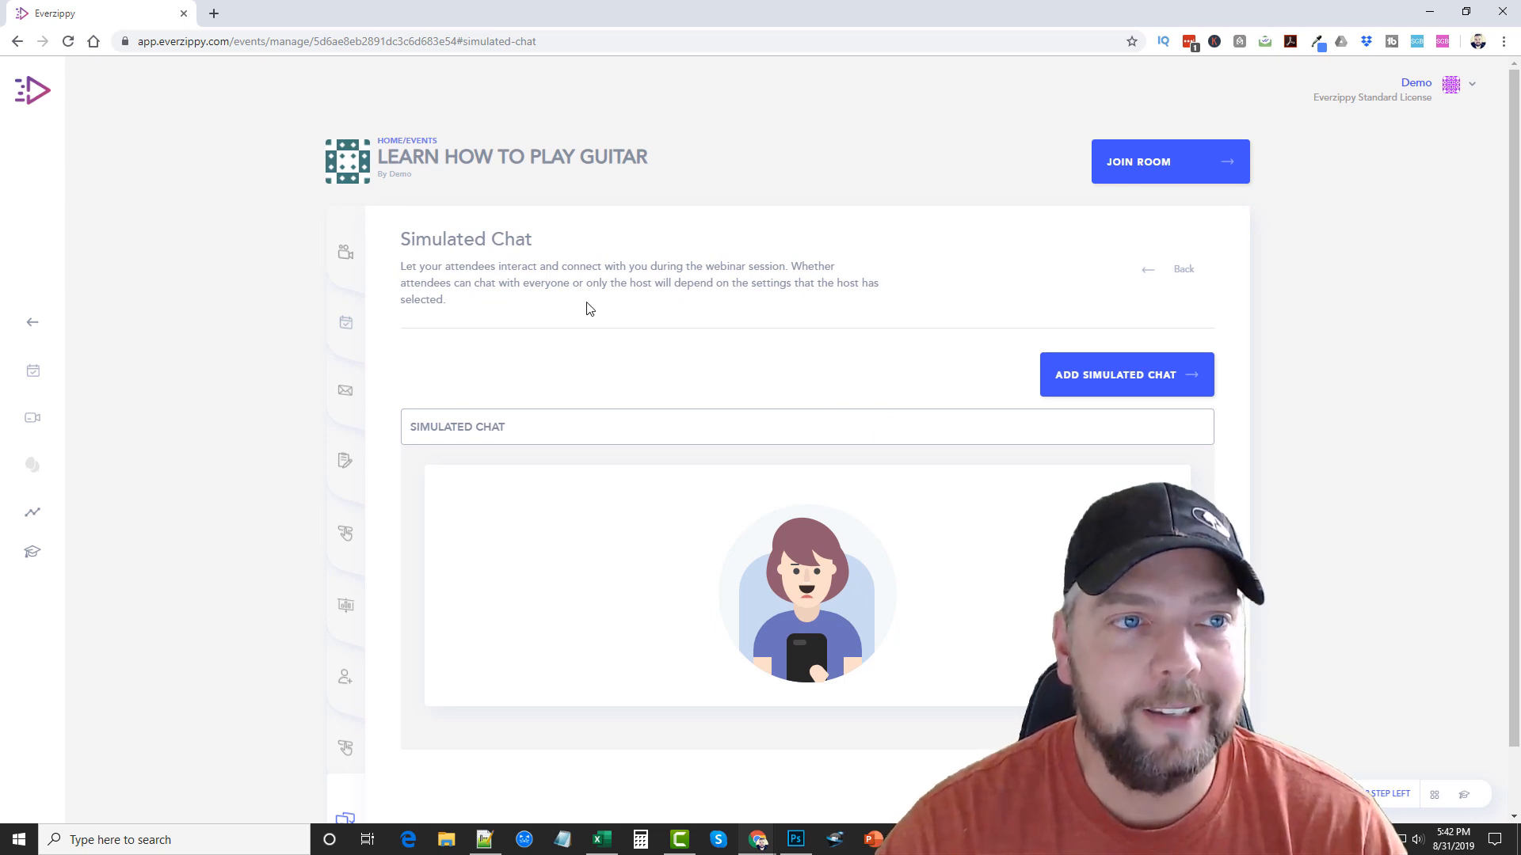
mouse_move(576, 312)
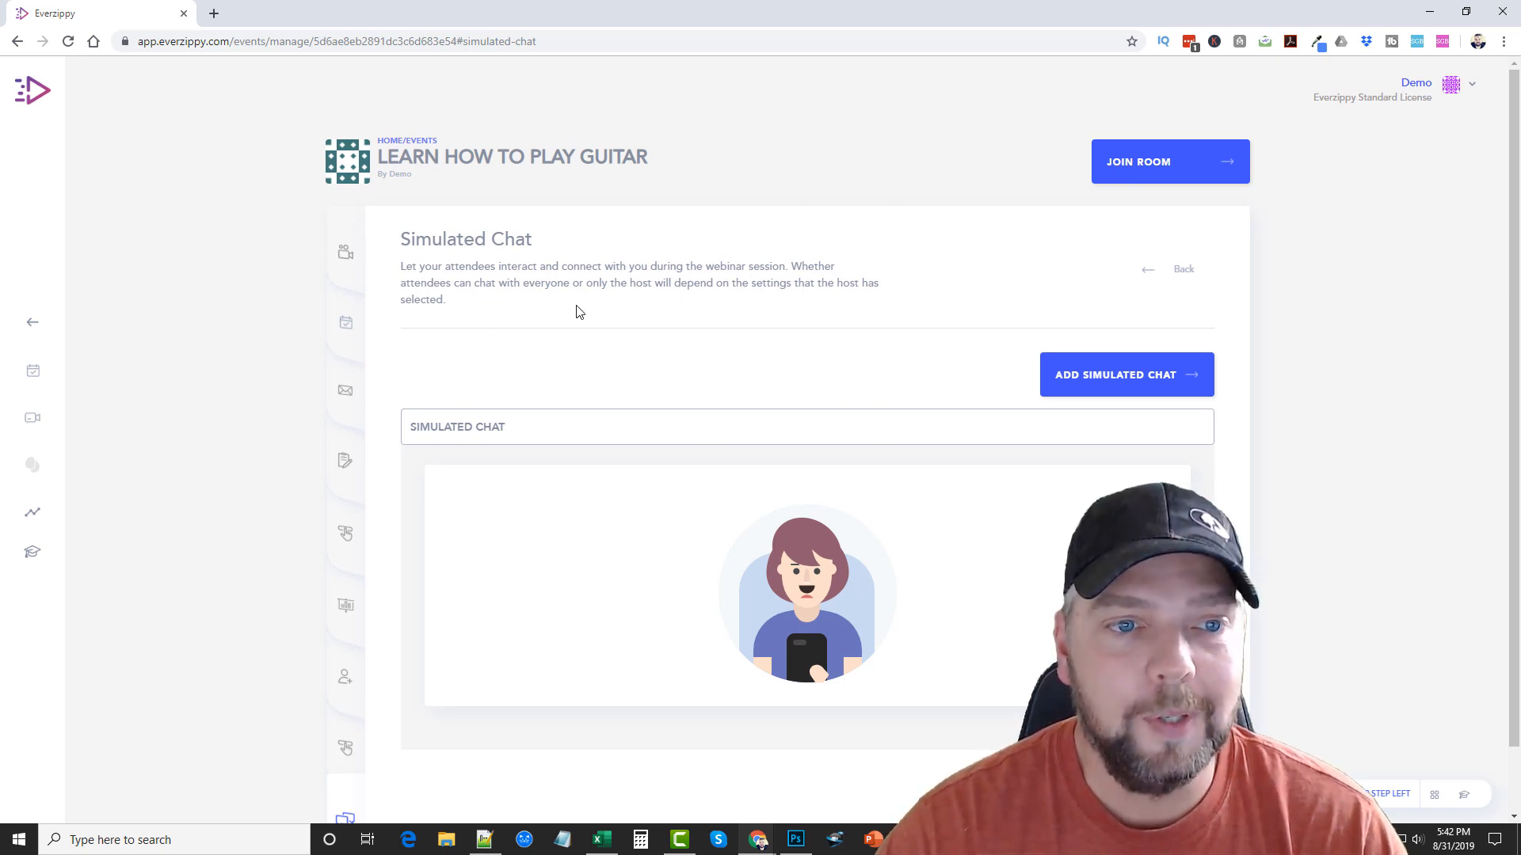
mouse_move(249, 437)
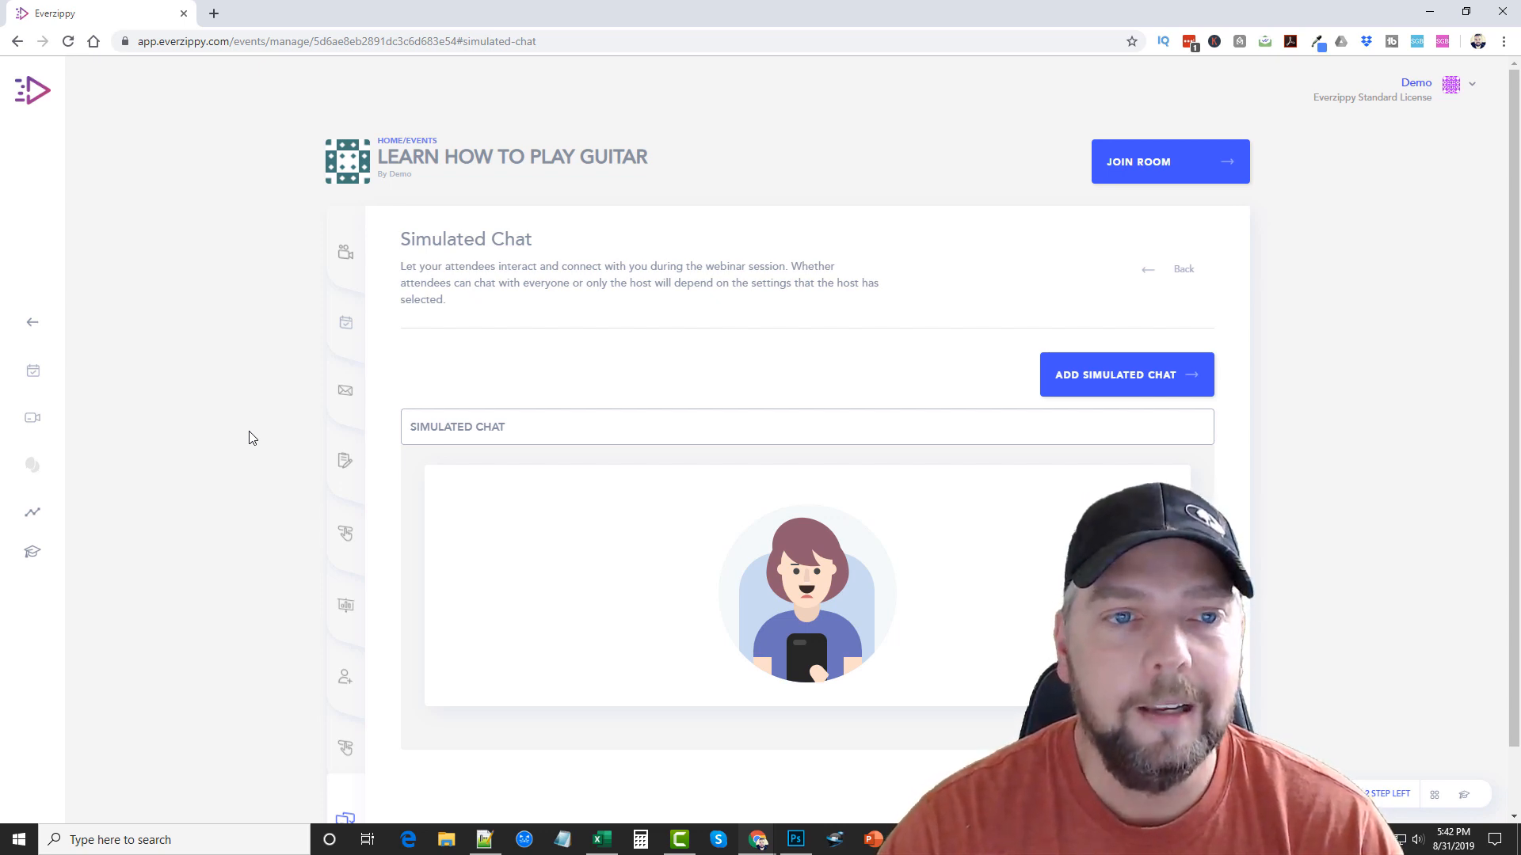
mouse_move(994, 482)
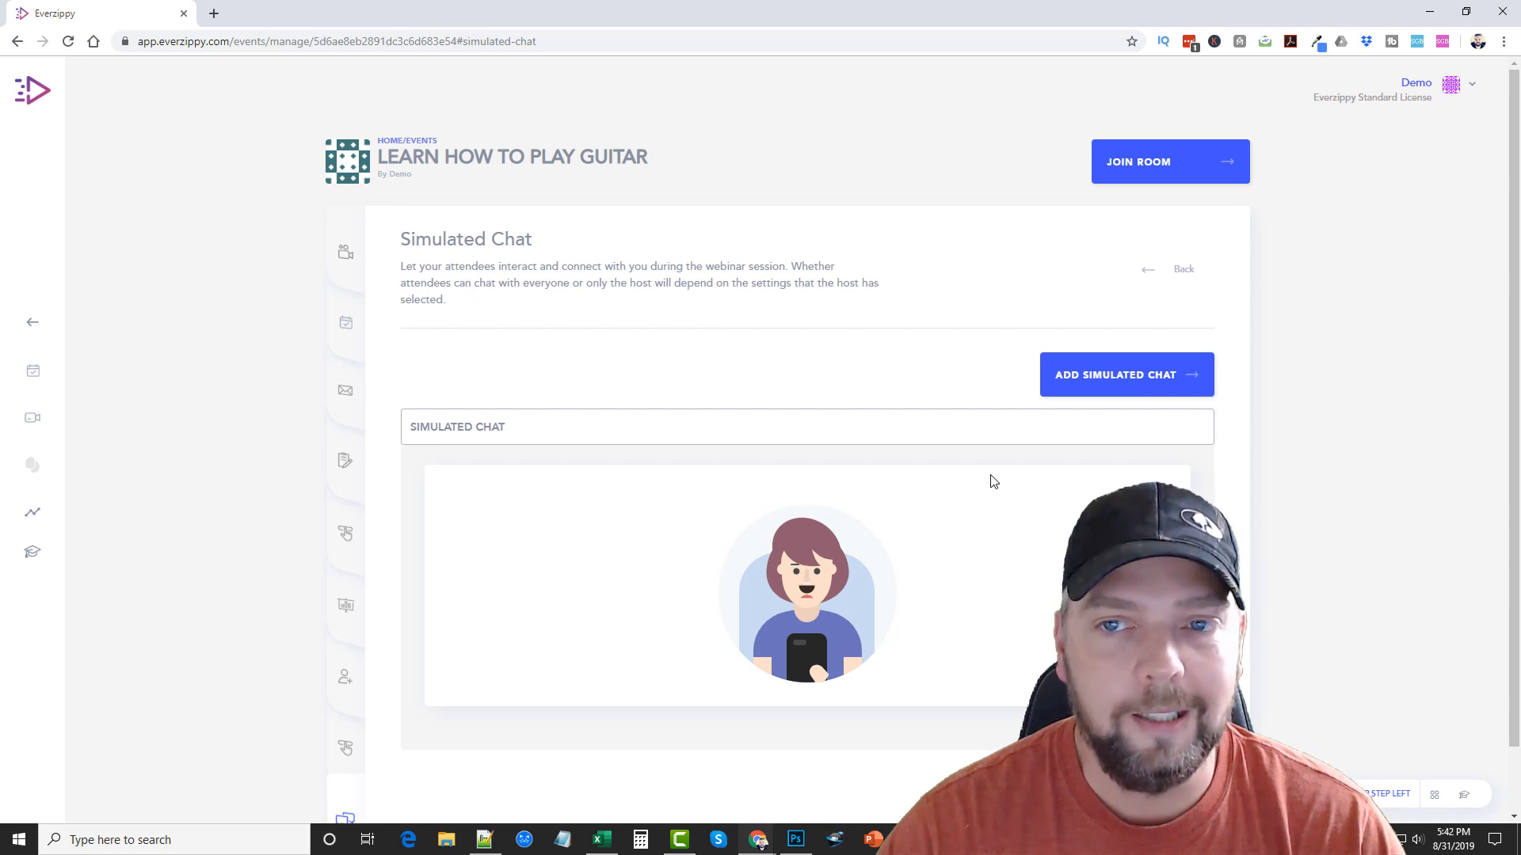
mouse_move(214, 443)
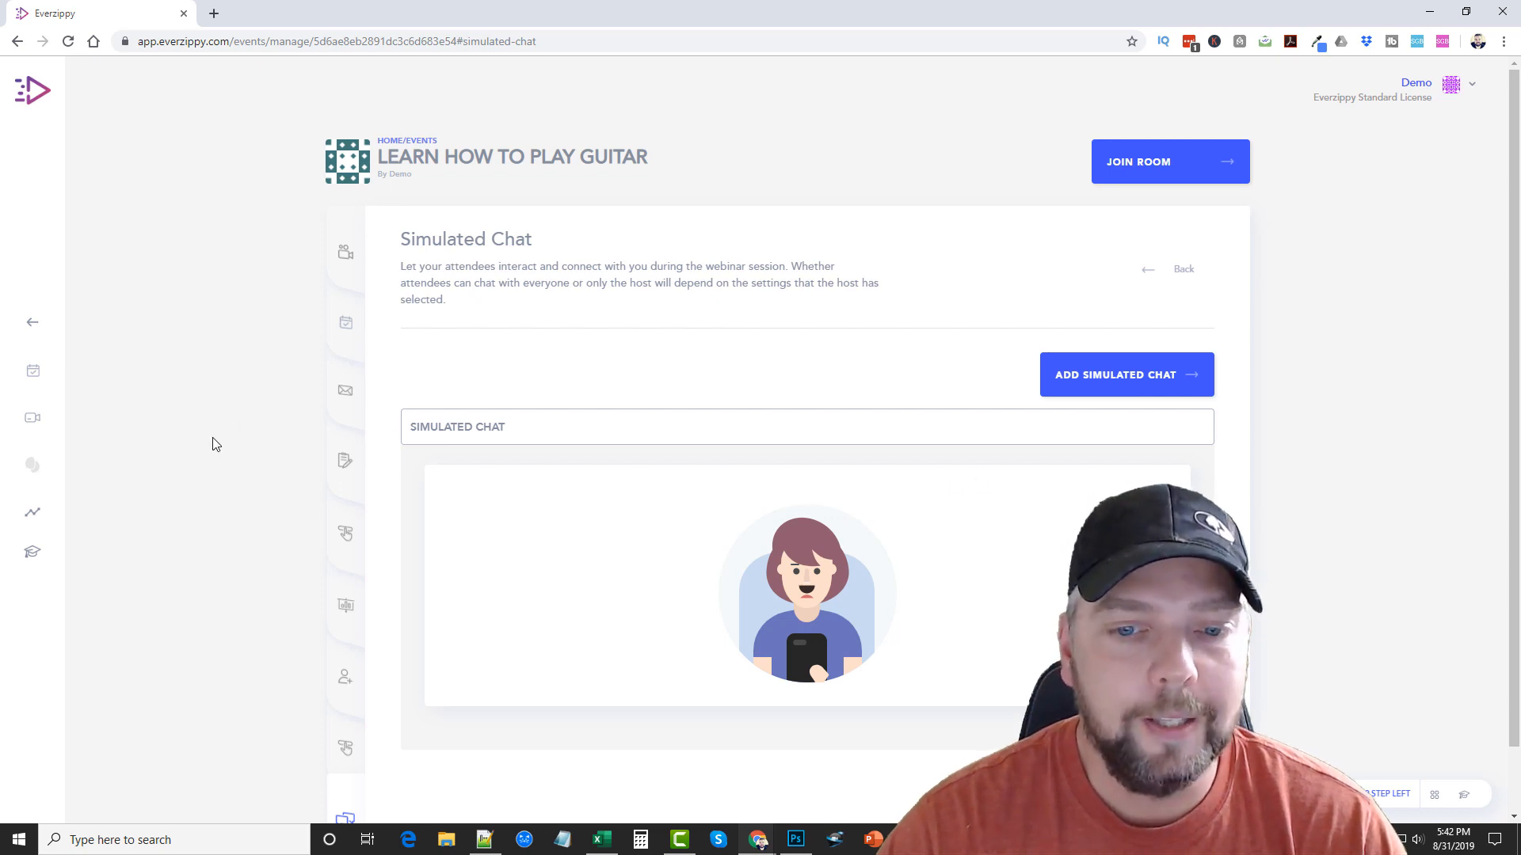